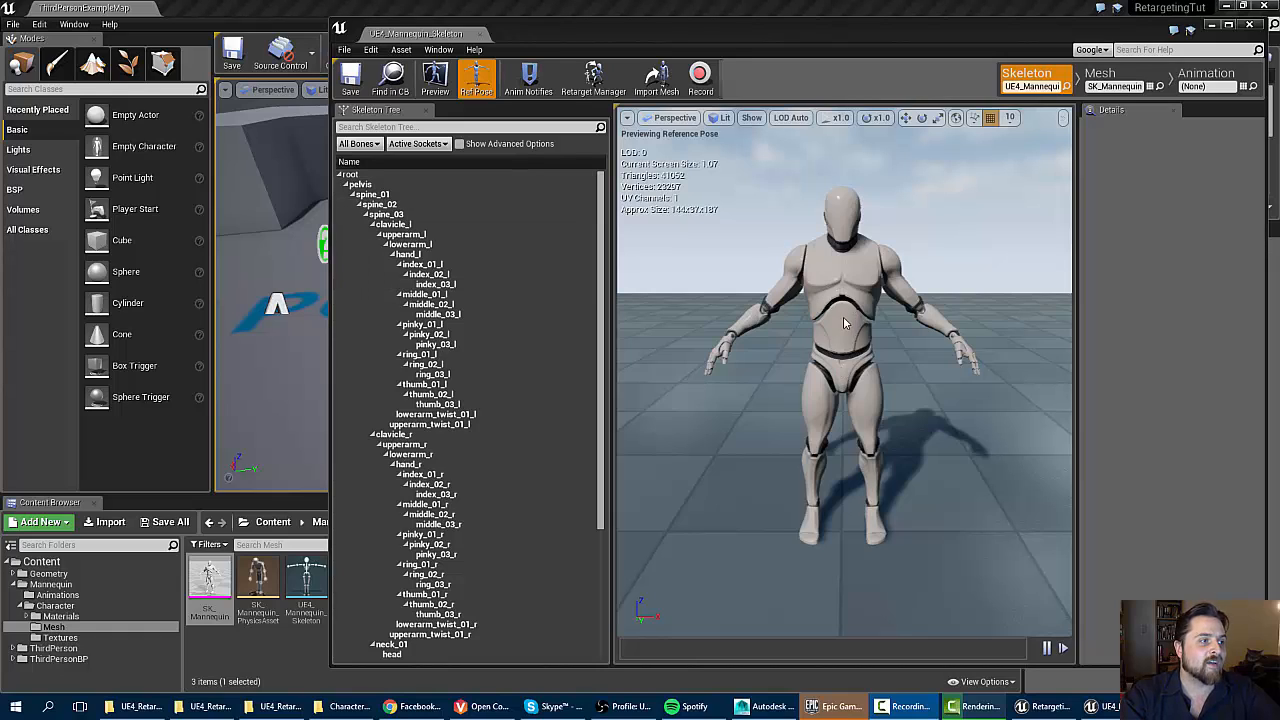
pyautogui.moveTo(528, 264)
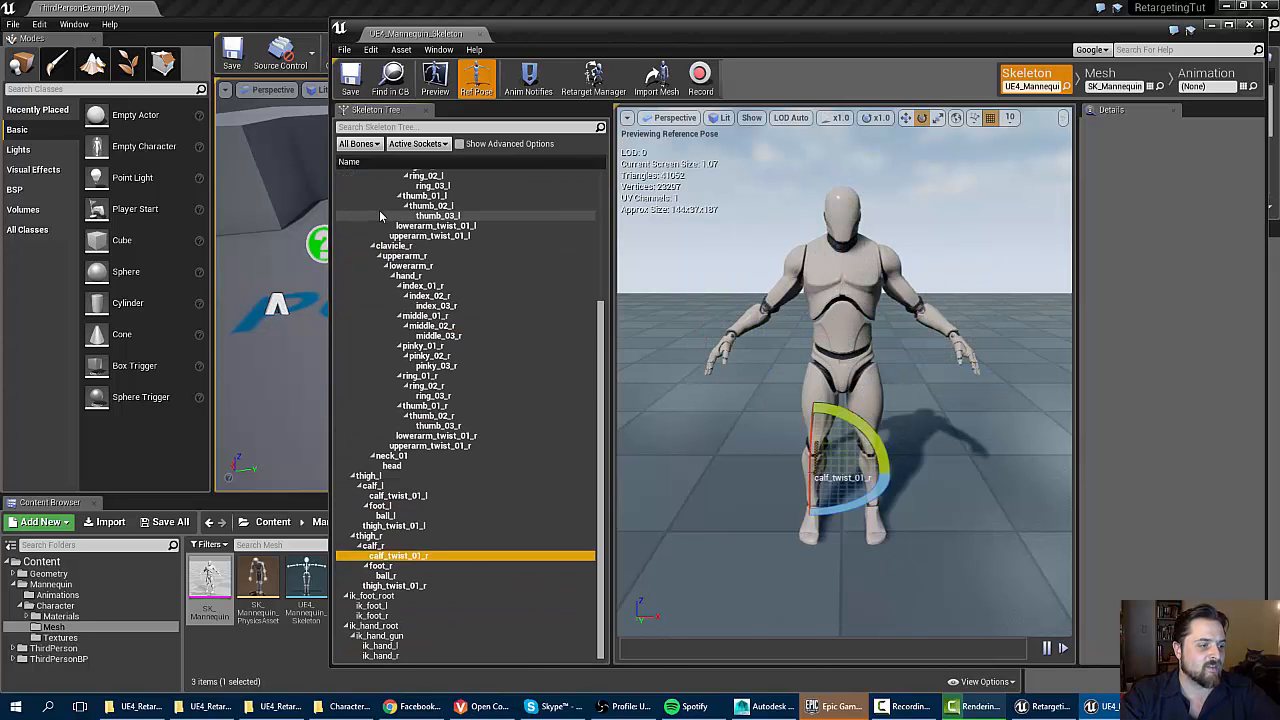
# Inspect the Mixamo hips joint hierarchy and the skin mesh in the Outliner.
pyautogui.click(380, 656)
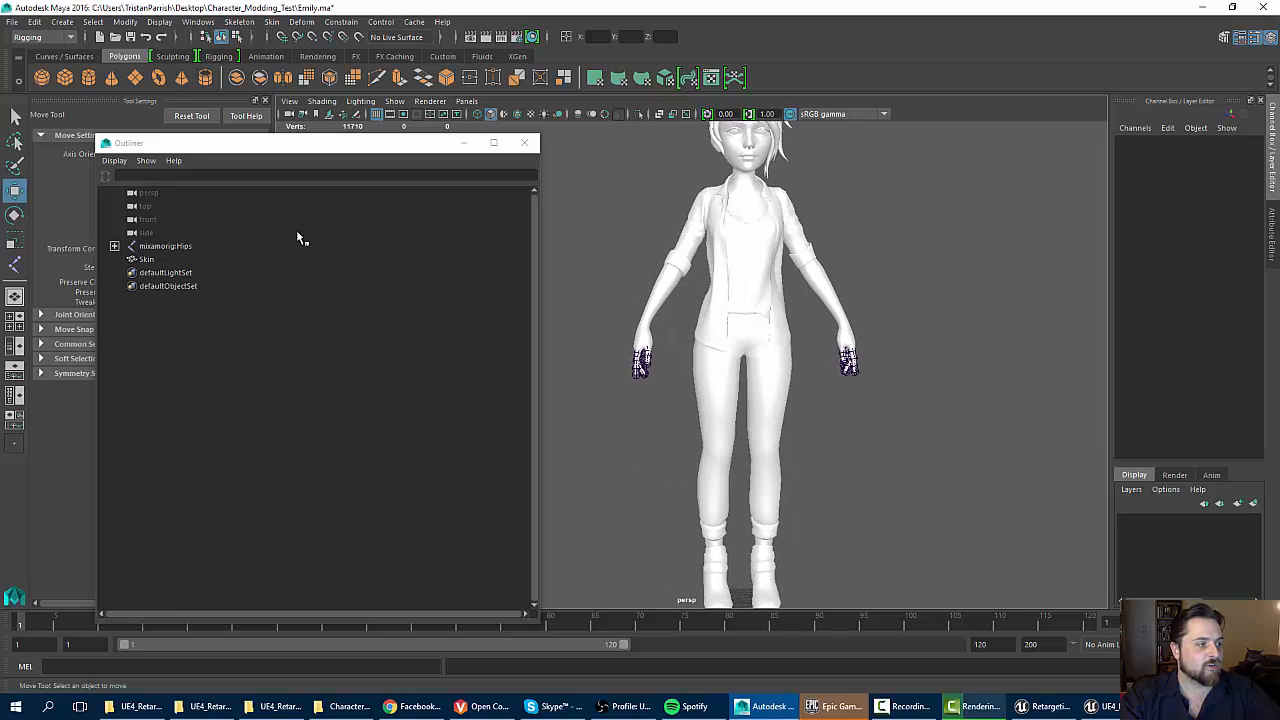
pyautogui.click(116, 246)
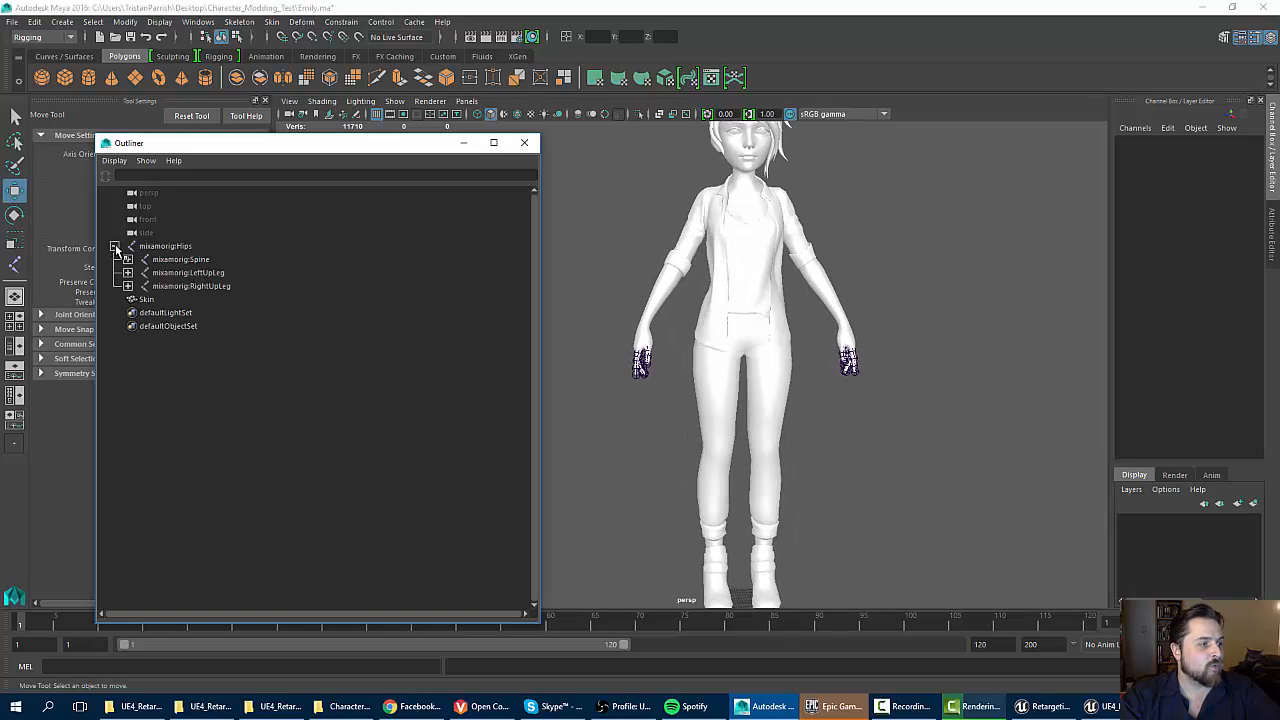
pyautogui.click(128, 260)
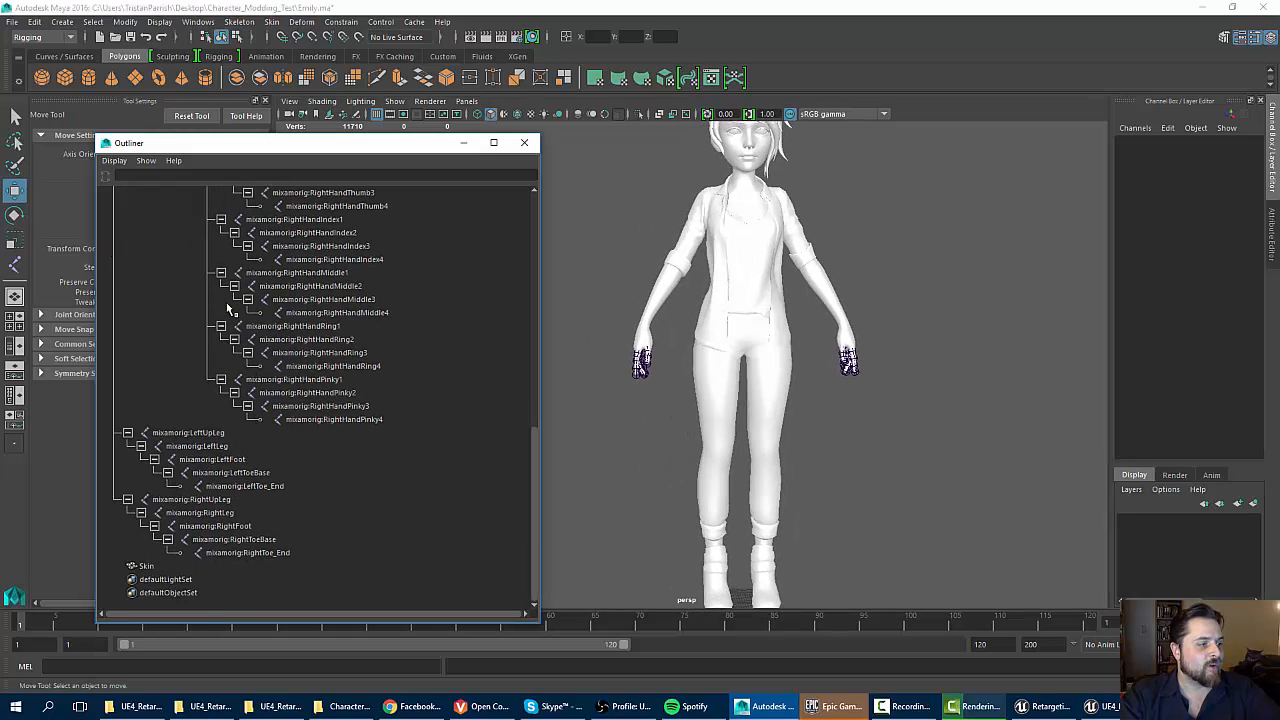
pyautogui.scroll(3)
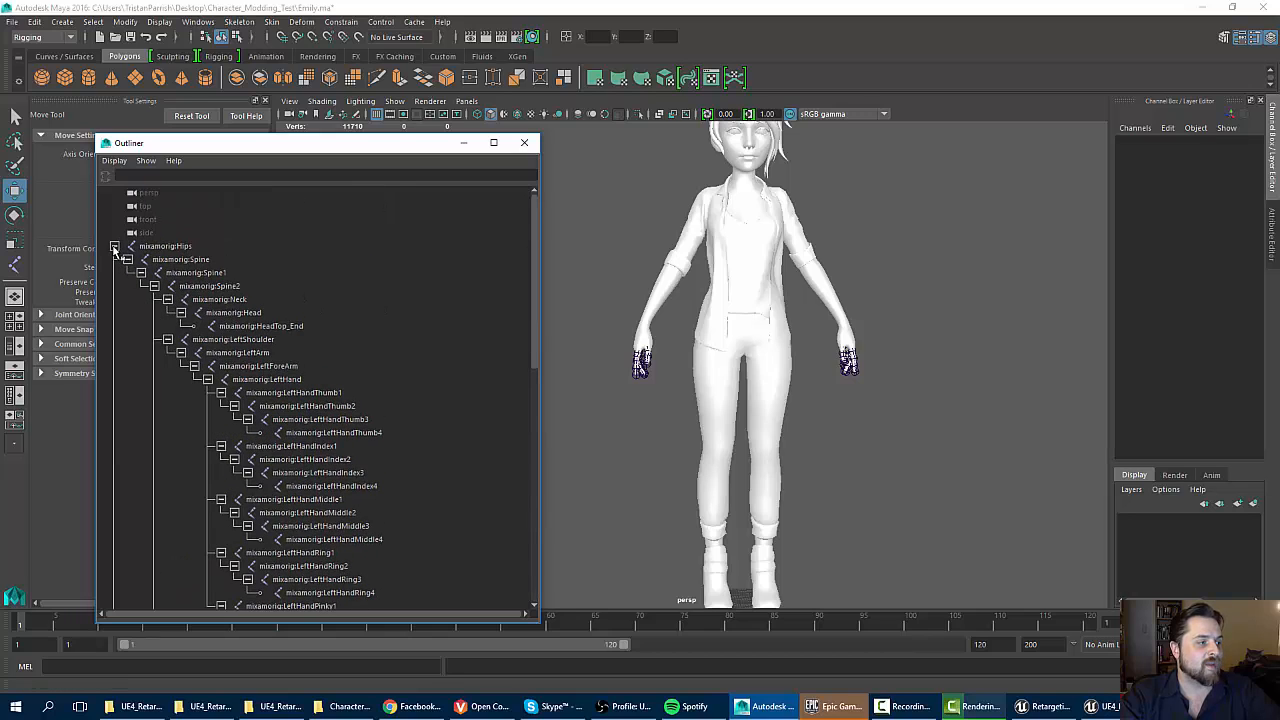
pyautogui.click(114, 246)
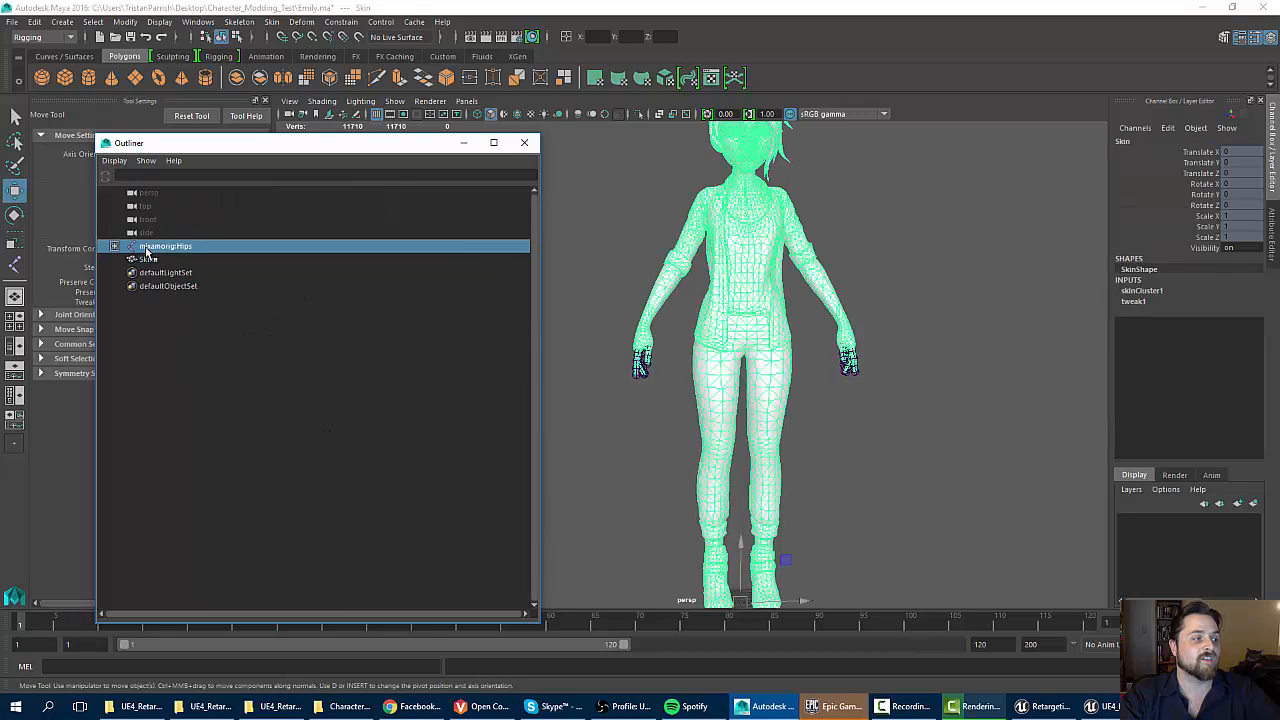
pyautogui.click(148, 260)
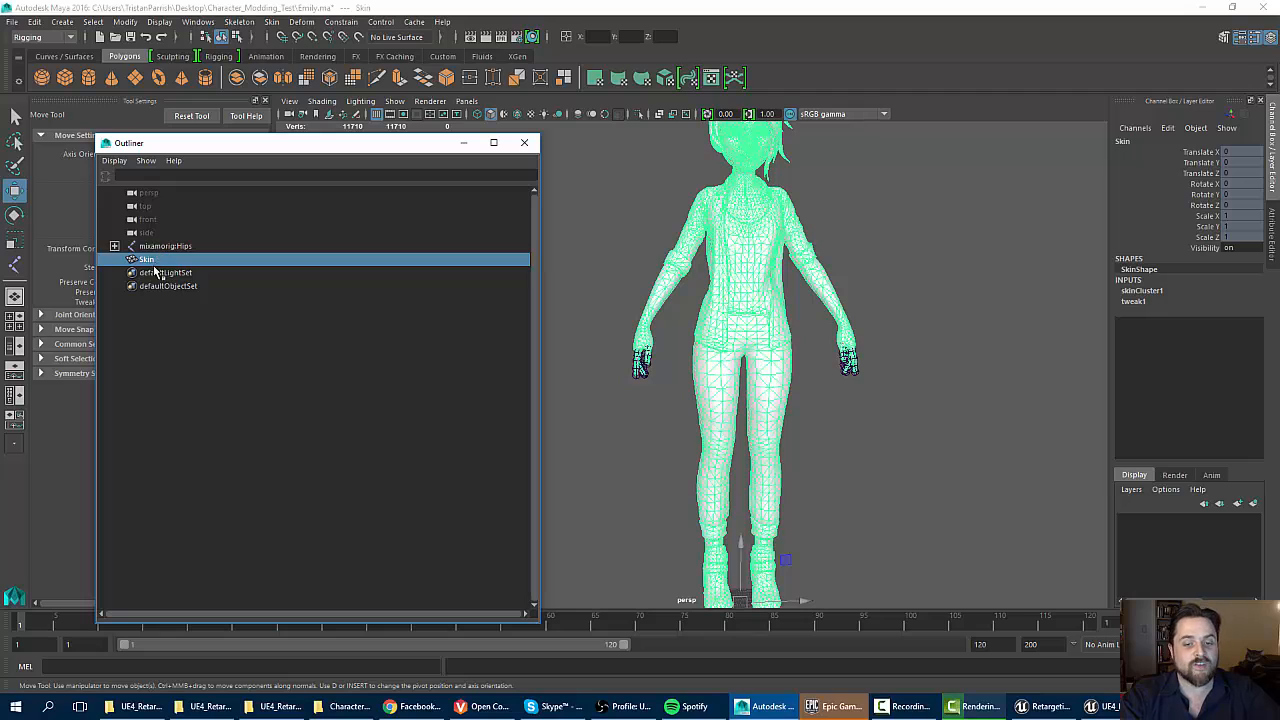
pyautogui.click(164, 246)
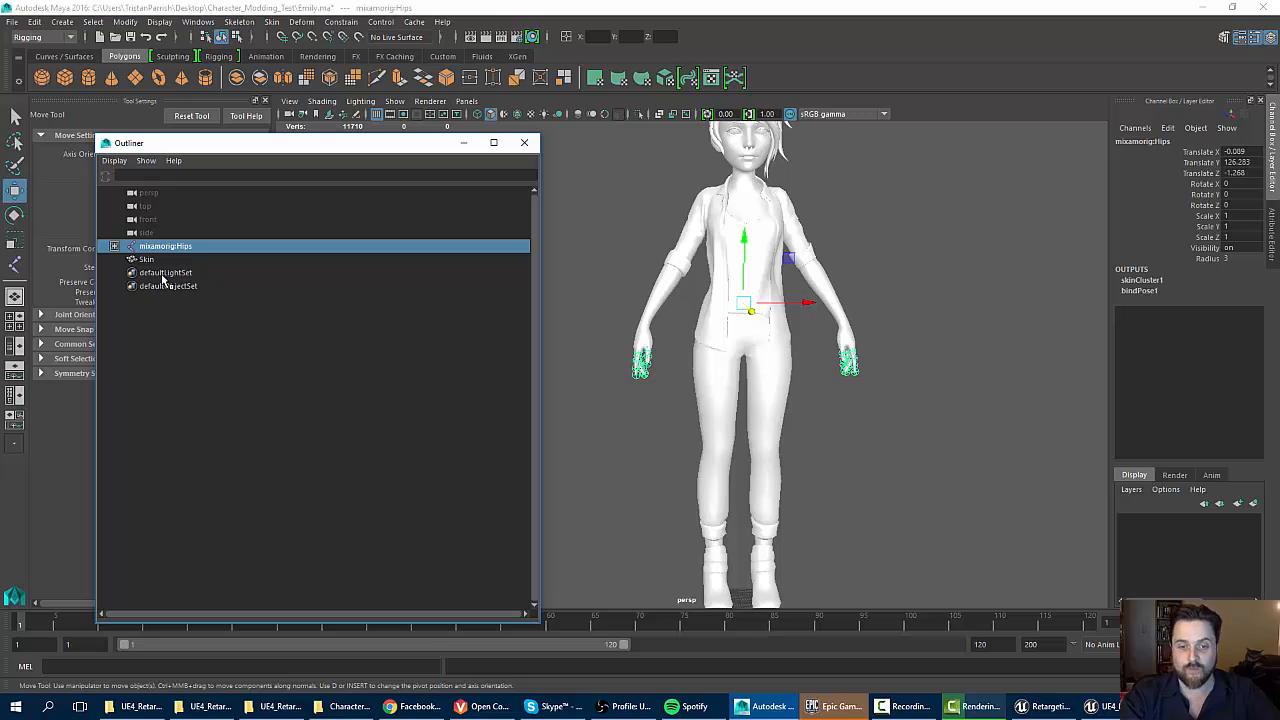
pyautogui.click(148, 260)
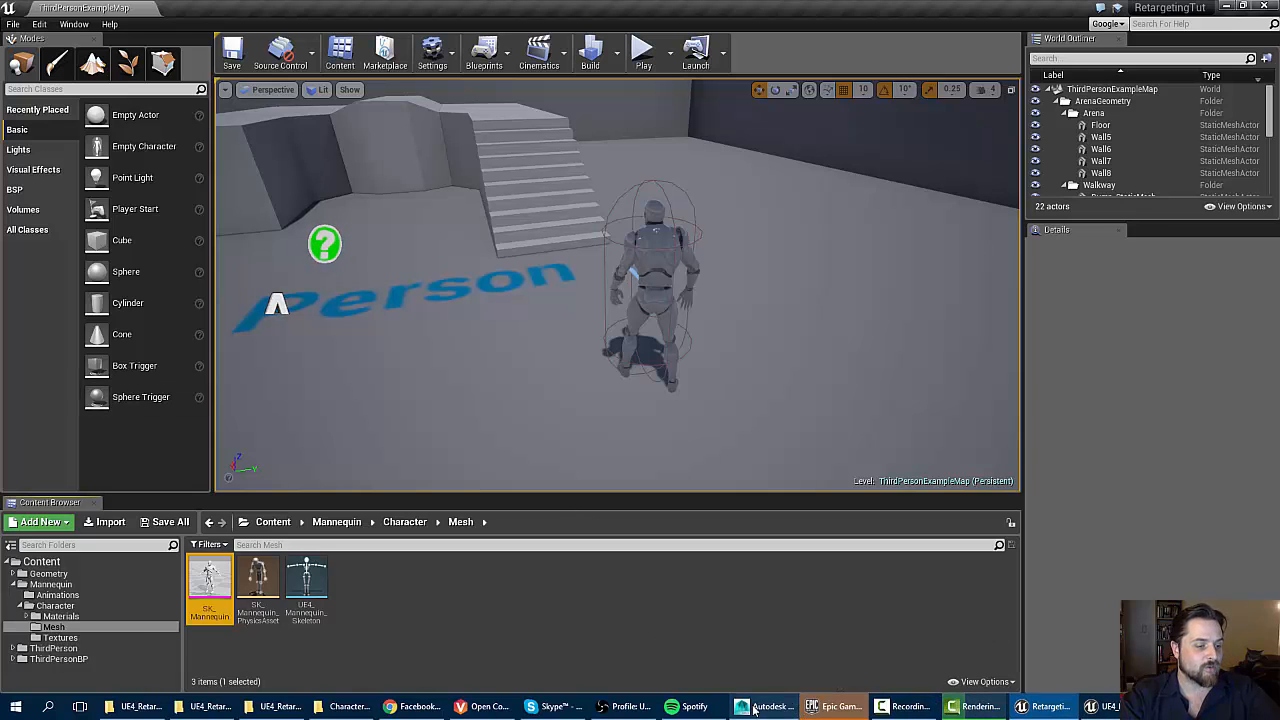
# Switch to the Rigging menu set and create a new Root joint at the origin between the feet.
pyautogui.click(764, 706)
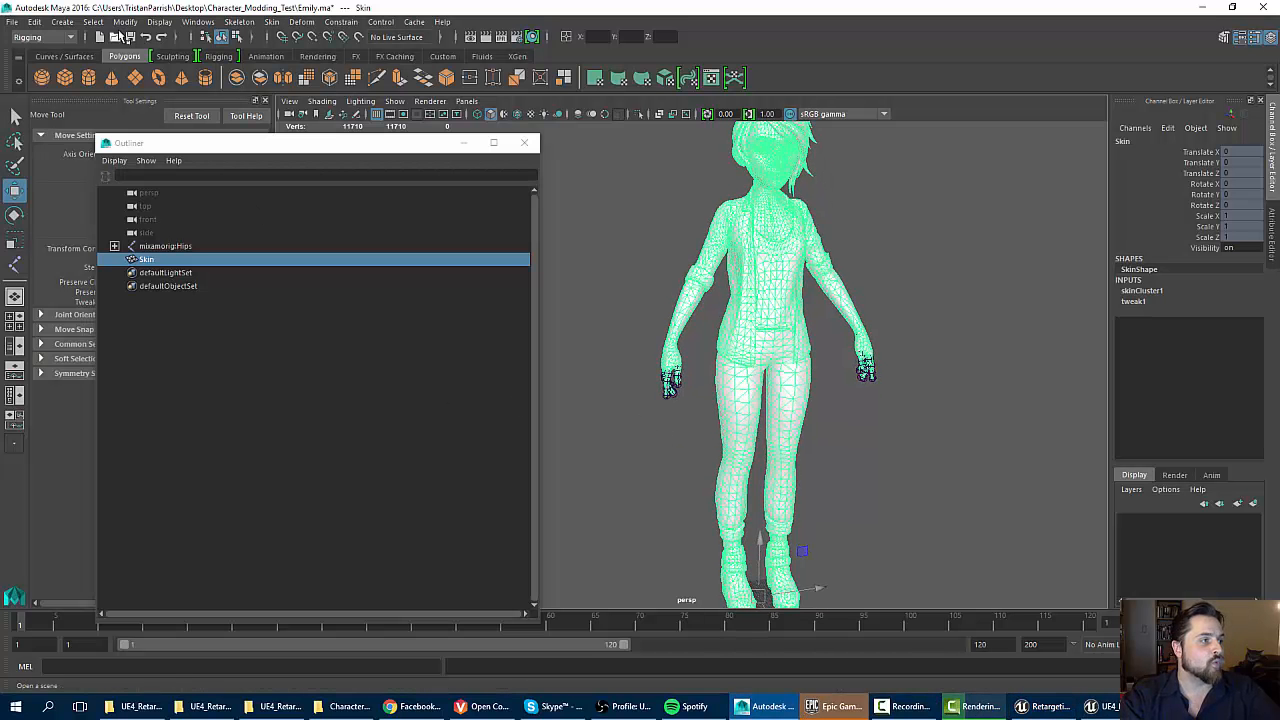
pyautogui.click(72, 36)
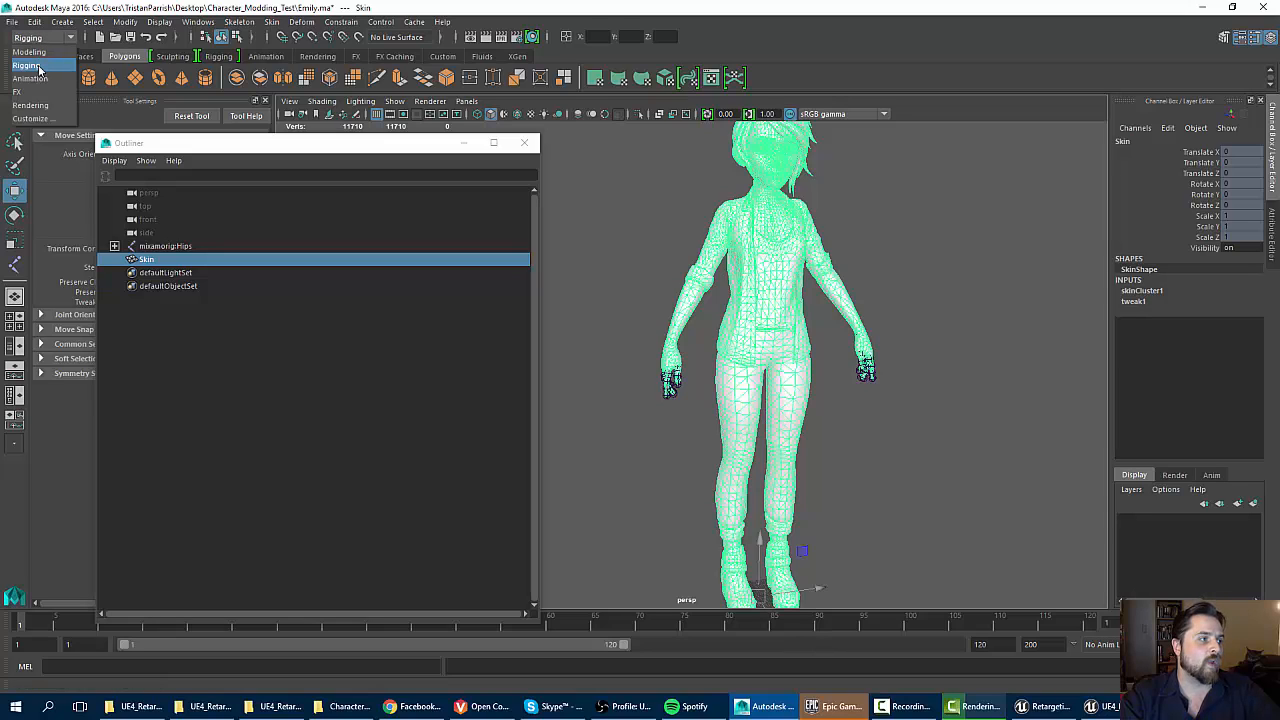
pyautogui.click(238, 22)
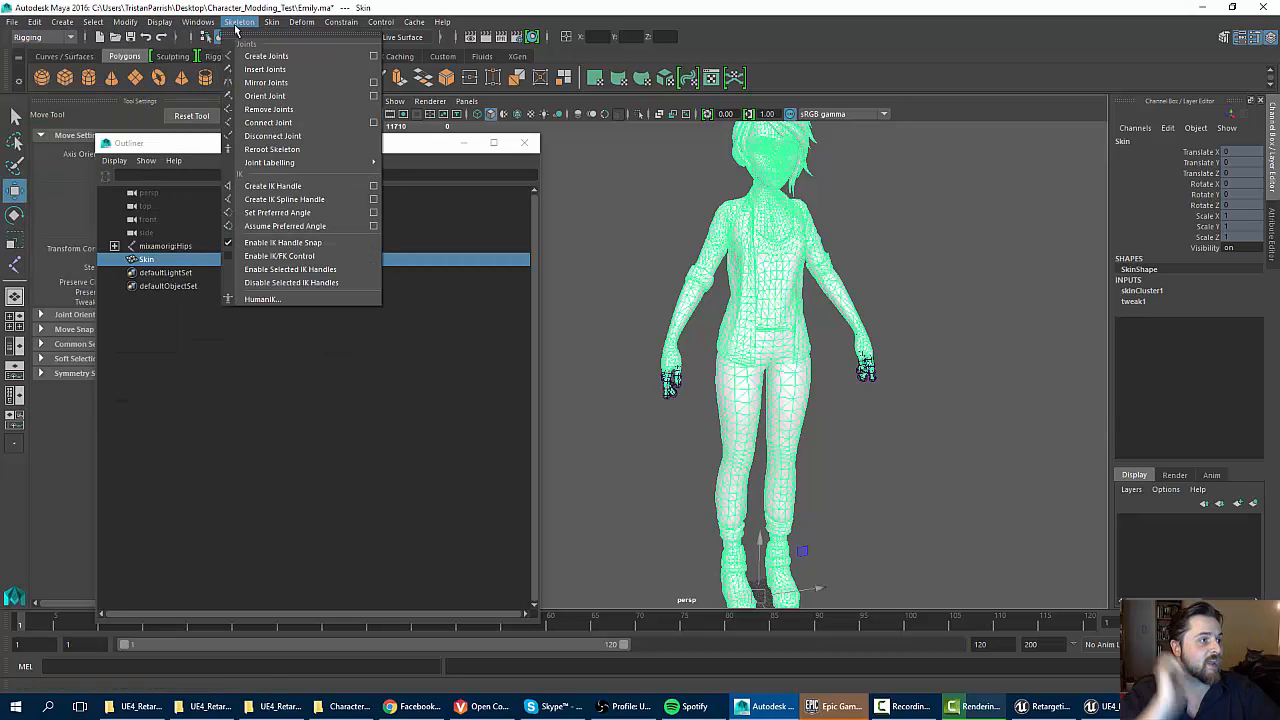
pyautogui.click(264, 56)
pyautogui.write('Root')
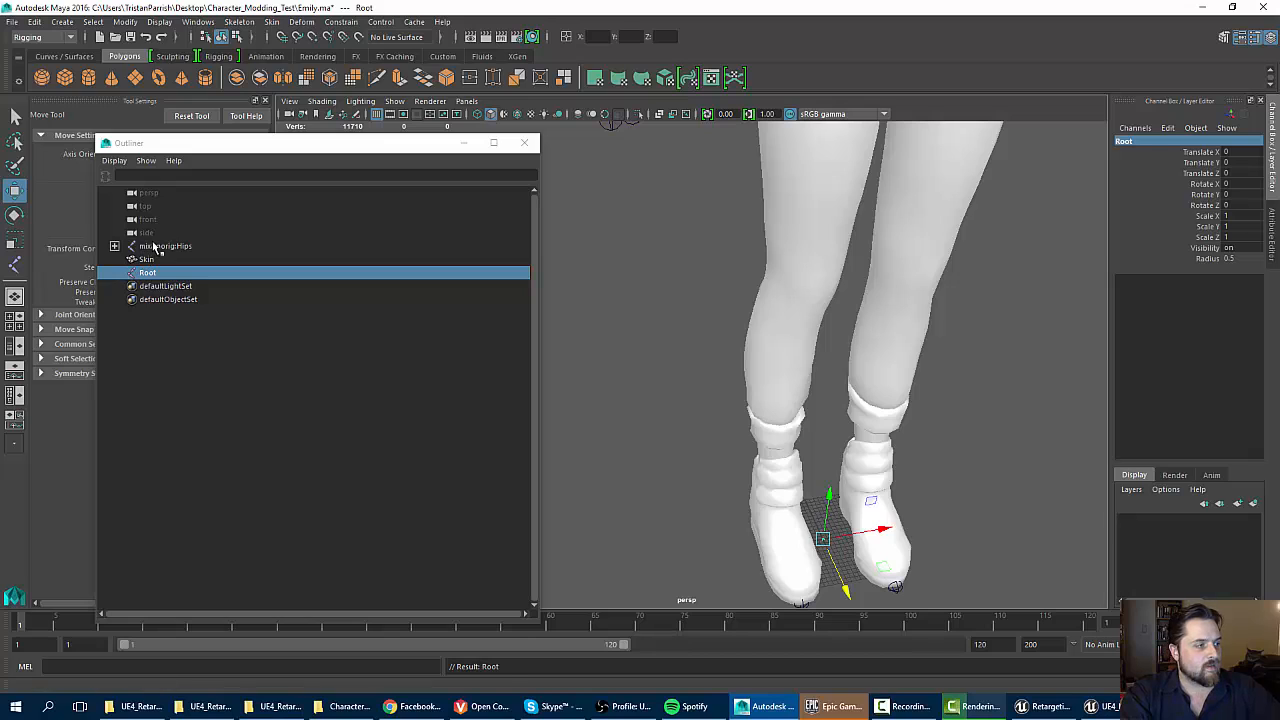
# Parent the Hips hierarchy under Root, then select Root together with the skin mesh.
pyautogui.click(166, 246)
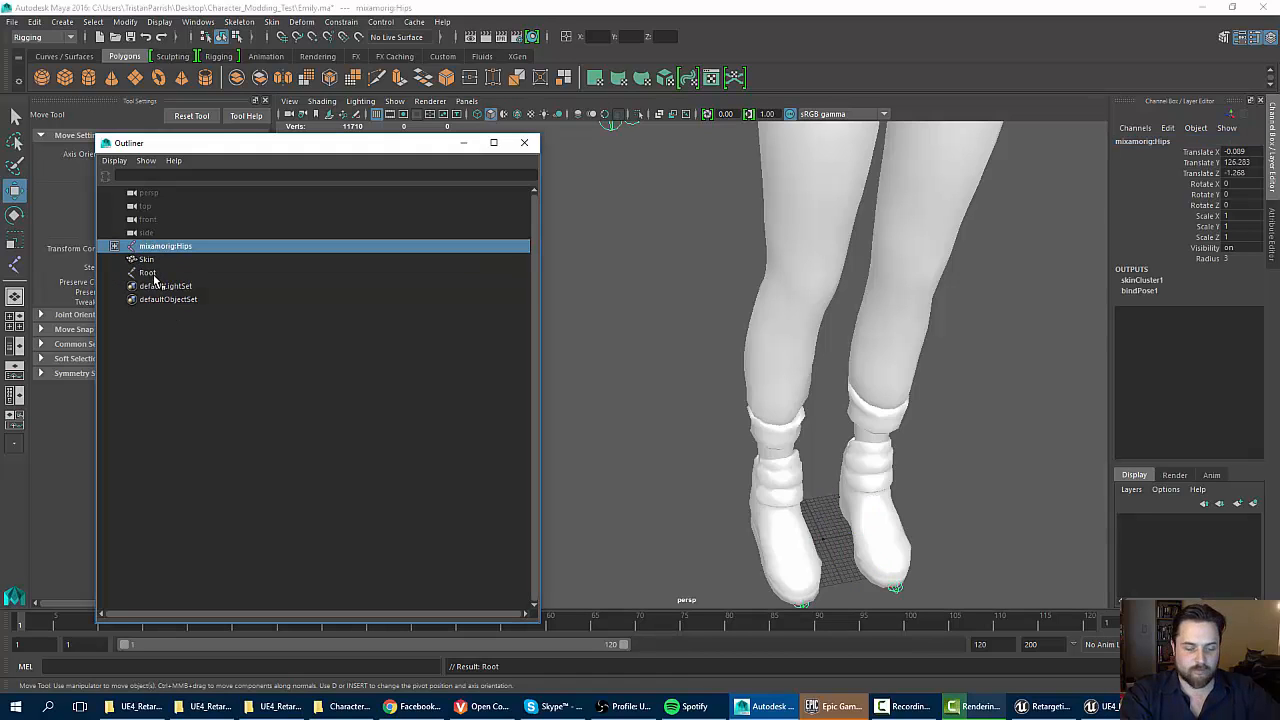
pyautogui.click(148, 272)
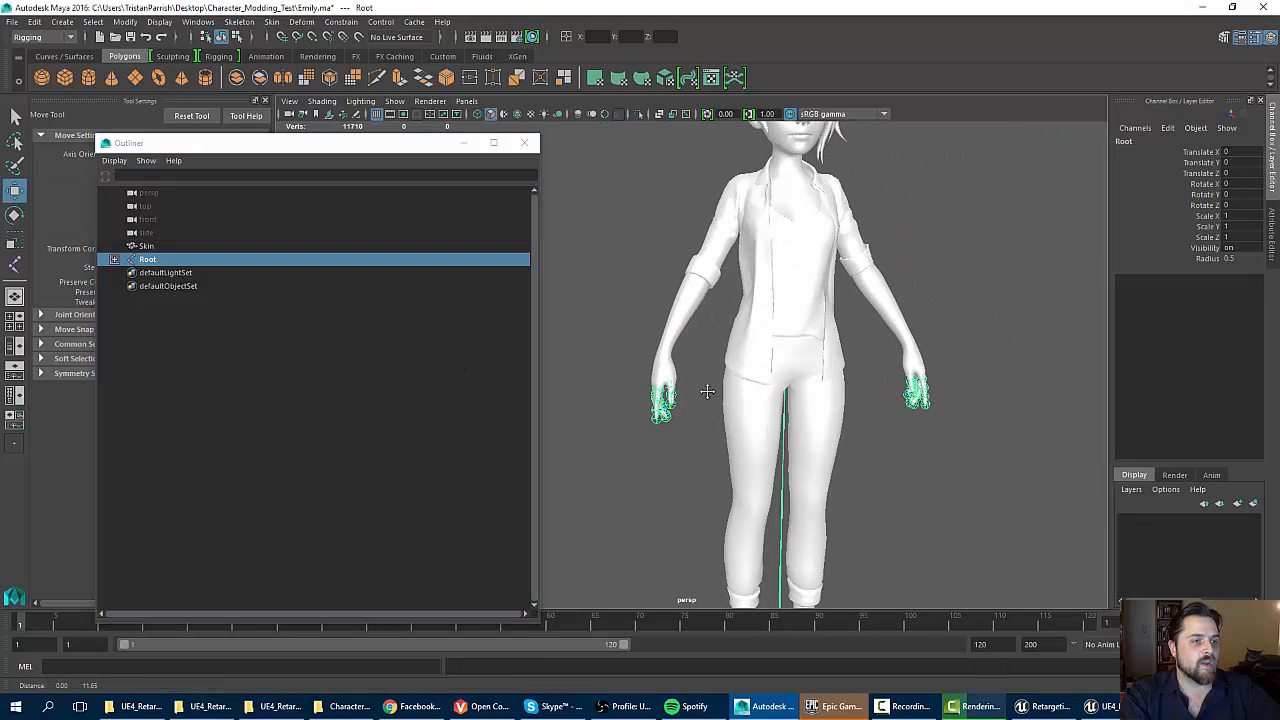
pyautogui.click(146, 246)
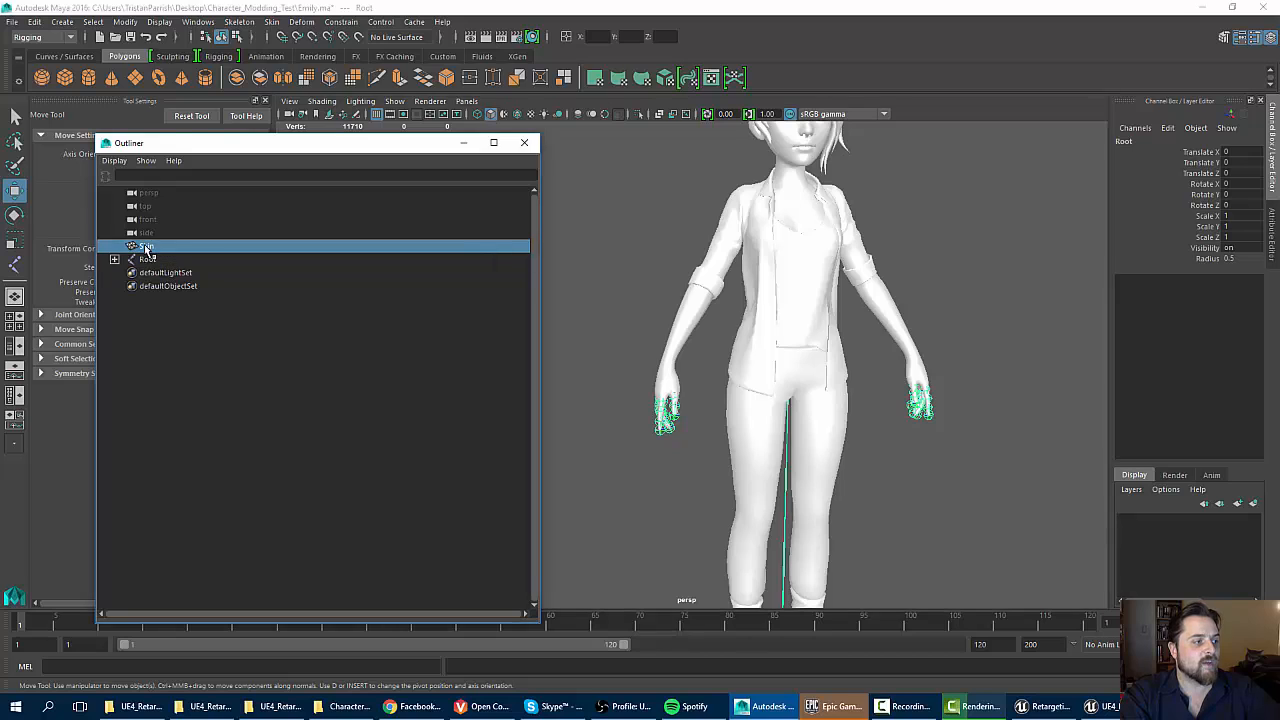
pyautogui.click(148, 246)
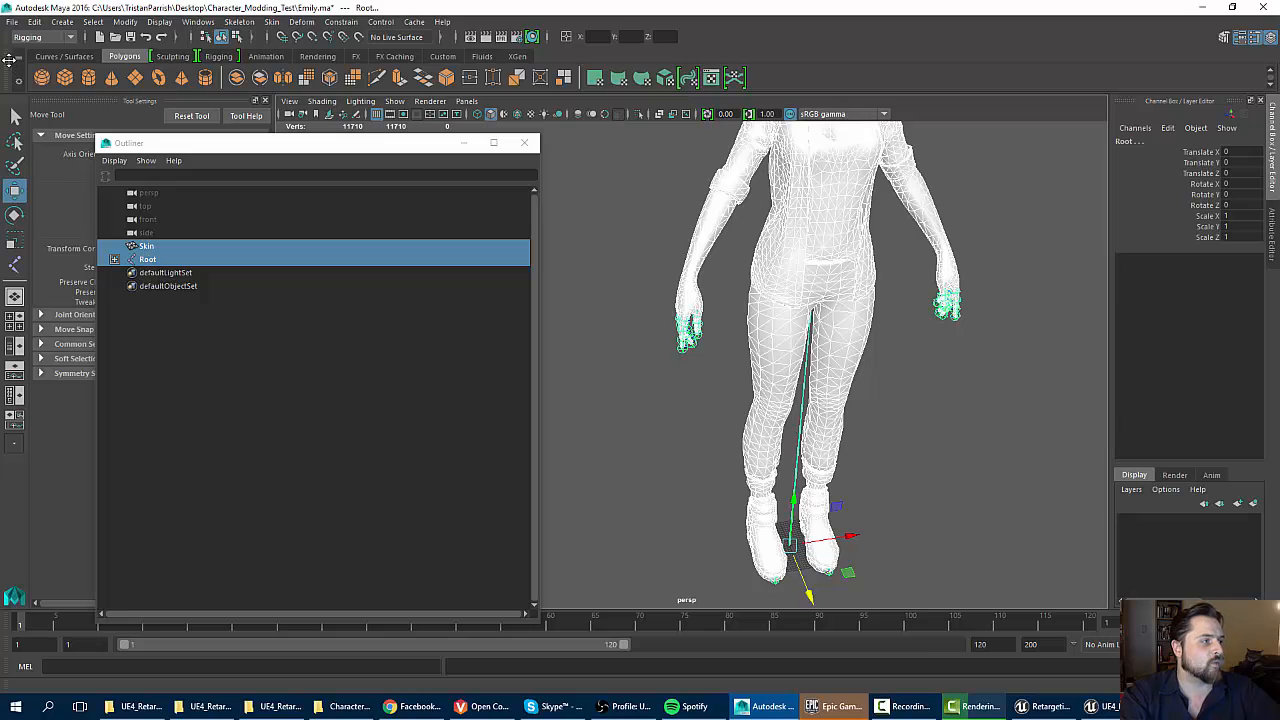
# Export Selection as FBX to Emily_Skinned.fbx, confirming the overwrite of the existing file.
pyautogui.click(12, 20)
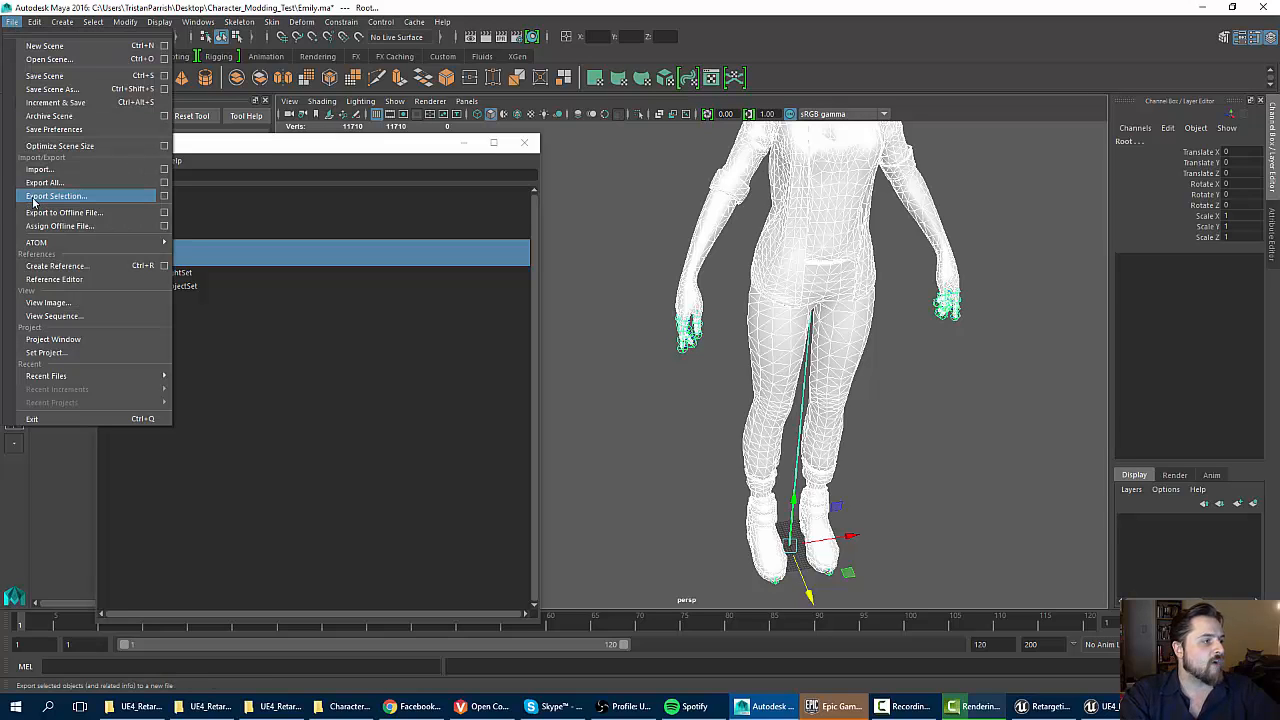
pyautogui.click(56, 196)
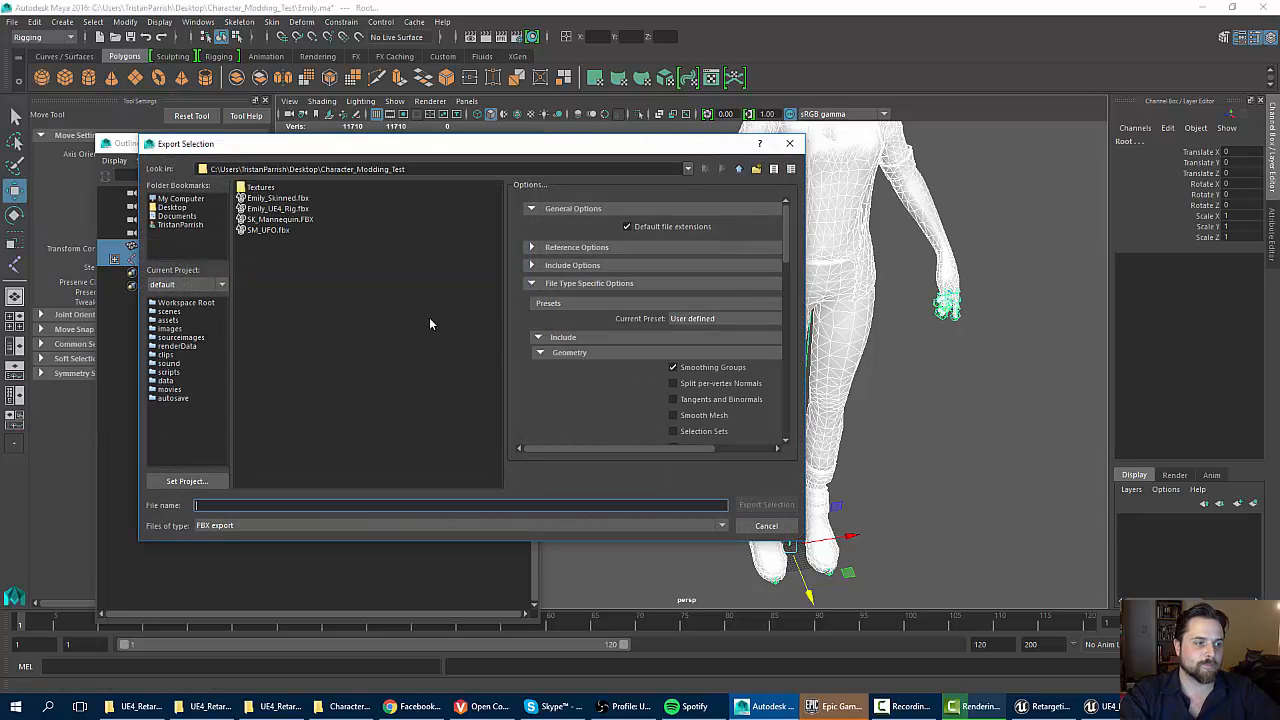
pyautogui.moveTo(720, 336)
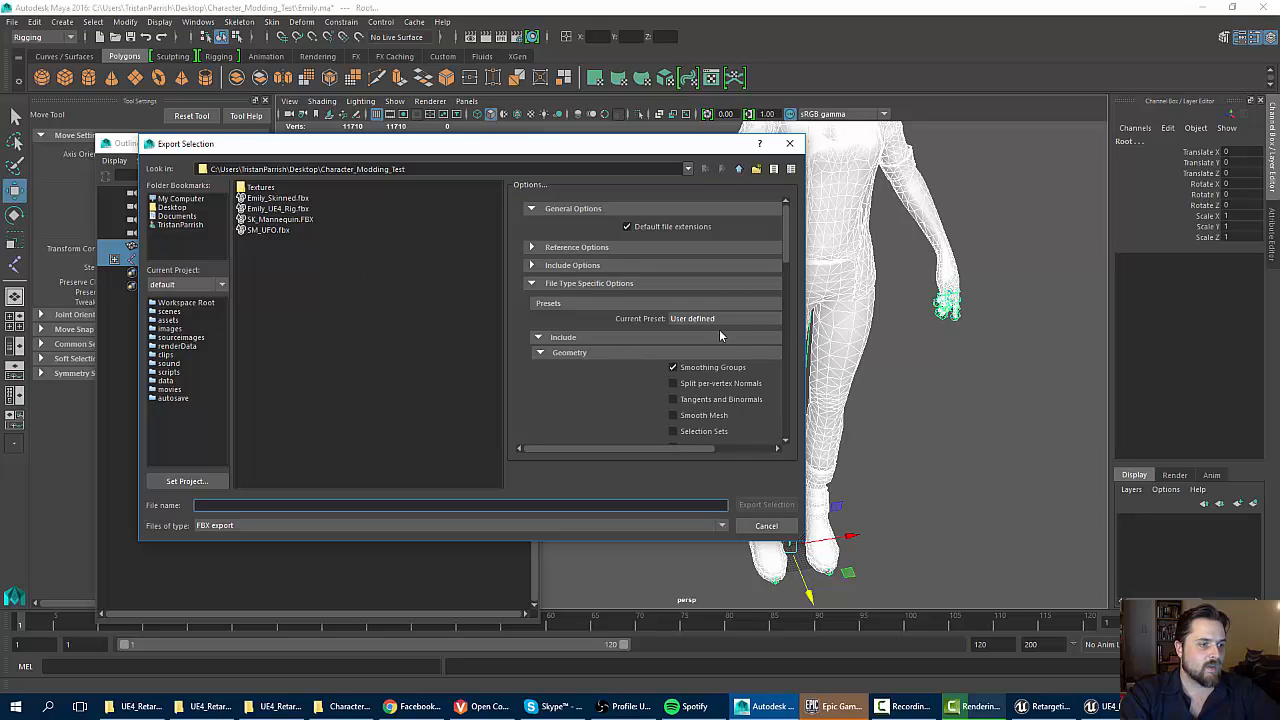
pyautogui.scroll(-3)
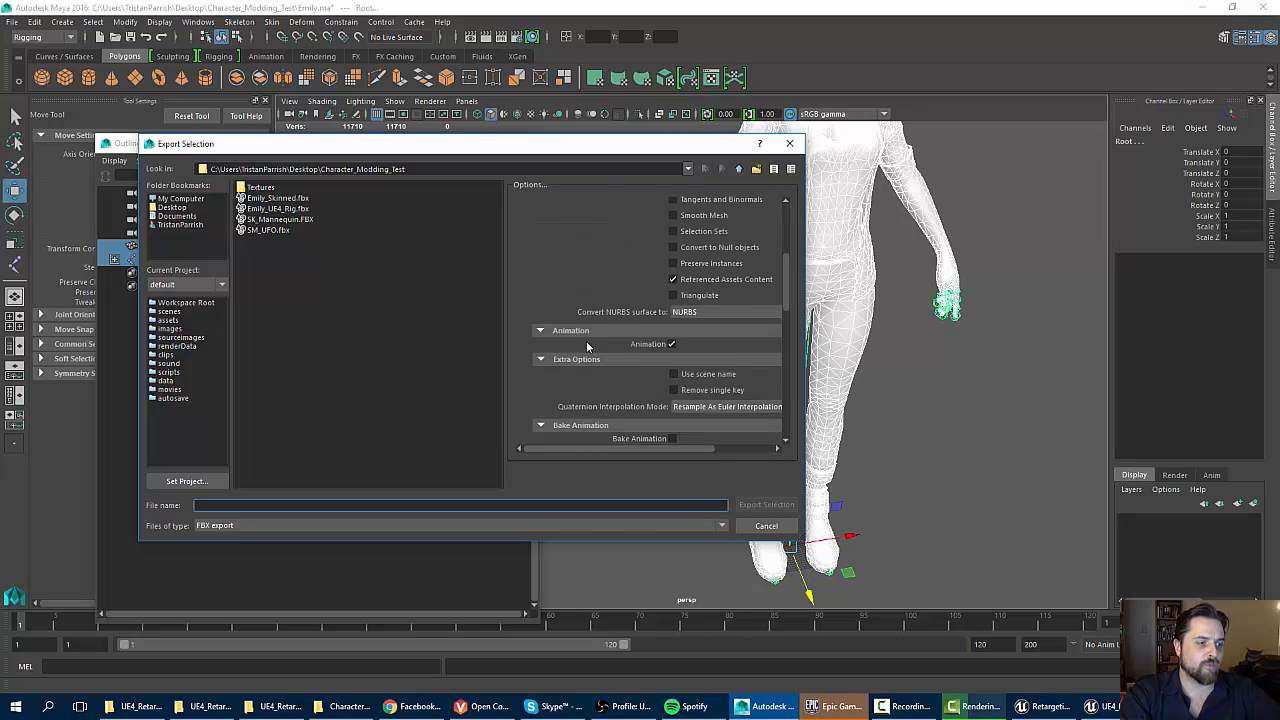
pyautogui.scroll(-3)
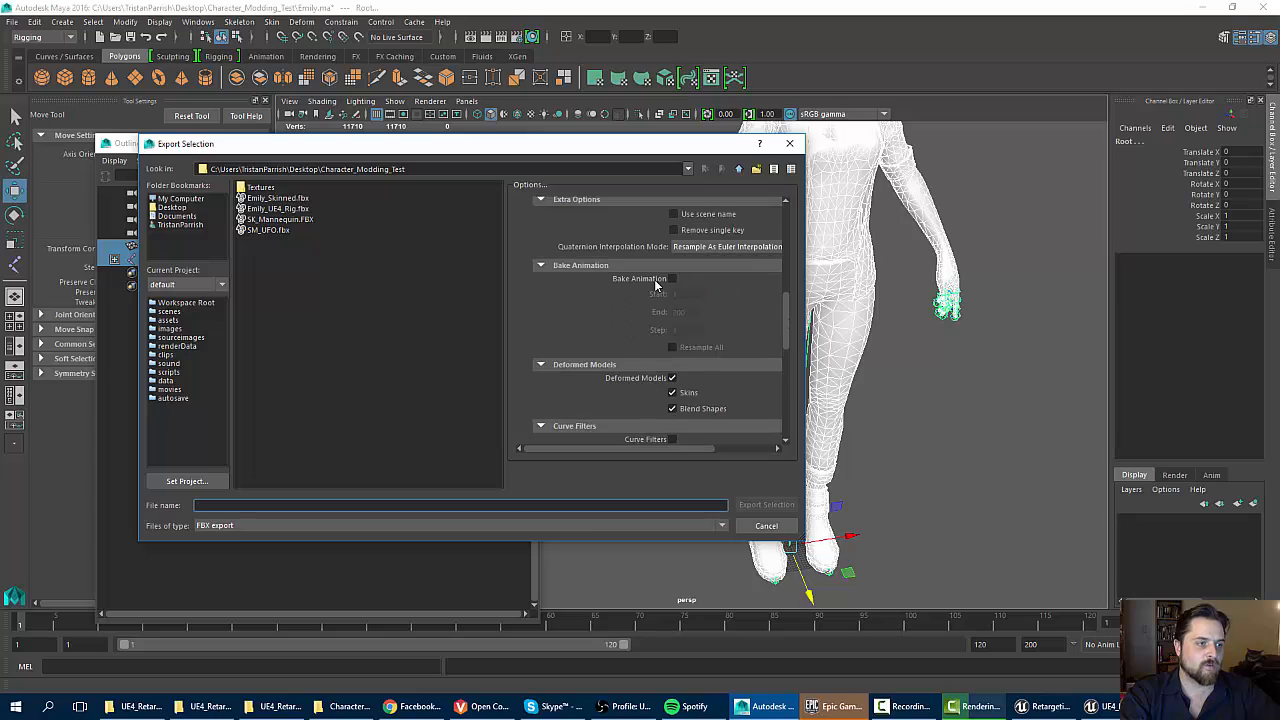
pyautogui.scroll(-3)
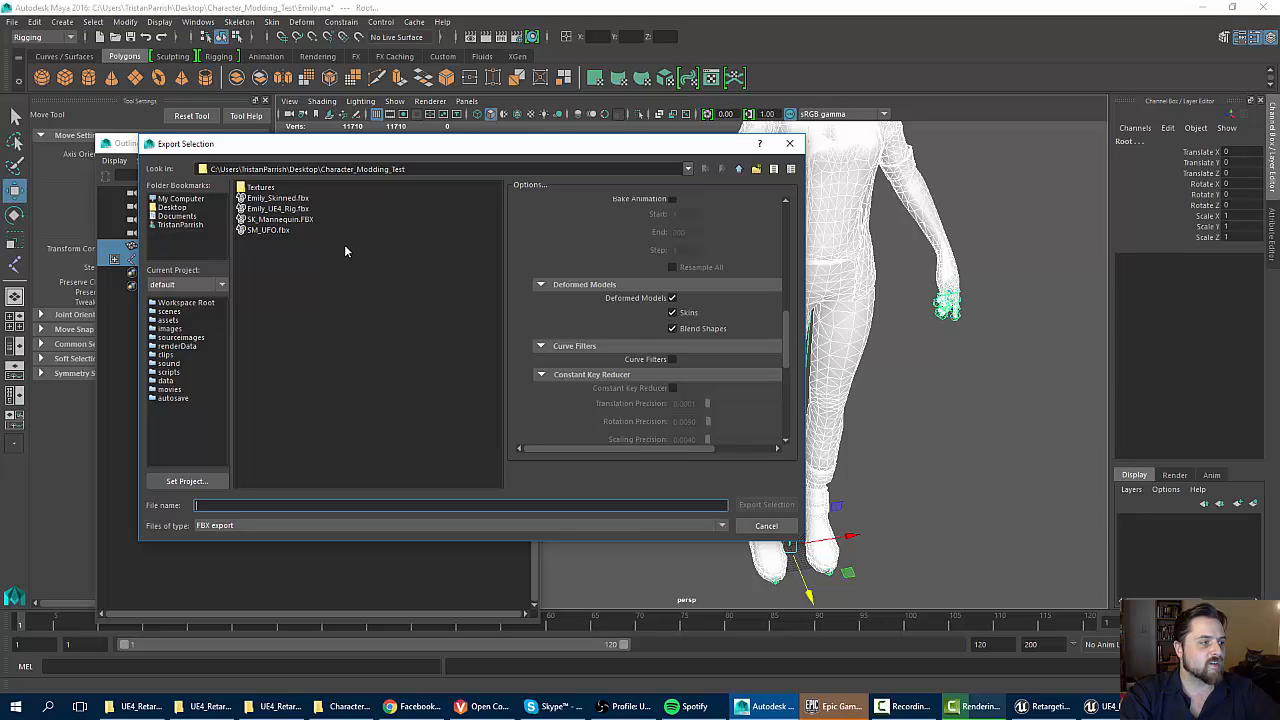
pyautogui.click(278, 198)
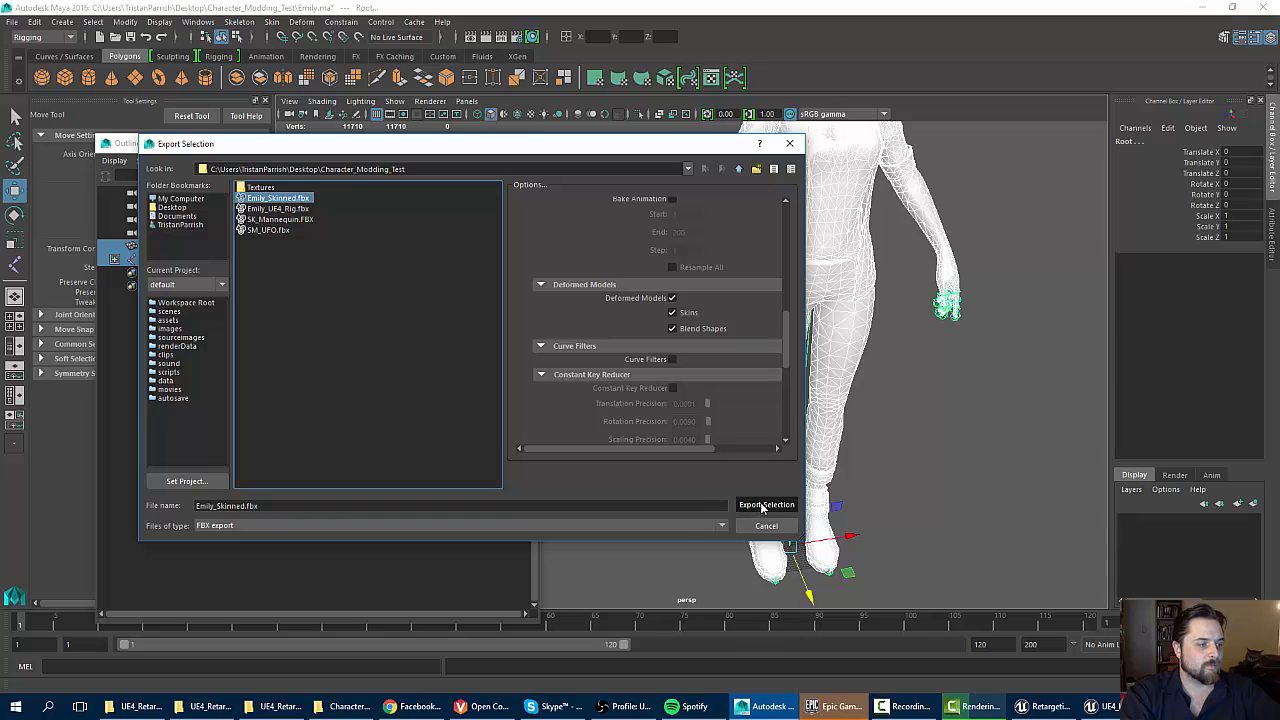
pyautogui.click(768, 504)
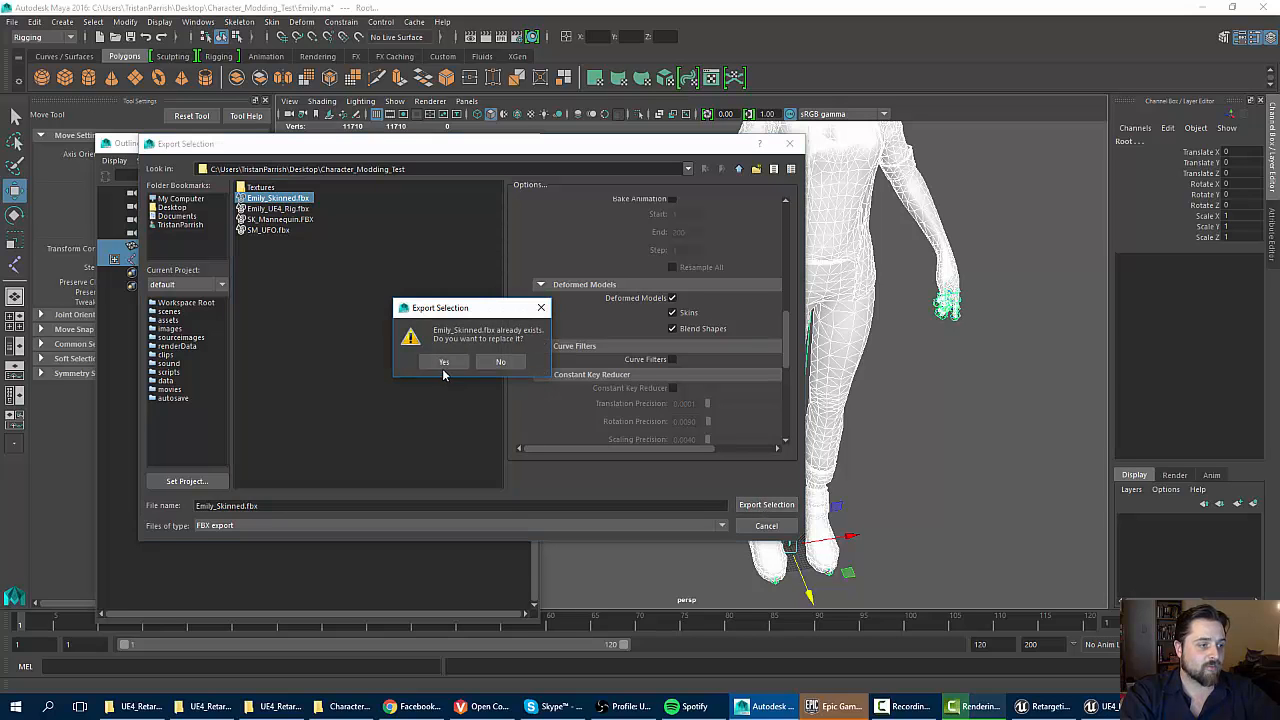
pyautogui.click(444, 362)
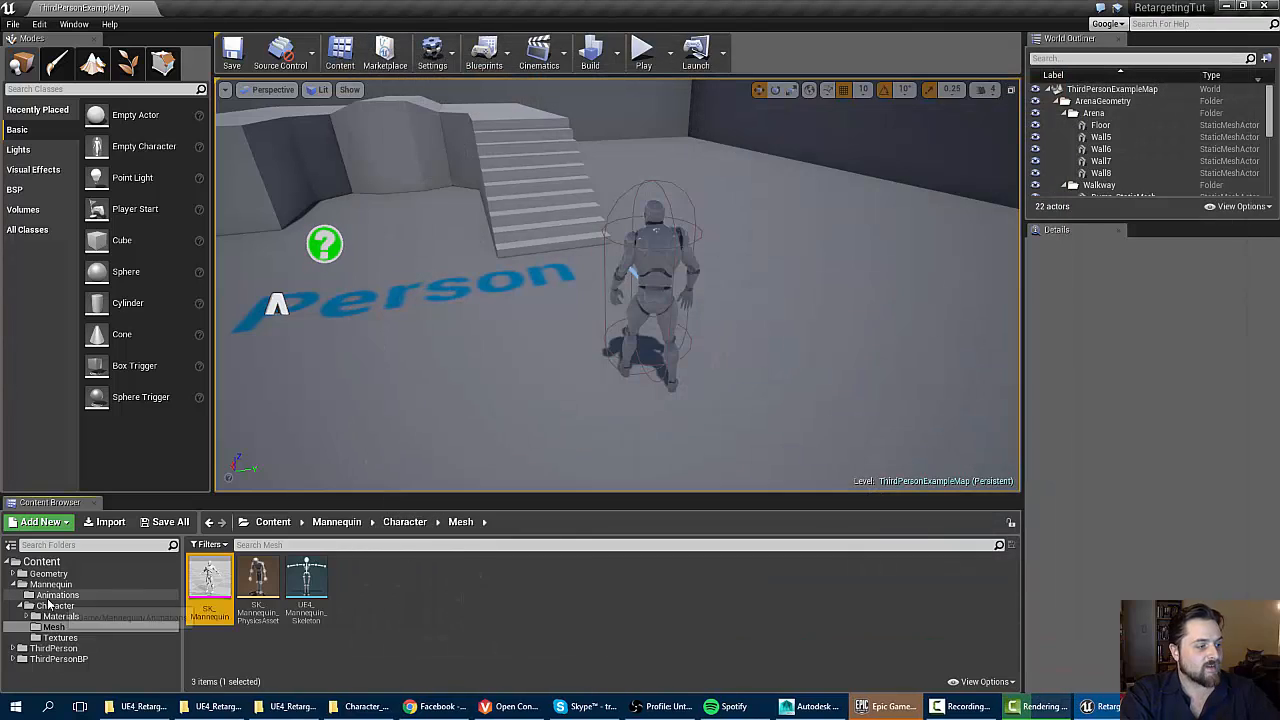
pyautogui.moveTo(42, 560)
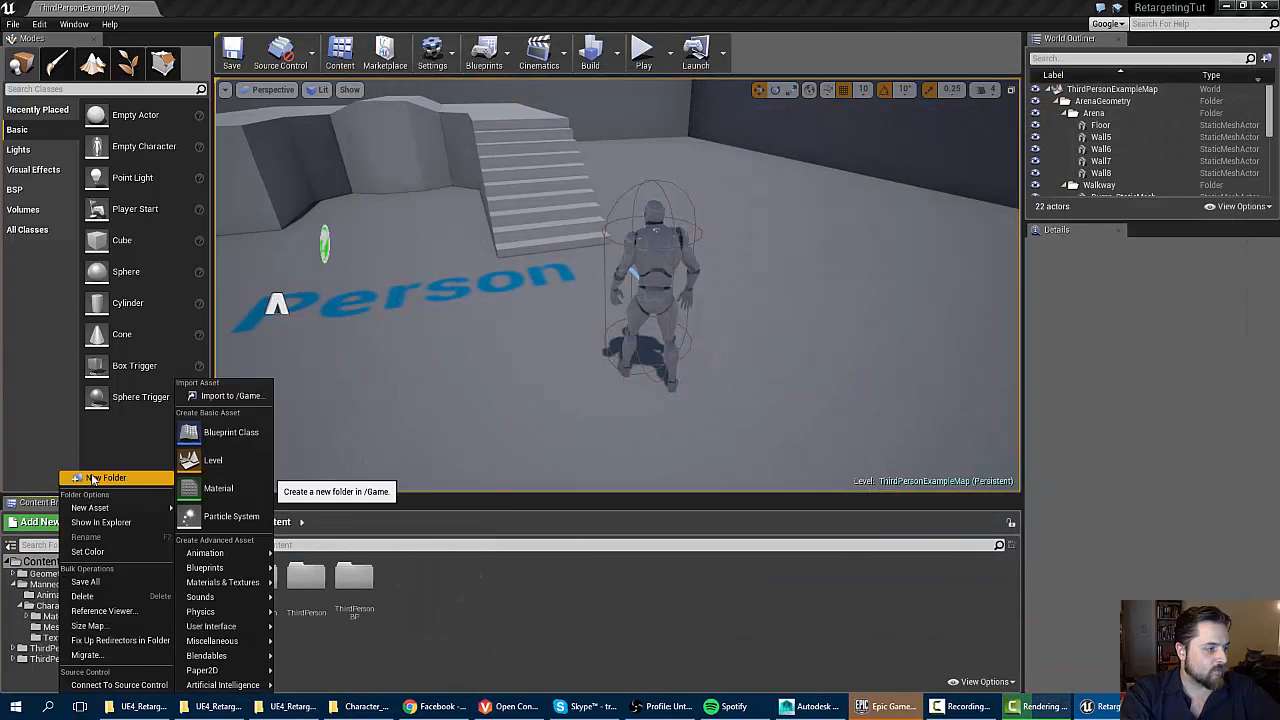
# Navigate the Content Browser to the Content > Emily folder and start an Import there.
pyautogui.click(114, 476)
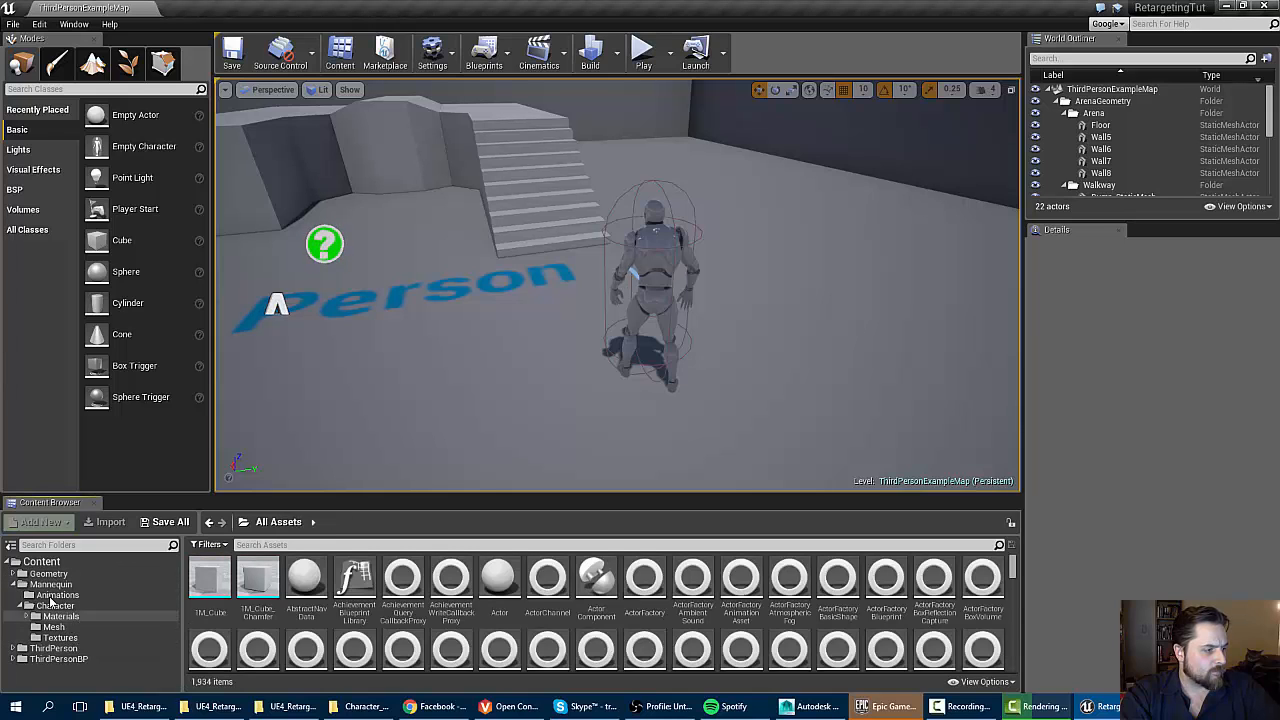
pyautogui.click(48, 572)
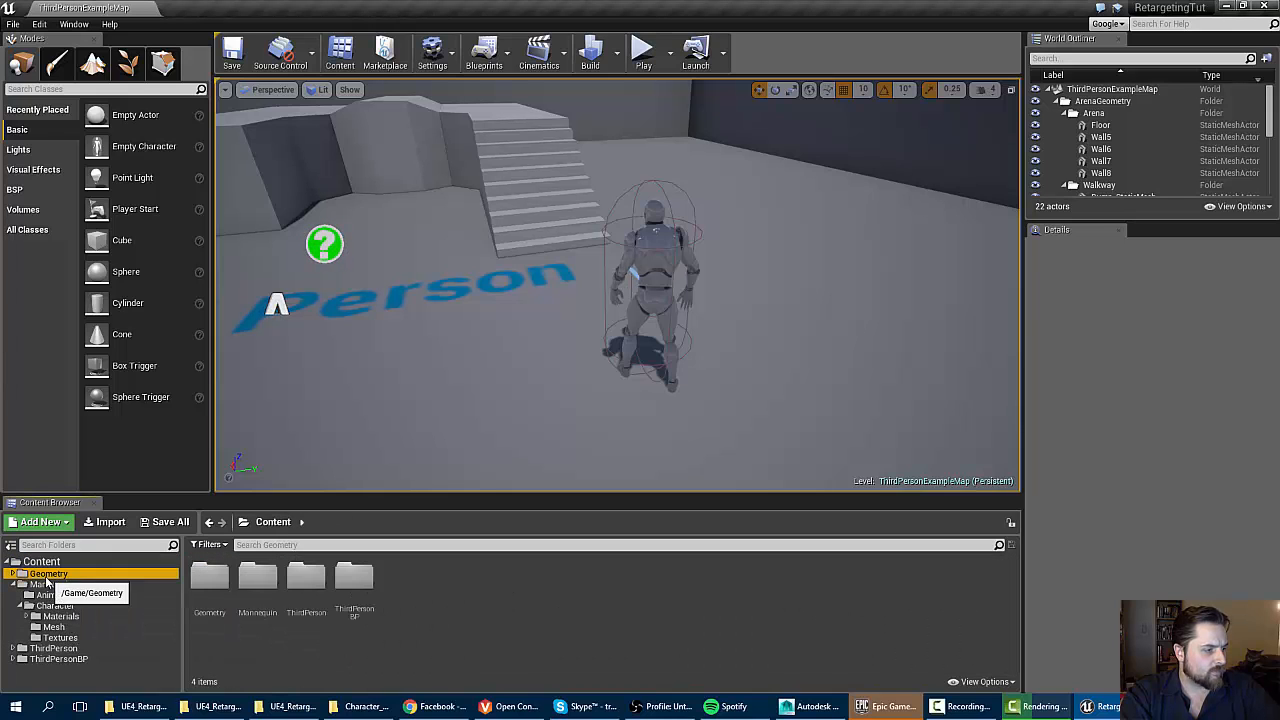
pyautogui.click(56, 648)
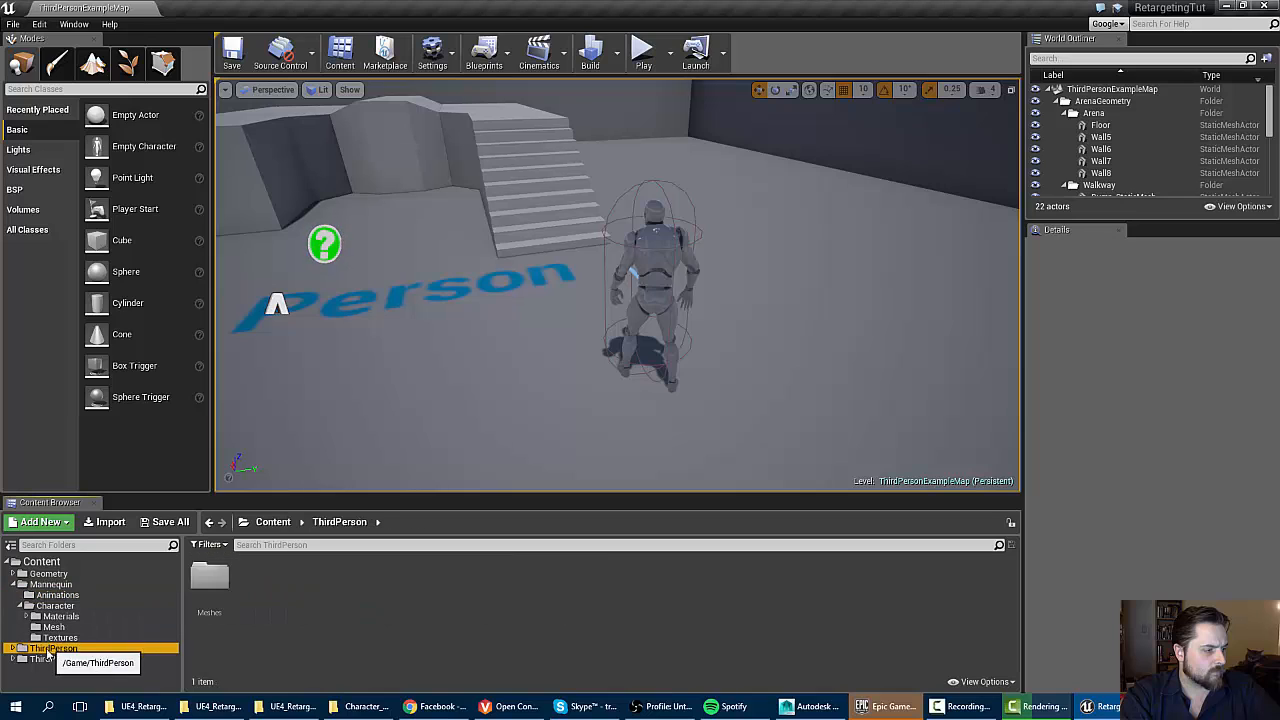
pyautogui.click(42, 560)
pyautogui.write('Emily')
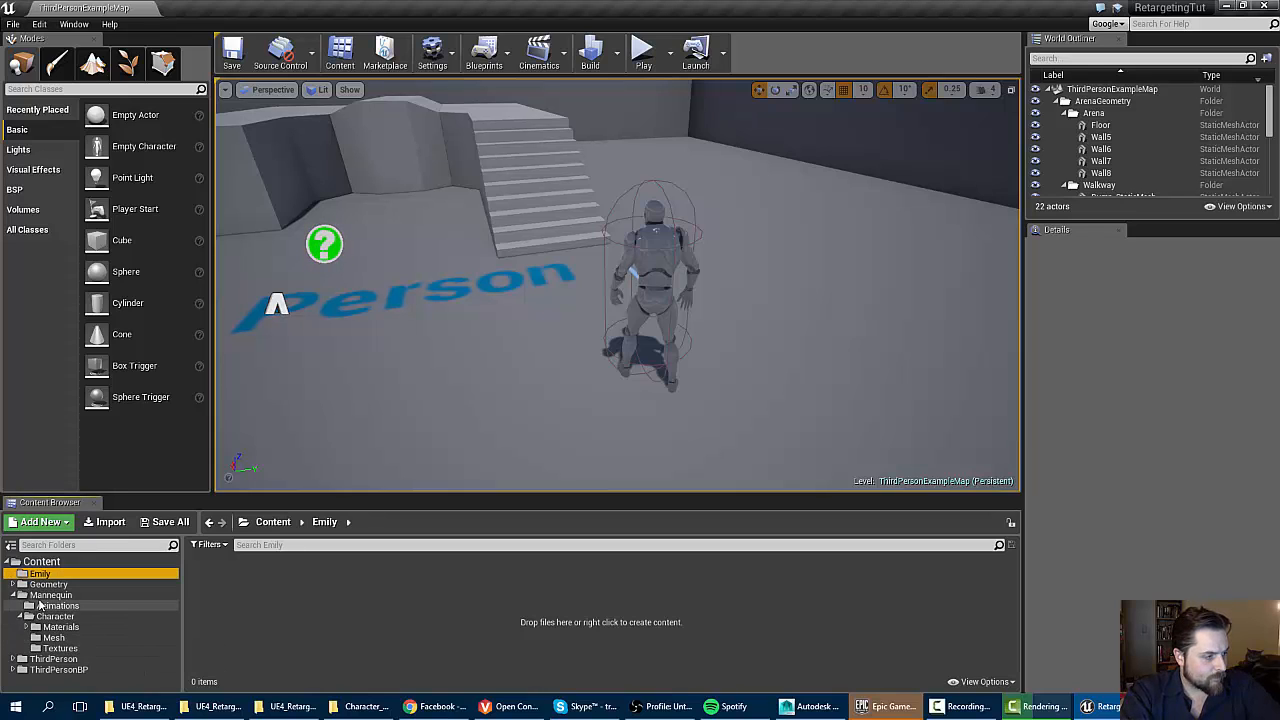
pyautogui.click(20, 560)
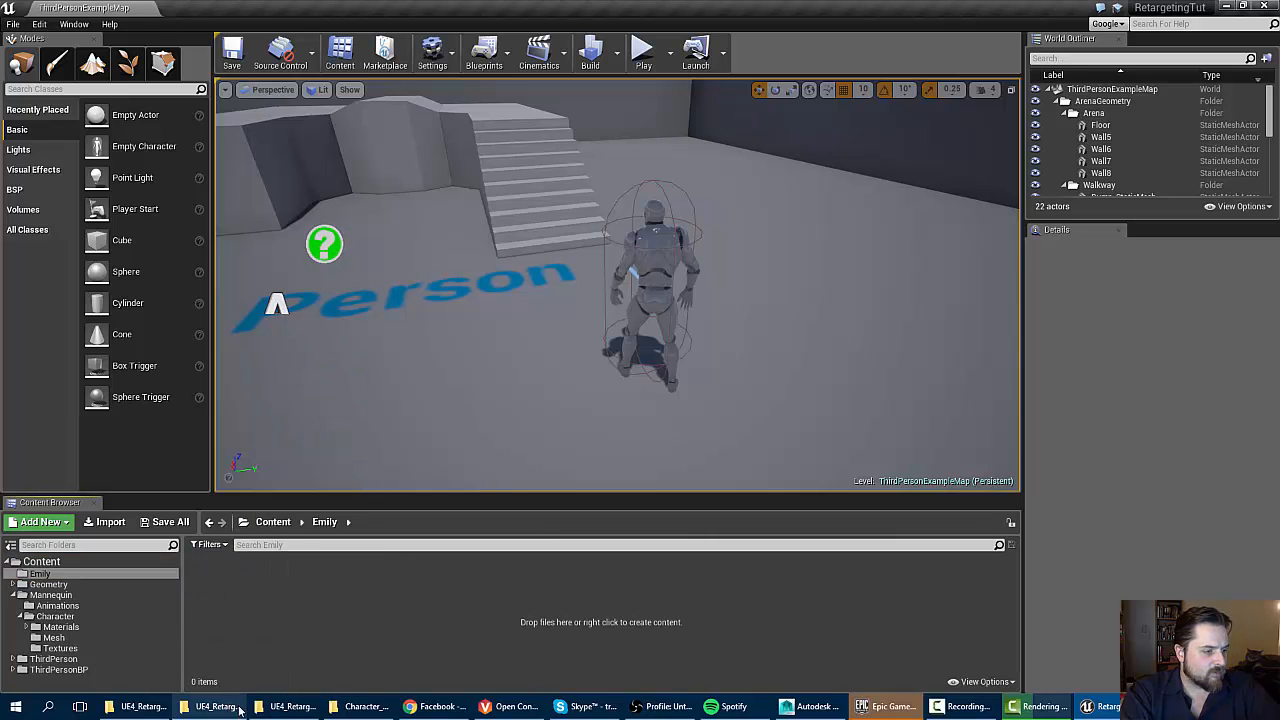
pyautogui.click(360, 706)
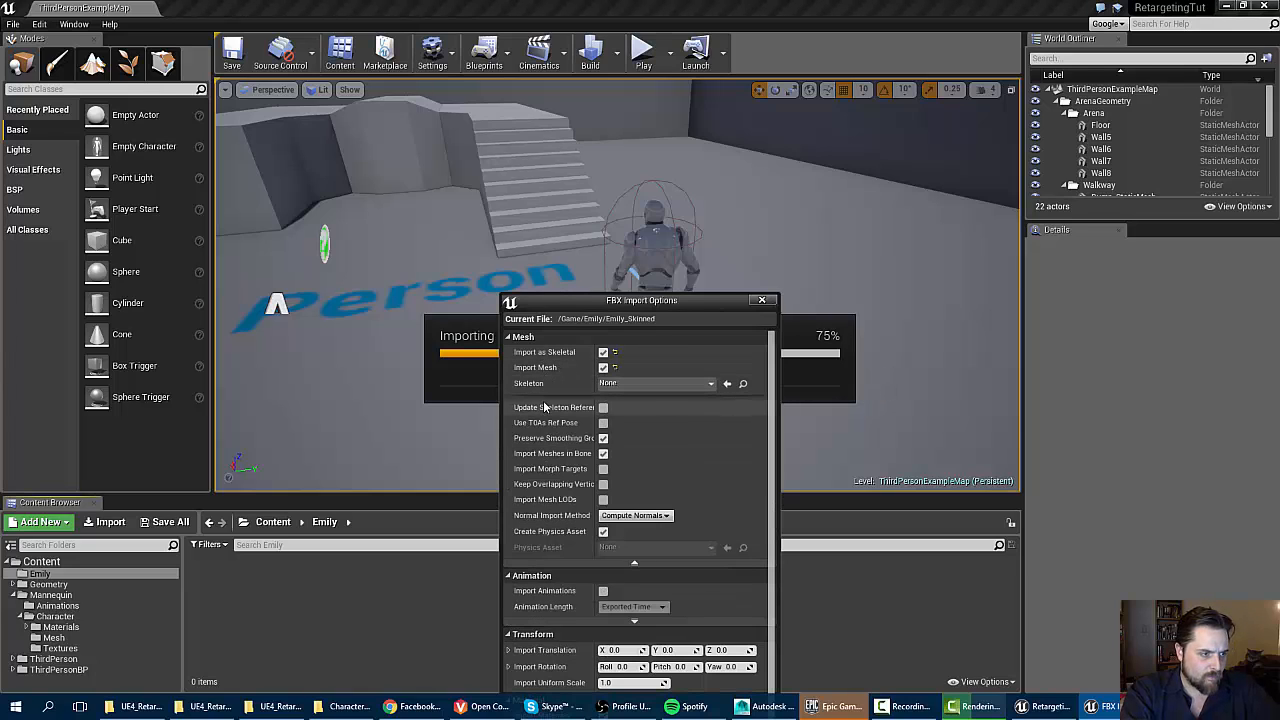
pyautogui.moveTo(604, 416)
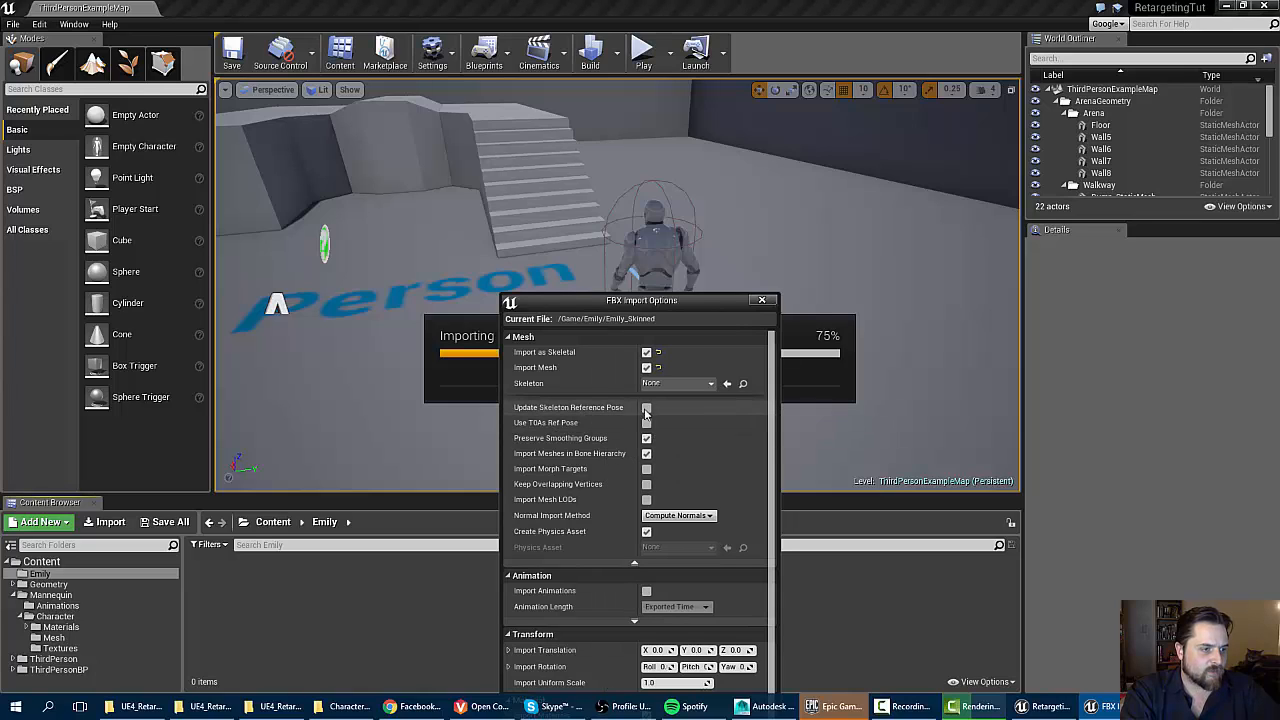
# Import All with Update Skeleton Reference Pose and Use T0 As Ref Pose enabled, then bring up Emily_Skinned.
pyautogui.click(646, 408)
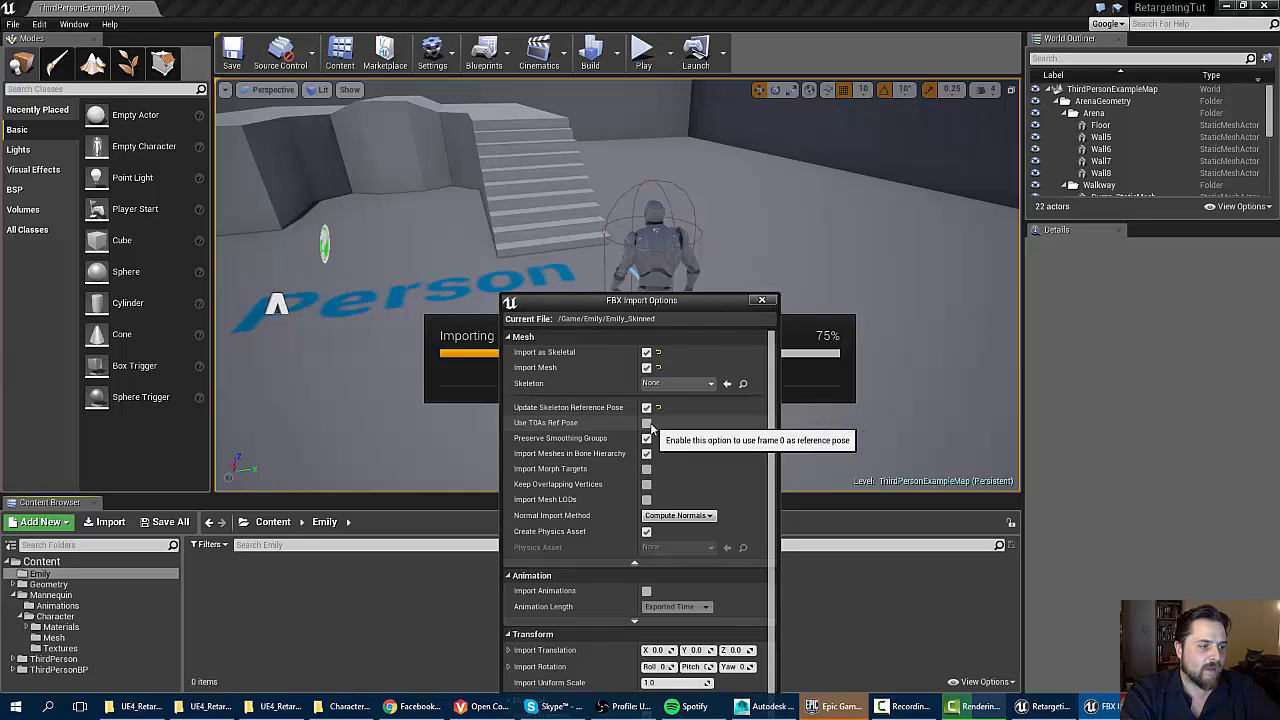
pyautogui.click(648, 422)
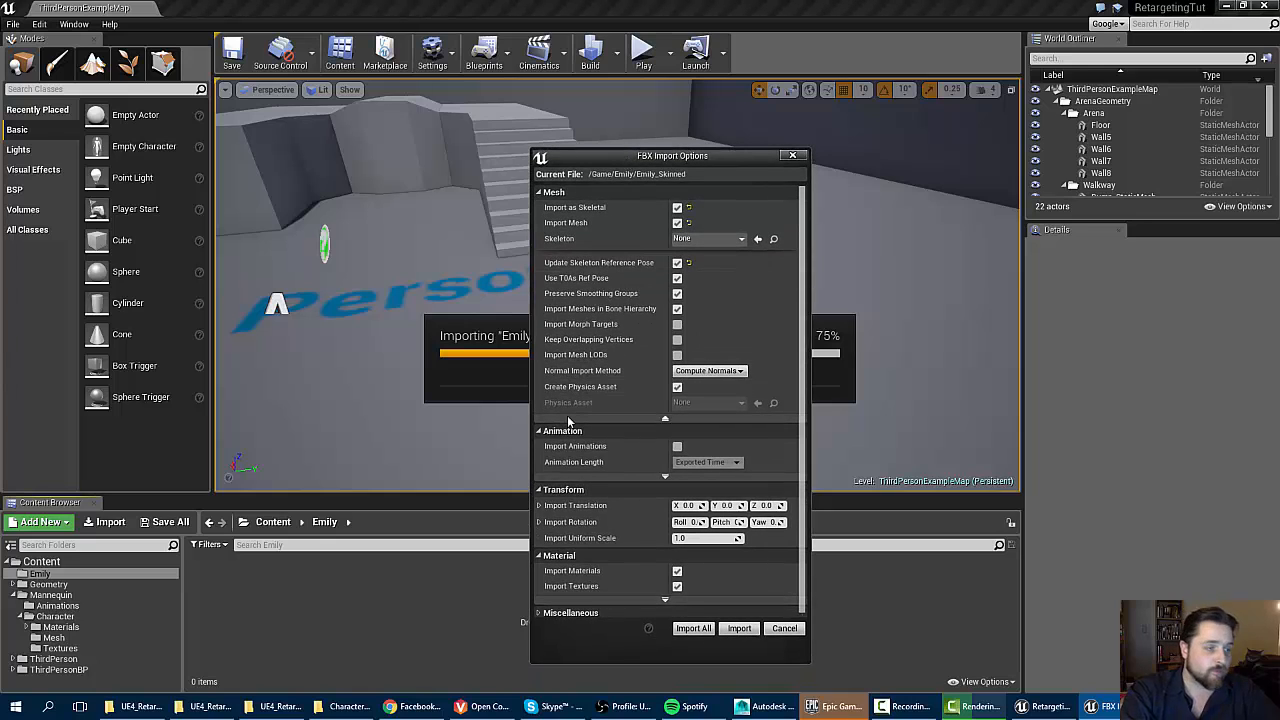
pyautogui.click(740, 628)
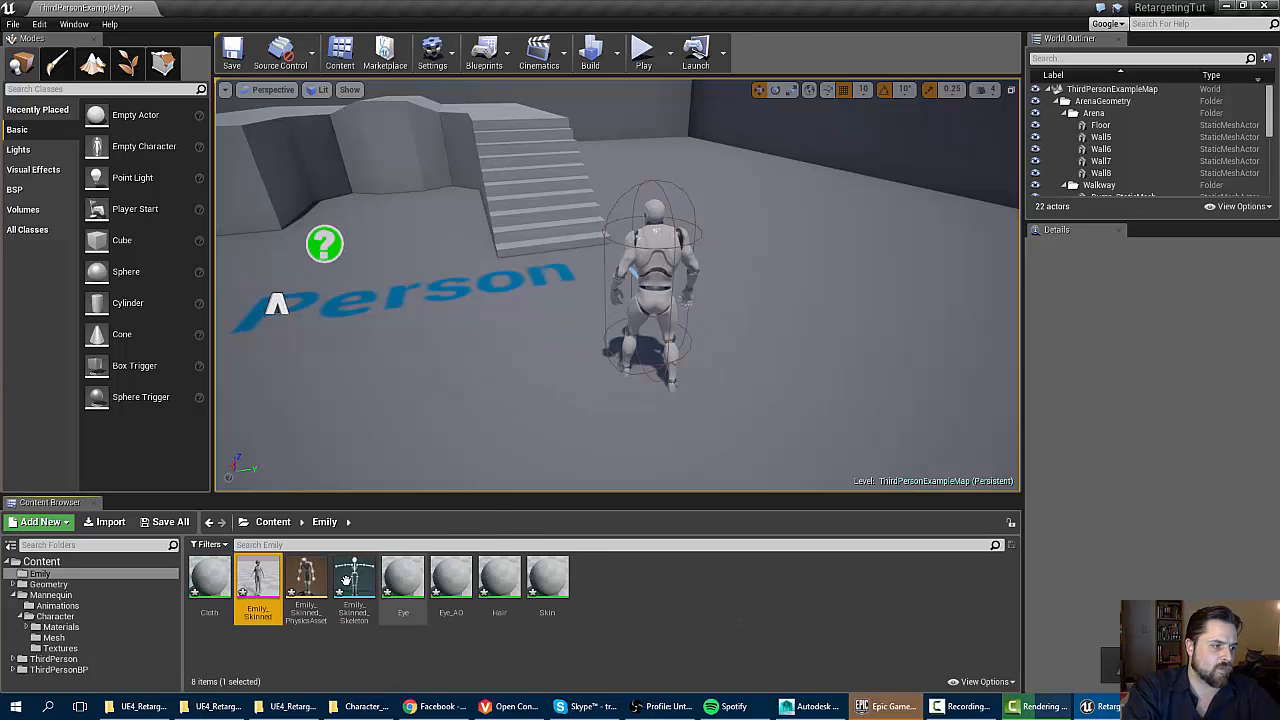
pyautogui.moveTo(258, 576)
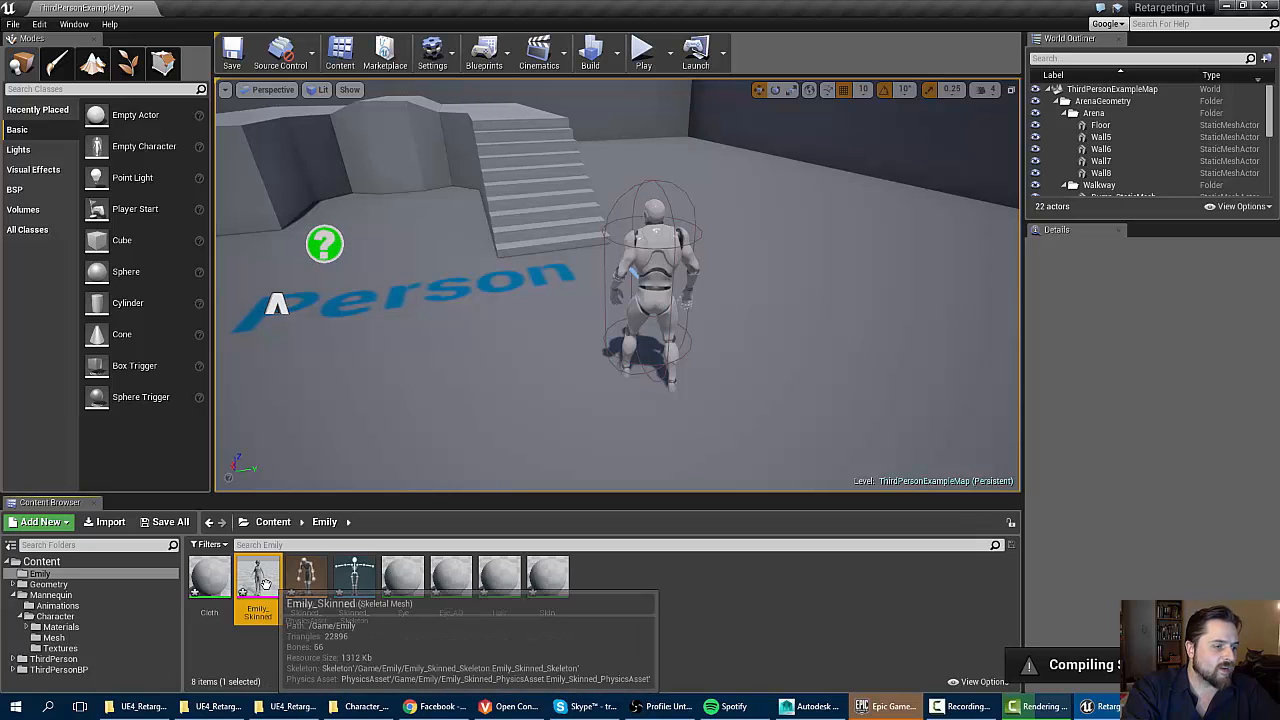
pyautogui.doubleClick(256, 576)
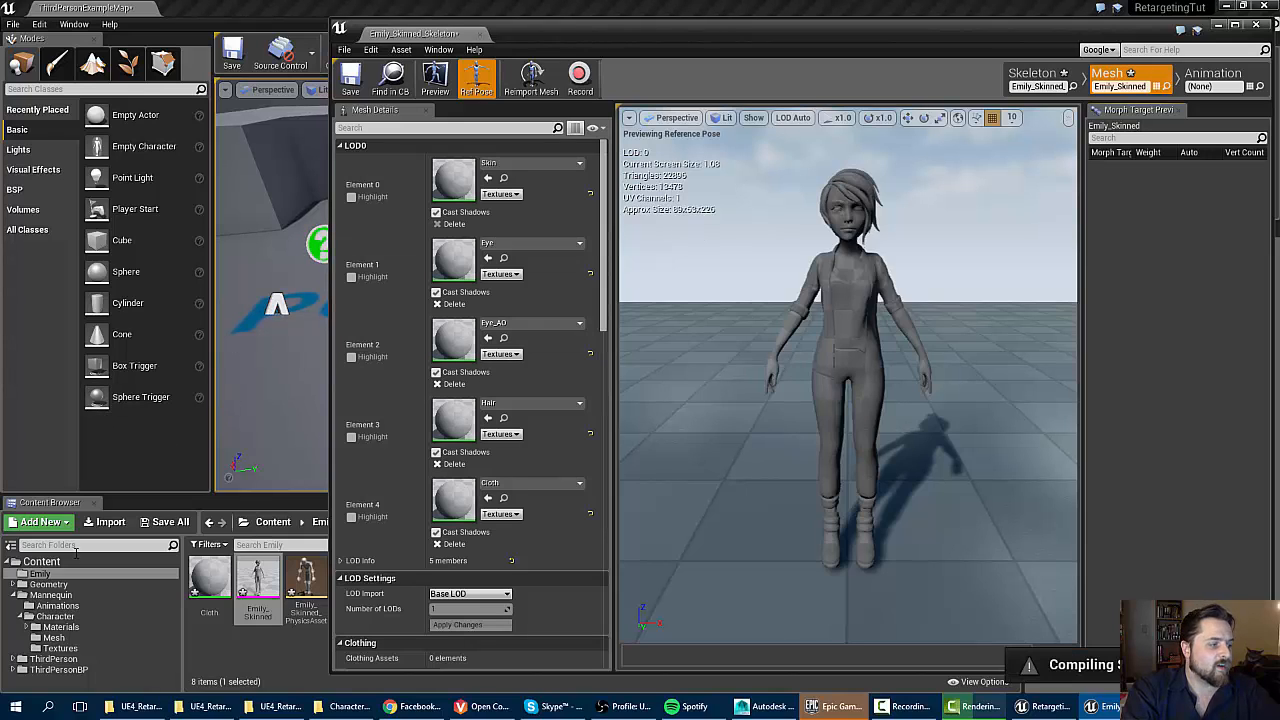
# Assign the Humanoid rig to SK_Mannequin's skeleton in its Retarget Manager and close it.
pyautogui.click(50, 596)
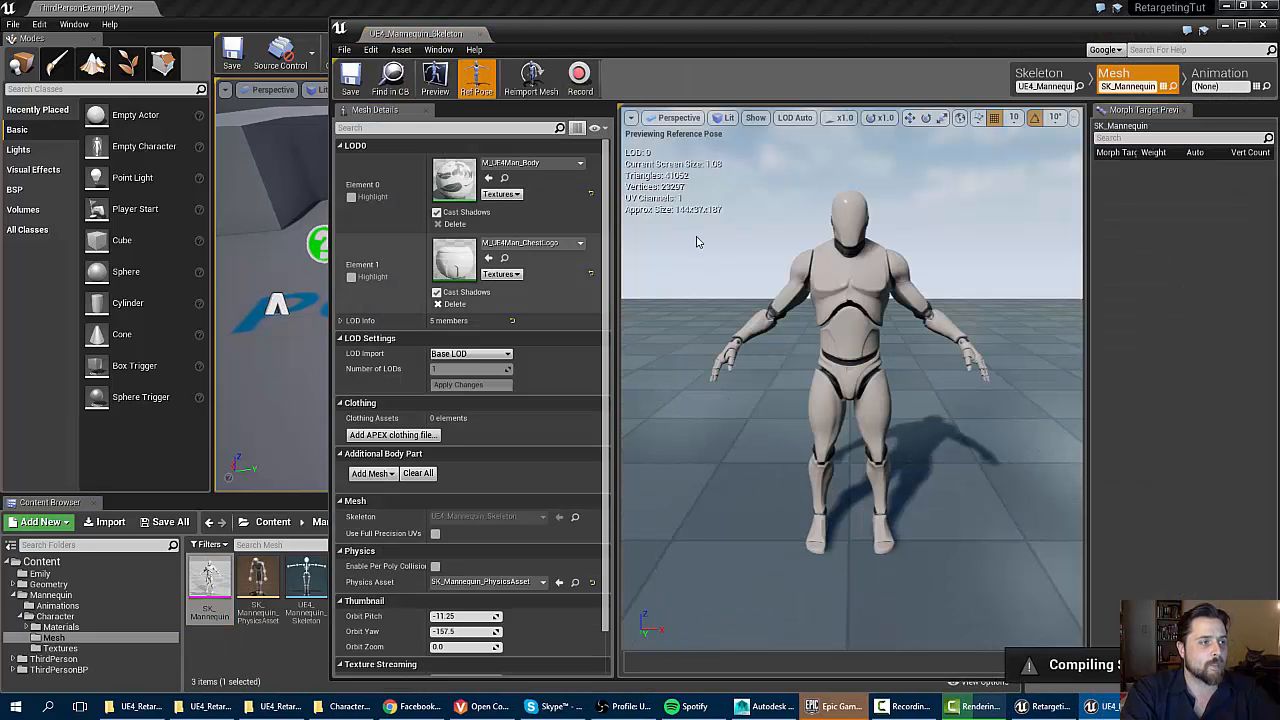
pyautogui.moveTo(1036, 80)
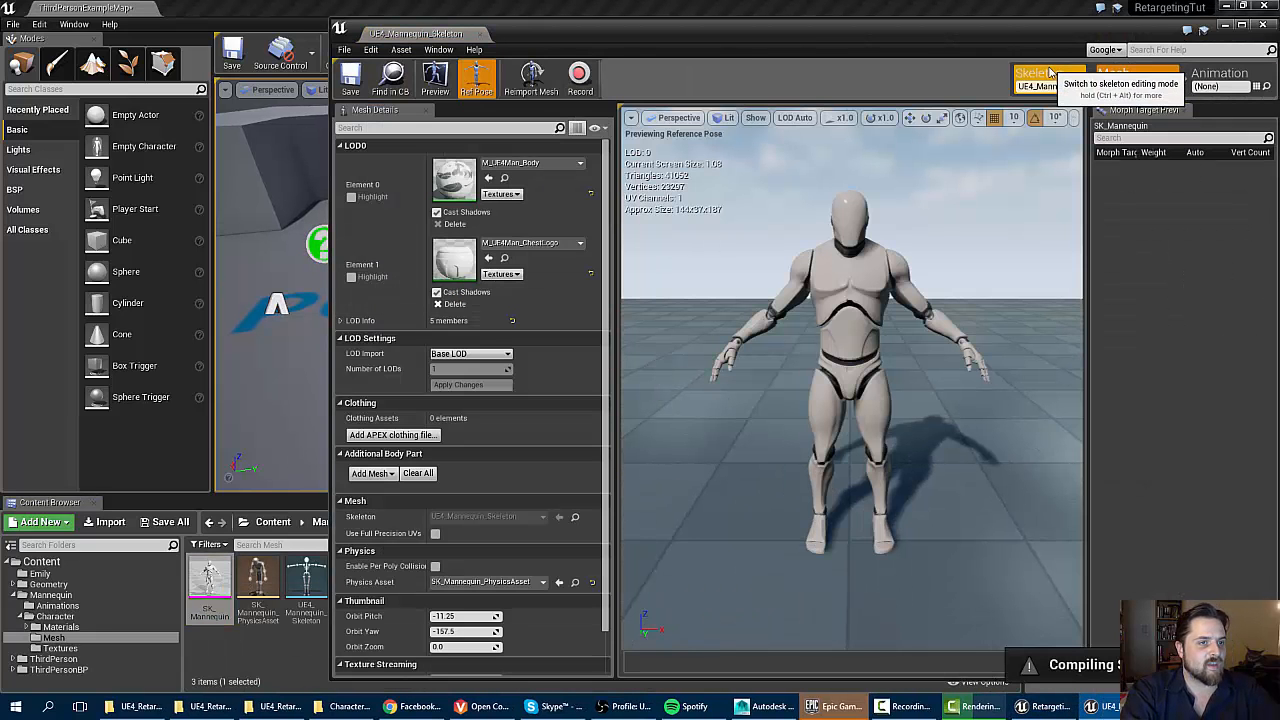
pyautogui.click(1036, 78)
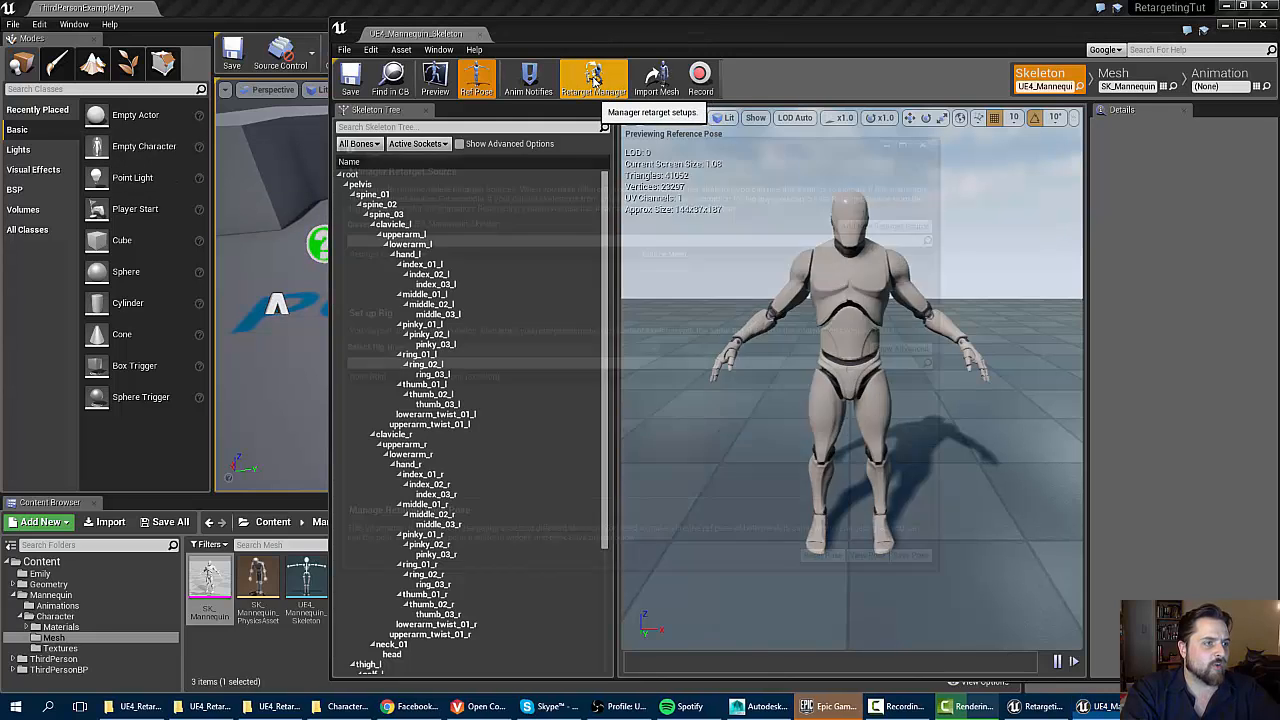
pyautogui.click(592, 78)
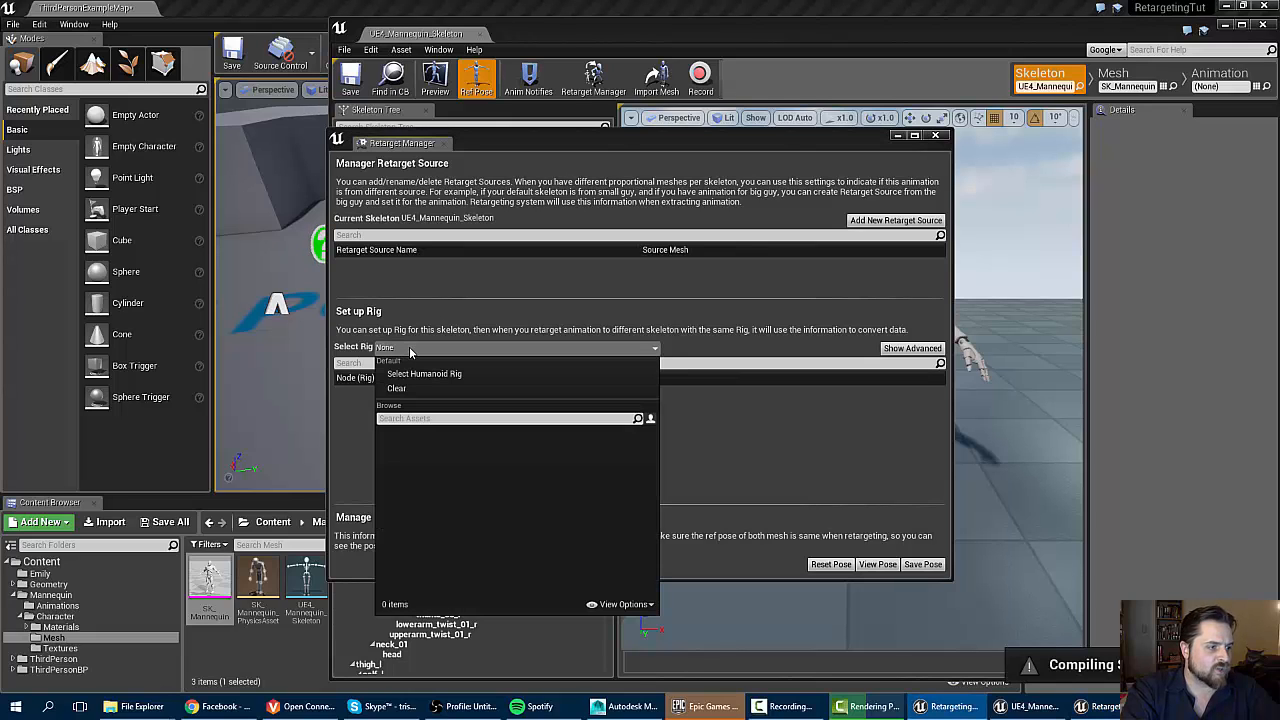
pyautogui.click(424, 374)
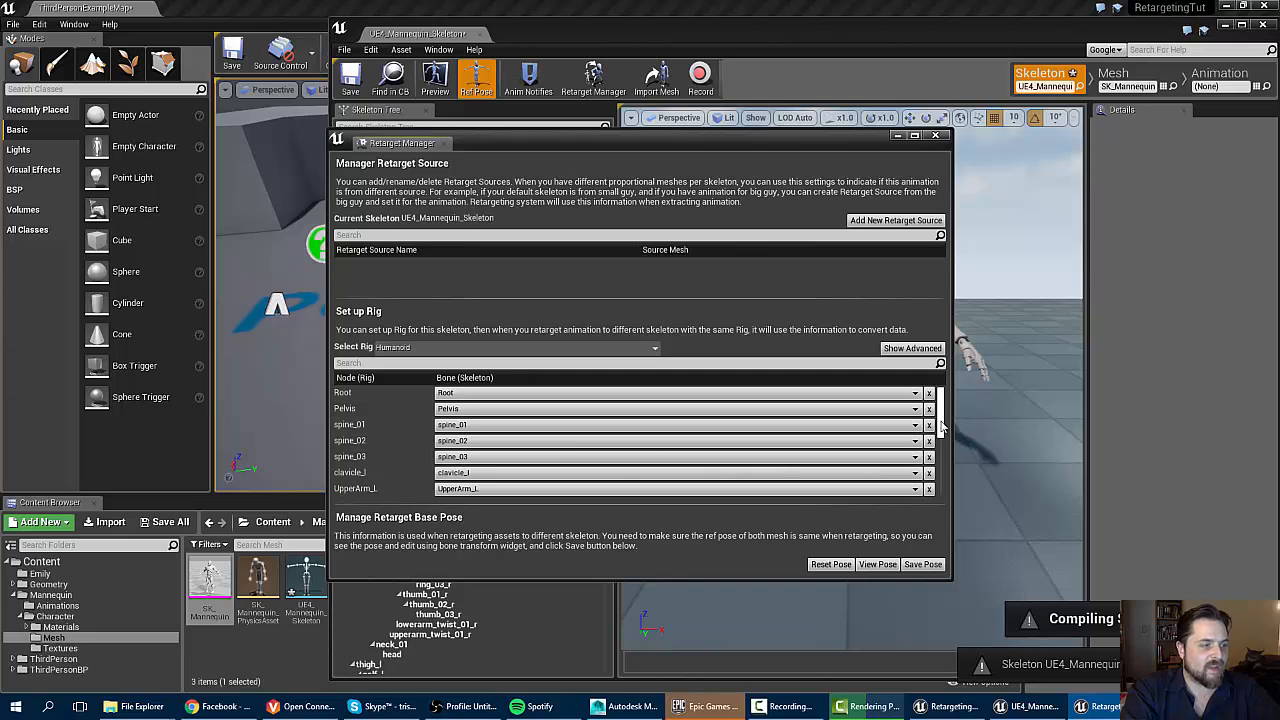
pyautogui.scroll(-3)
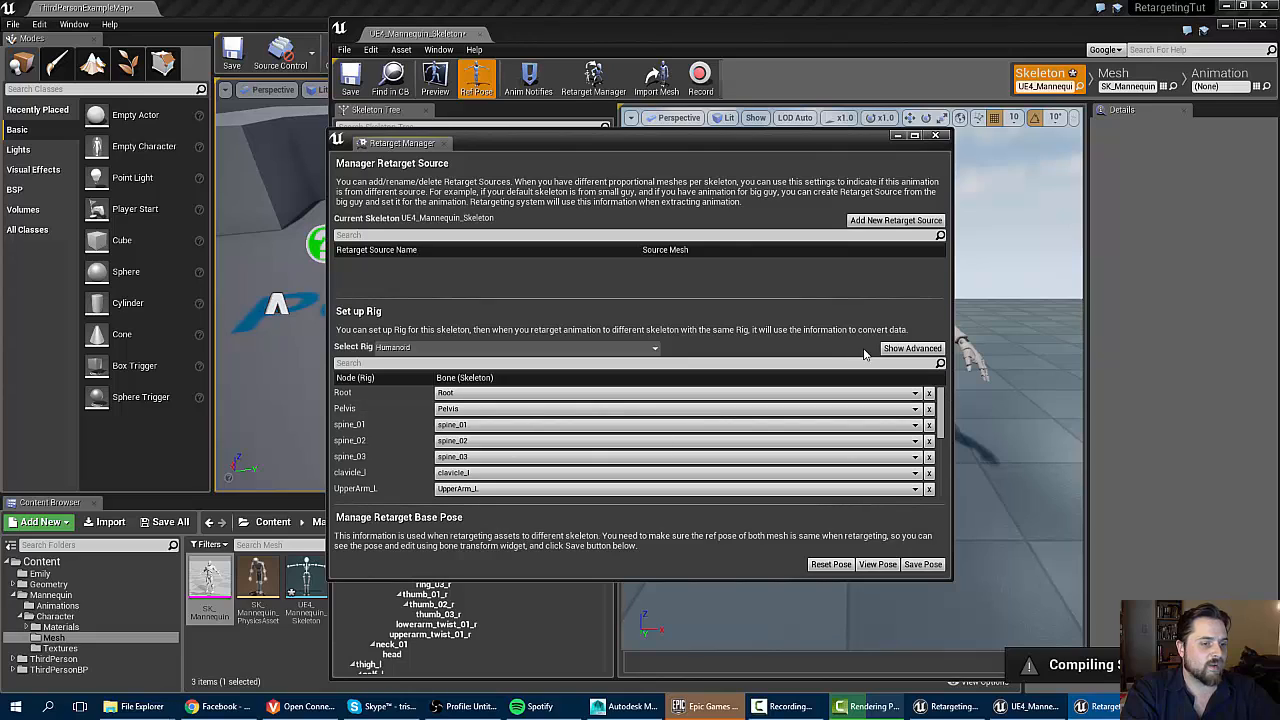
pyautogui.moveTo(922, 564)
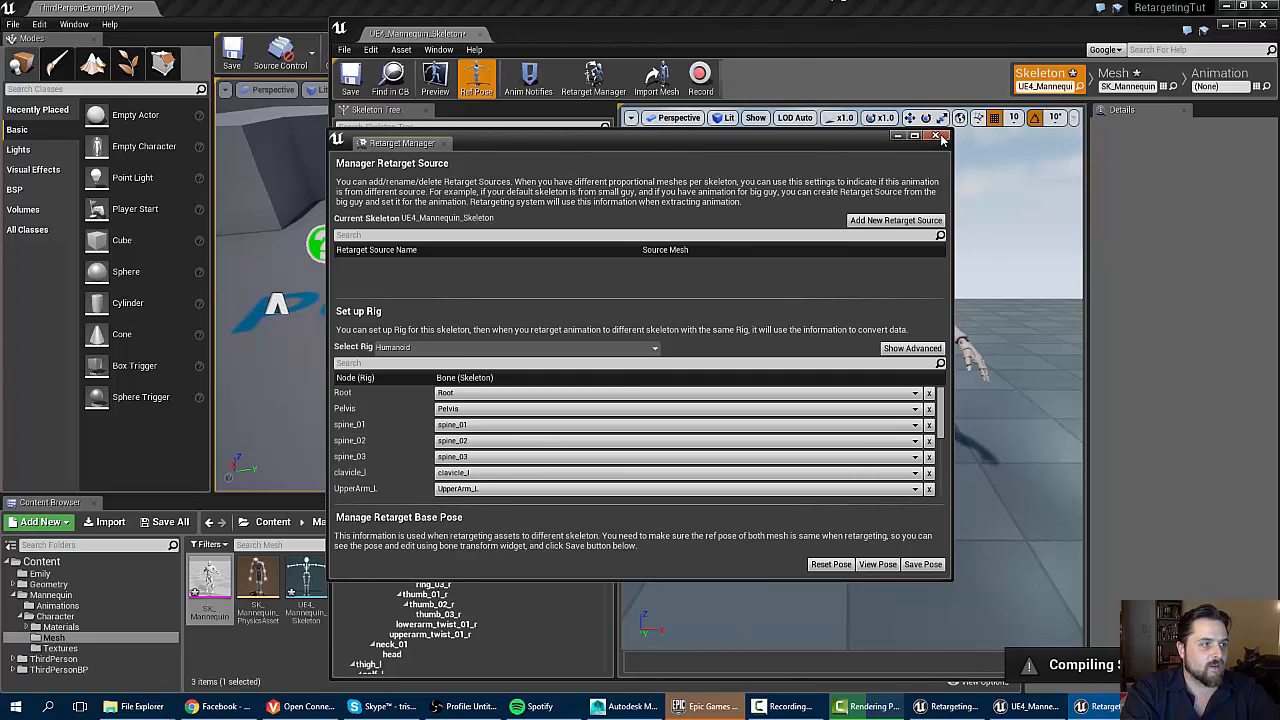
pyautogui.click(938, 136)
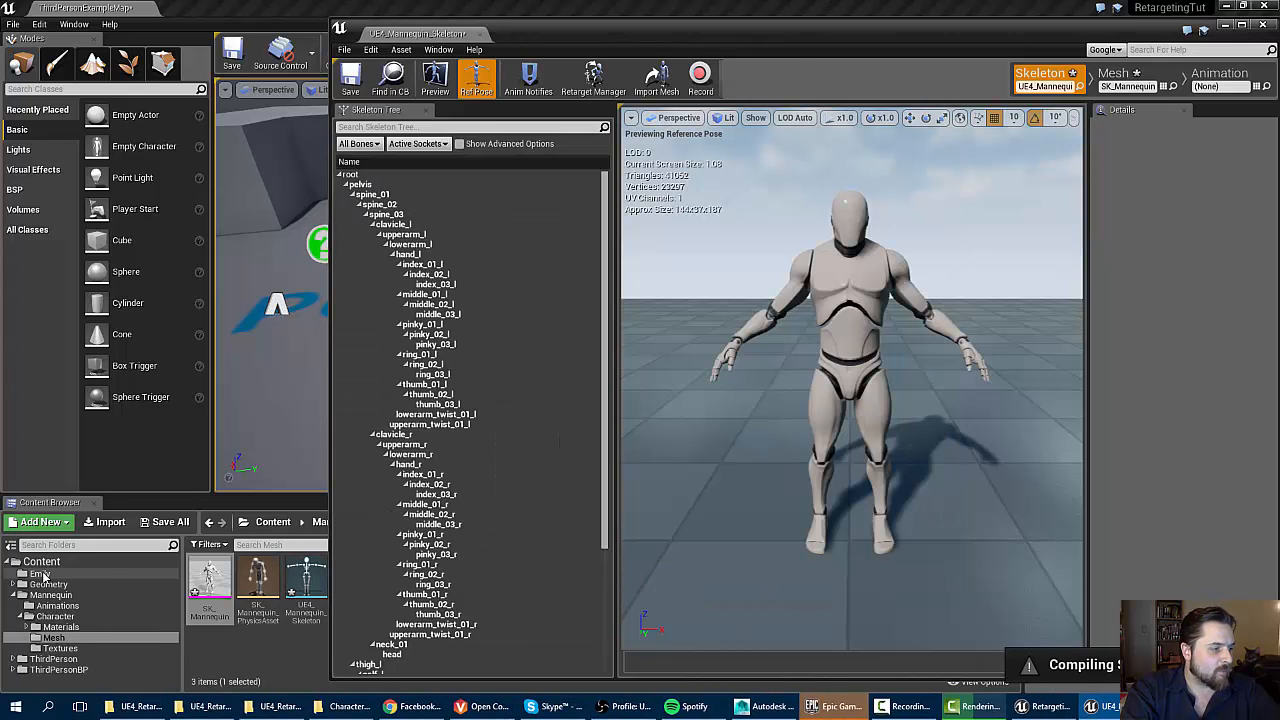
# Open Emily_Skinned in Skeleton mode and detach its editor into a window snapped to the right half.
pyautogui.click(38, 572)
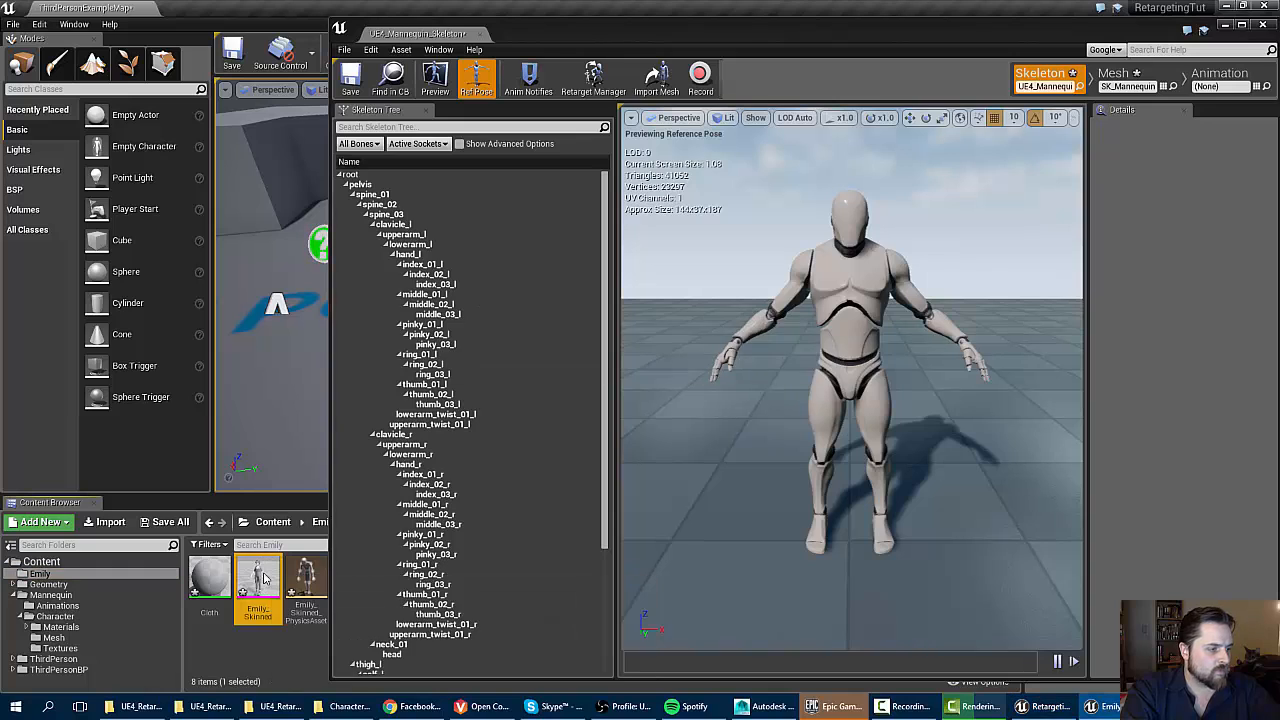
pyautogui.doubleClick(256, 576)
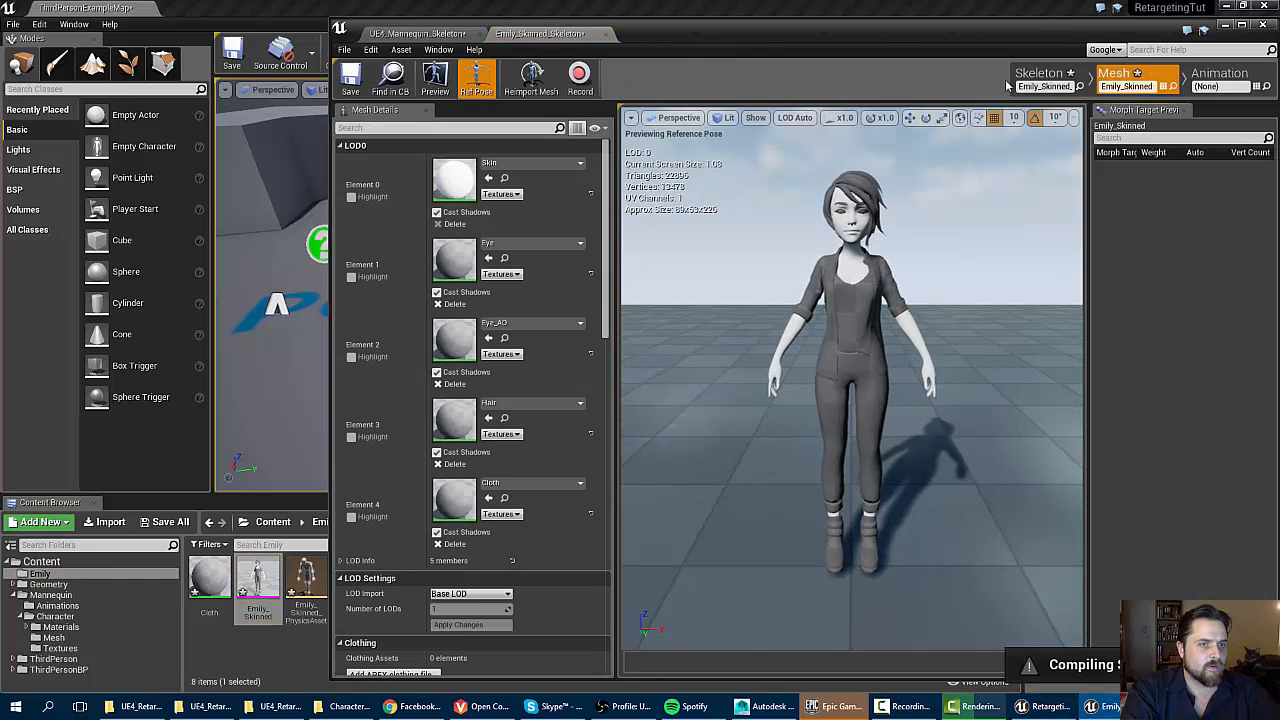
pyautogui.click(592, 78)
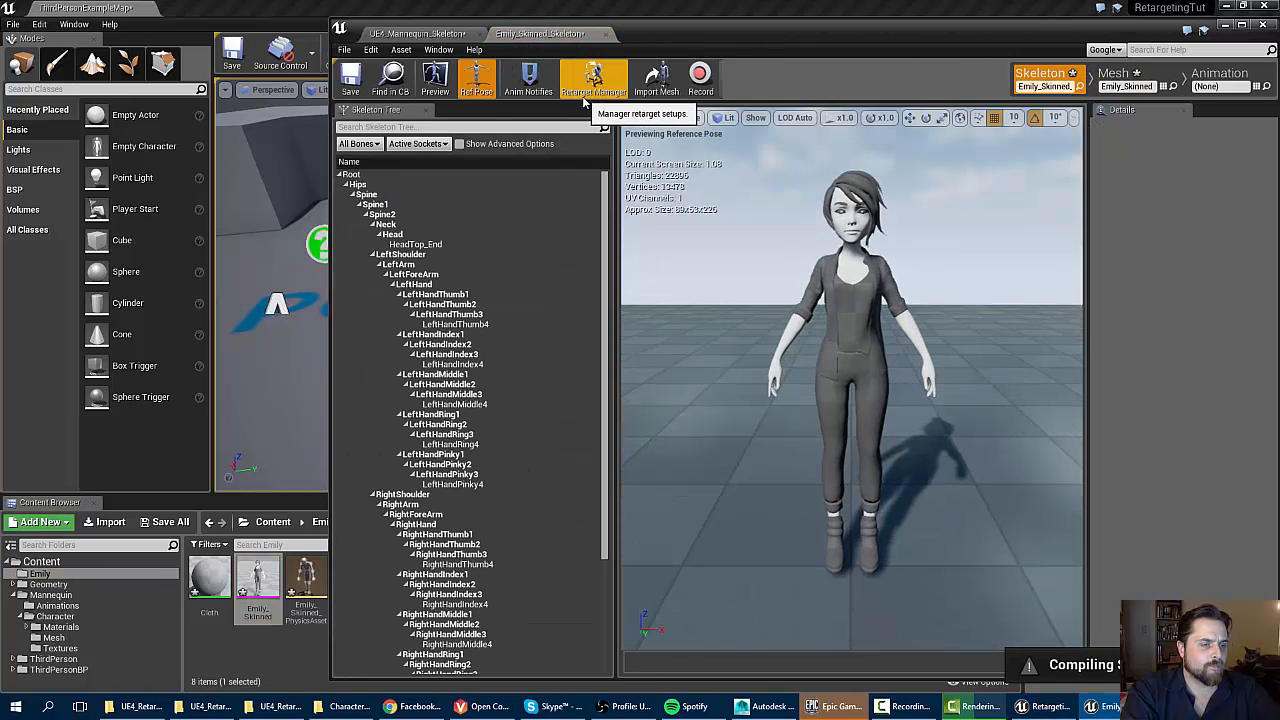
pyautogui.click(592, 78)
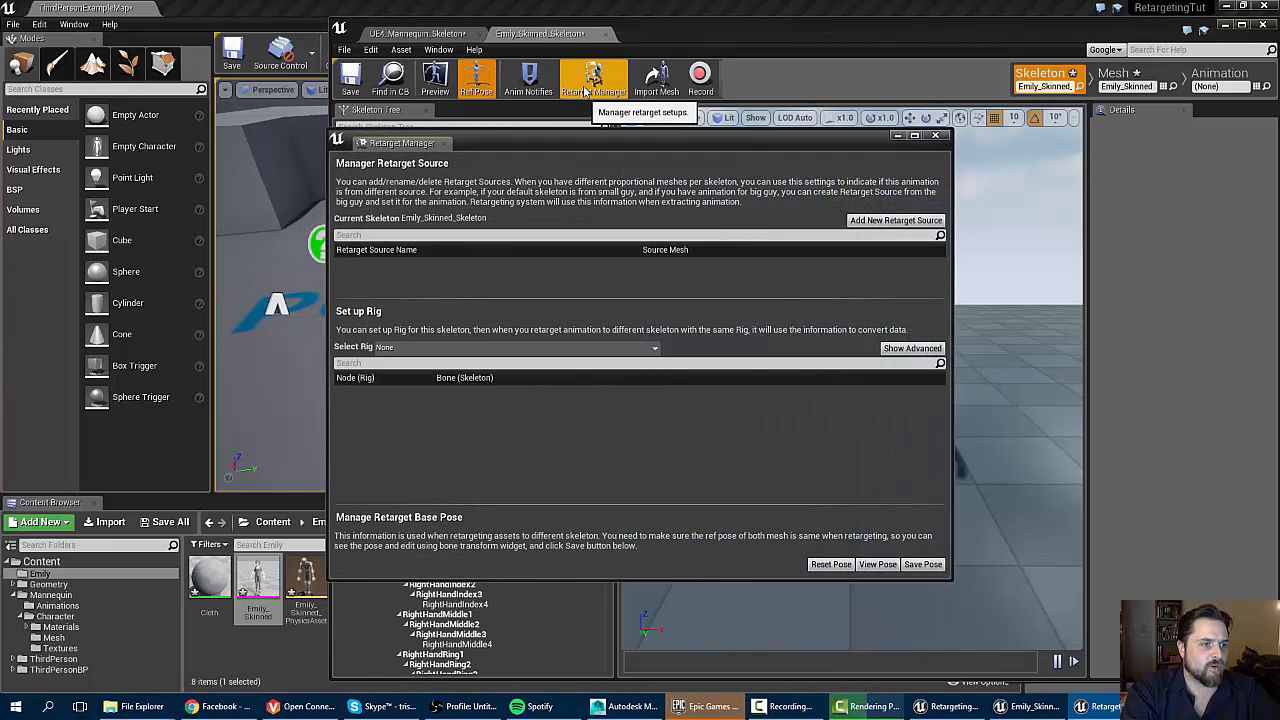
pyautogui.click(936, 136)
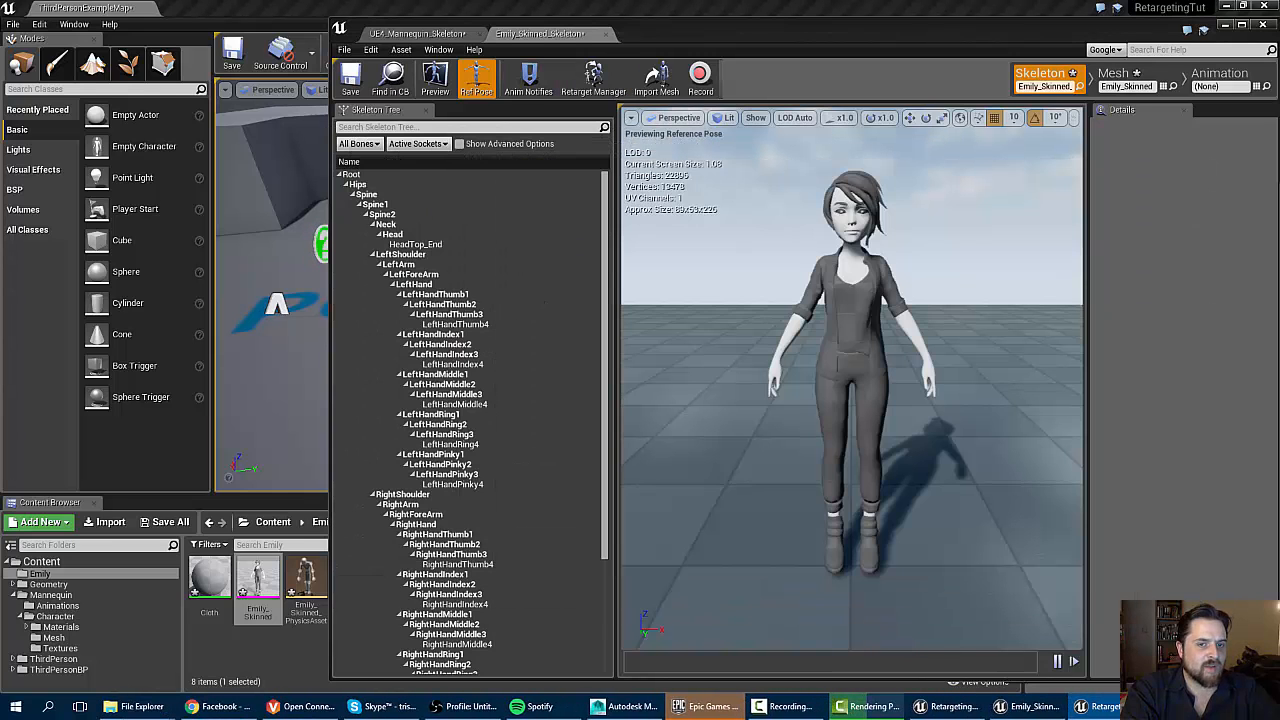
pyautogui.click(412, 32)
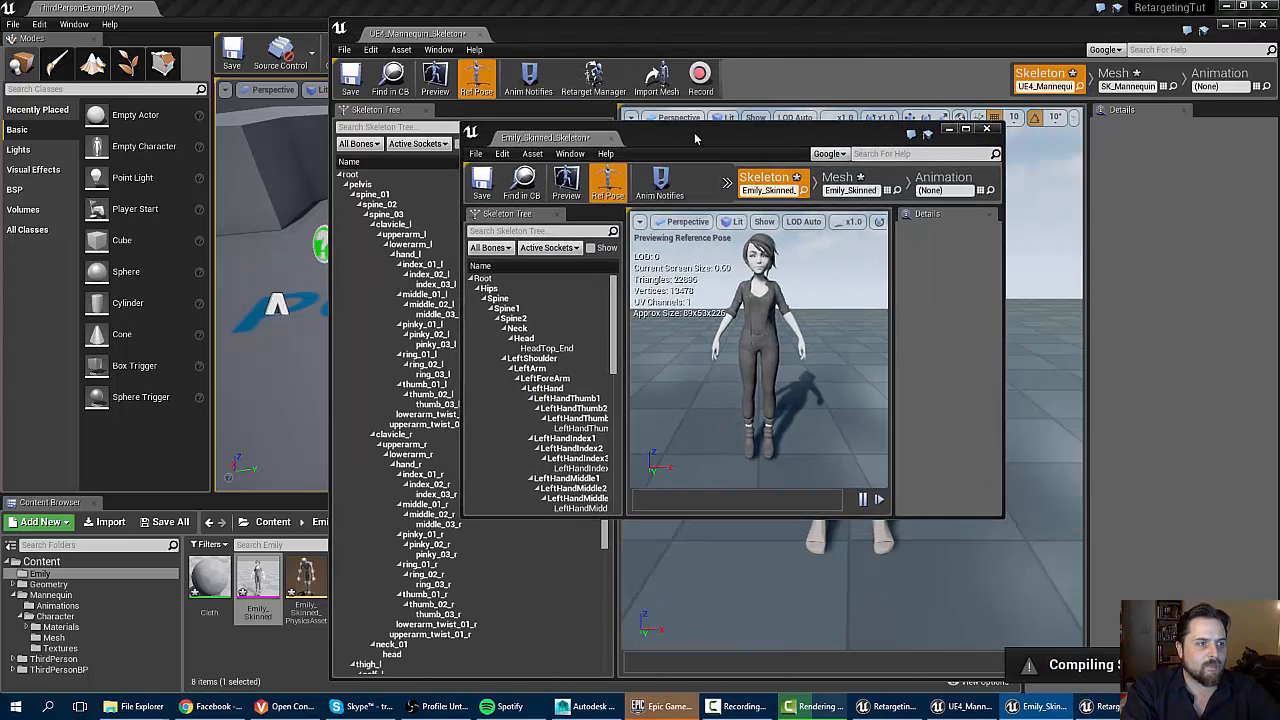
pyautogui.press('alt+tab')
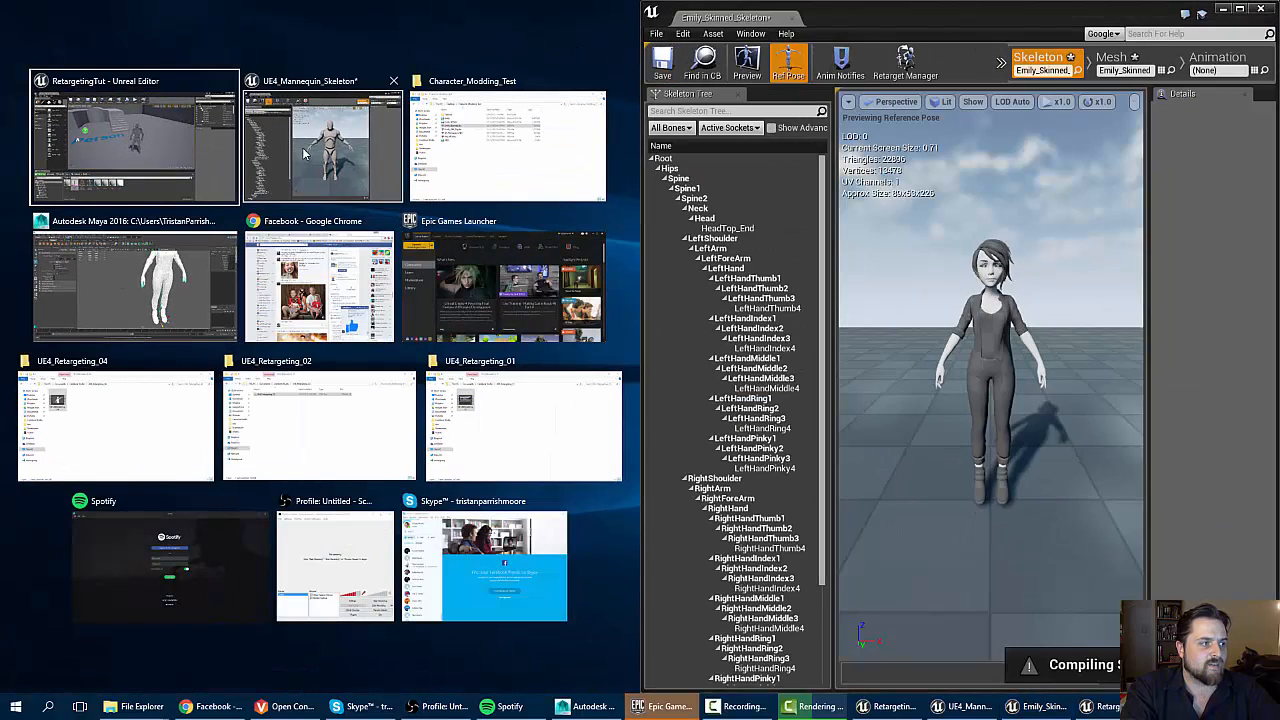
# Snap the mannequin editor left, check Emily's LeftArm in Retarget Manager, then maximize Emily's editor.
pyautogui.click(324, 144)
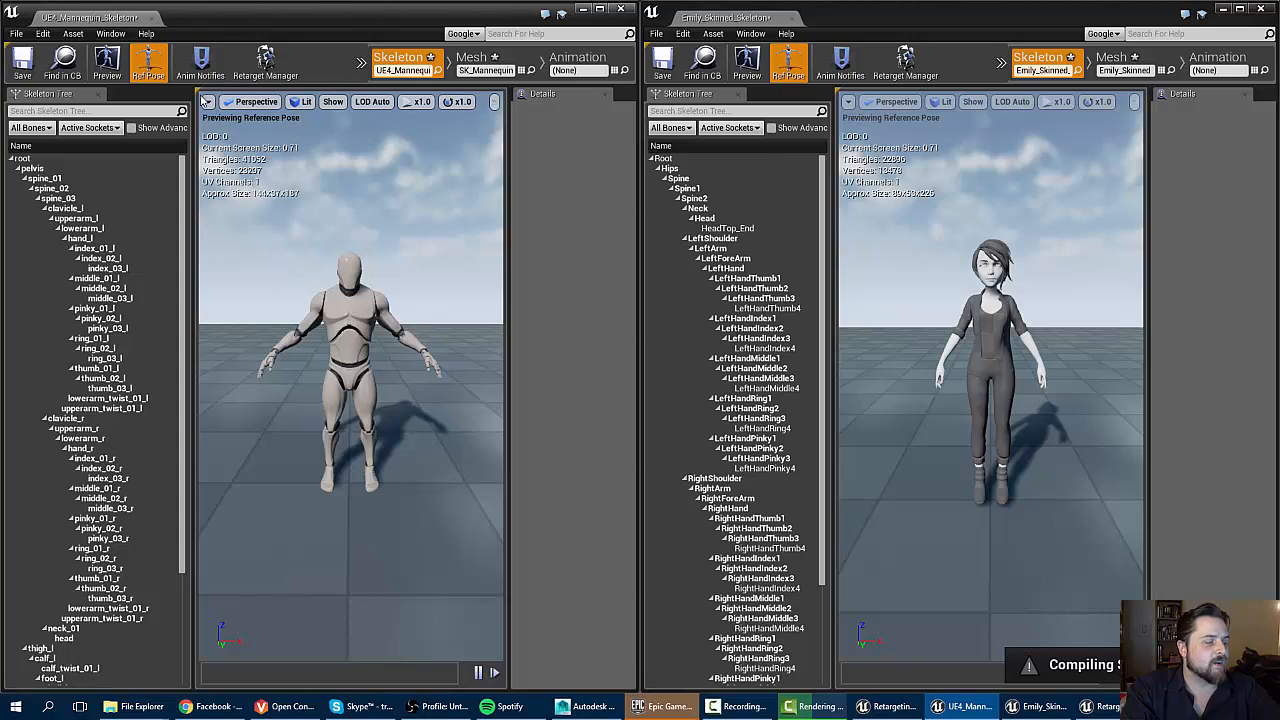
pyautogui.moveTo(872, 322)
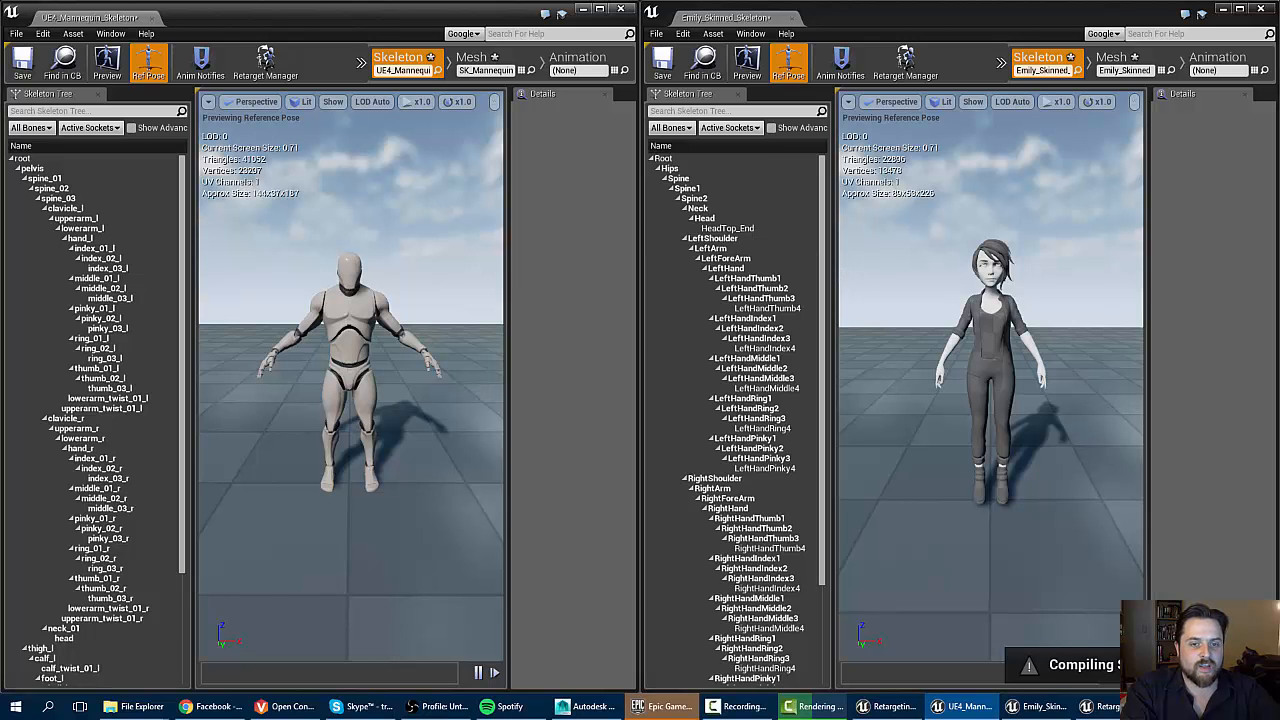
pyautogui.click(264, 62)
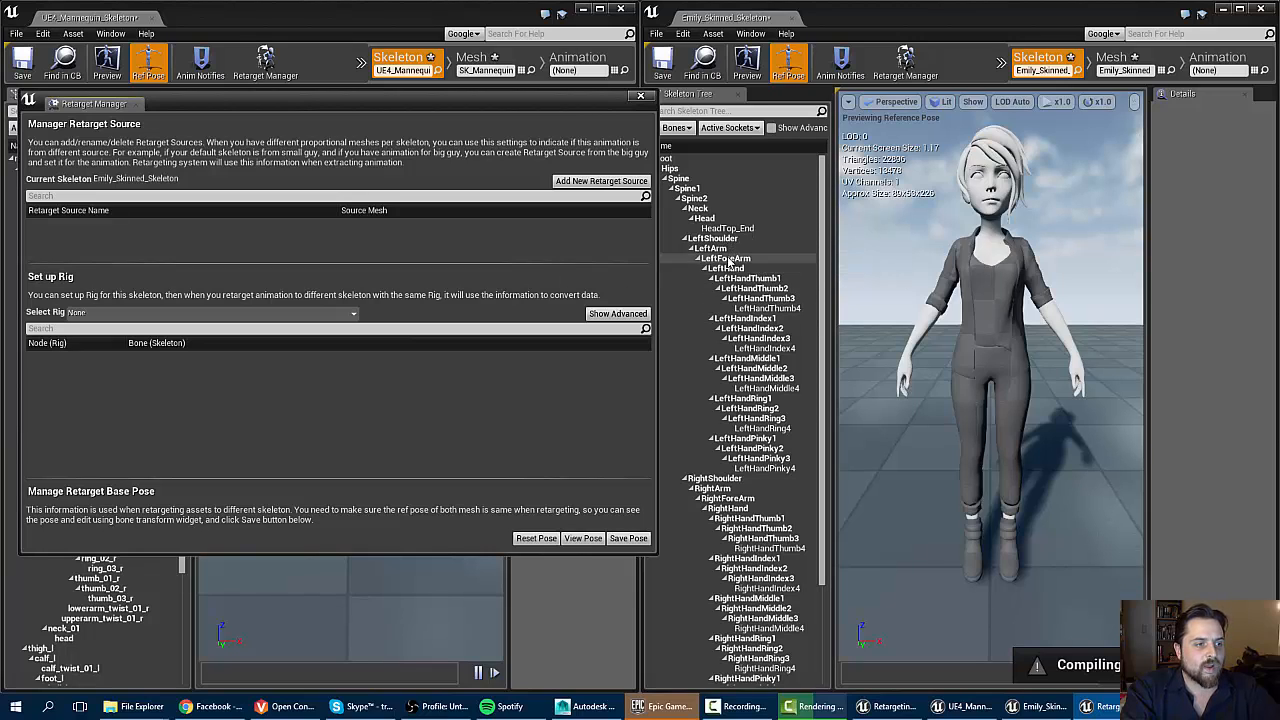
pyautogui.click(708, 248)
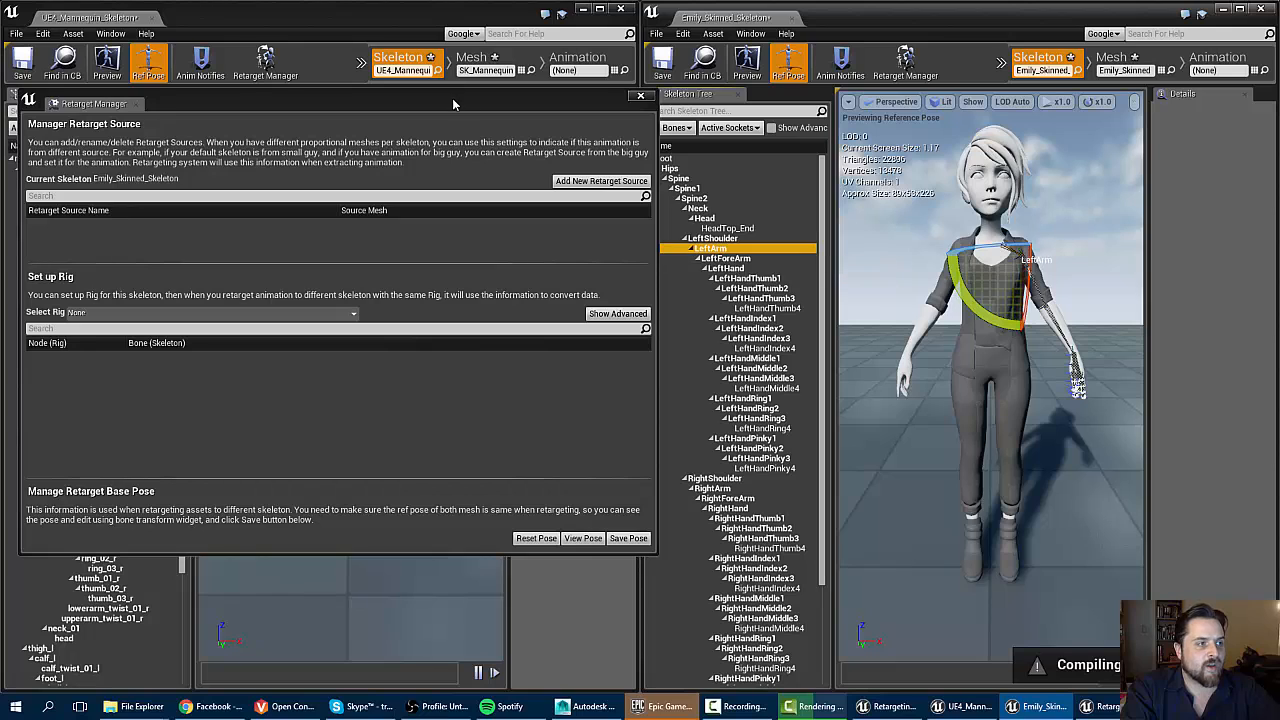
pyautogui.click(640, 96)
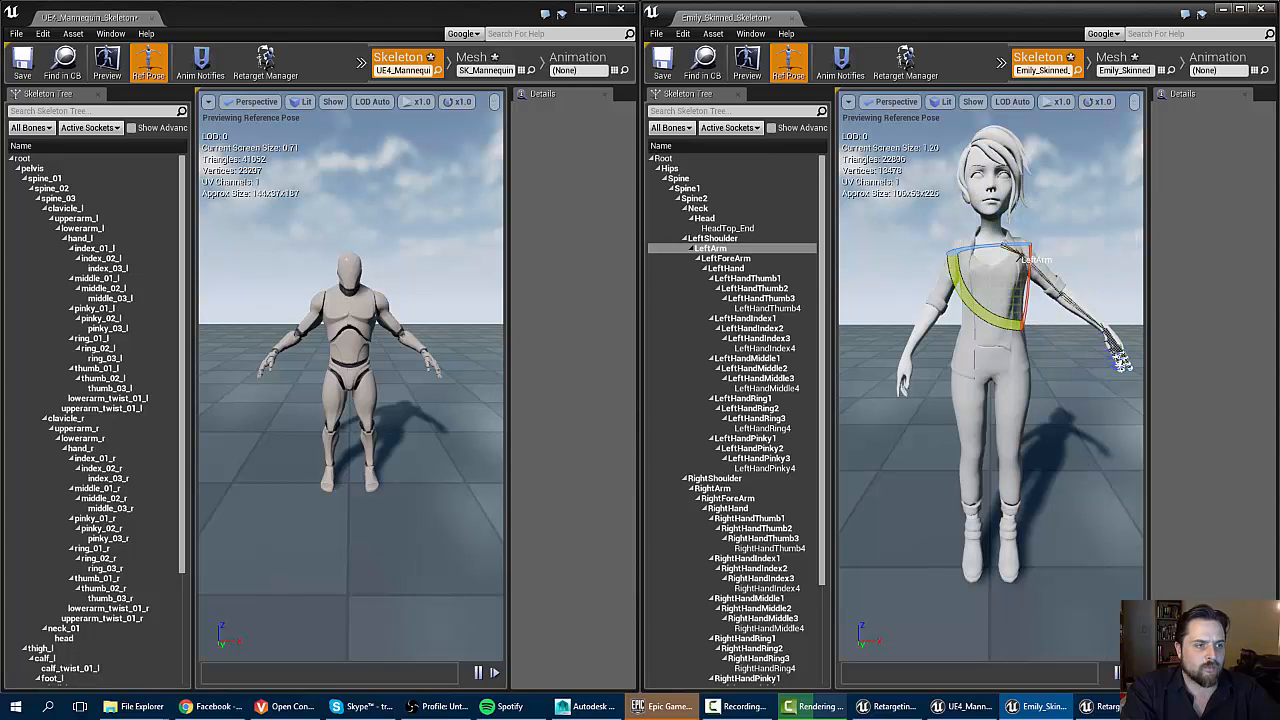
pyautogui.click(712, 488)
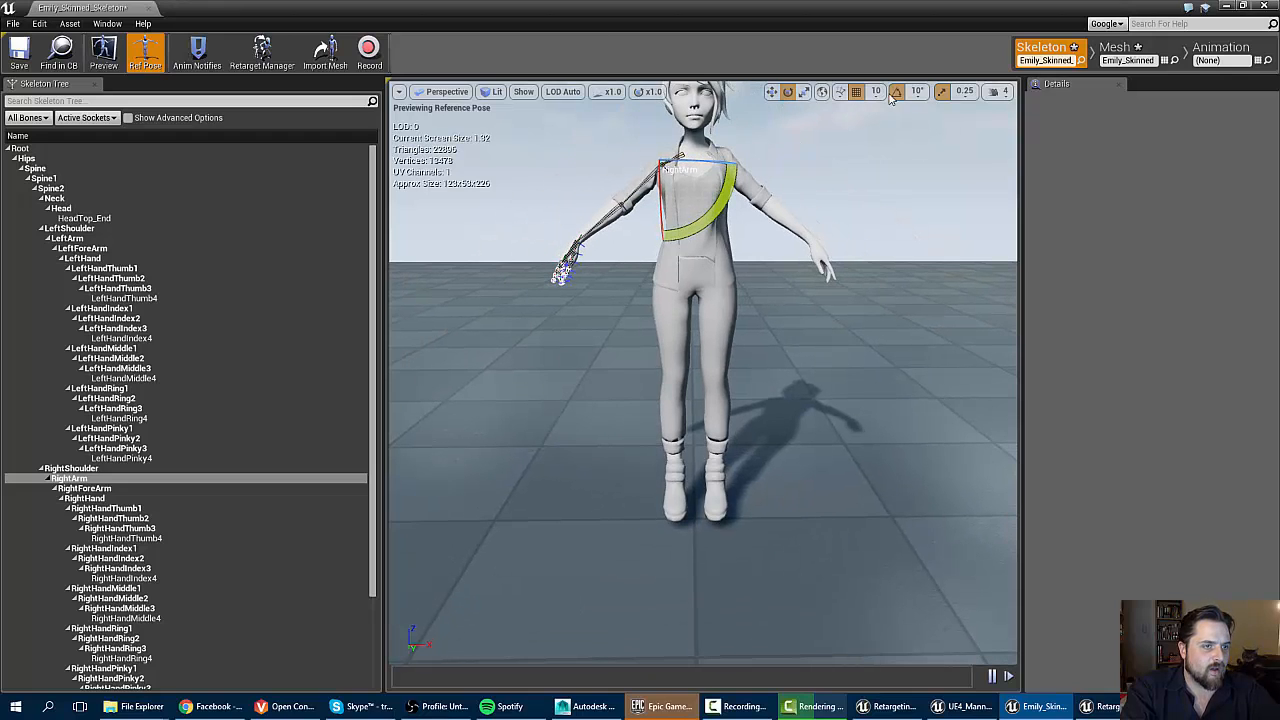
pyautogui.moveTo(896, 92)
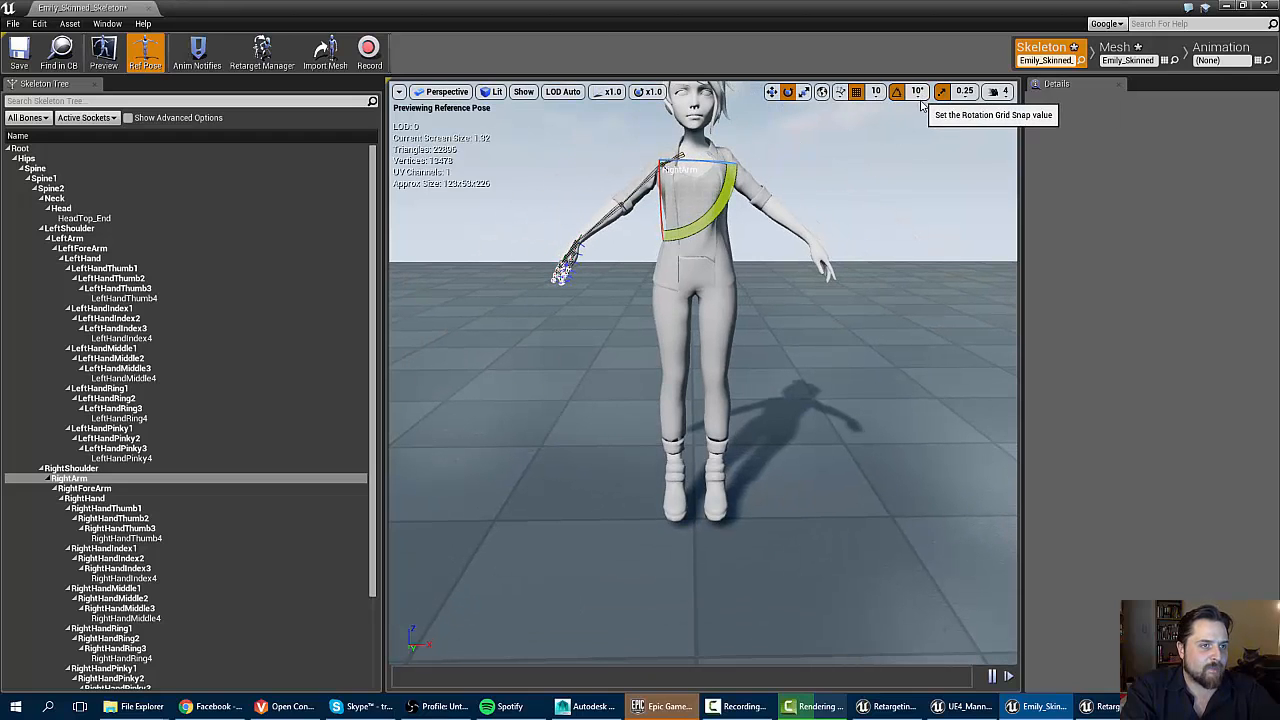
# Choose a rotation snap angle in the skeleton editor viewport.
pyautogui.click(916, 92)
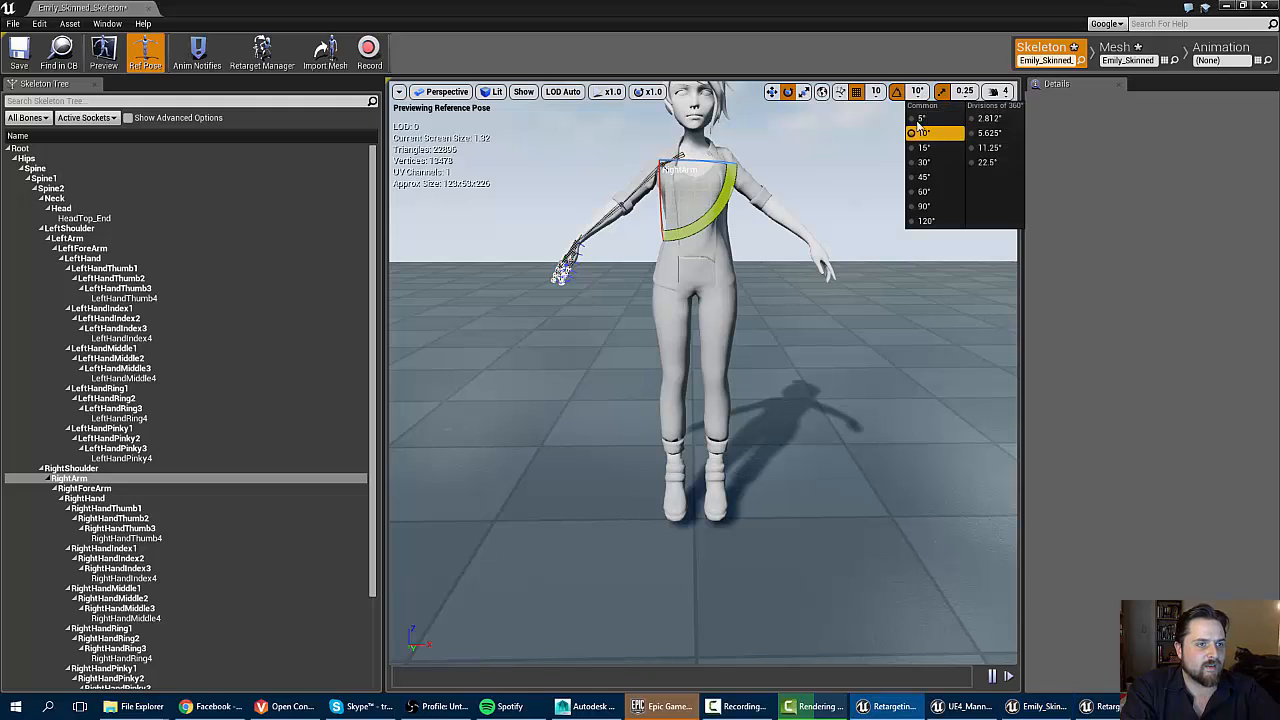
pyautogui.click(920, 118)
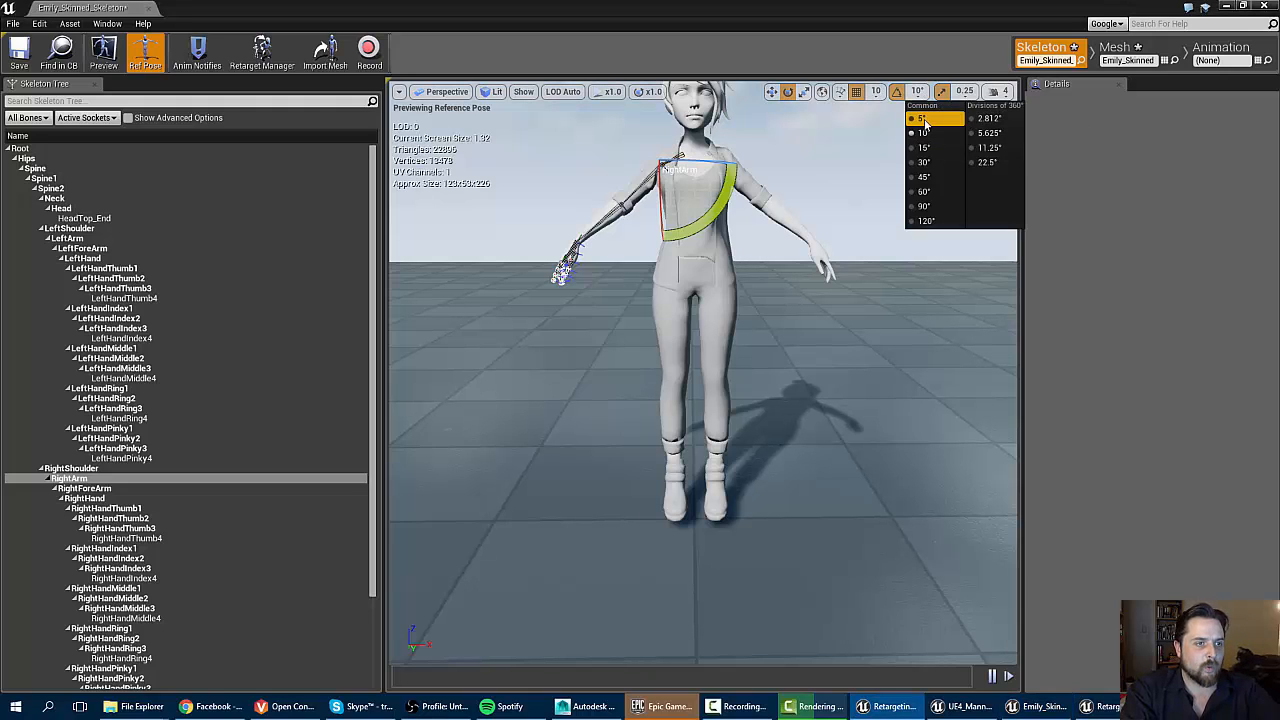
pyautogui.click(920, 118)
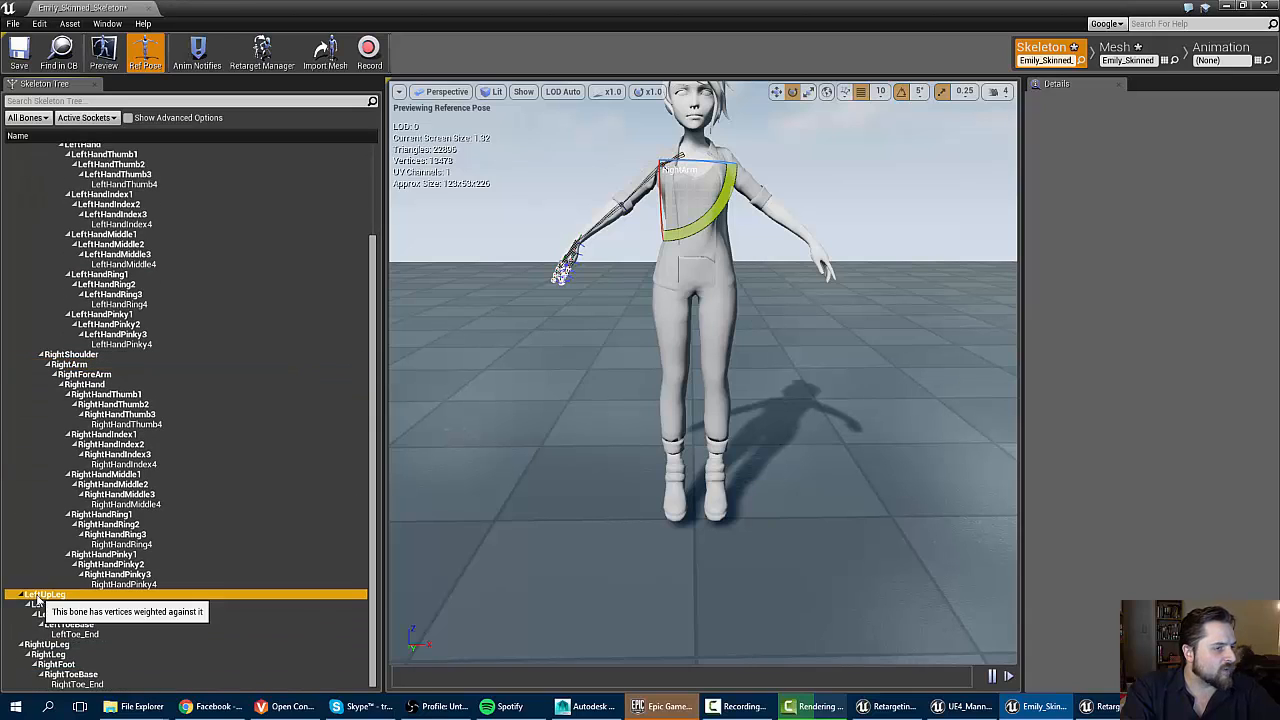
# Select LeftUpLeg and RightUpLeg in the Skeleton Tree, then select Root to show the full skeleton.
pyautogui.click(40, 604)
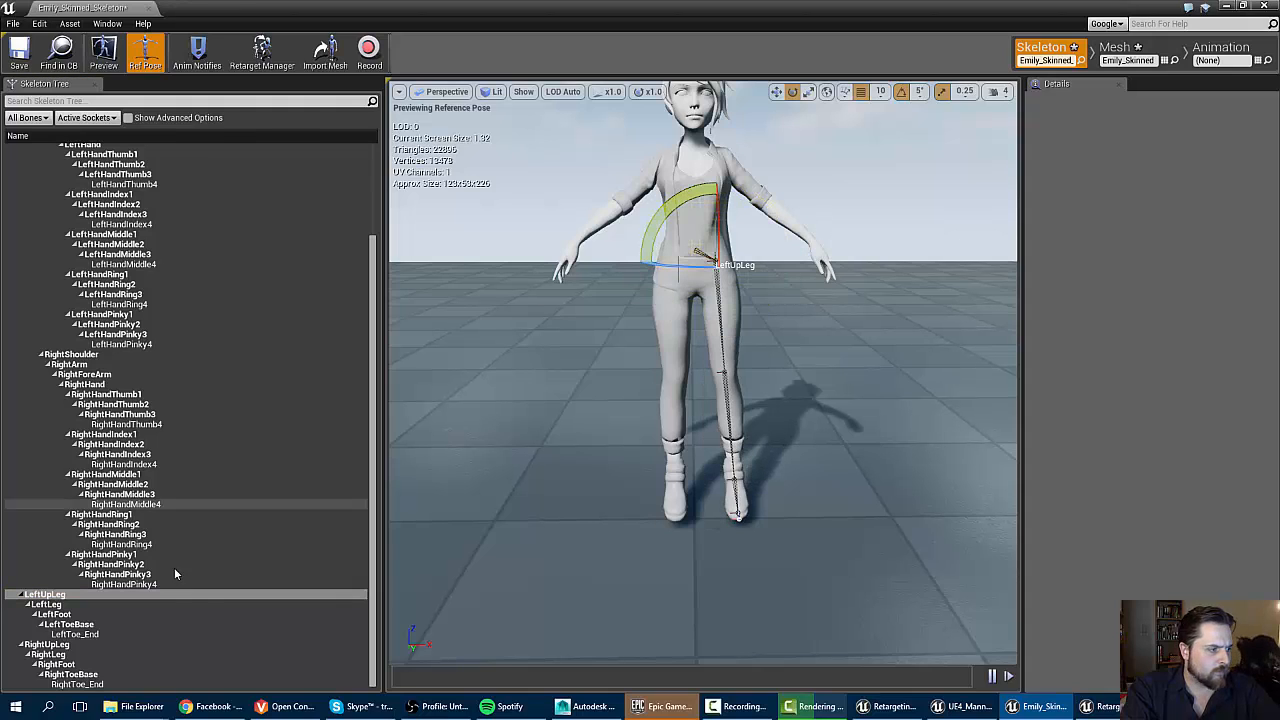
pyautogui.click(48, 644)
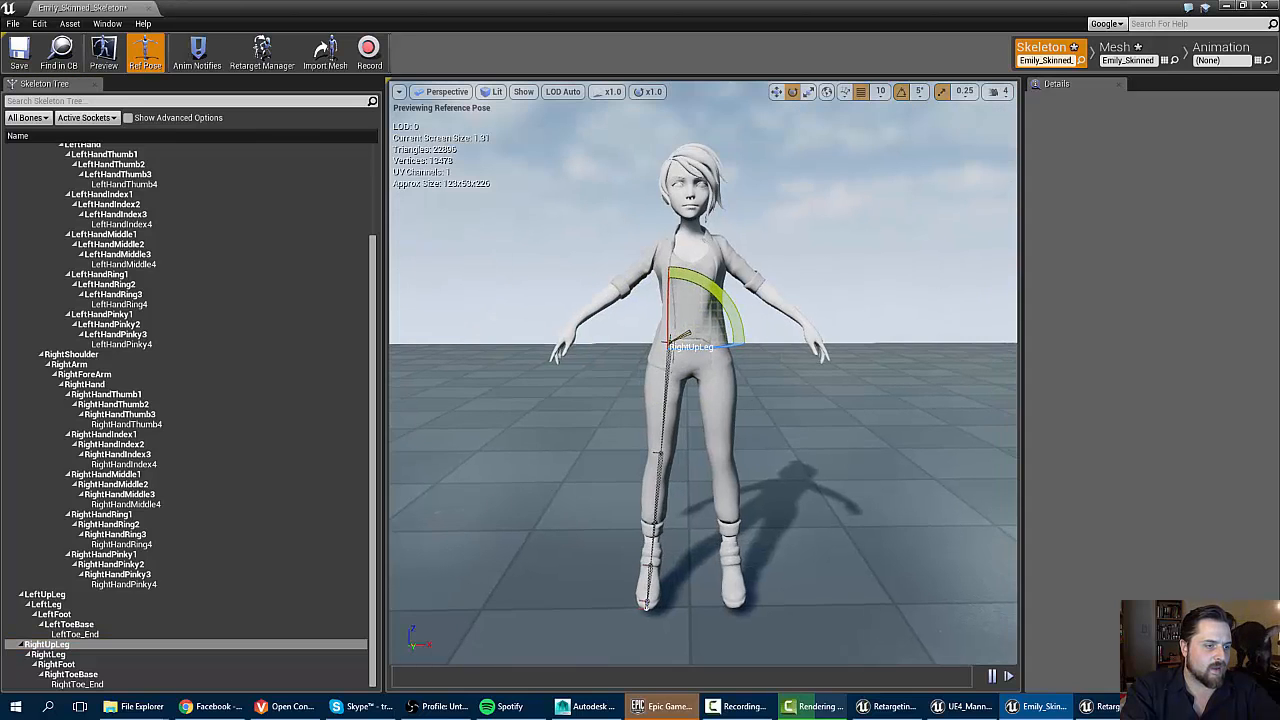
pyautogui.scroll(3)
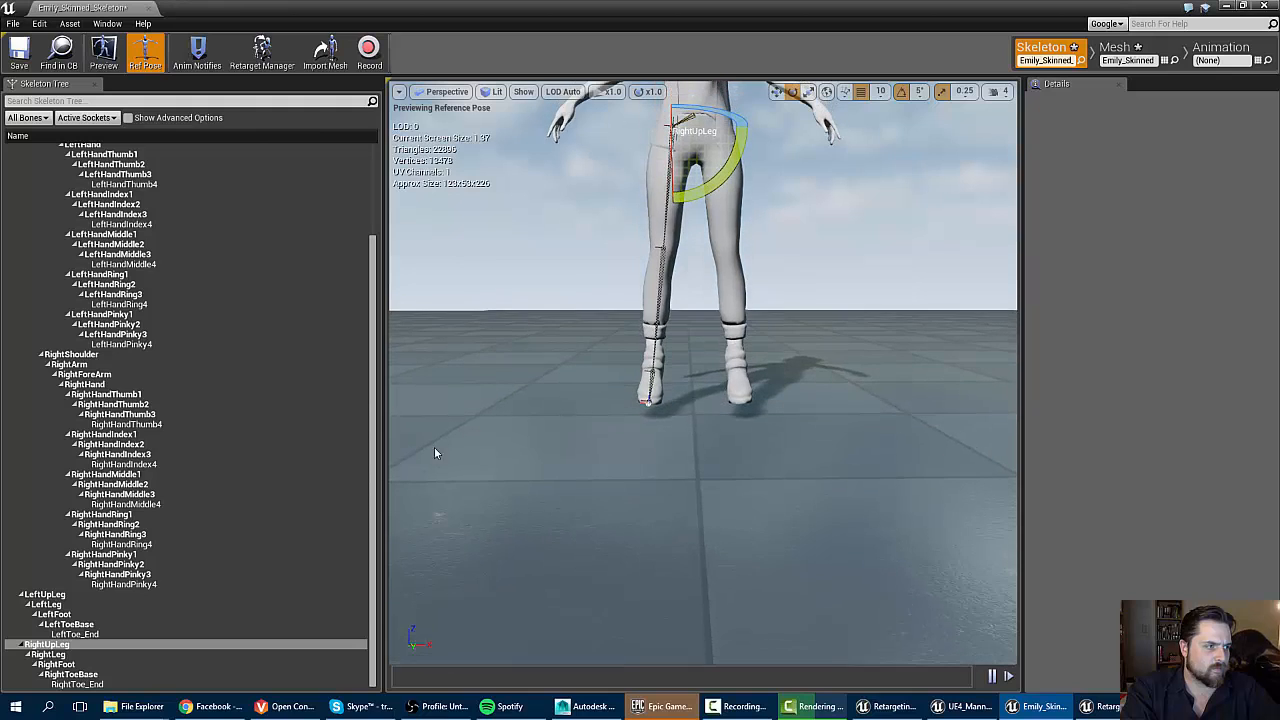
pyautogui.scroll(3)
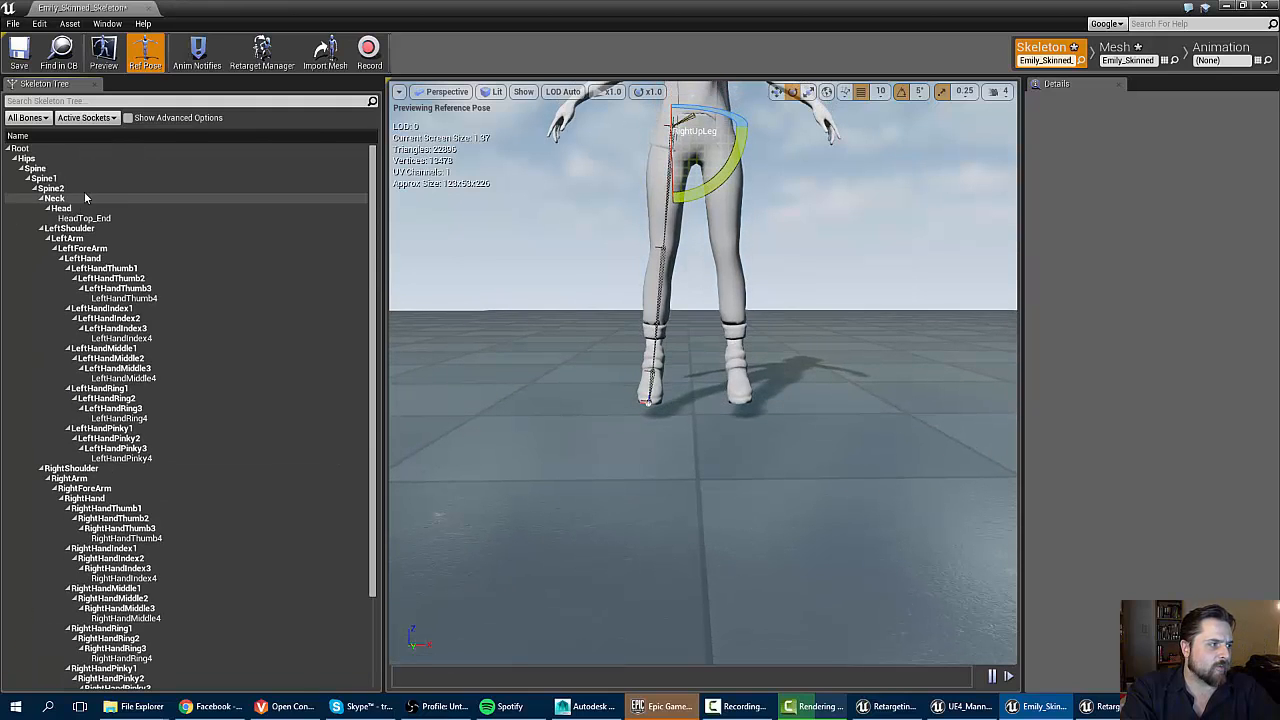
pyautogui.click(28, 158)
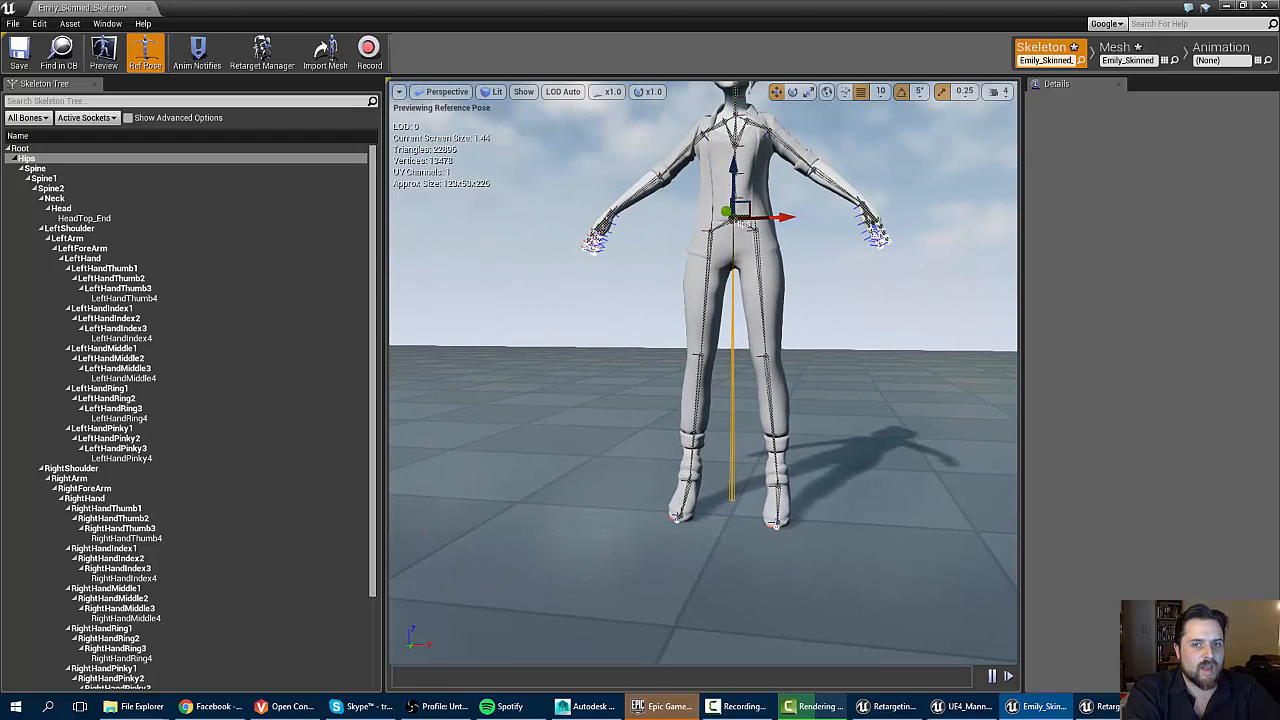
# Bring up Emily's Retarget Manager and View Pose for her retarget base pose.
pyautogui.click(262, 52)
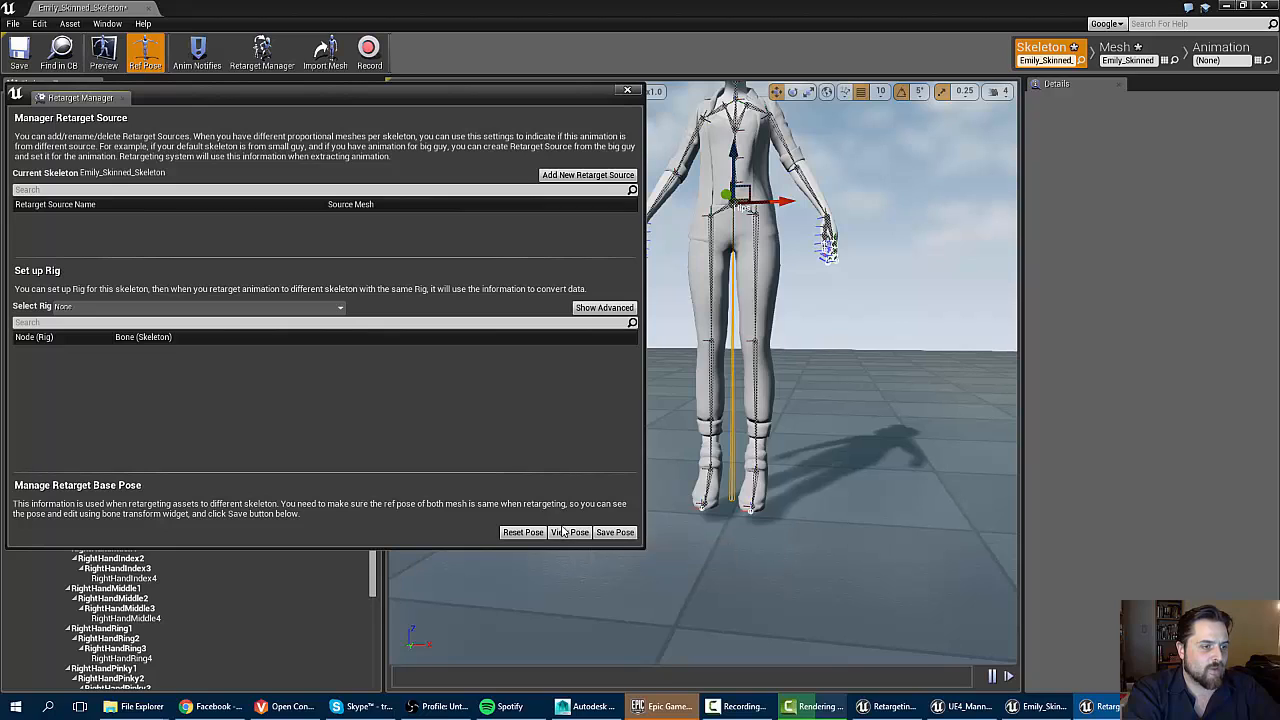
pyautogui.click(570, 532)
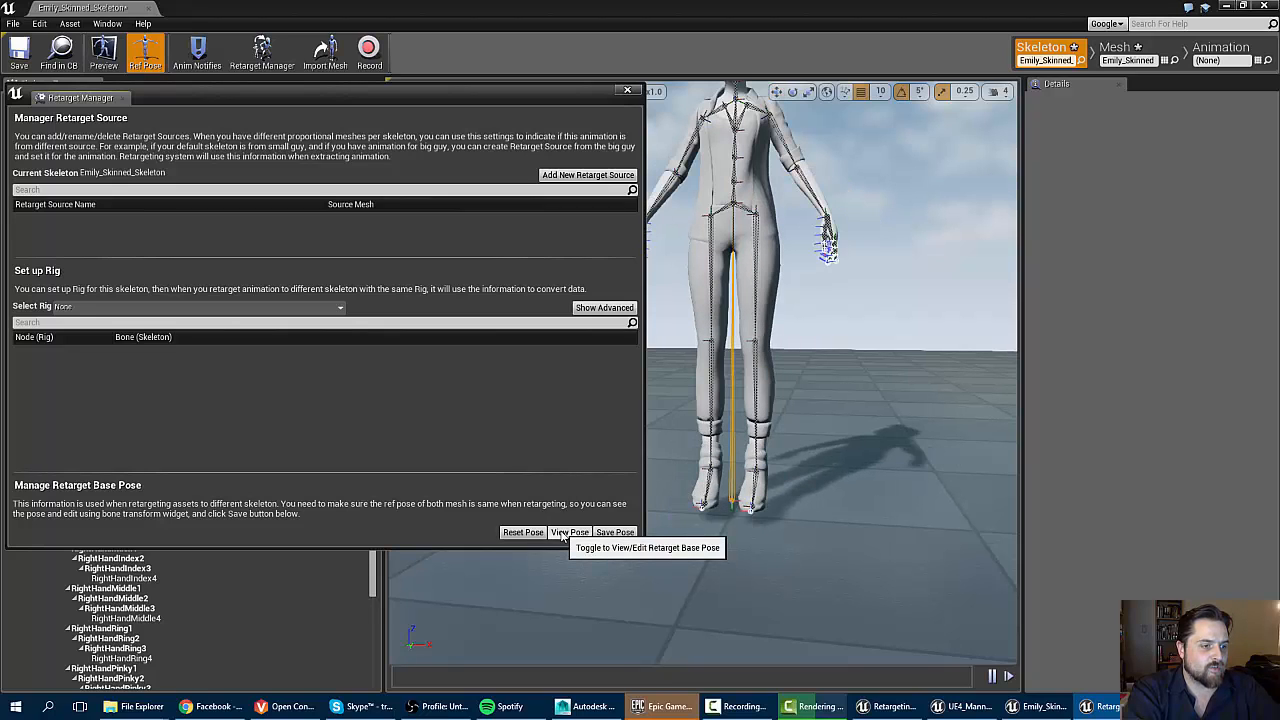
pyautogui.click(568, 532)
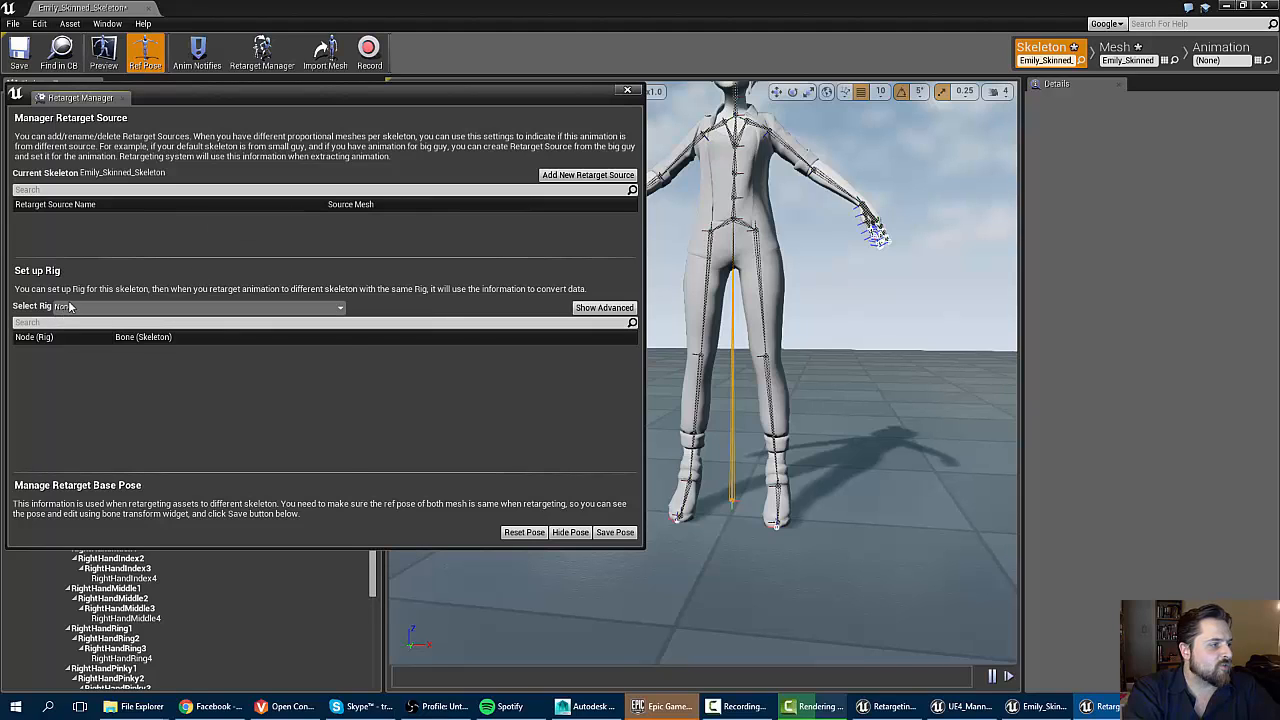
# Select the Humanoid rig and map Pelvis to Hips and spine_01 to Spine.
pyautogui.click(178, 306)
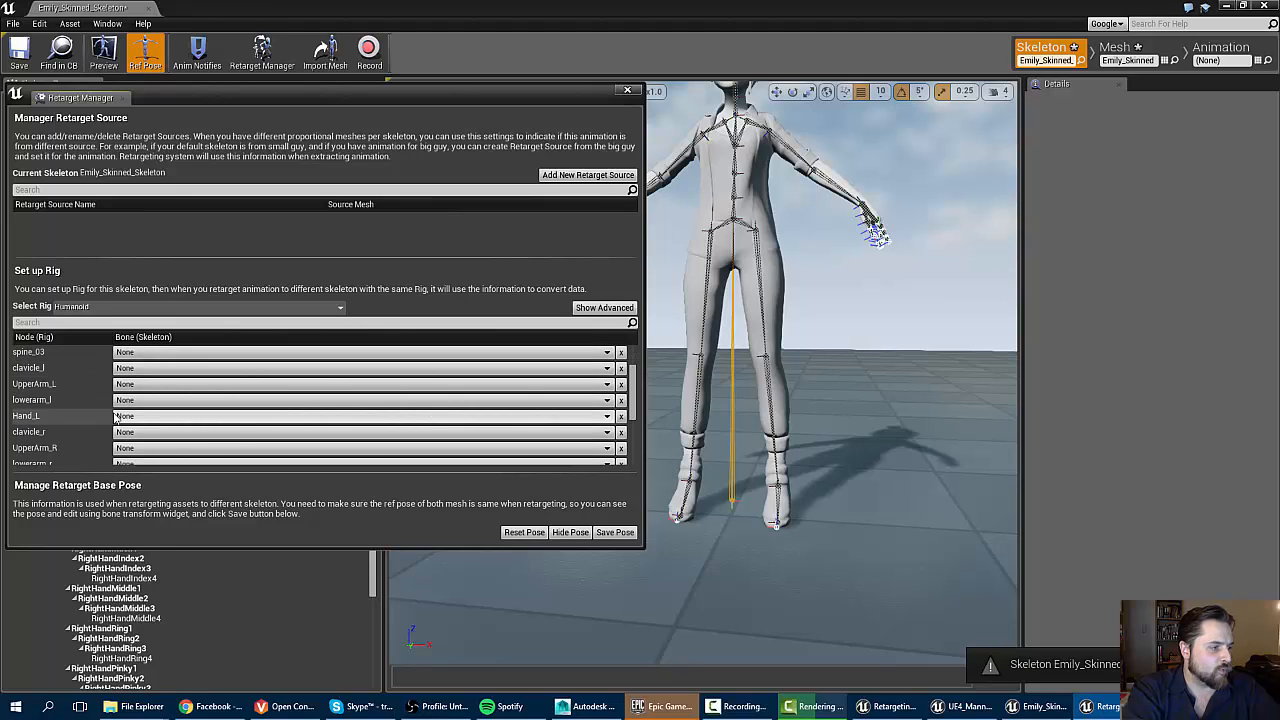
pyautogui.click(360, 368)
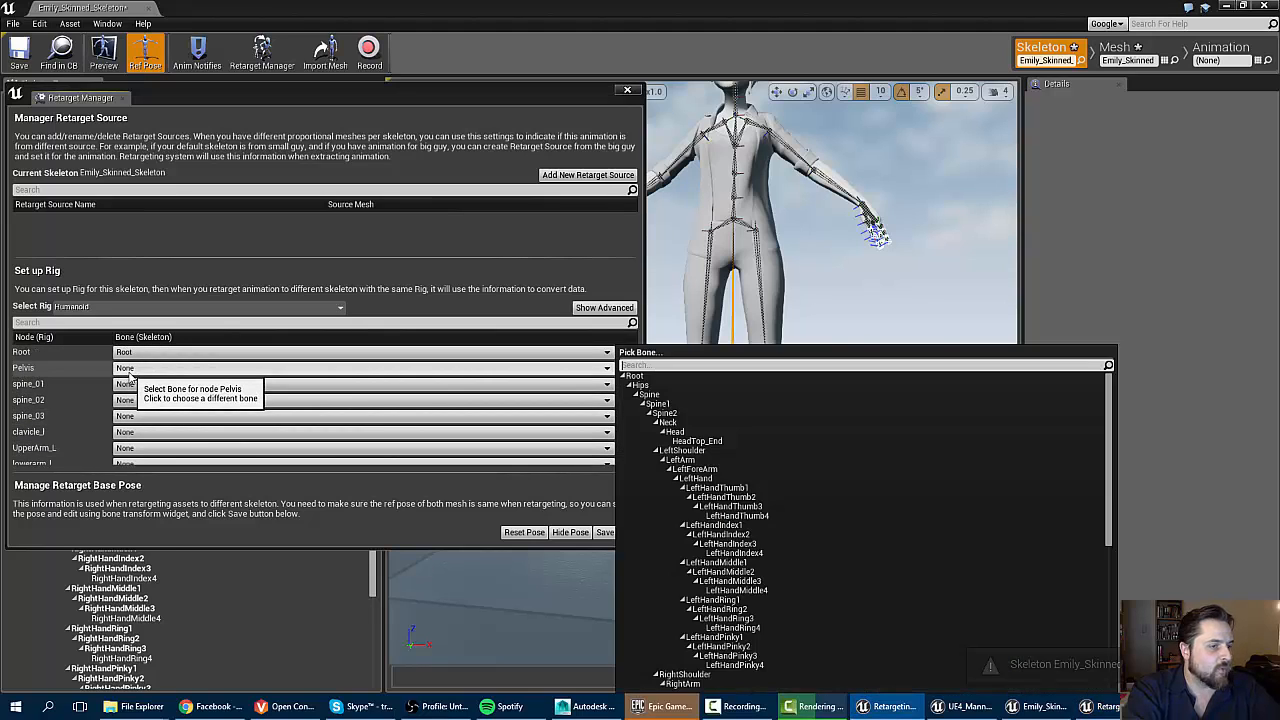
pyautogui.click(638, 384)
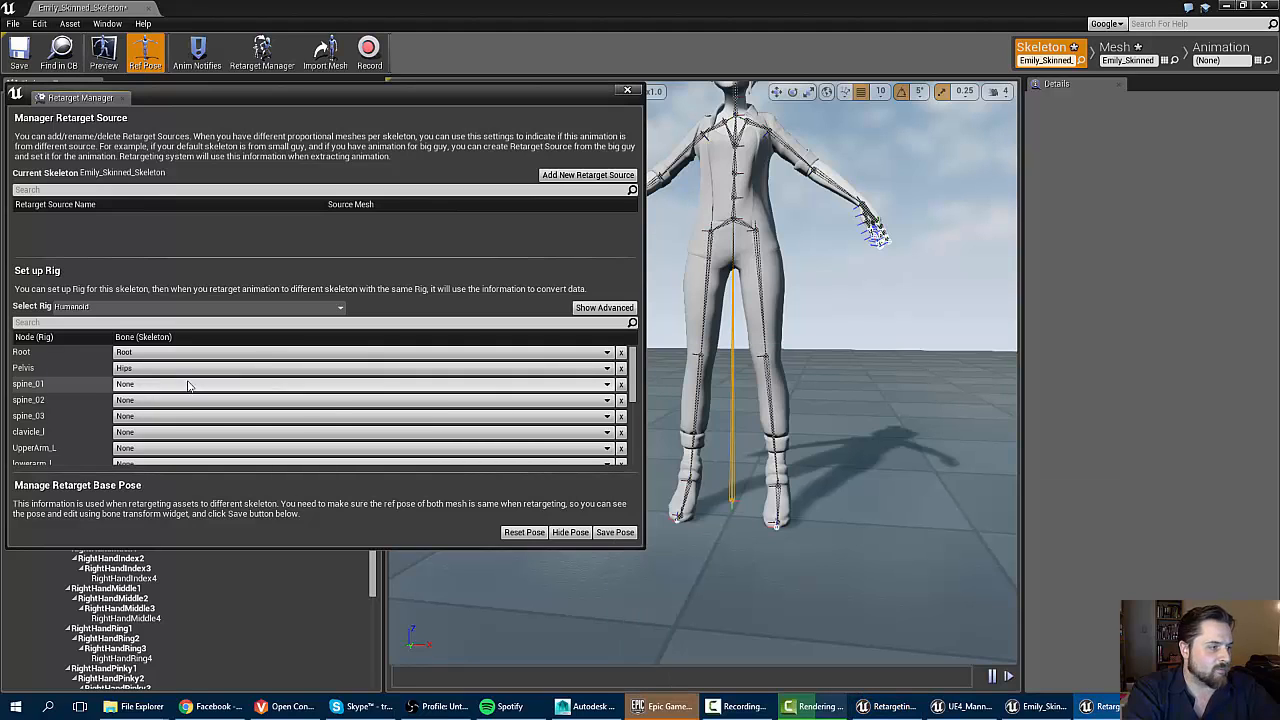
pyautogui.click(604, 384)
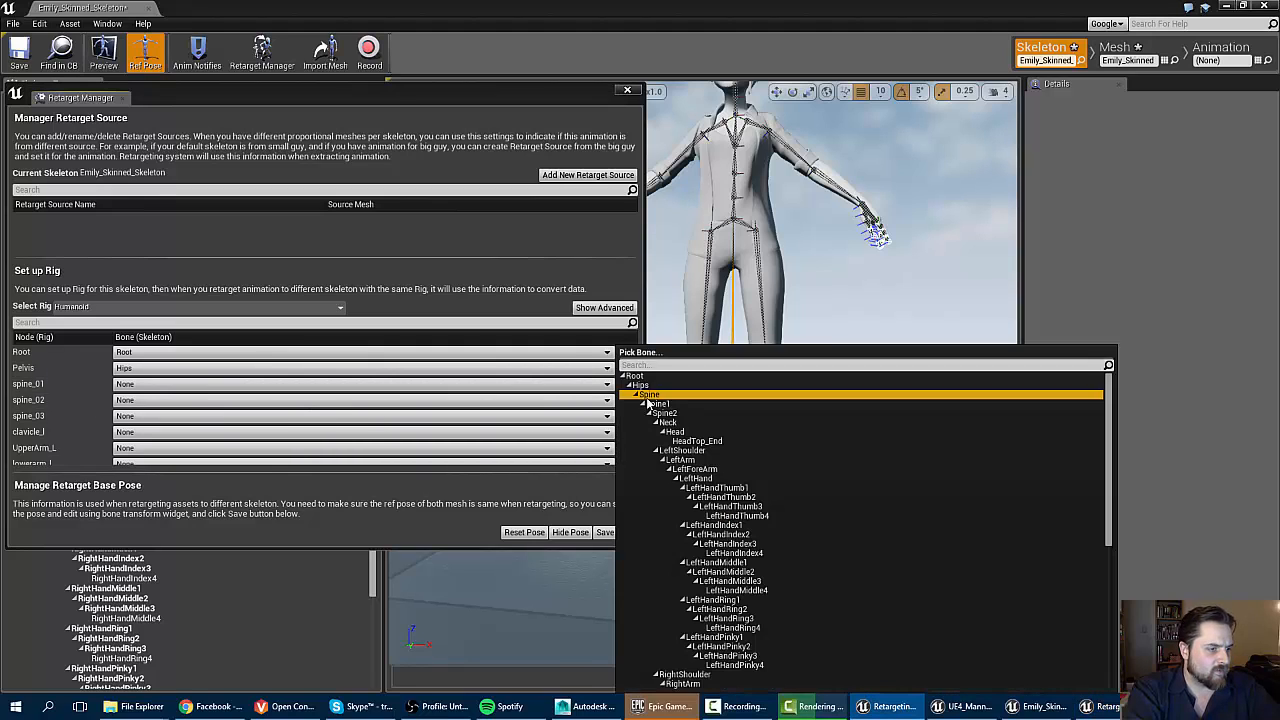
pyautogui.click(648, 394)
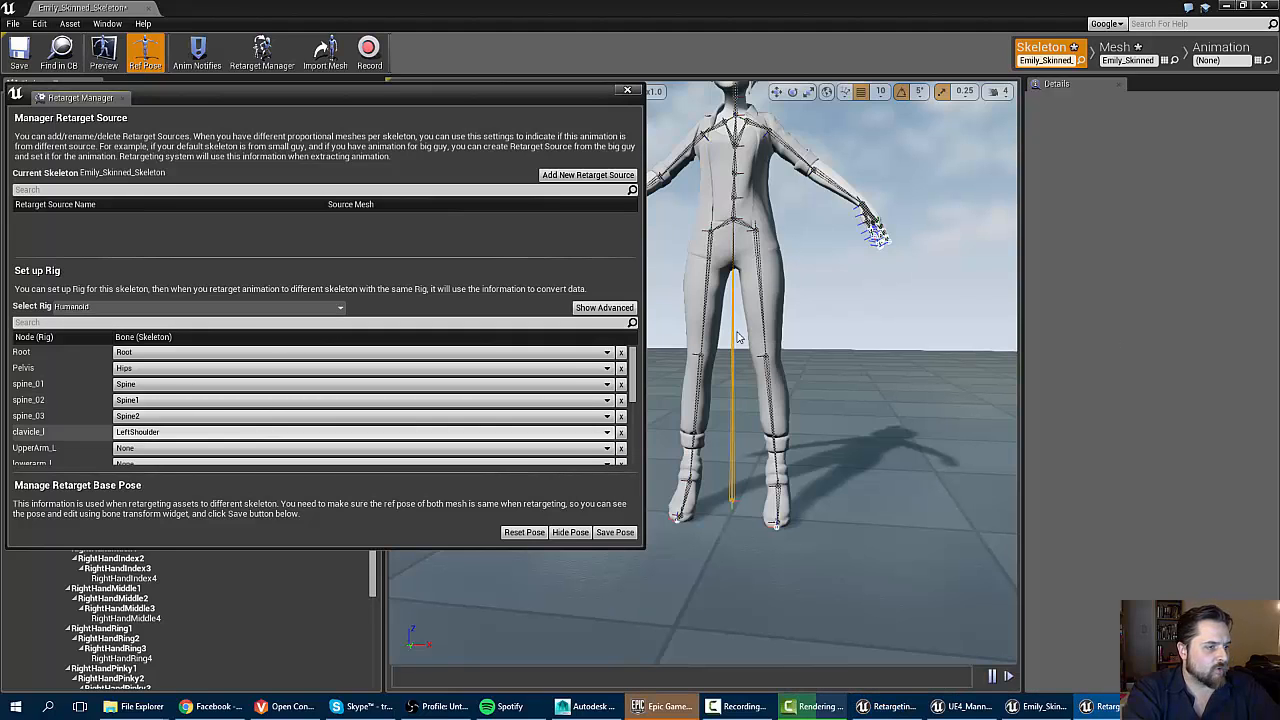
# Map UpperArm_L to LeftArm and lowerarm_l to LeftForeArm.
pyautogui.scroll(-3)
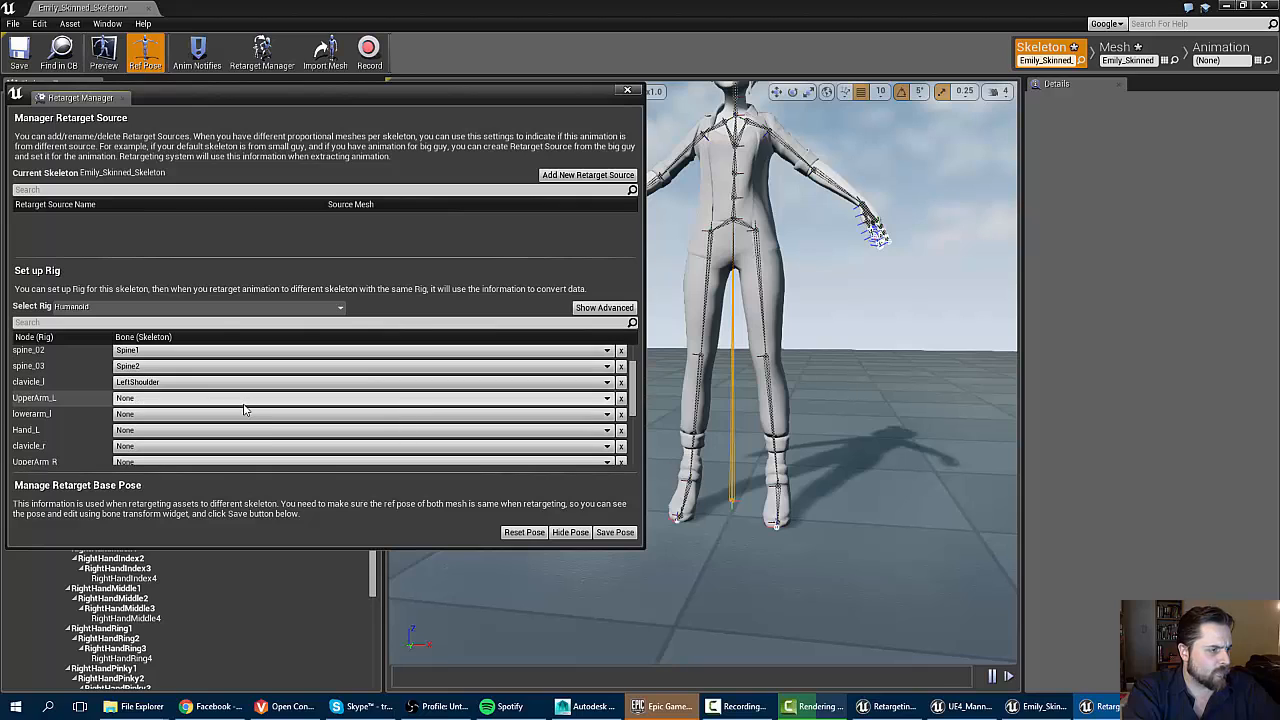
pyautogui.click(360, 398)
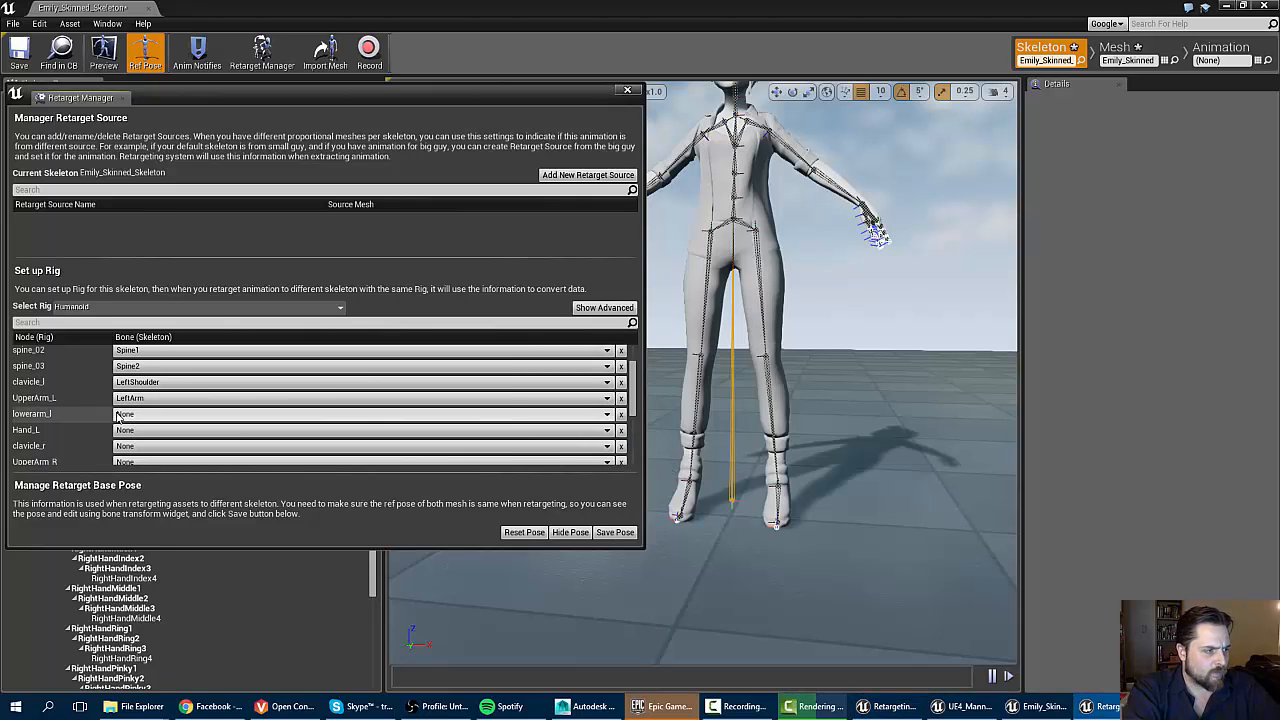
pyautogui.click(604, 414)
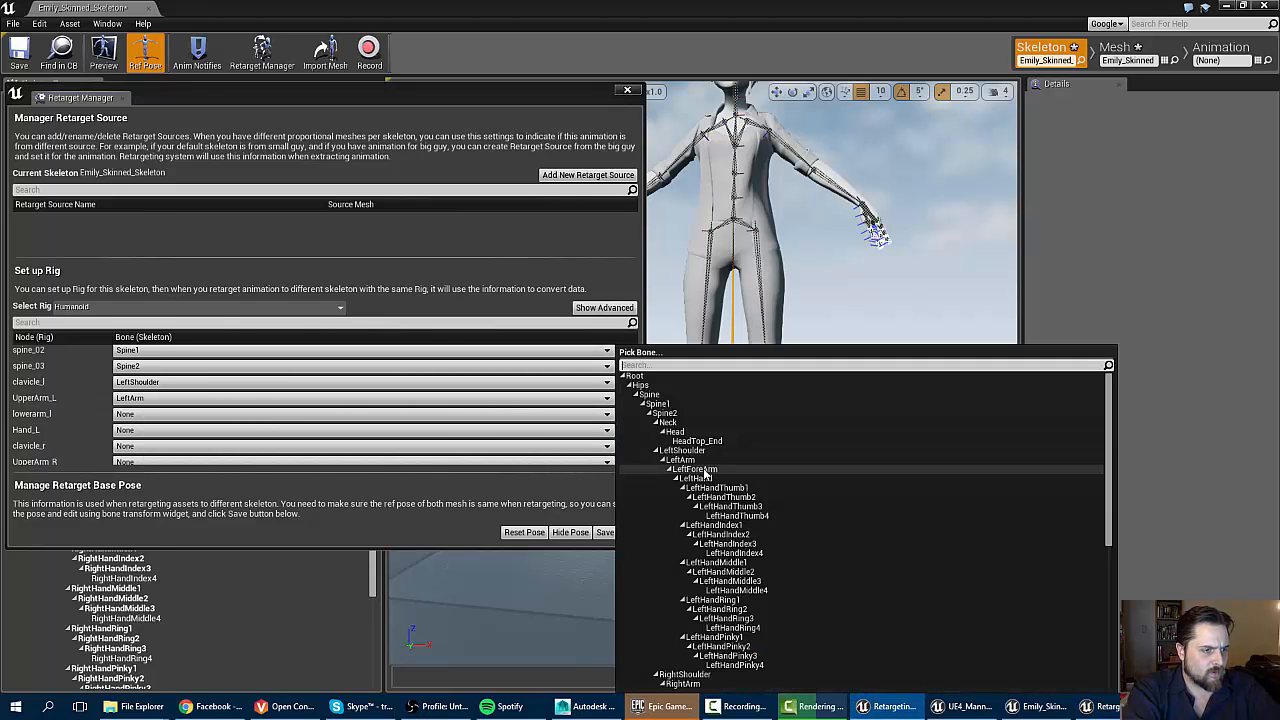
pyautogui.click(692, 468)
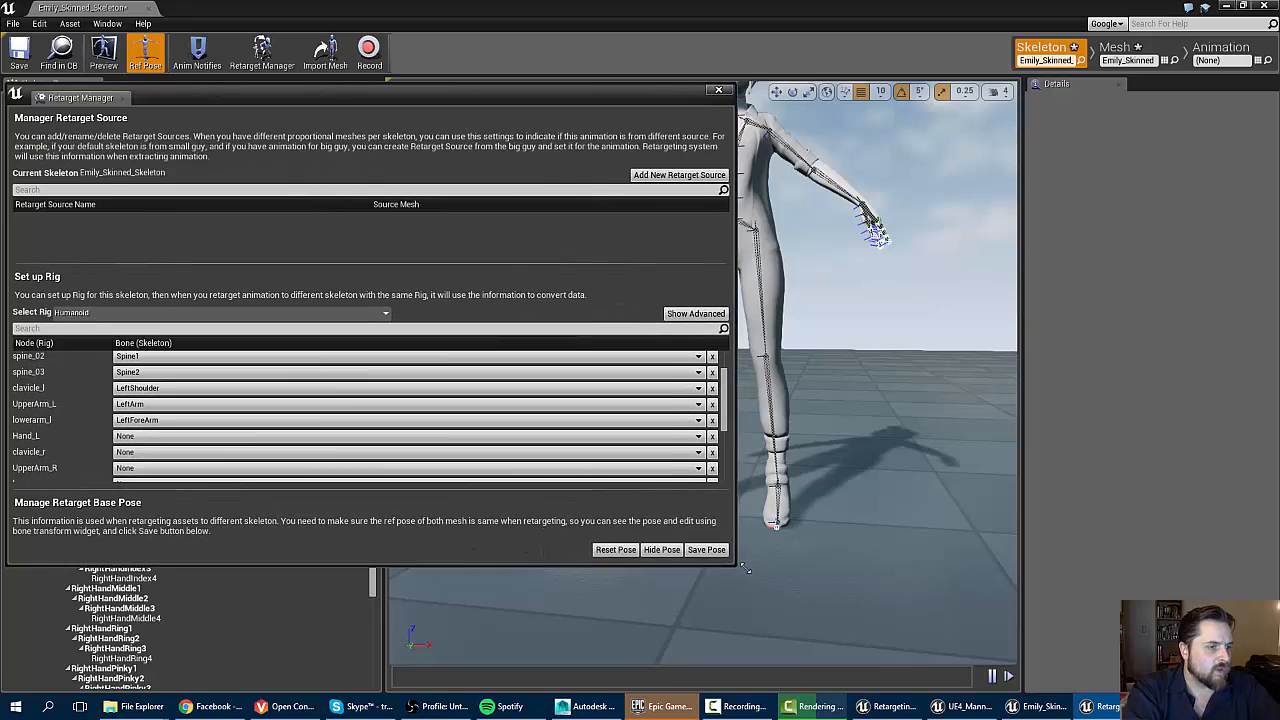
pyautogui.scroll(-3)
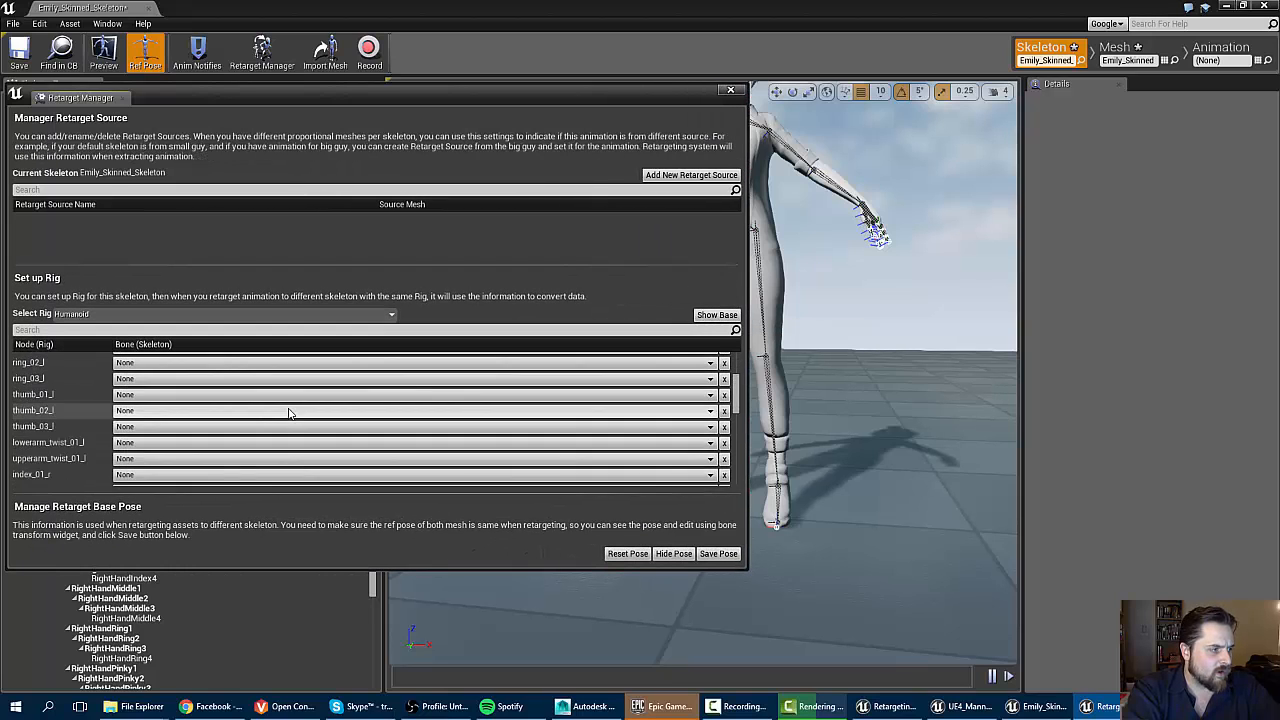
pyautogui.scroll(3)
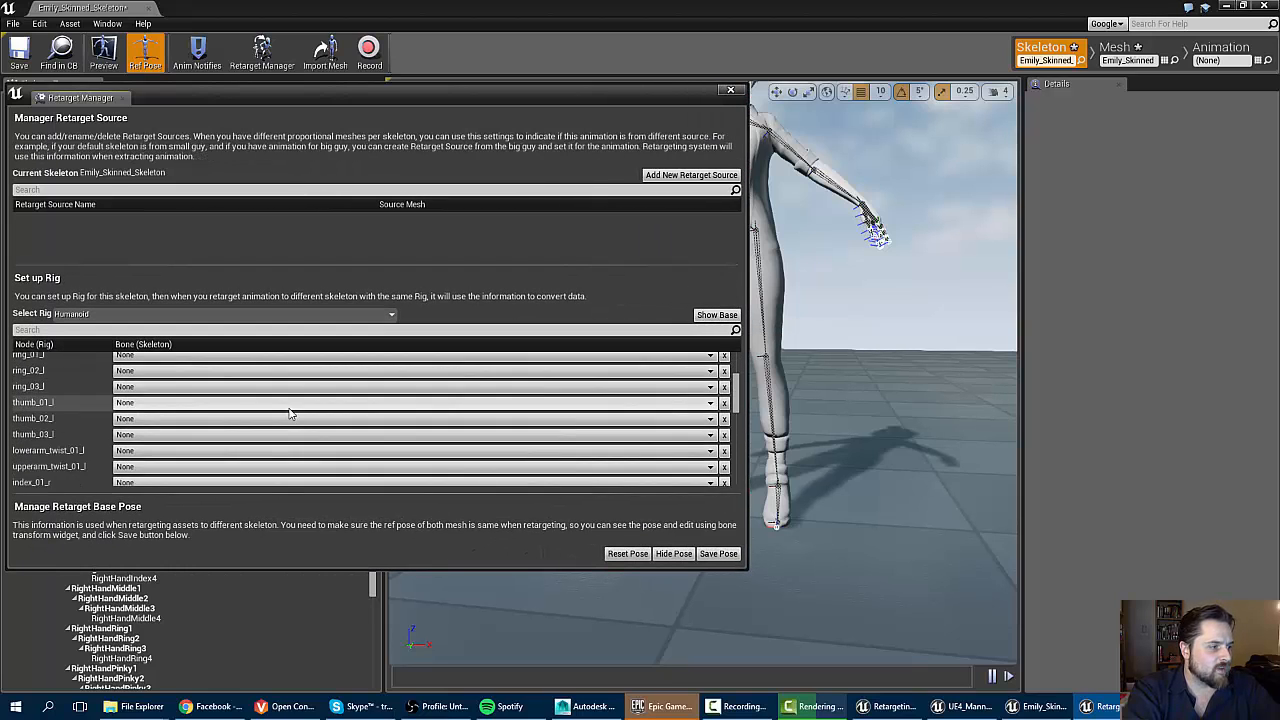
pyautogui.scroll(-3)
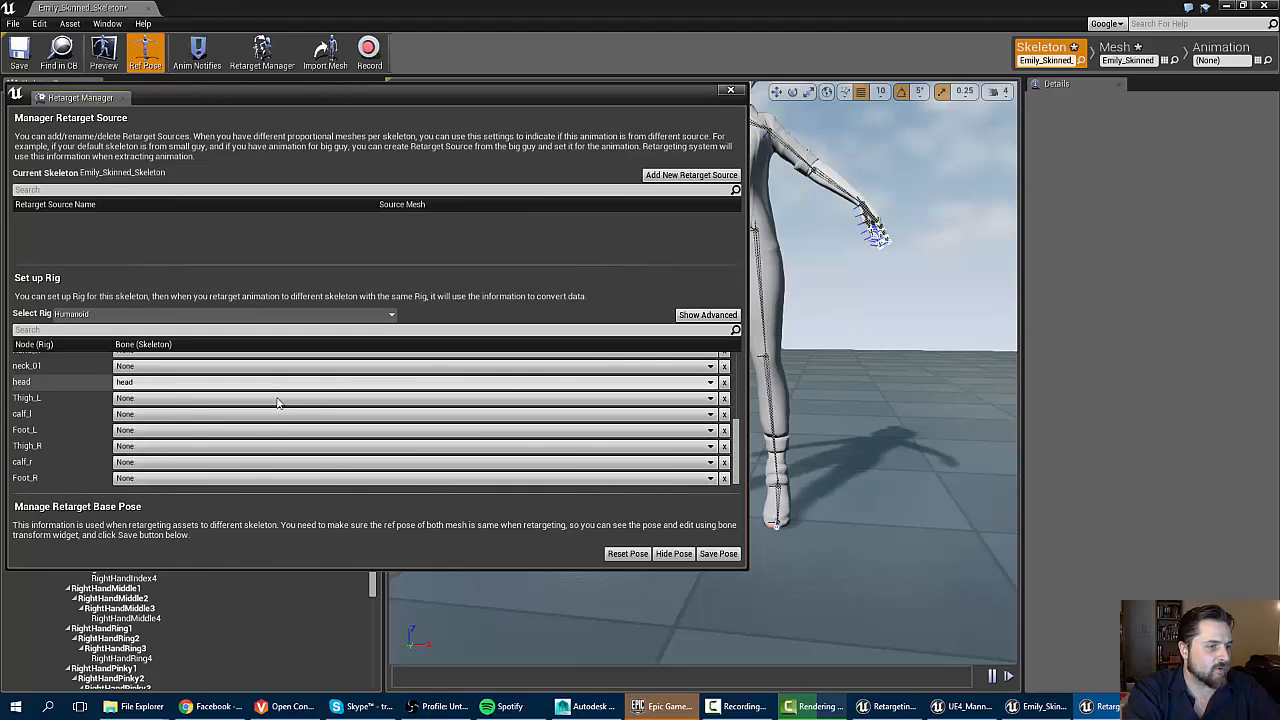
pyautogui.scroll(3)
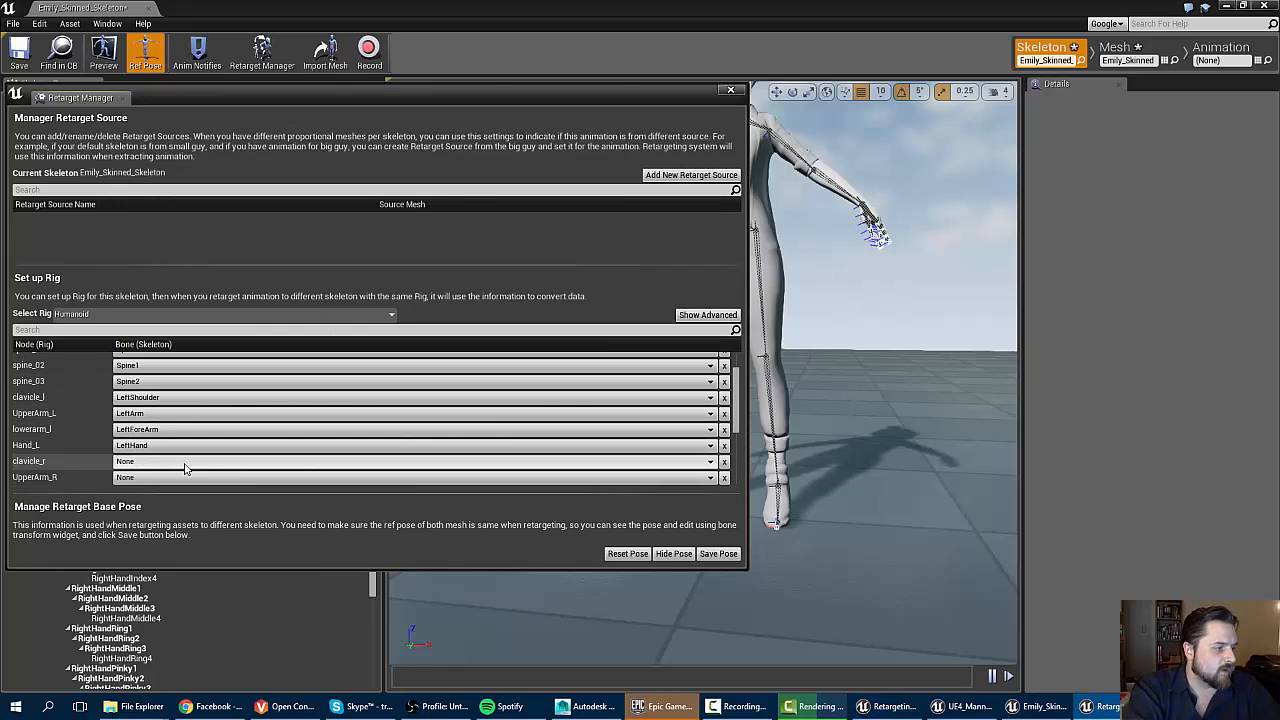
# Map clavicle_r to RightShoulder and set the right upper arm bone.
pyautogui.click(410, 460)
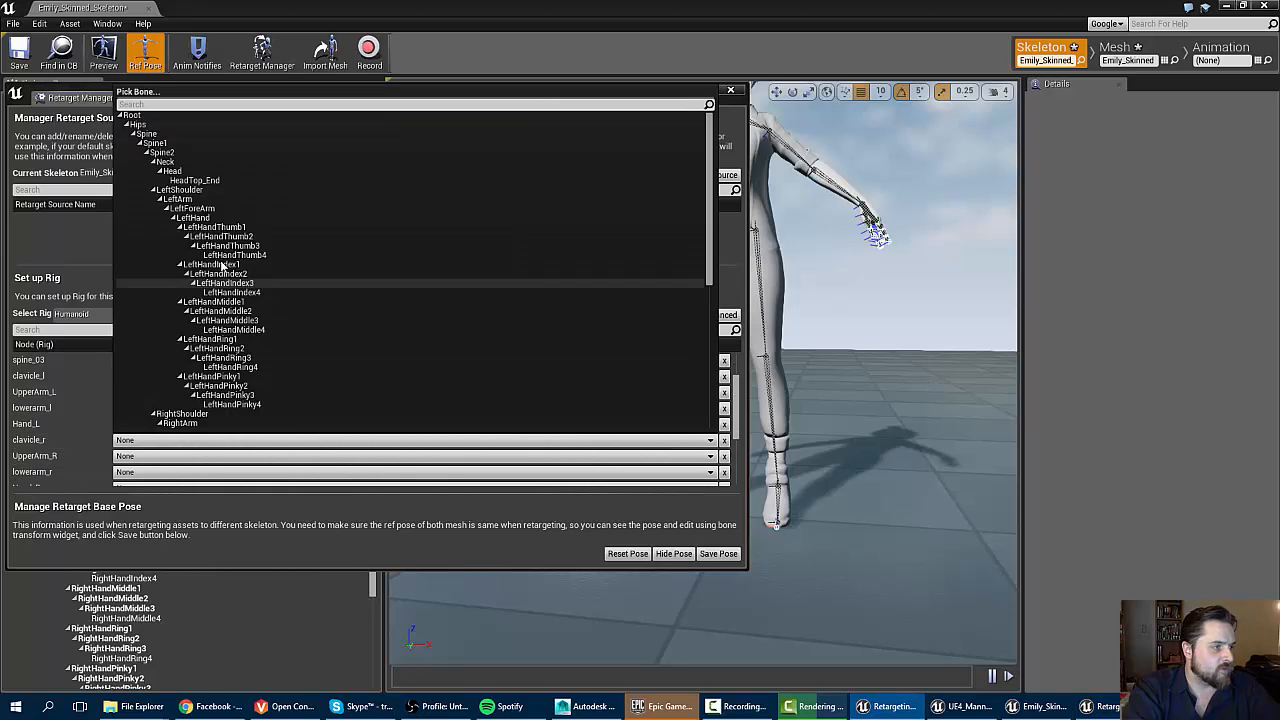
pyautogui.click(190, 208)
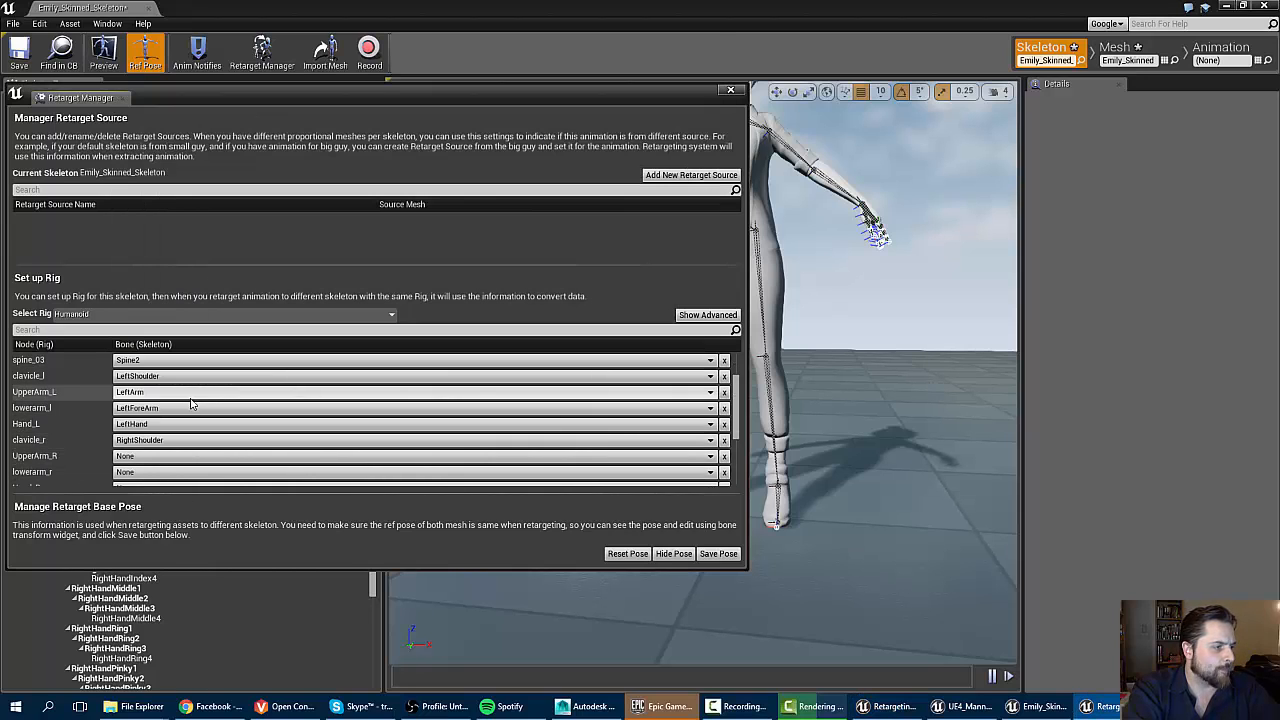
pyautogui.click(710, 456)
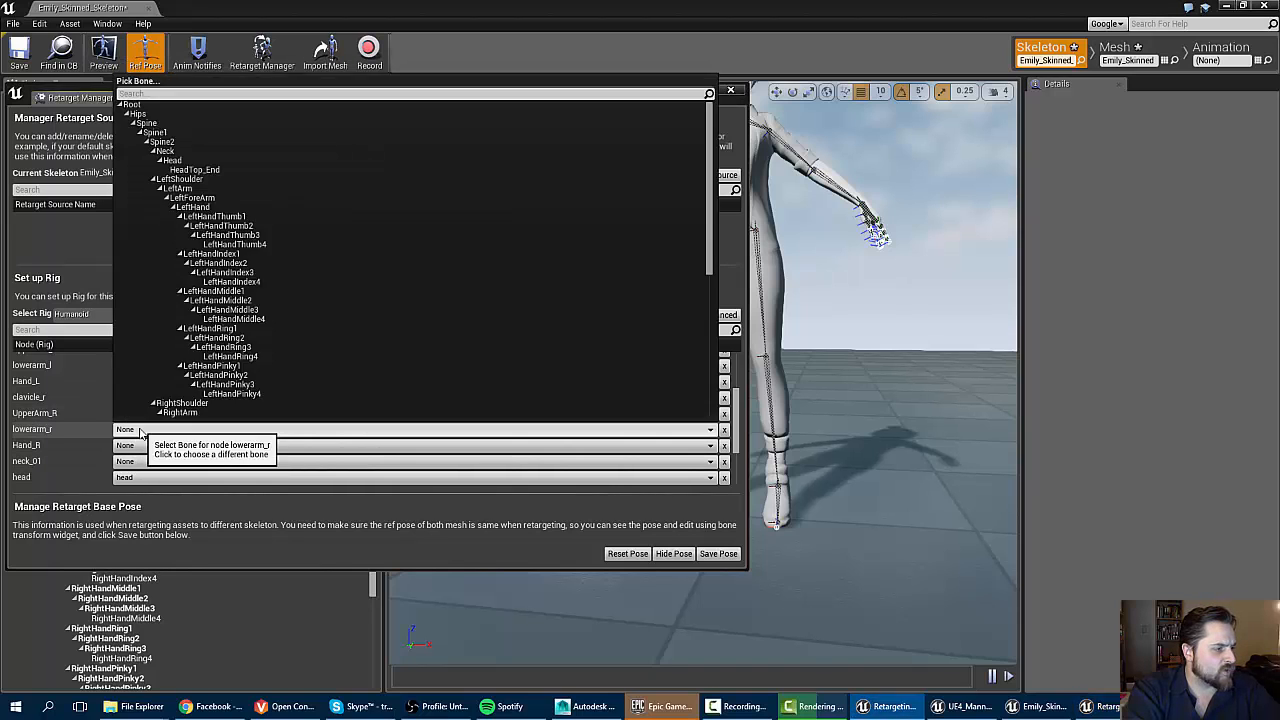
pyautogui.scroll(-3)
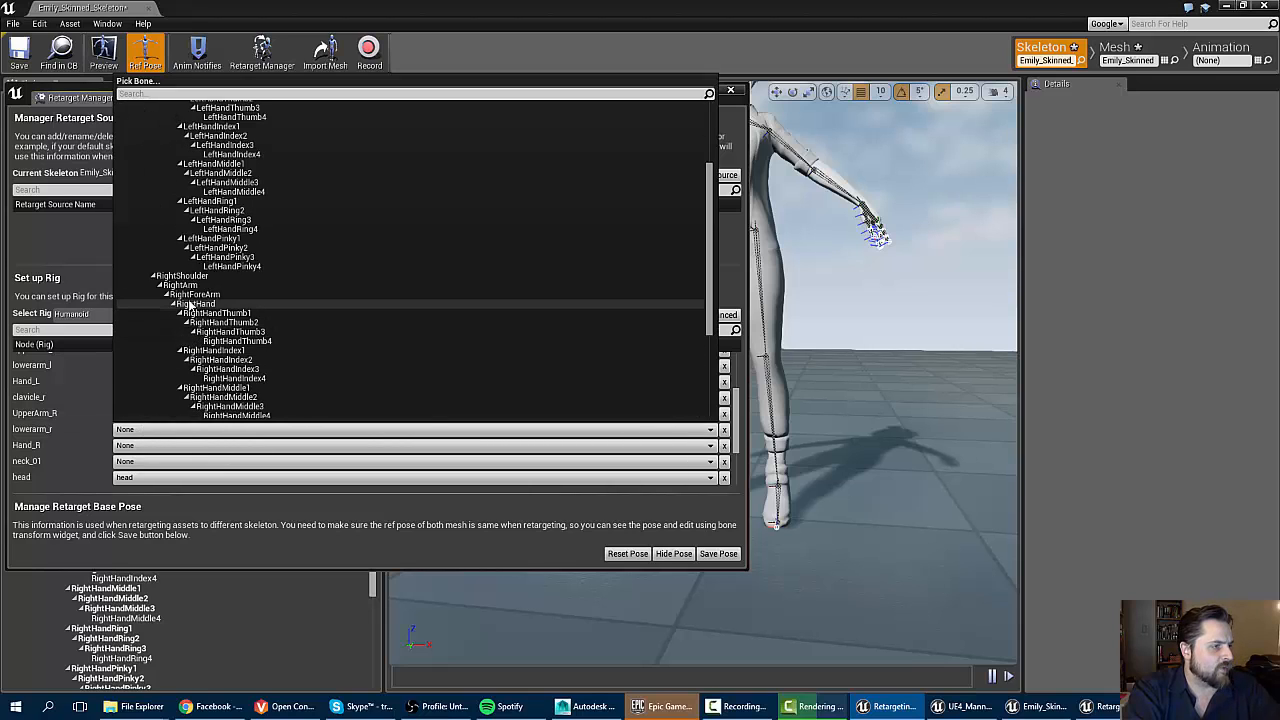
pyautogui.scroll(3)
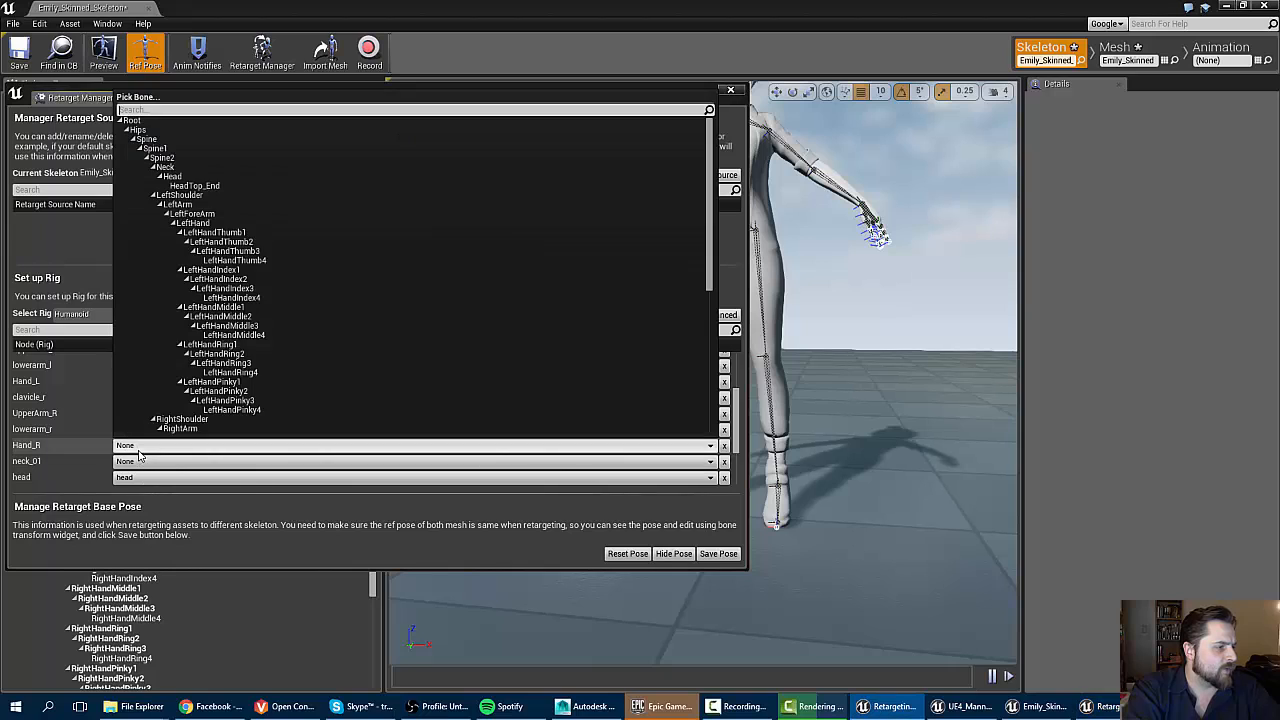
pyautogui.scroll(-3)
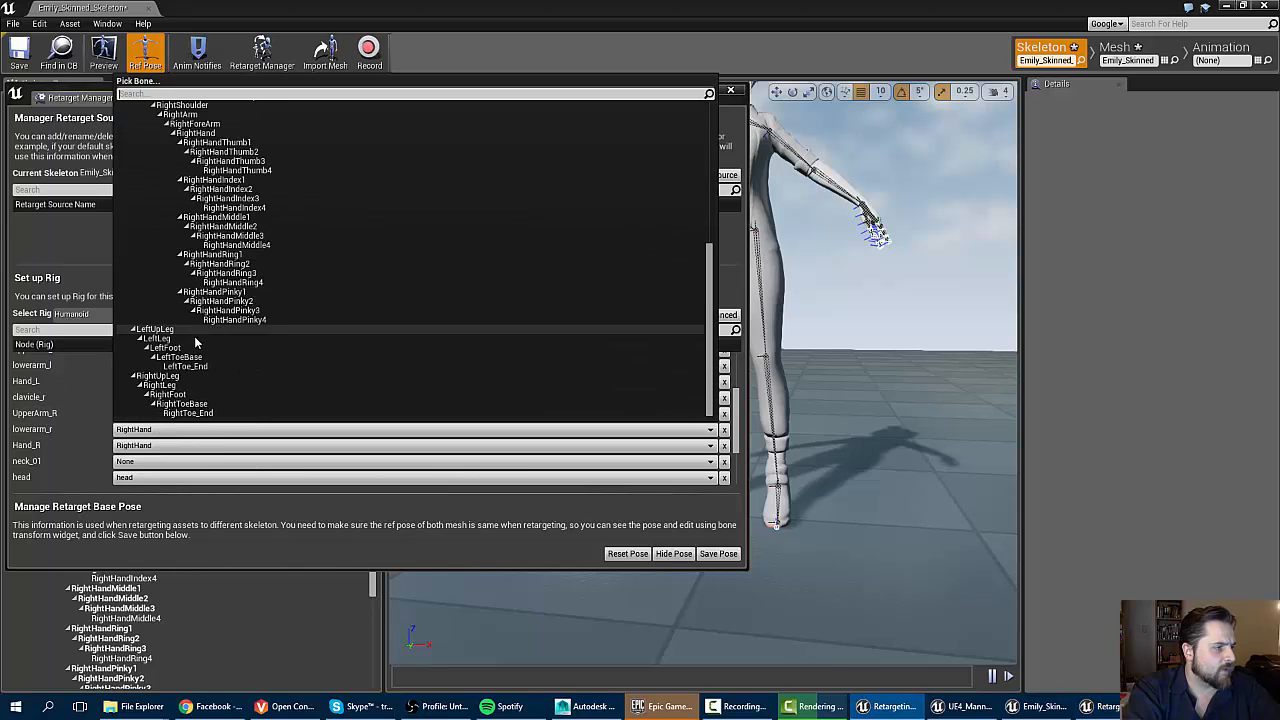
pyautogui.scroll(3)
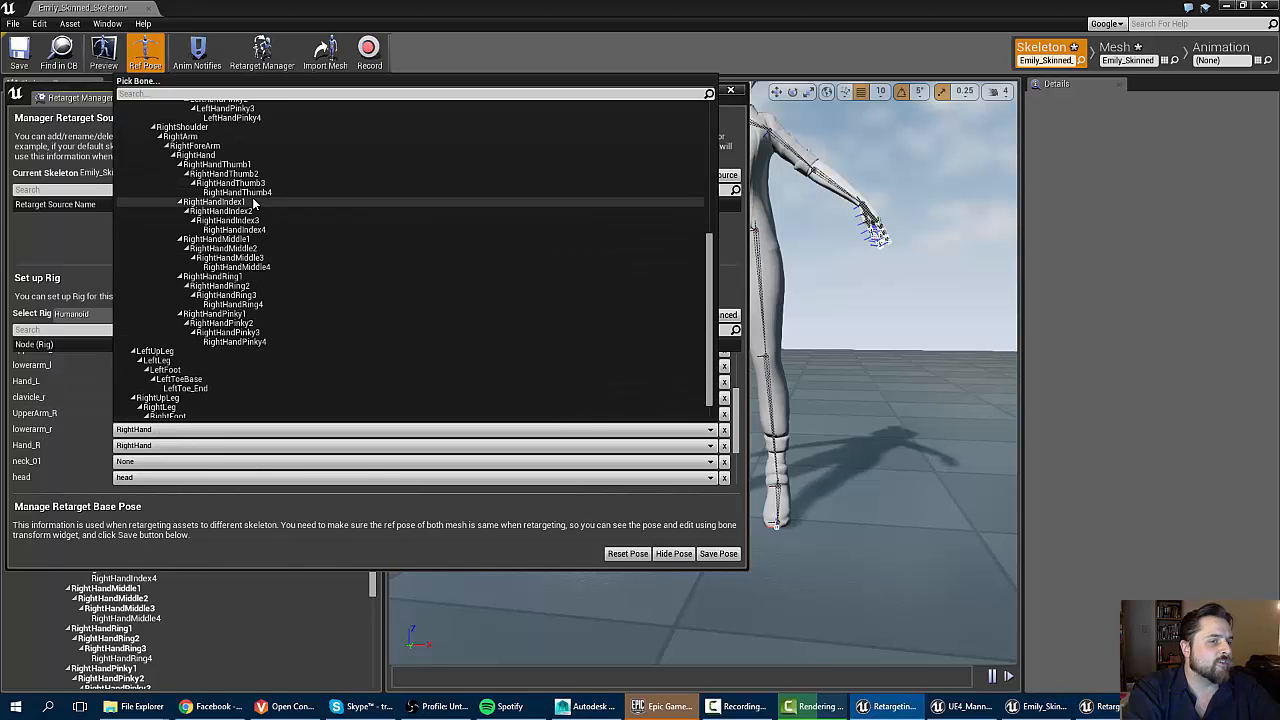
pyautogui.moveTo(204, 148)
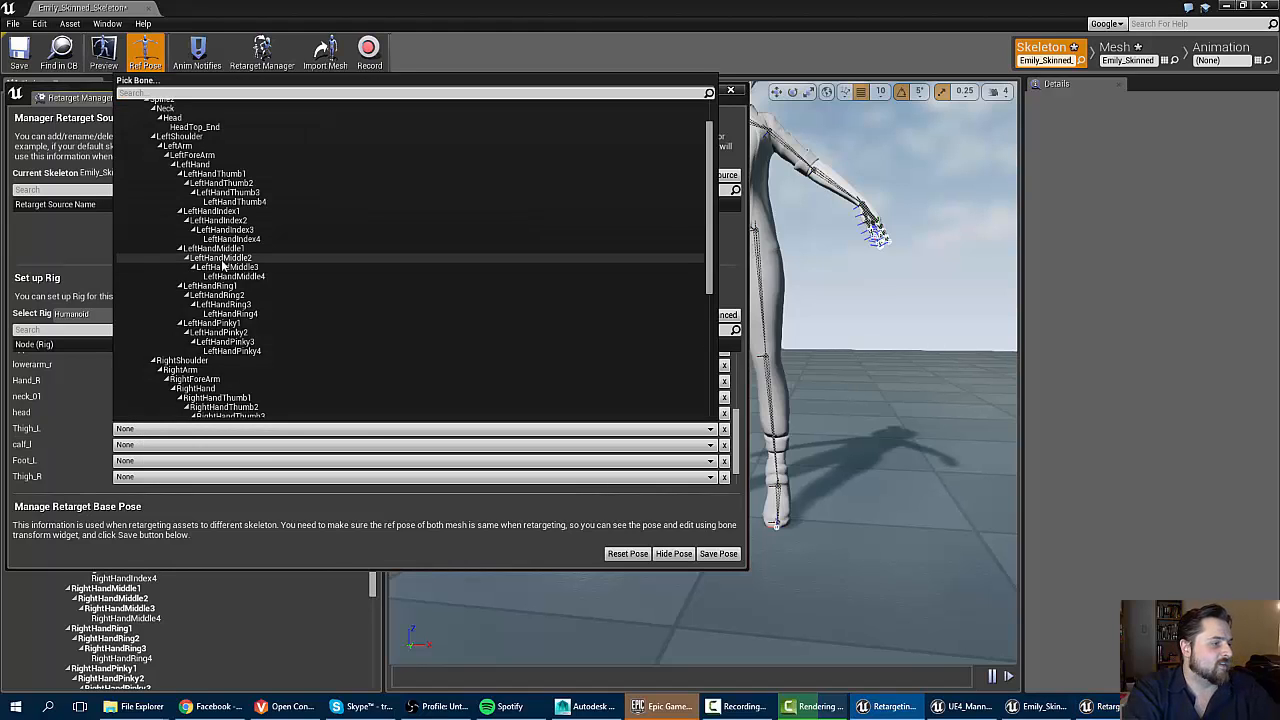
# Work down the remaining rig nodes toward the thigh, calf and foot leg mappings.
pyautogui.scroll(-3)
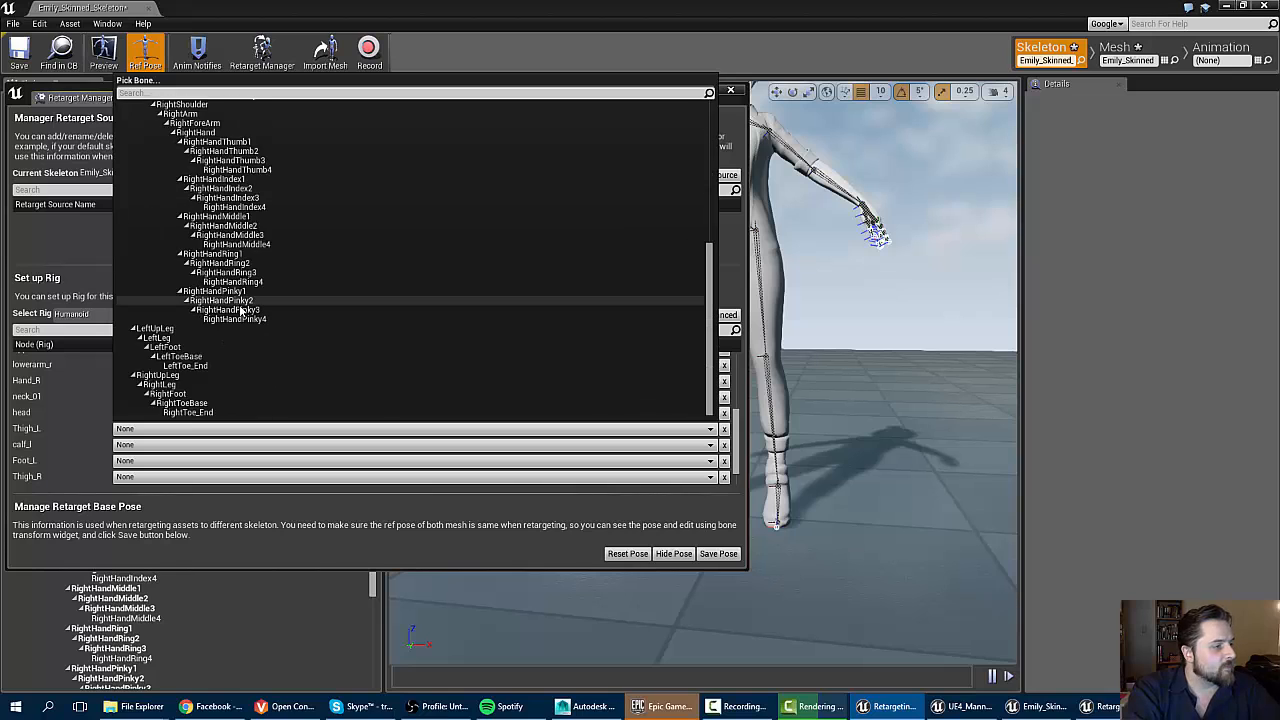
pyautogui.click(156, 328)
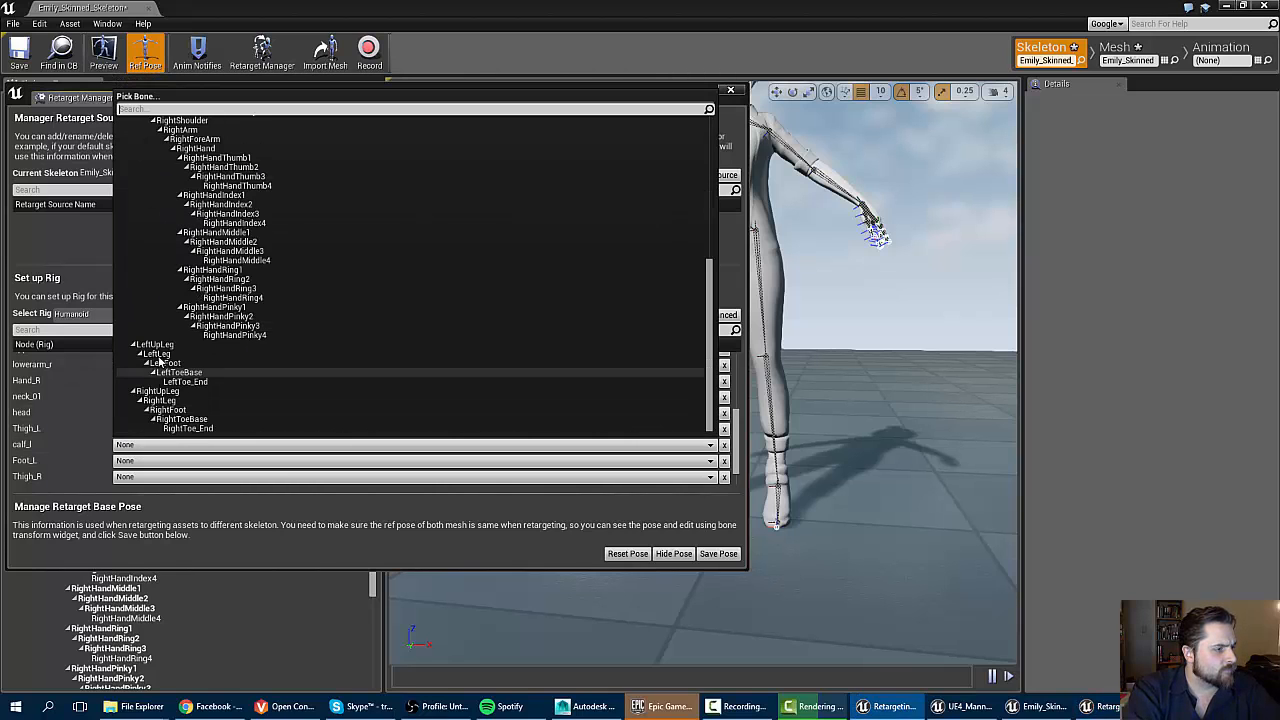
pyautogui.scroll(3)
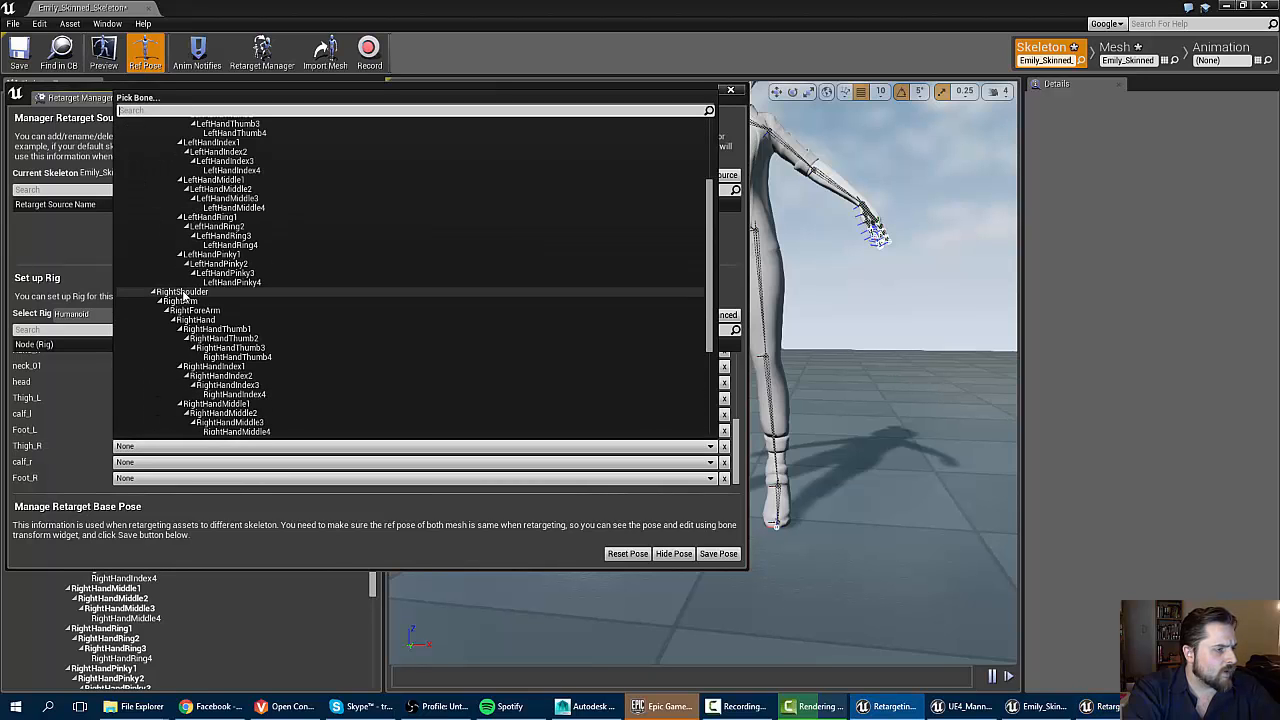
pyautogui.scroll(-3)
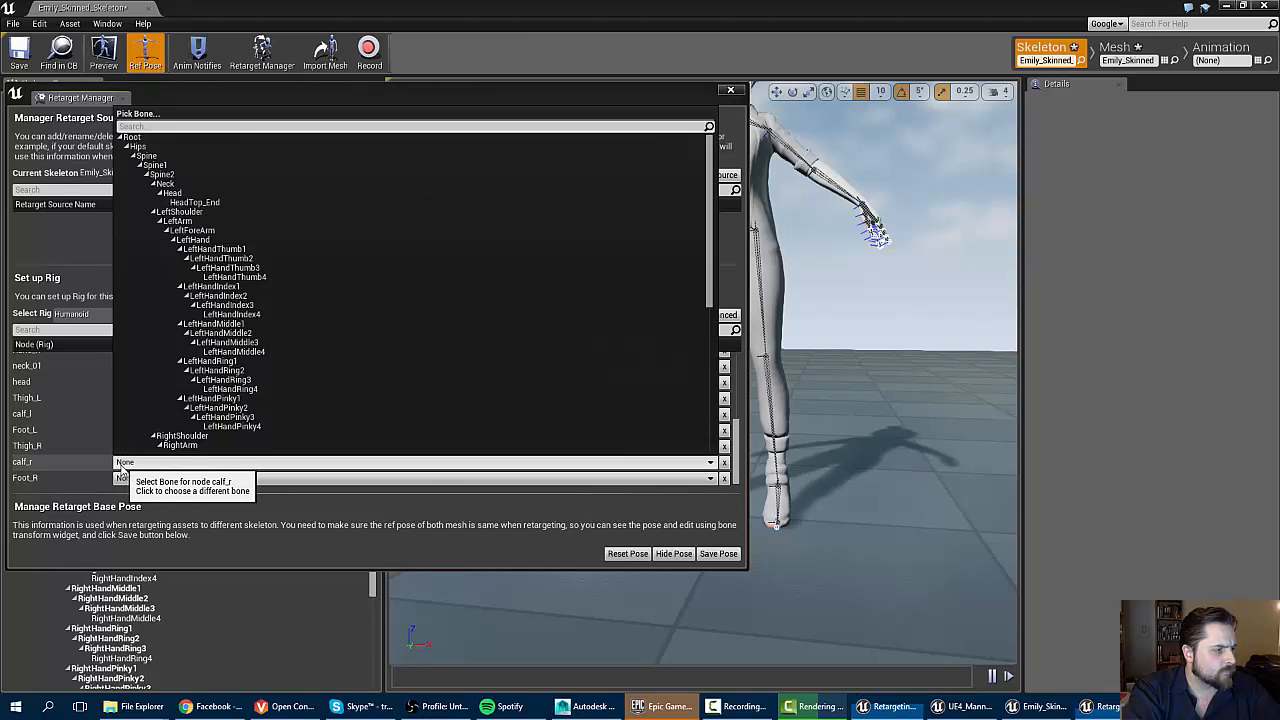
pyautogui.scroll(-3)
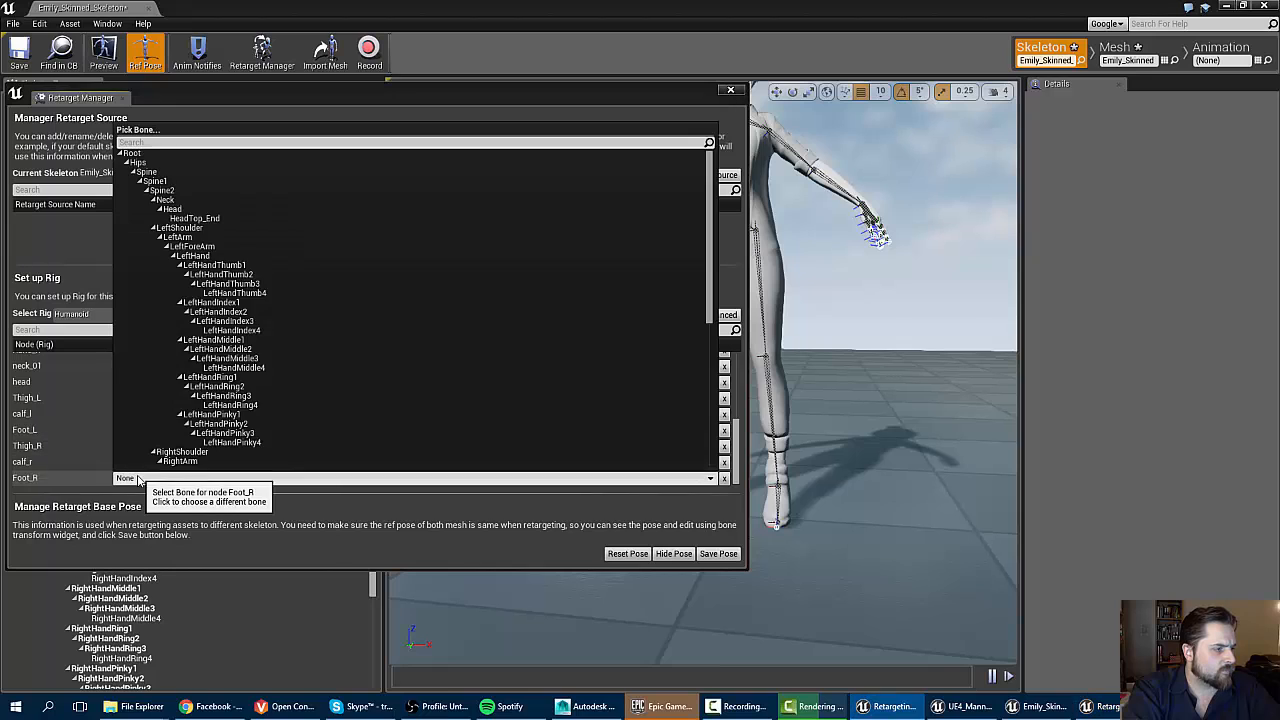
pyautogui.scroll(-3)
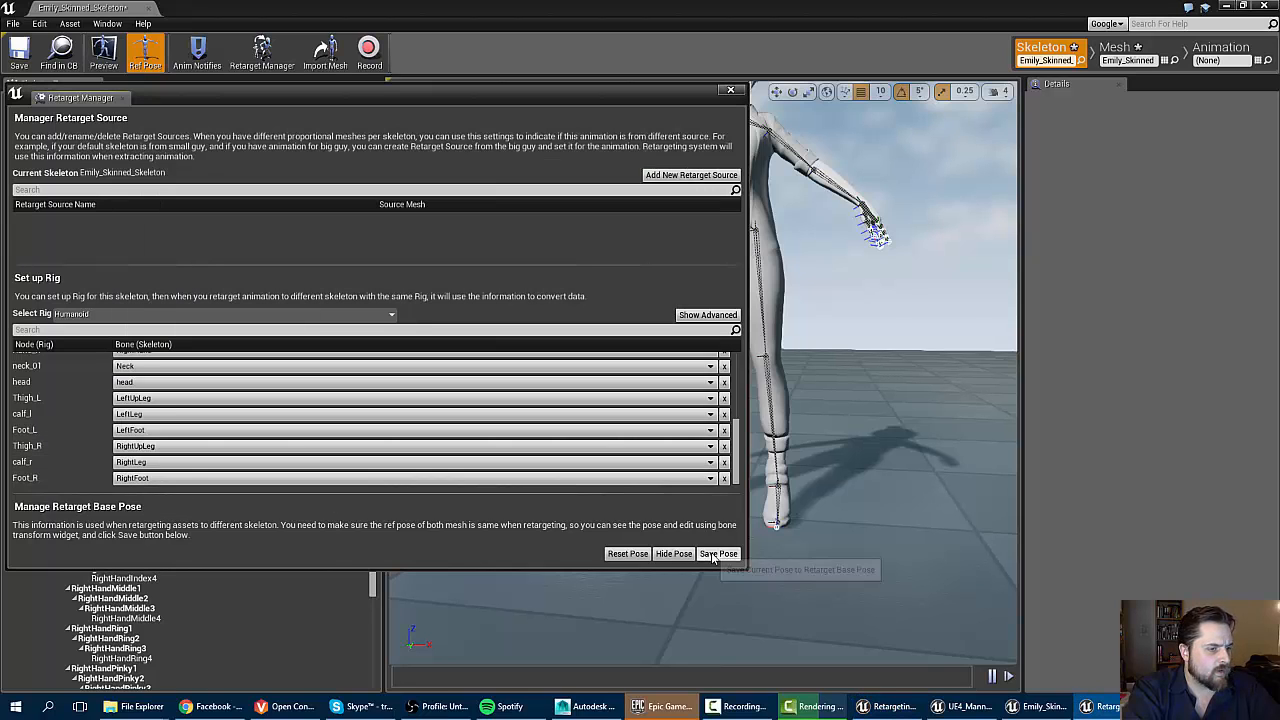
pyautogui.moveTo(674, 552)
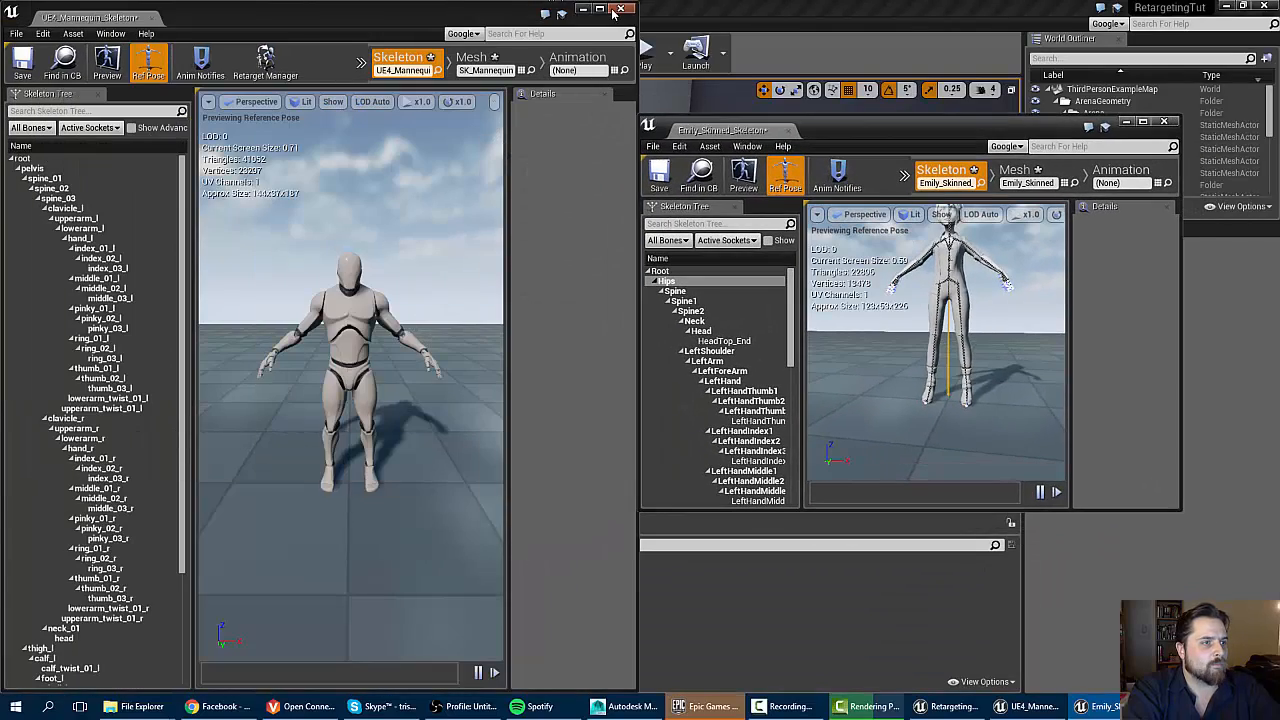
# Close the mannequin and Emily skeleton editor windows to return to the level editor.
pyautogui.click(620, 10)
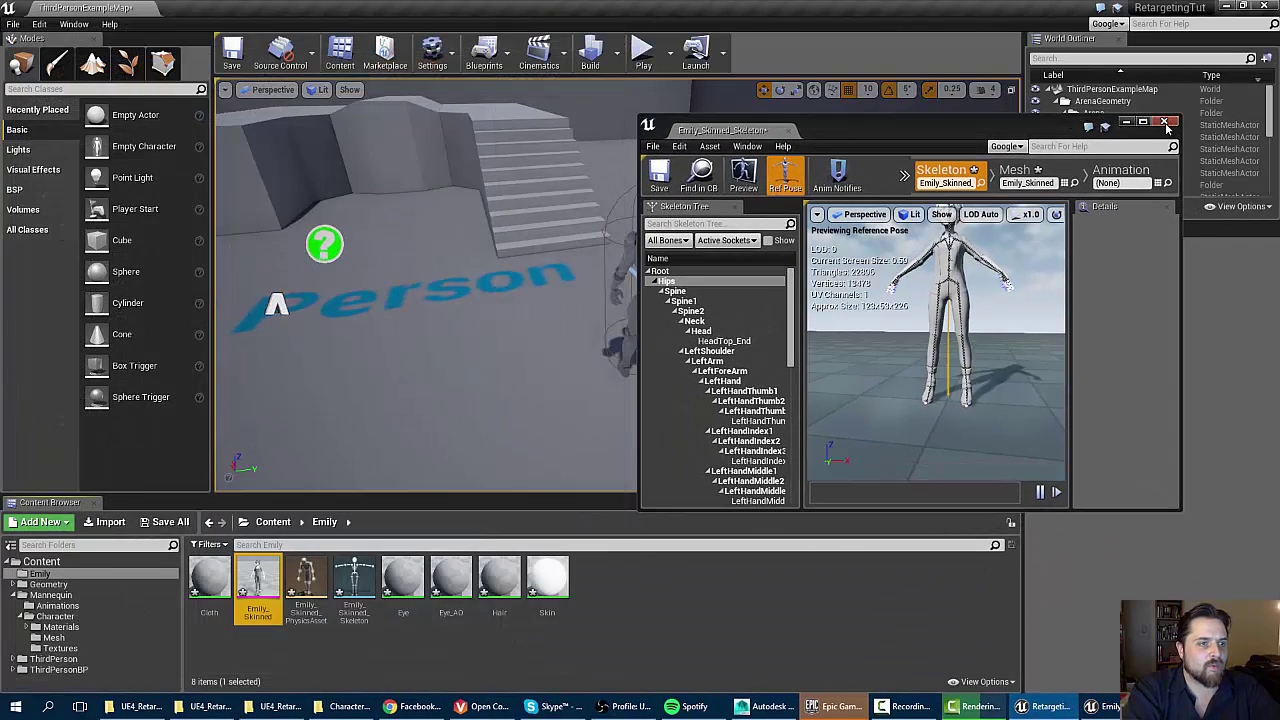
pyautogui.click(1166, 122)
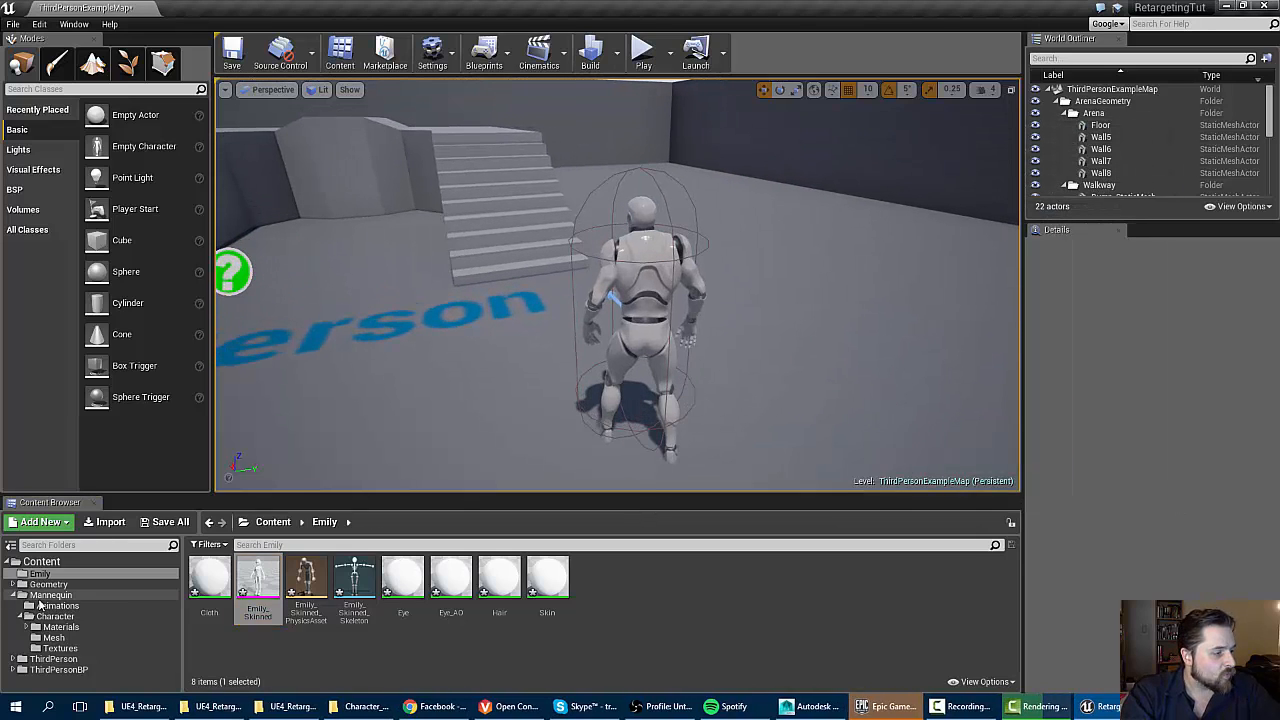
# Browse to Mannequin > Animations and select the ThirdPerson_AnimBP anim blueprint.
pyautogui.click(56, 604)
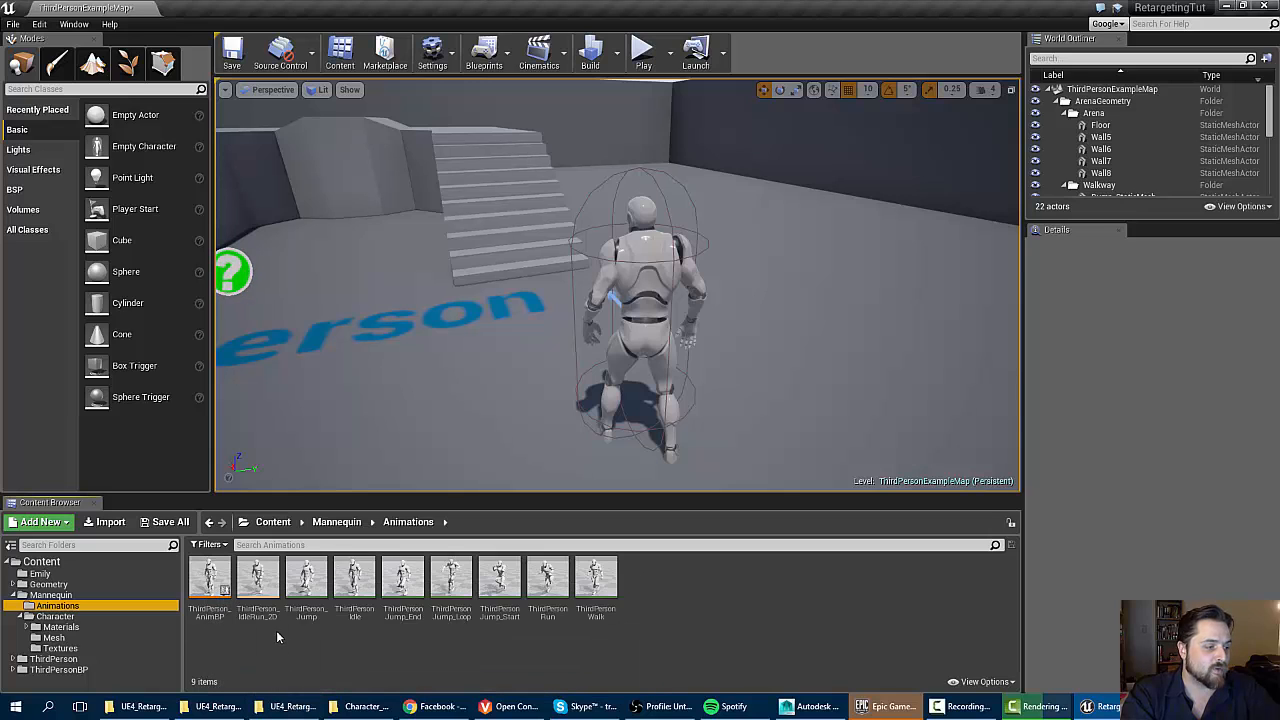
pyautogui.moveTo(210, 580)
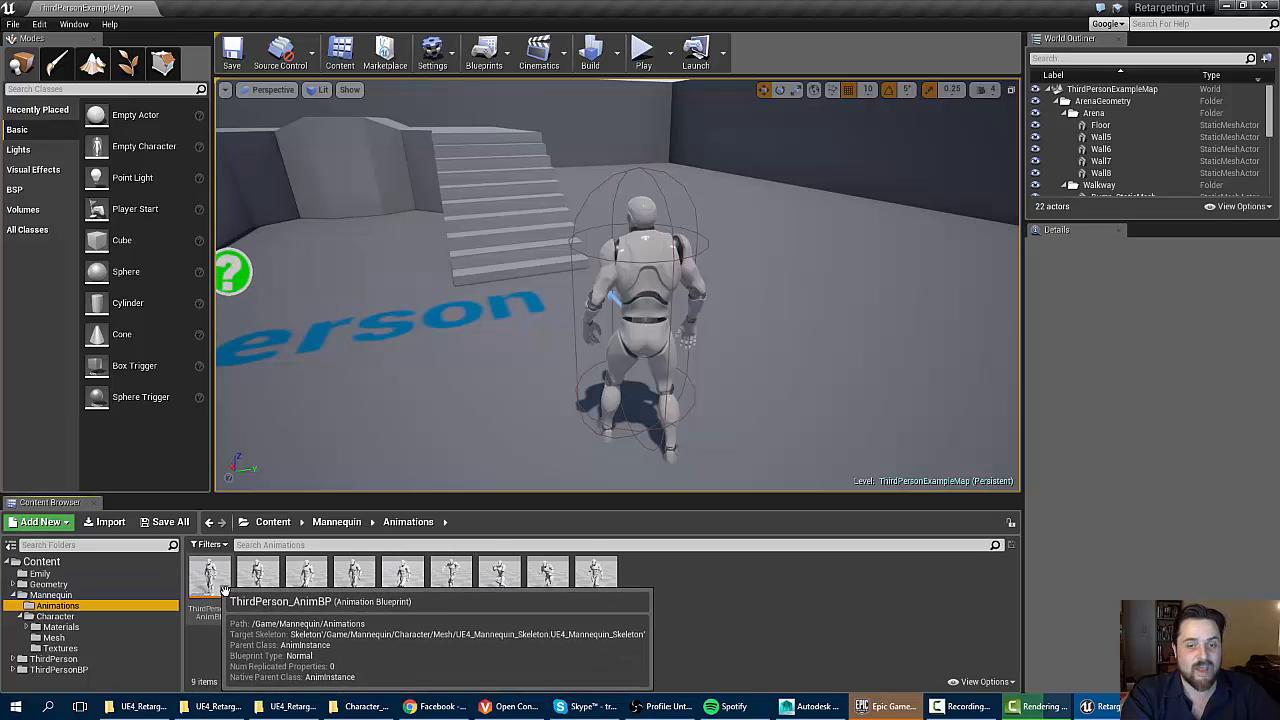
pyautogui.rightClick(210, 576)
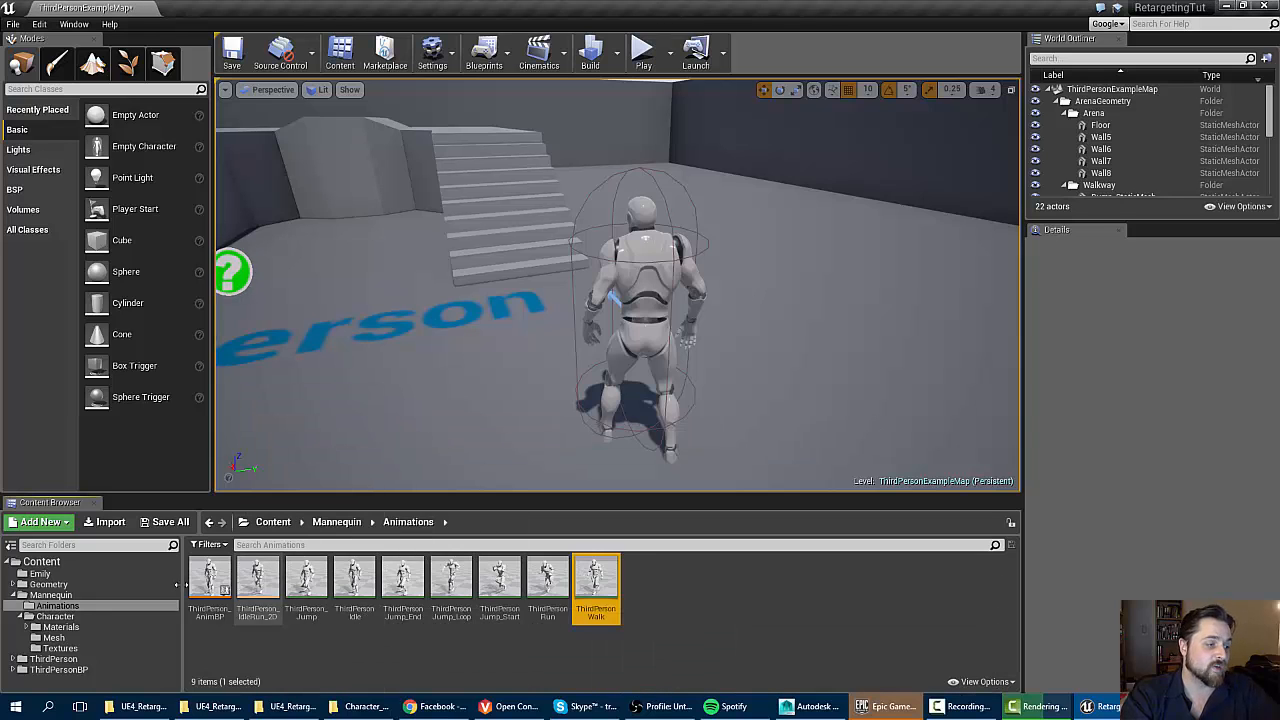
pyautogui.click(208, 578)
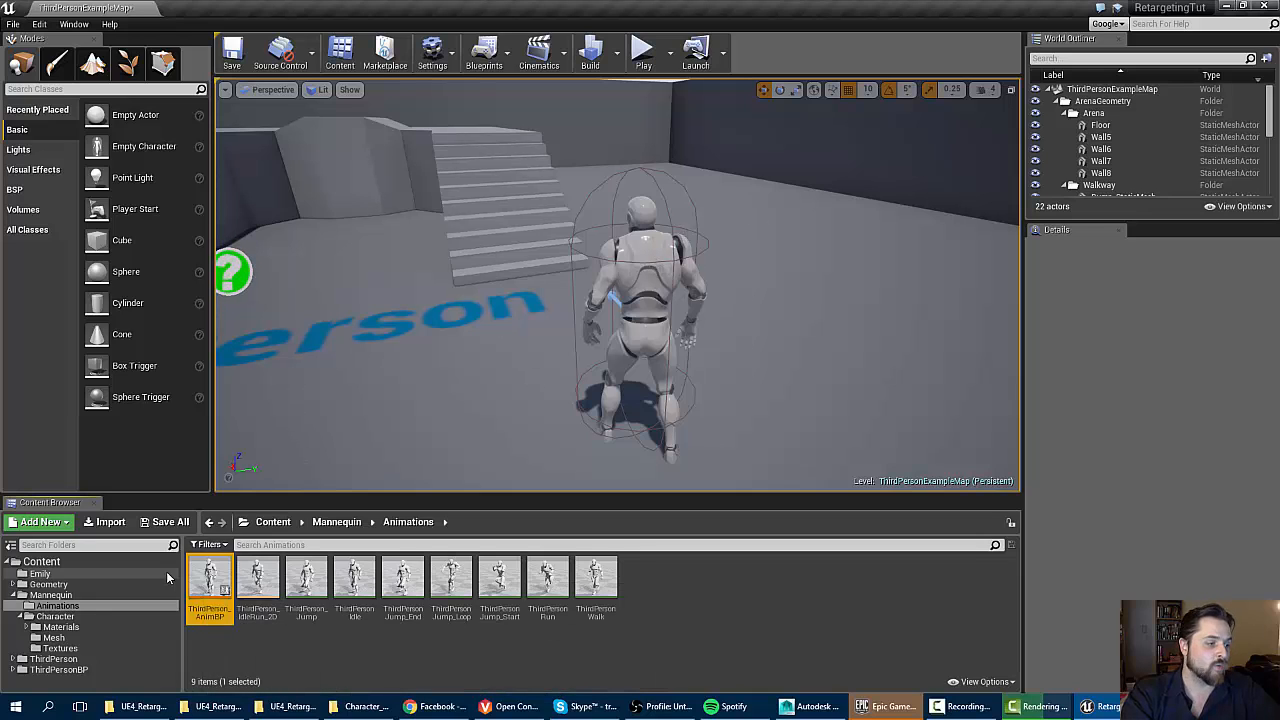
pyautogui.moveTo(210, 576)
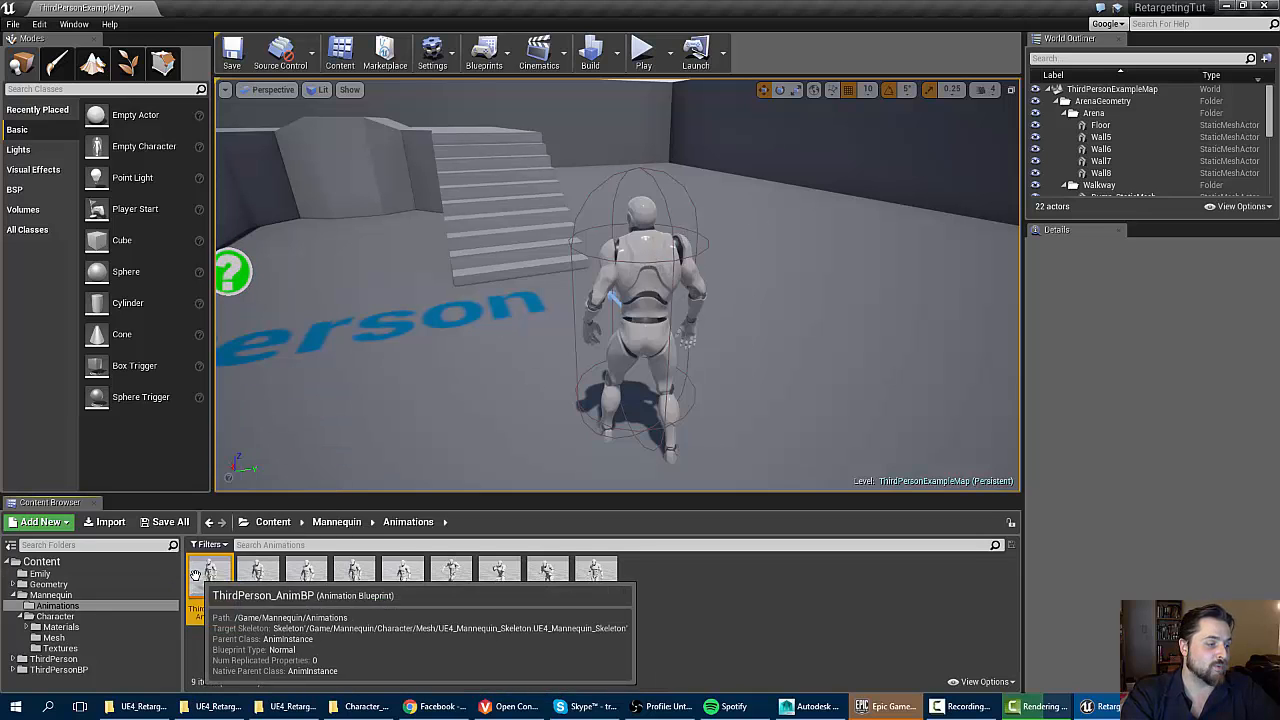
# Duplicate and retarget ThirdPerson_AnimBP onto Emily_Skinned_Skeleton via Retarget Anim Blueprints.
pyautogui.rightClick(210, 576)
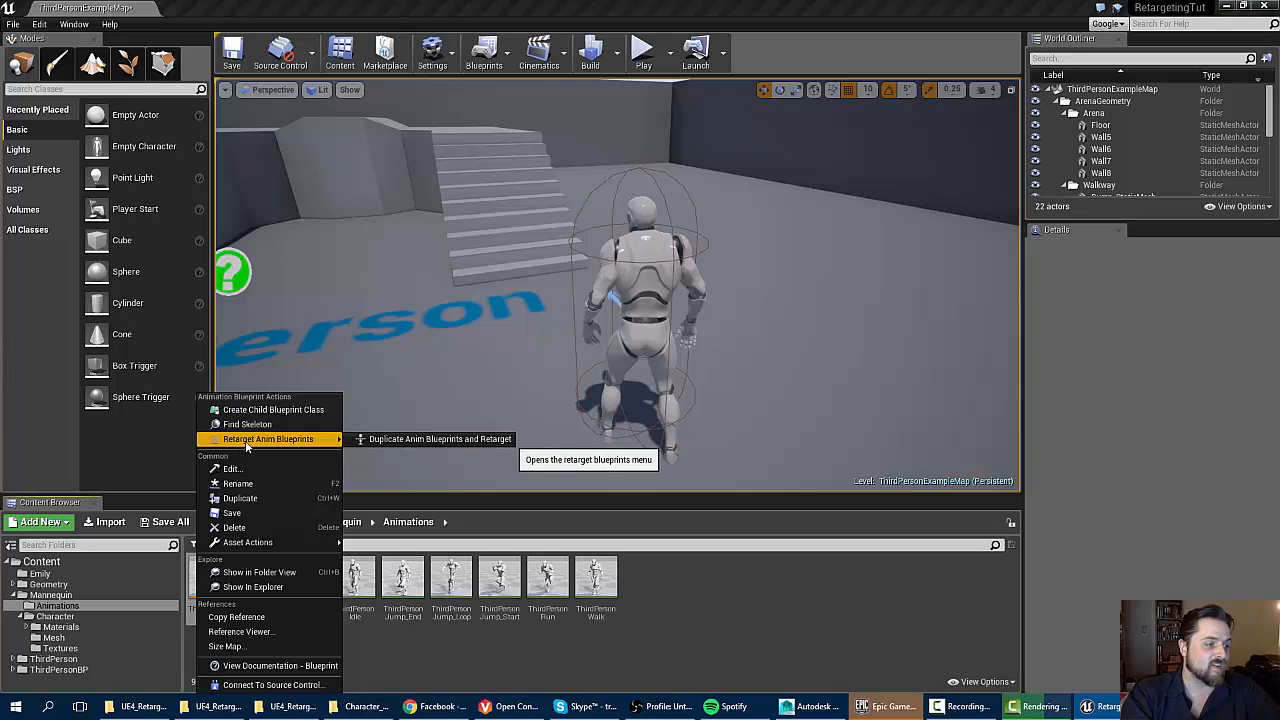
pyautogui.moveTo(440, 440)
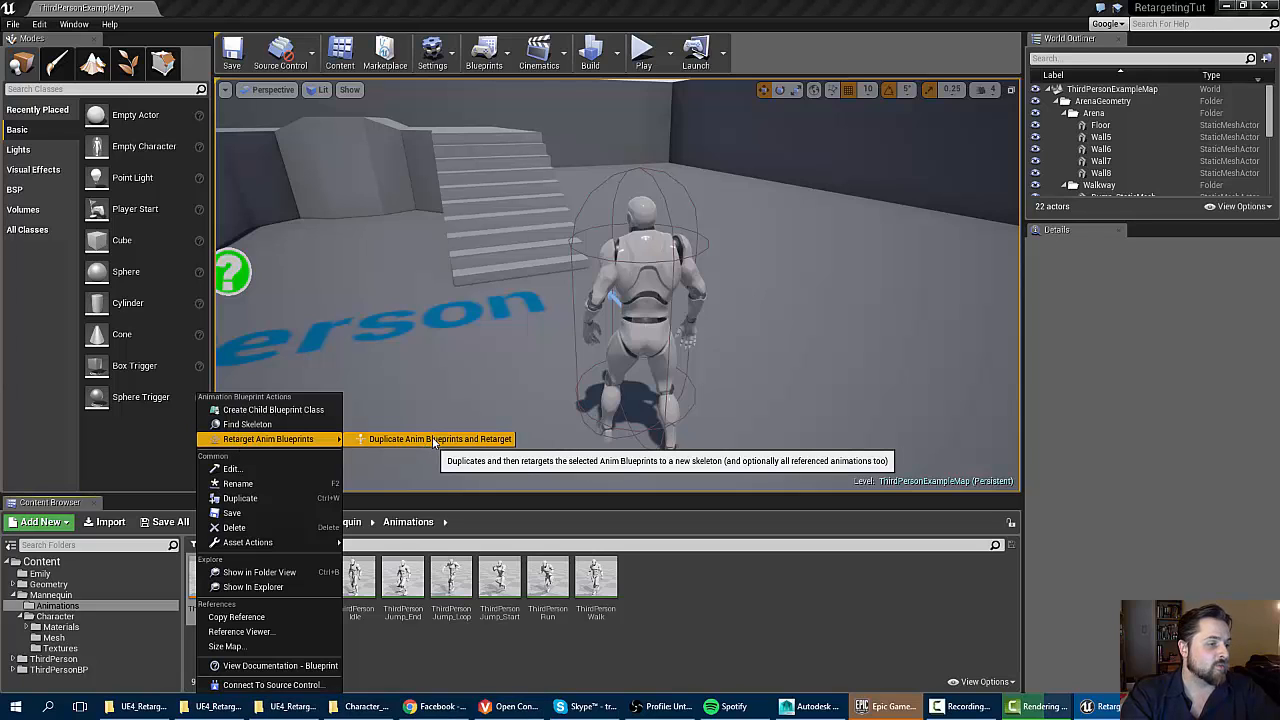
pyautogui.click(440, 438)
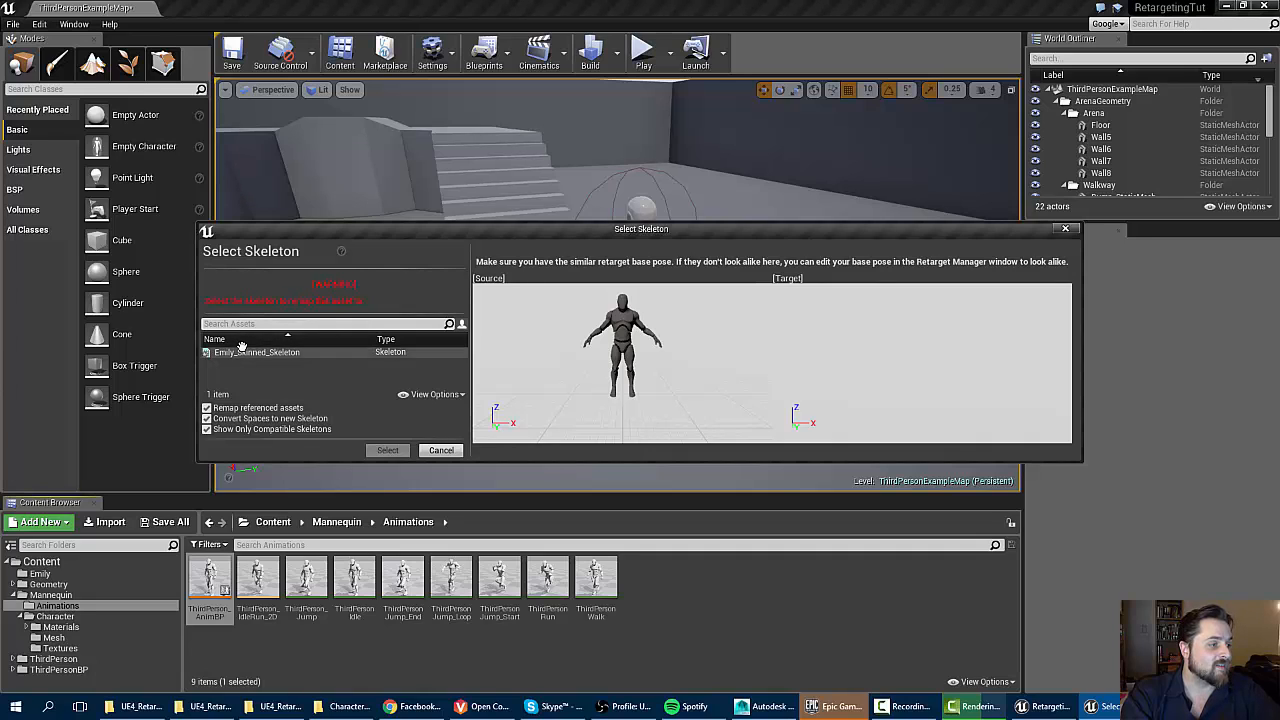
pyautogui.click(256, 352)
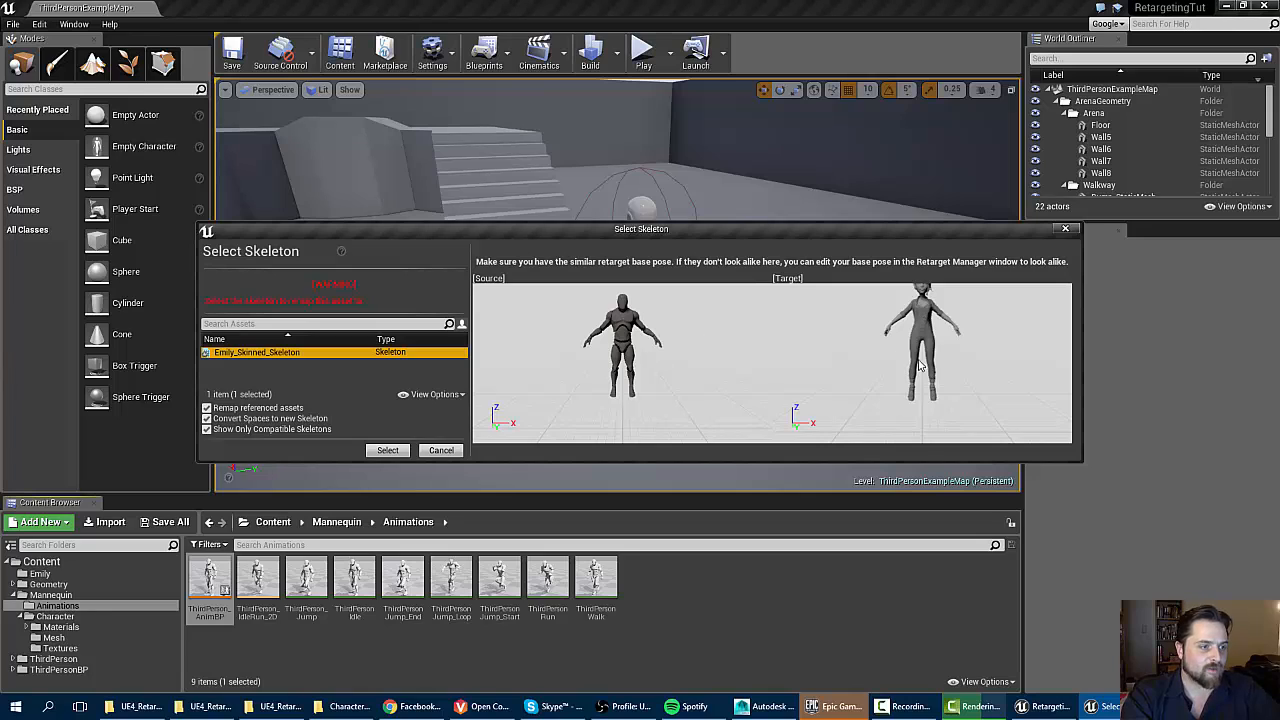
pyautogui.moveTo(610, 336)
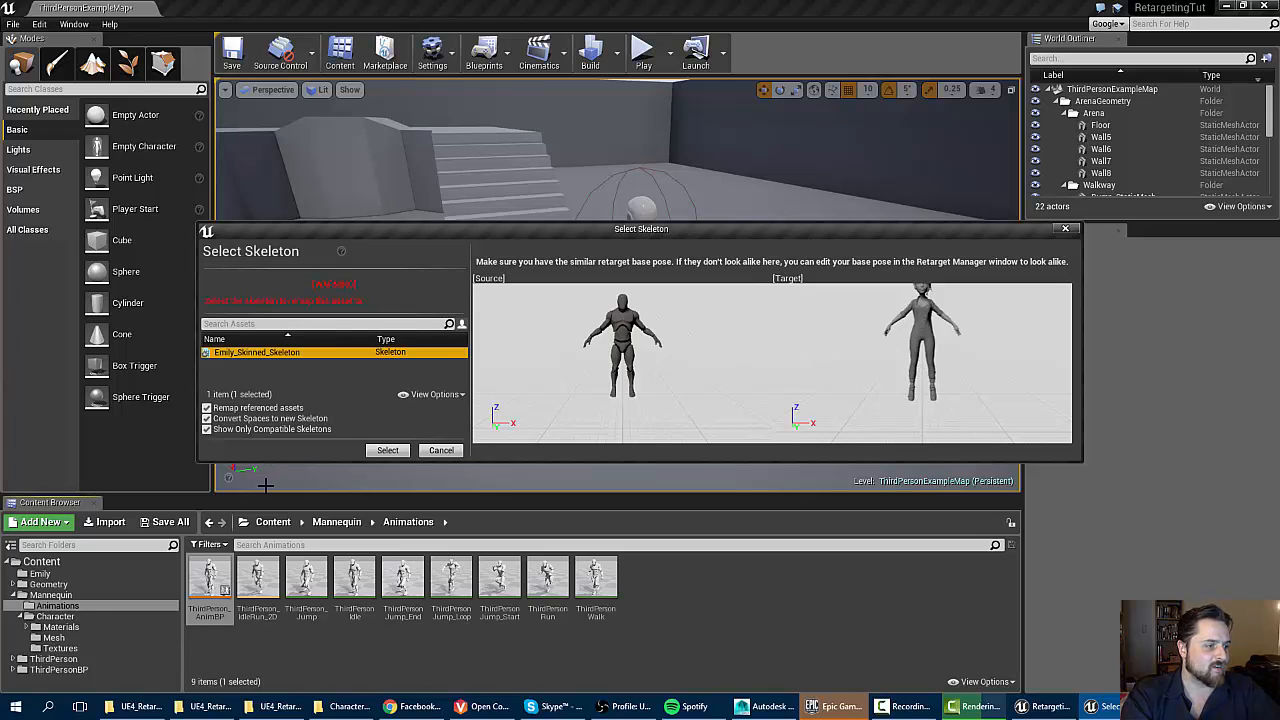
pyautogui.click(388, 450)
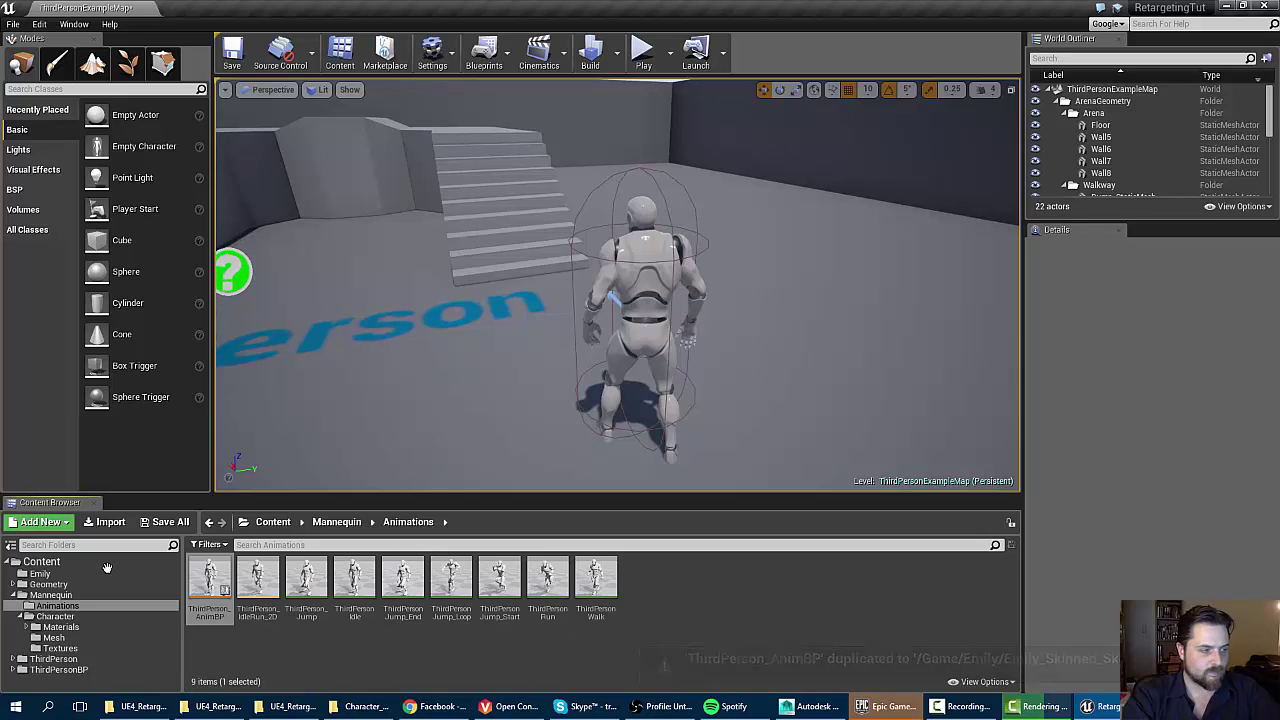
# View the retargeted copies in the Emily folder, then select ThirdPersonCharacter in the level for blueprint editing.
pyautogui.click(40, 572)
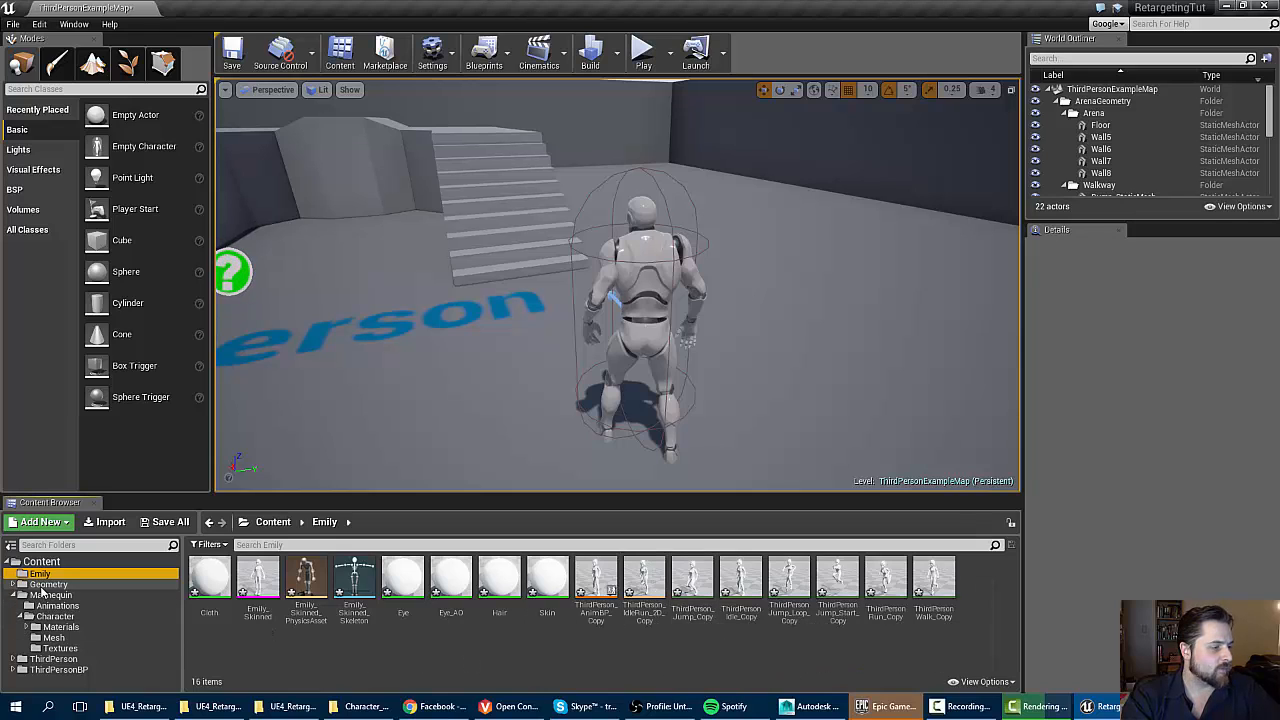
pyautogui.moveTo(148, 604)
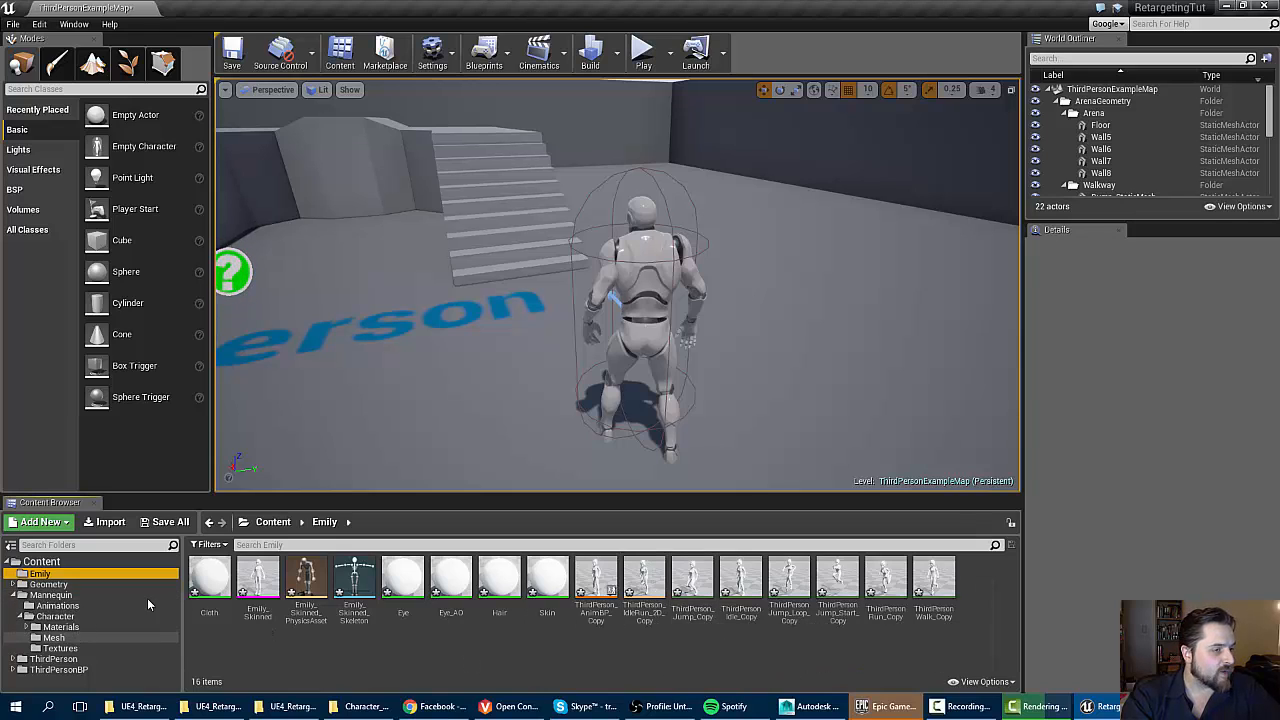
pyautogui.click(640, 300)
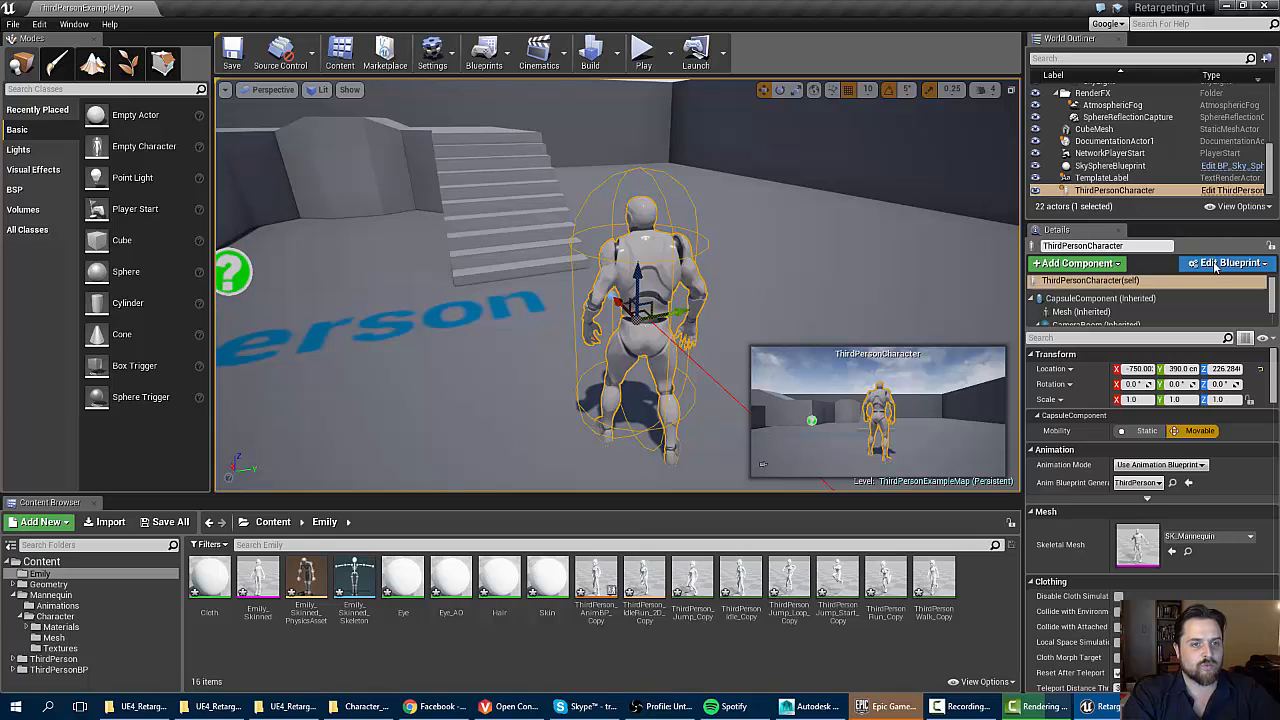
pyautogui.click(1228, 264)
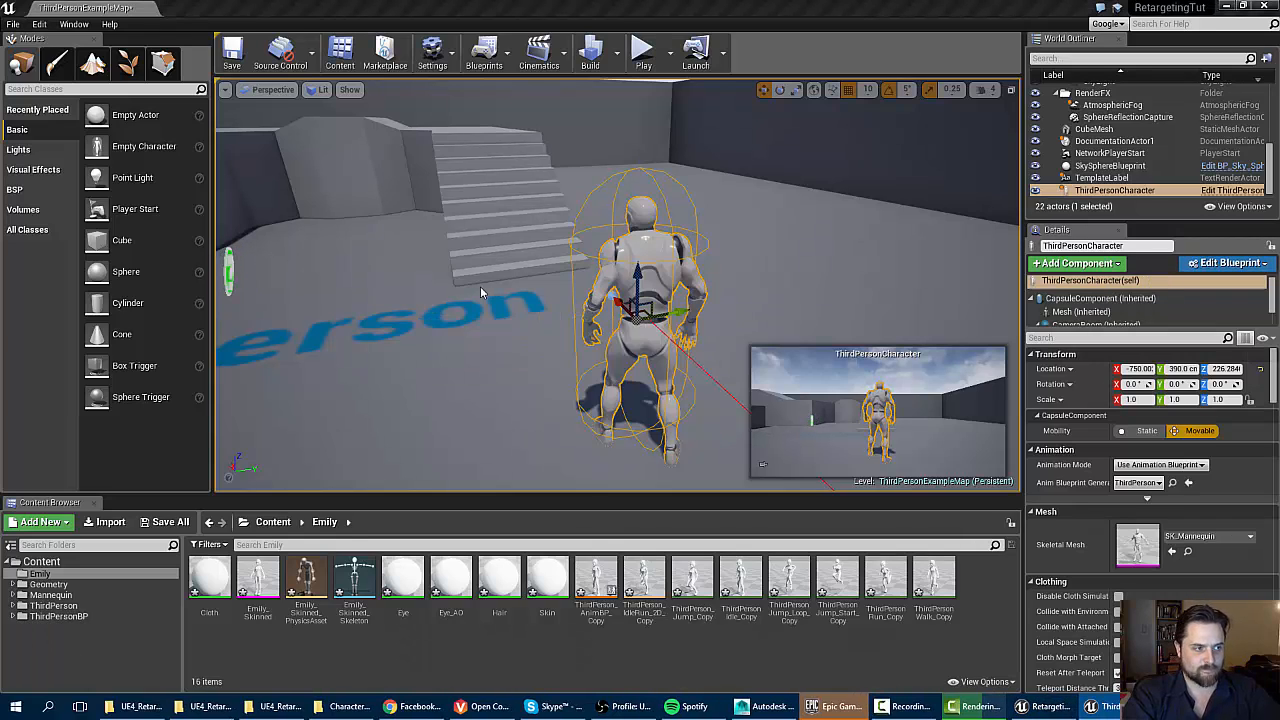
# In the ThirdPersonCharacter blueprint editor, show the Viewport and select the Mesh (Inherited) component.
pyautogui.click(1228, 262)
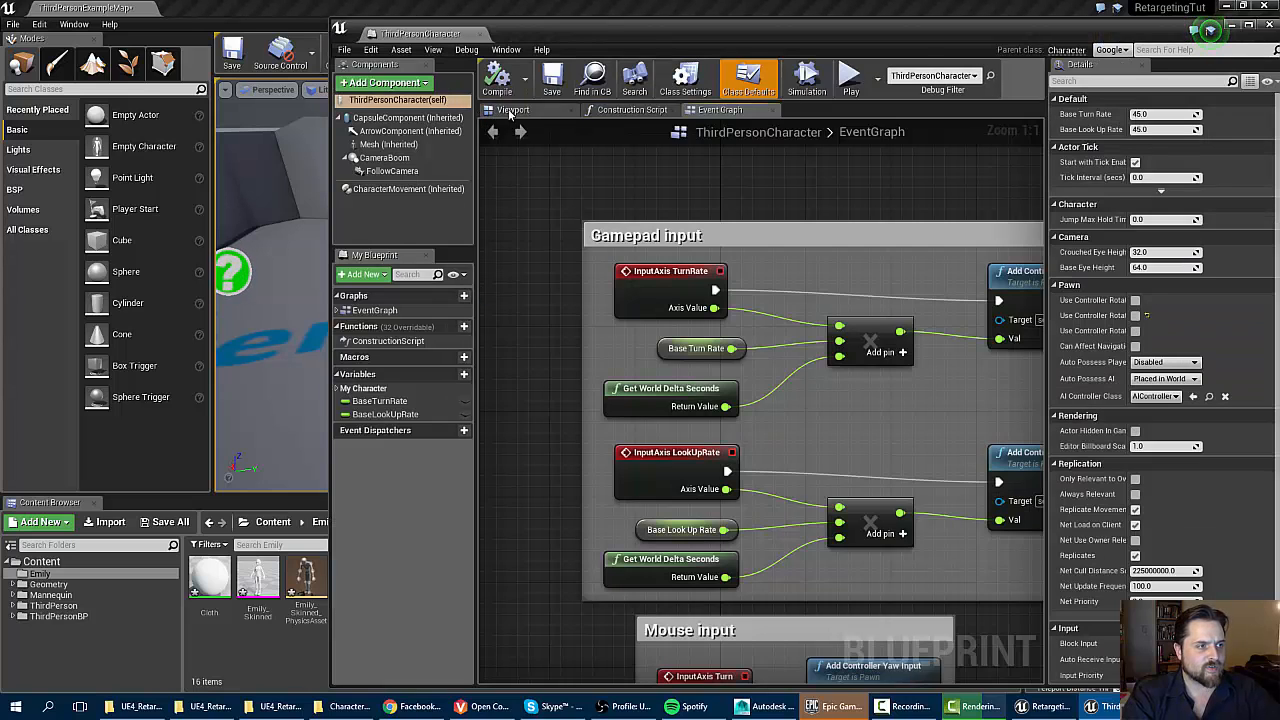
pyautogui.click(512, 110)
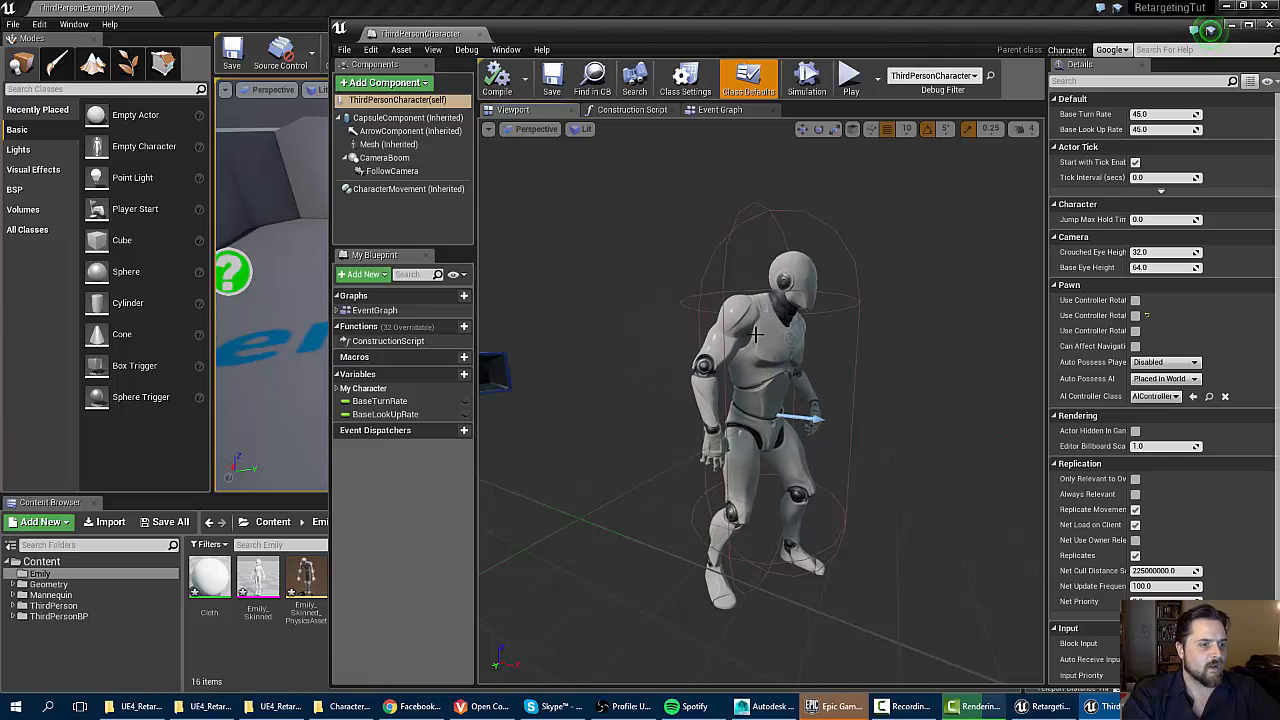
pyautogui.click(388, 144)
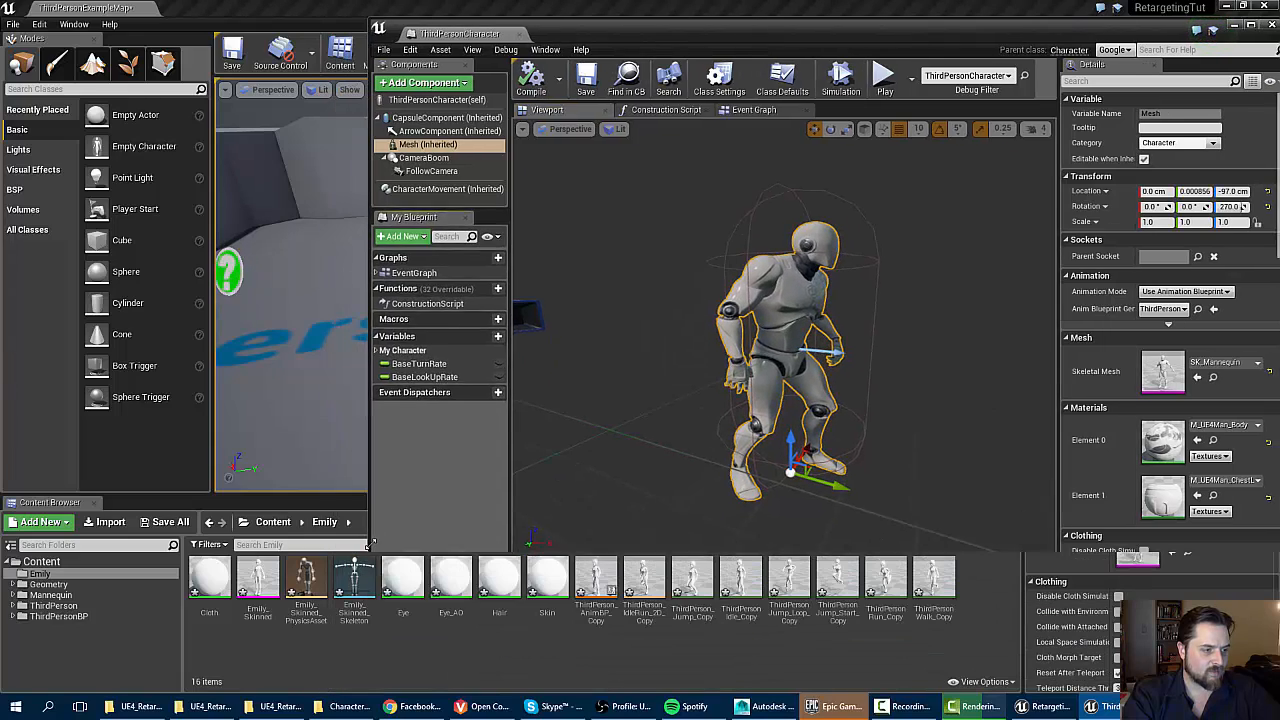
pyautogui.moveTo(256, 576)
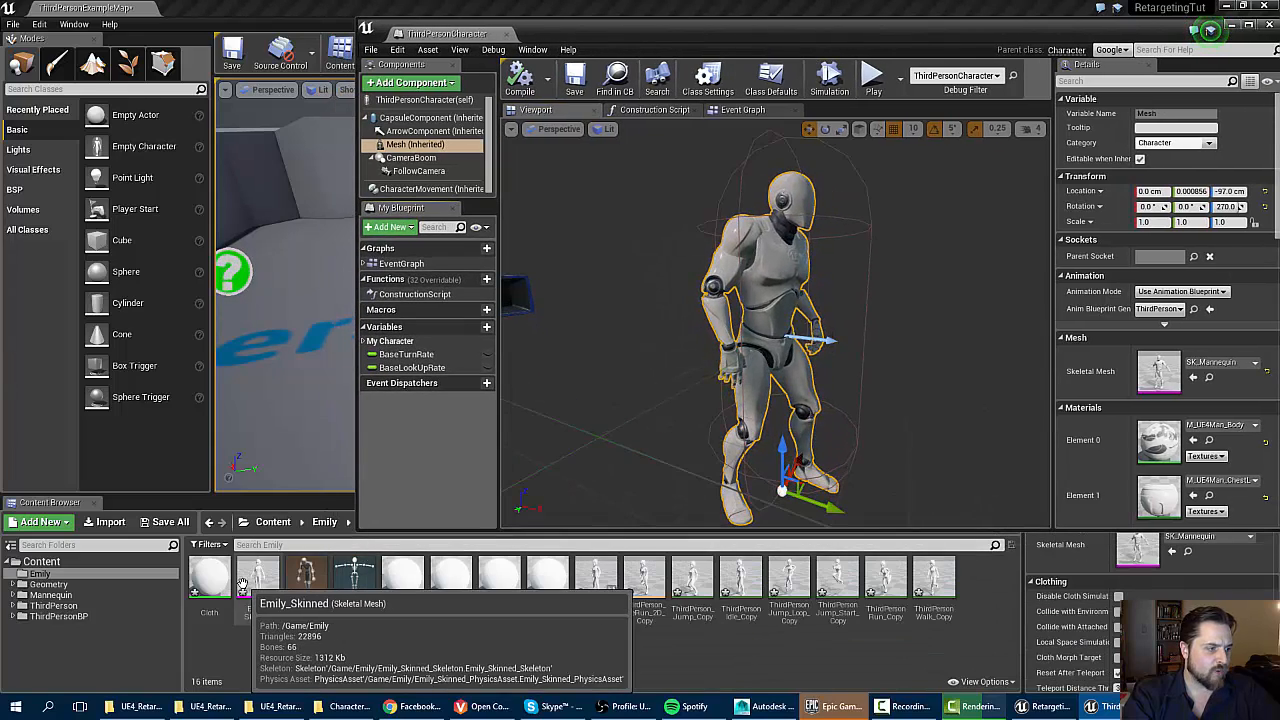
# Assign Emily_Skinned as the character's skeletal mesh from the content browser selection.
pyautogui.click(258, 580)
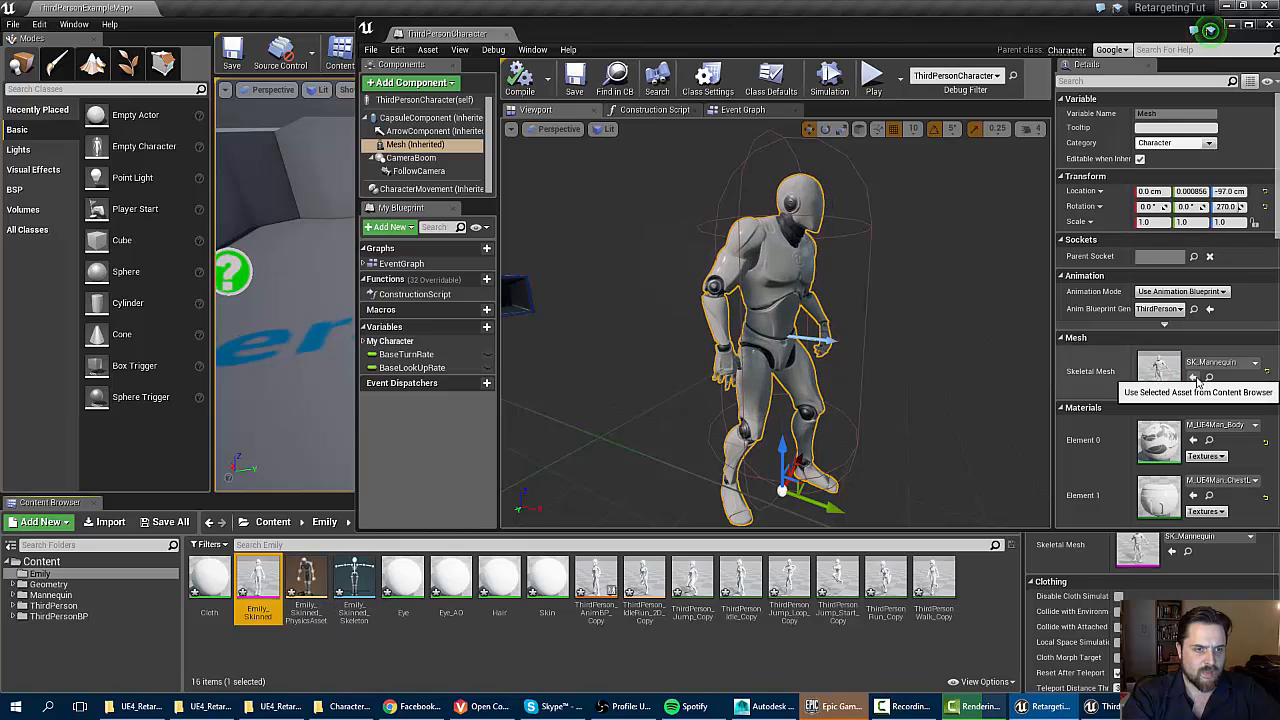
pyautogui.click(1194, 378)
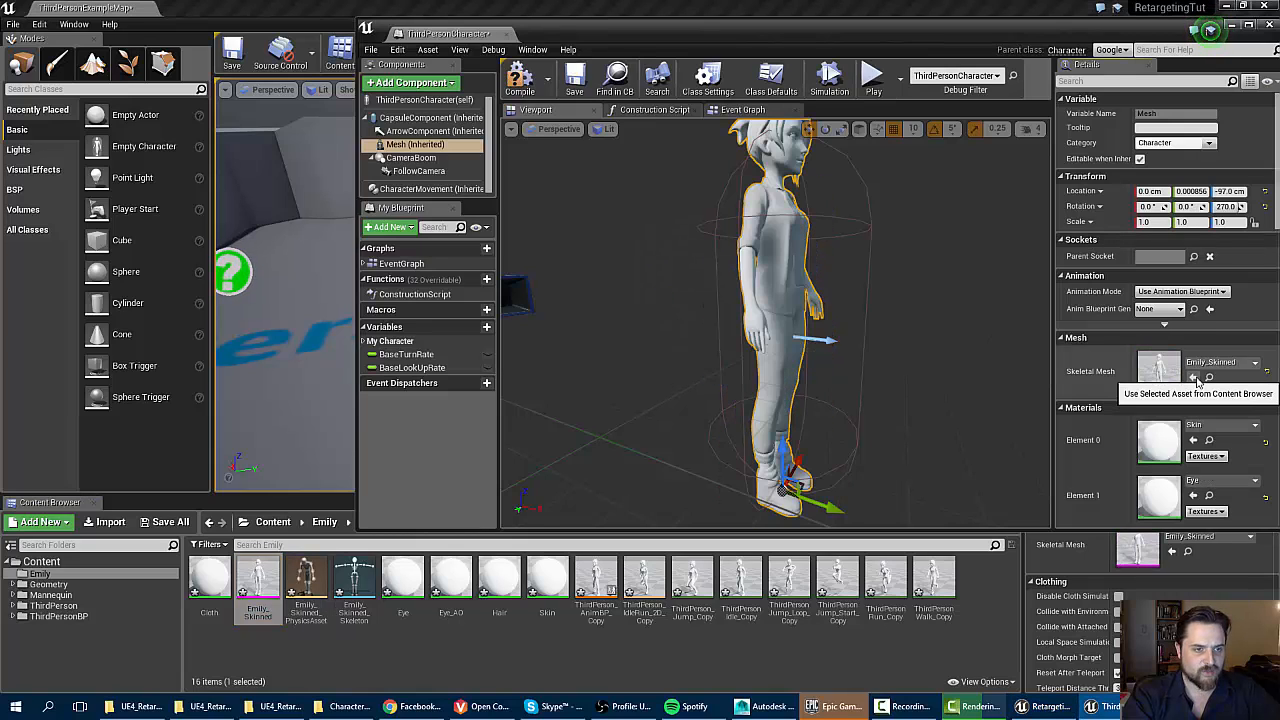
pyautogui.moveTo(1096, 308)
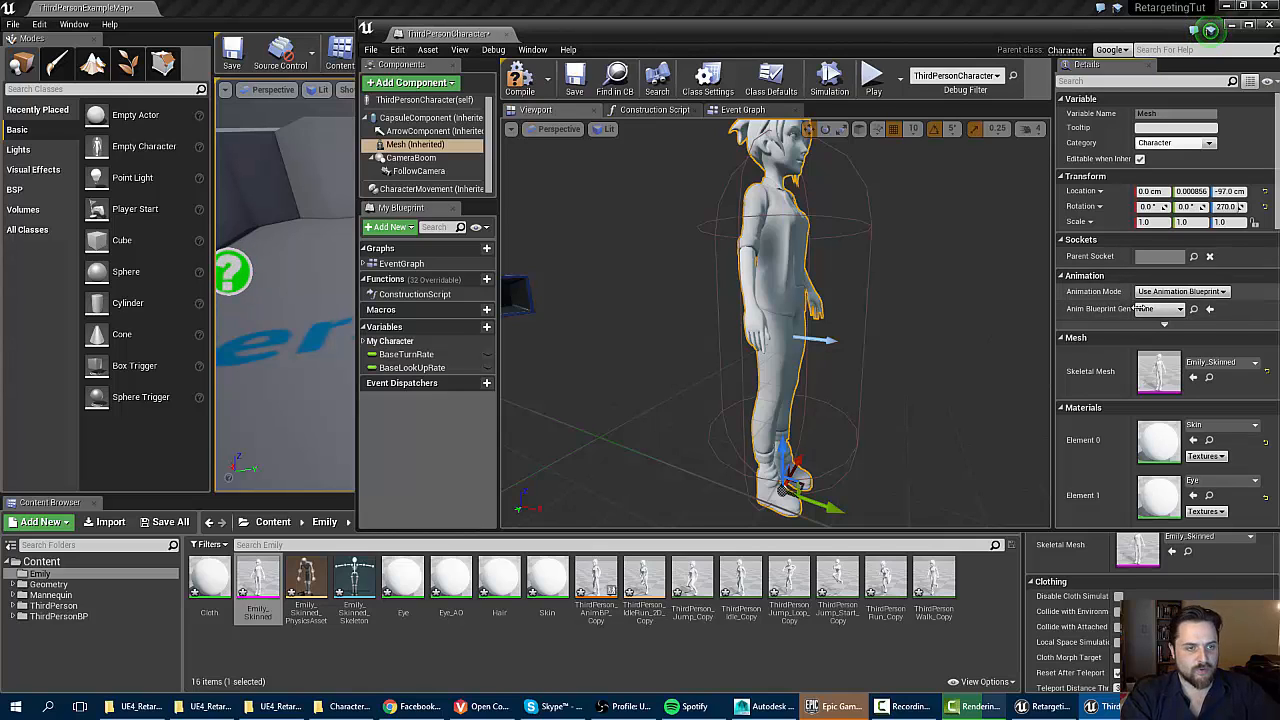
# Set the mesh's Anim Blueprint Generated Class to ThirdPerson_AnimBP_Copy.
pyautogui.click(1160, 308)
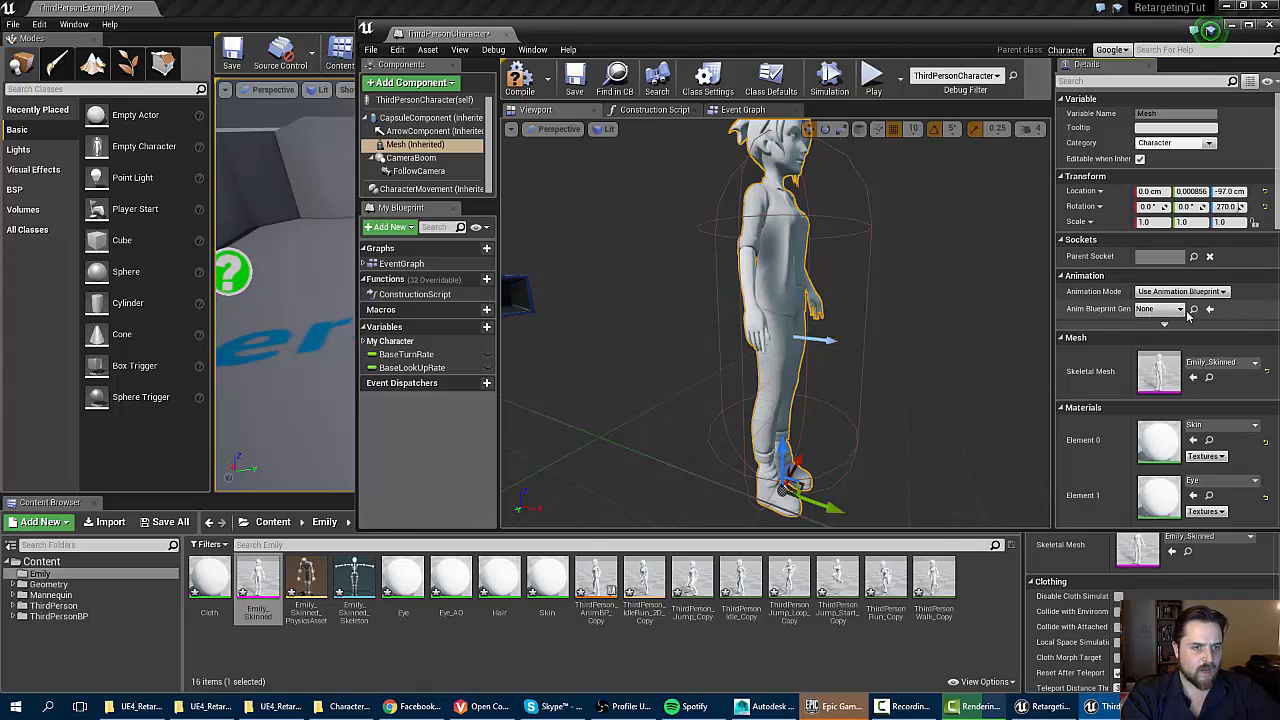
pyautogui.click(596, 576)
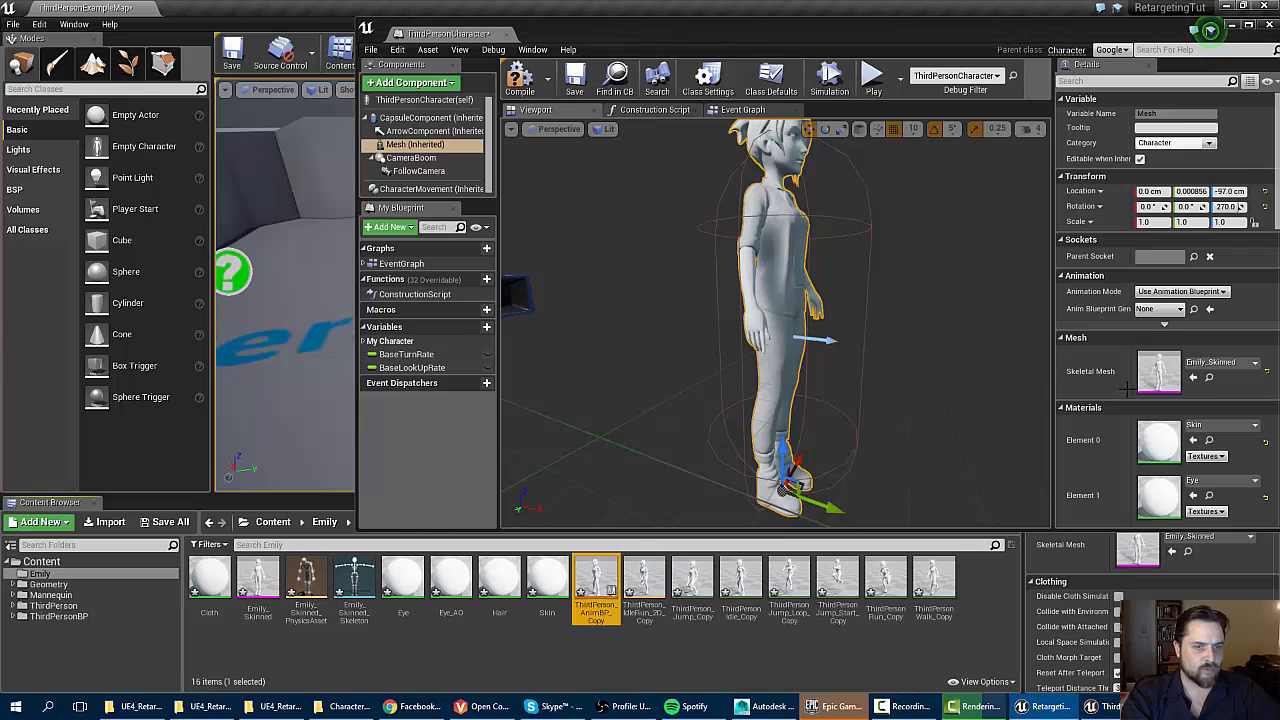
pyautogui.click(1208, 308)
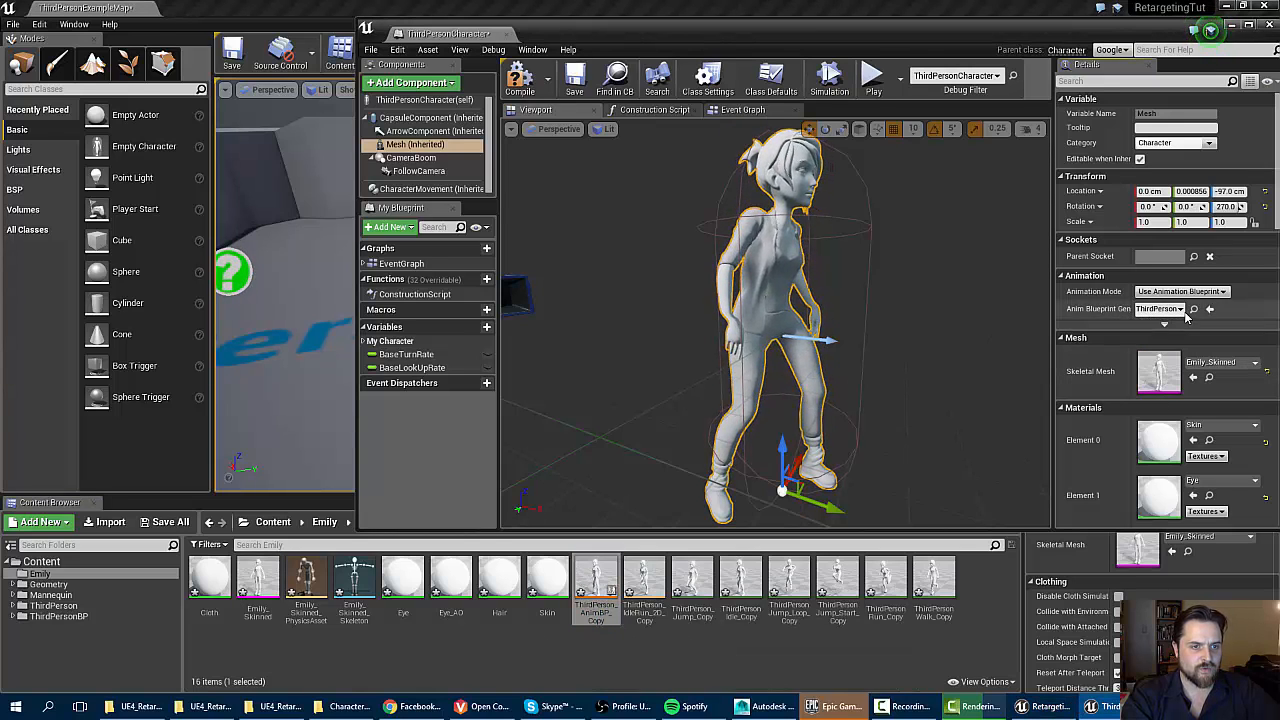
pyautogui.click(1188, 308)
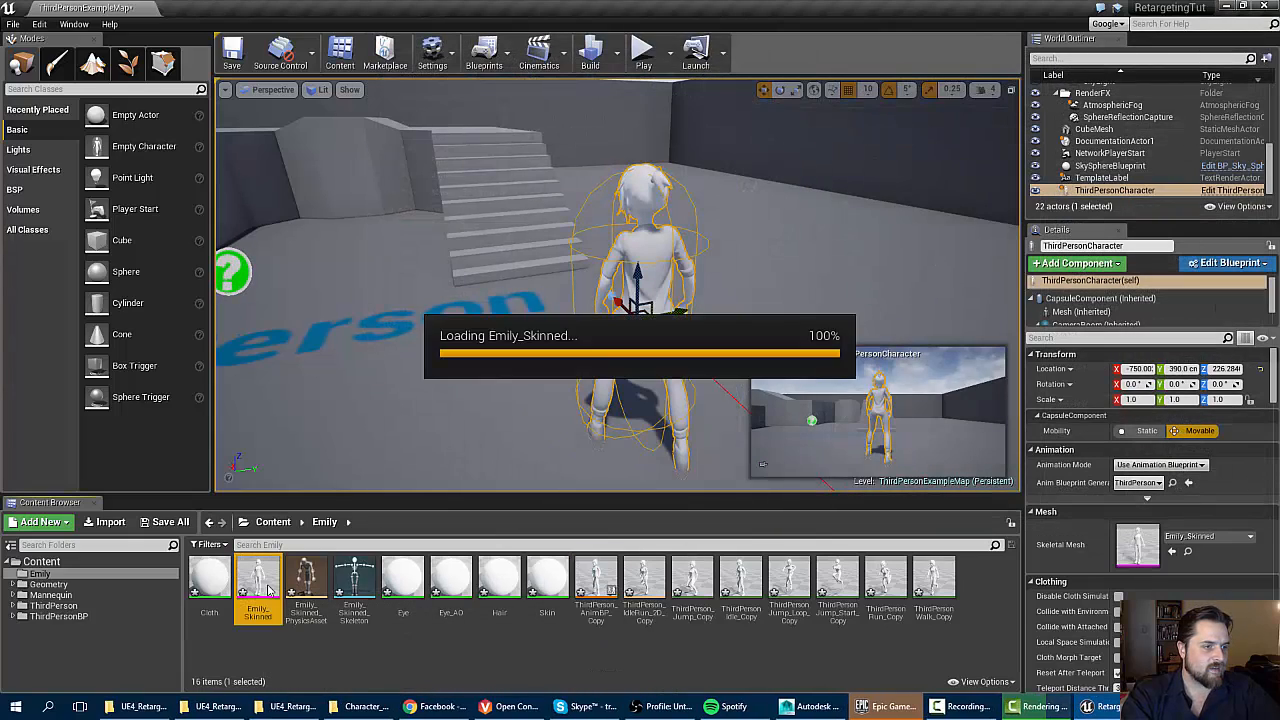
pyautogui.doubleClick(256, 576)
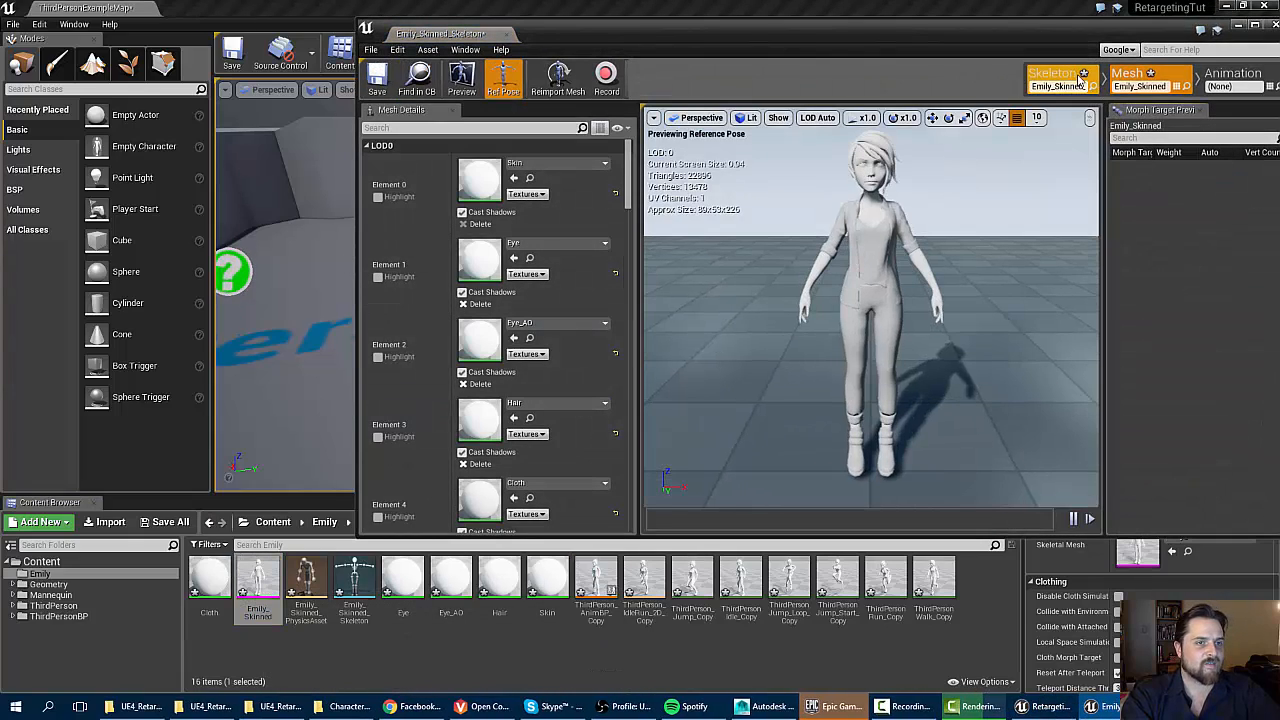
pyautogui.click(1052, 76)
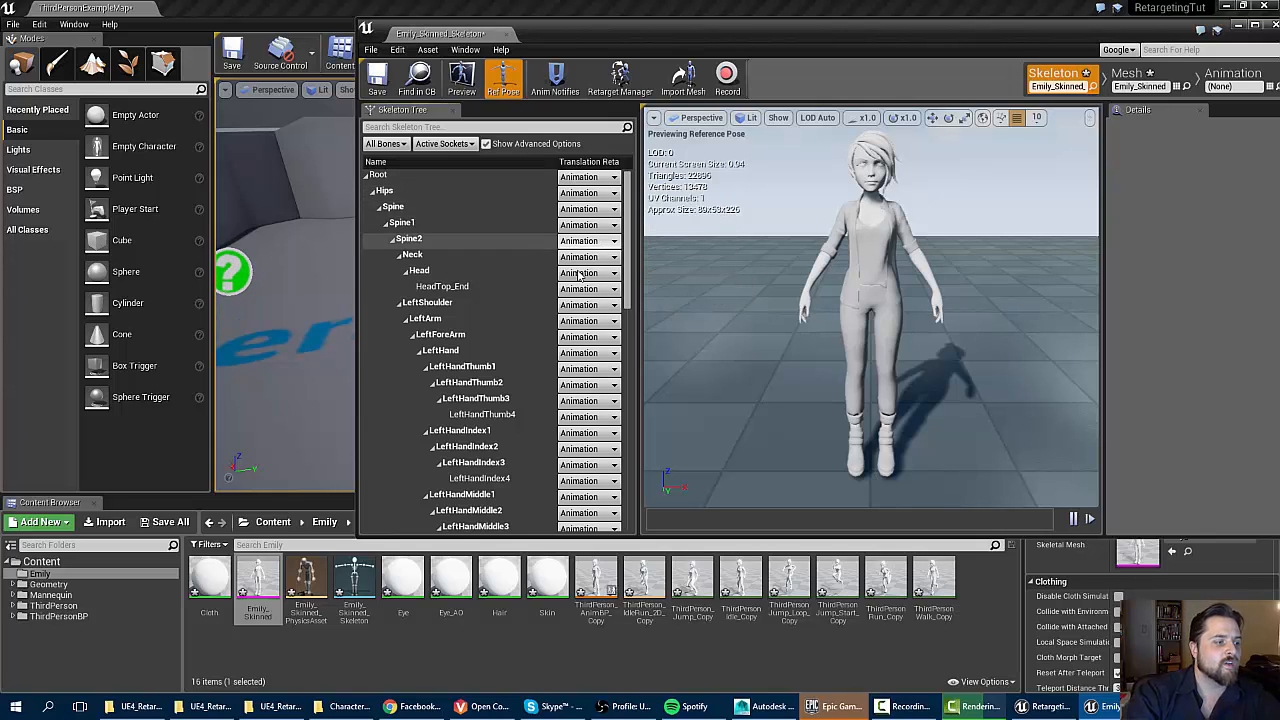
pyautogui.moveTo(590, 244)
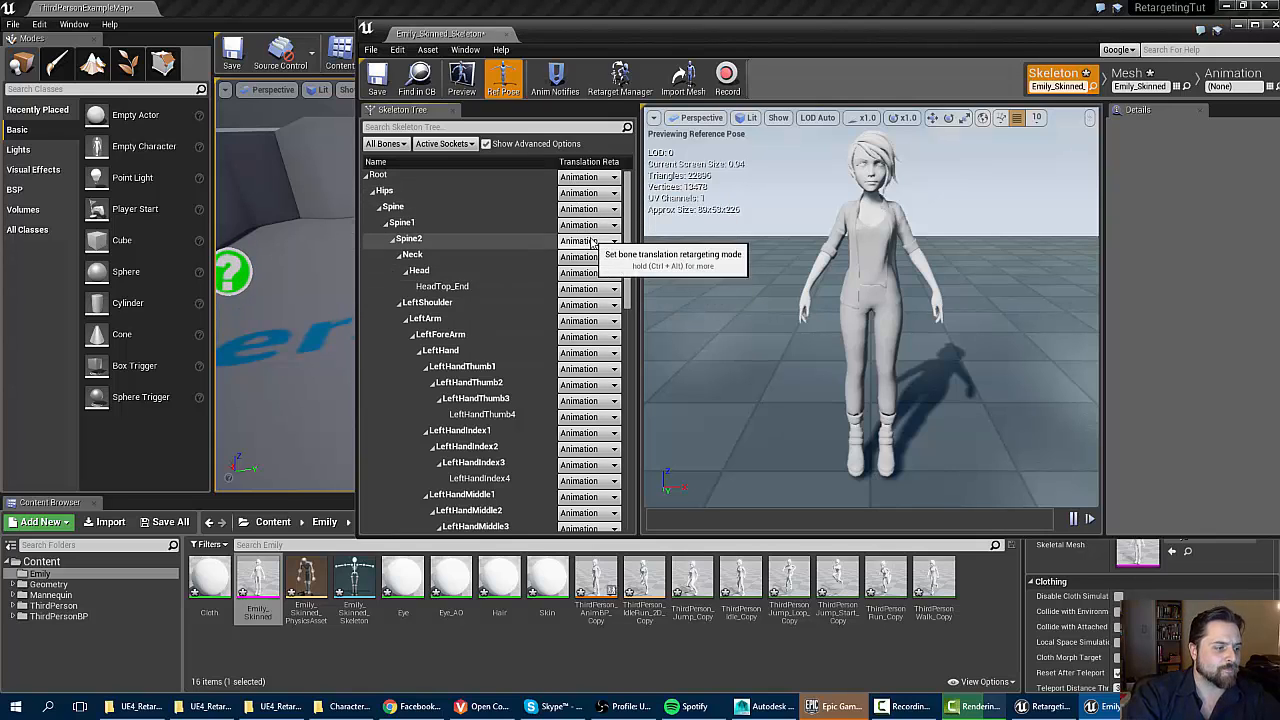
pyautogui.moveTo(580, 192)
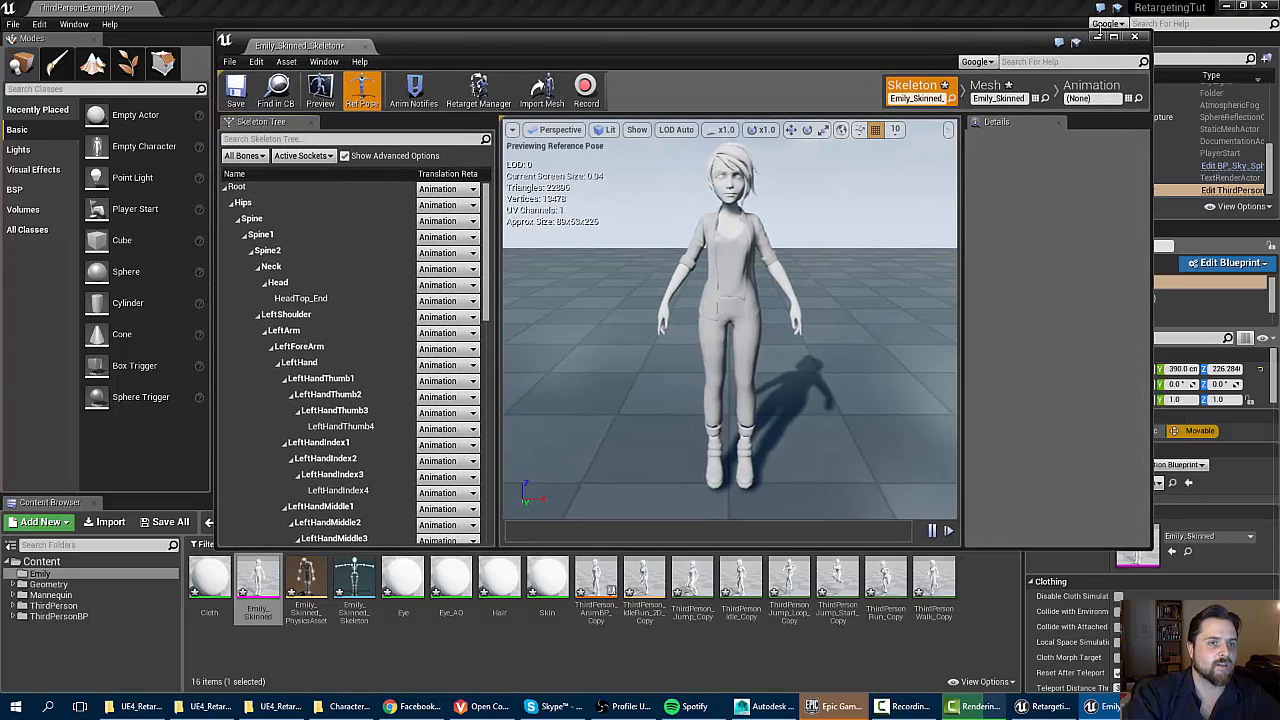
pyautogui.moveTo(596, 576)
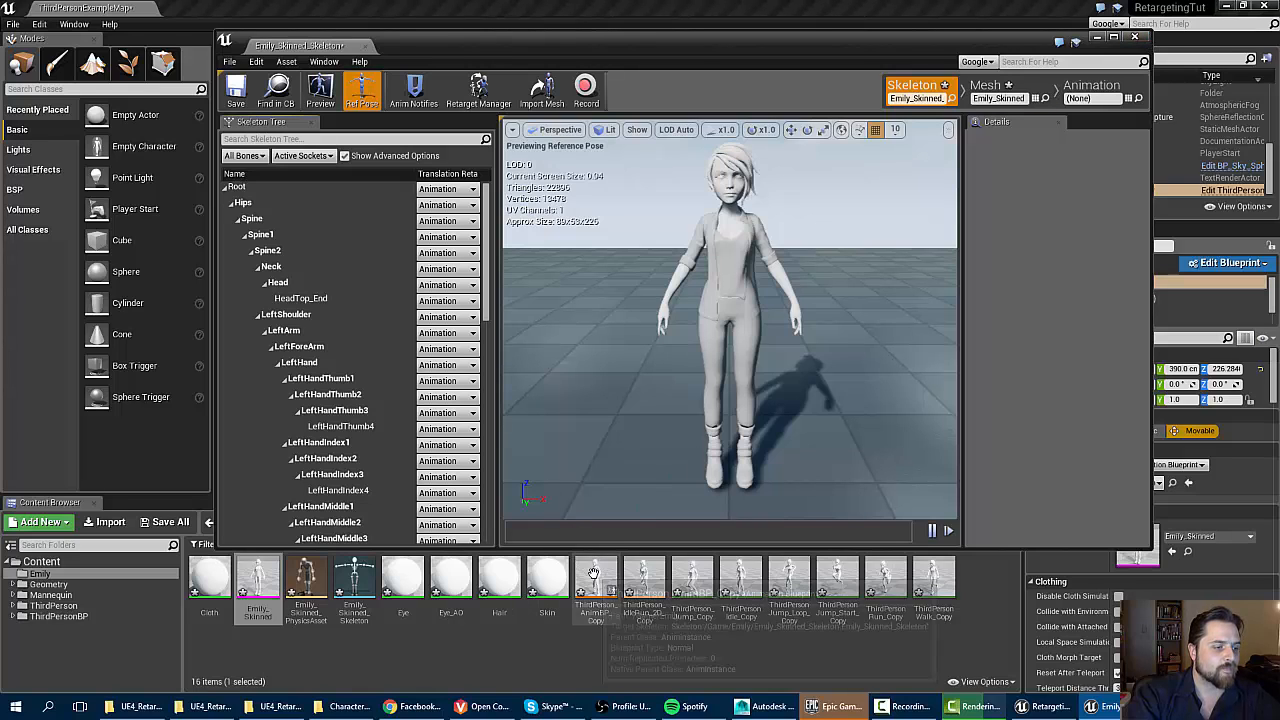
pyautogui.doubleClick(596, 580)
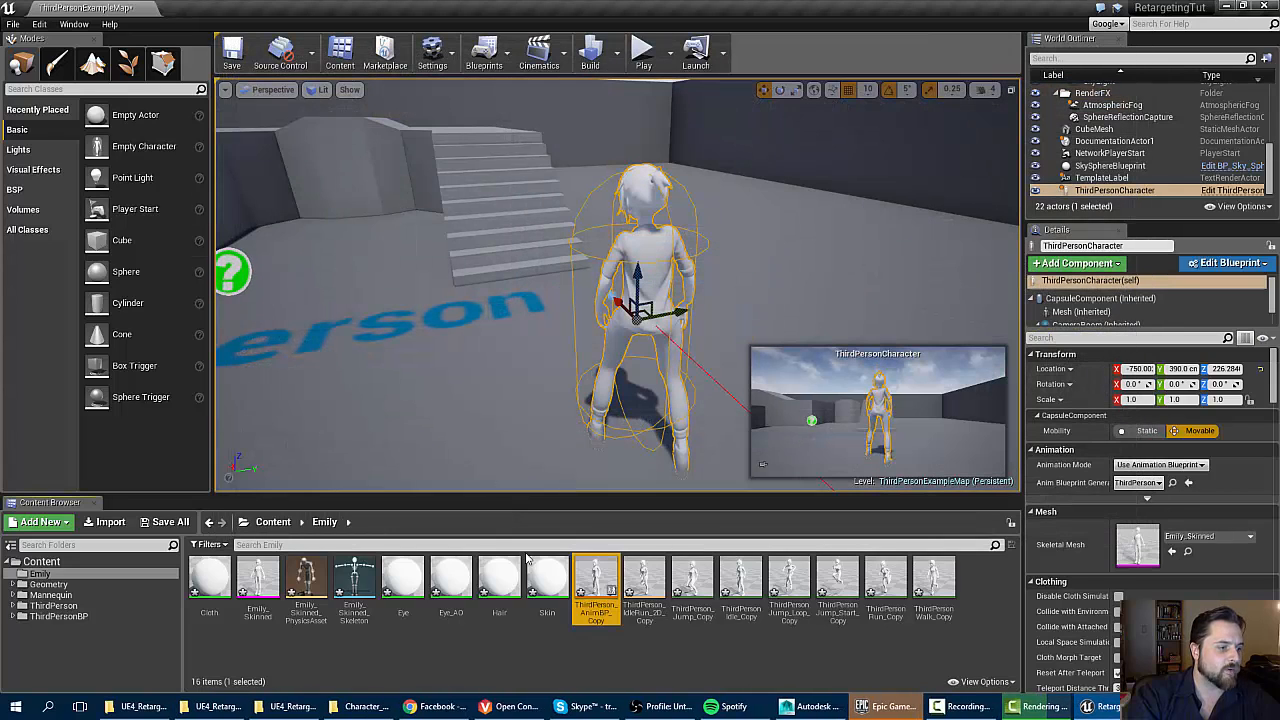
# In Emily_Skinned's skeleton tree with advanced options shown, recursively set translation retargeting to Skeleton from Root.
pyautogui.doubleClick(256, 576)
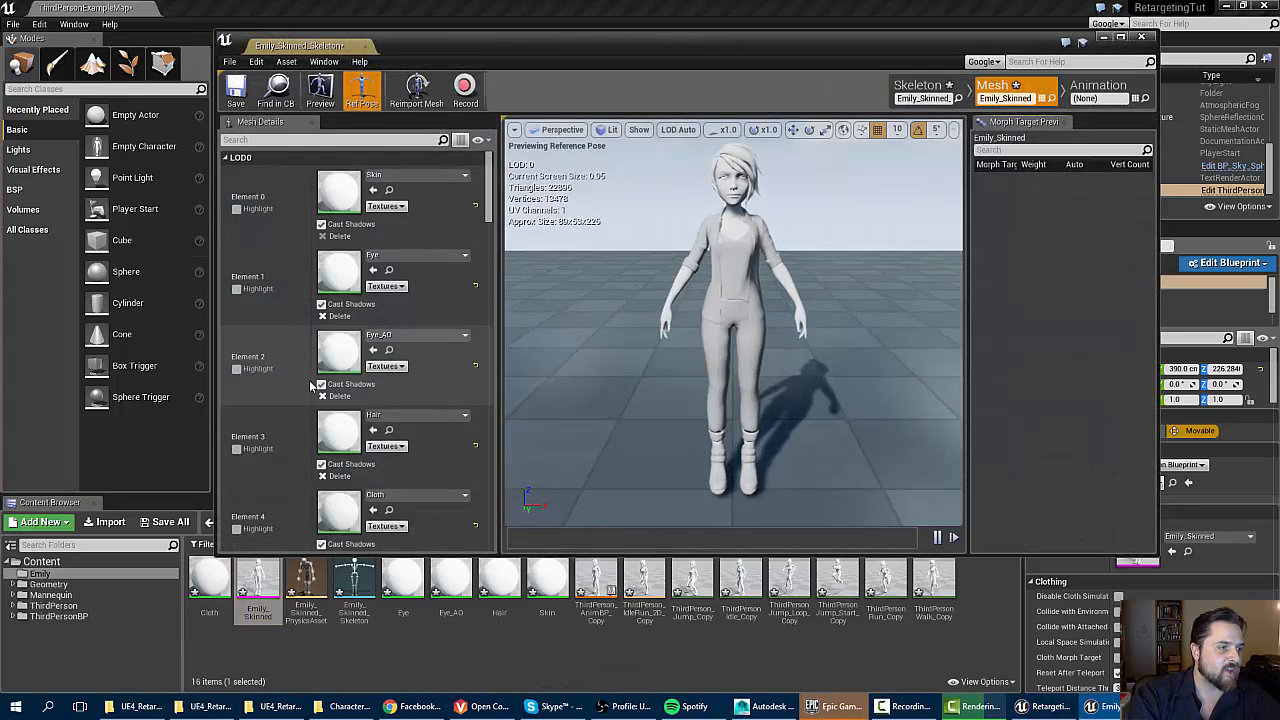
pyautogui.click(916, 84)
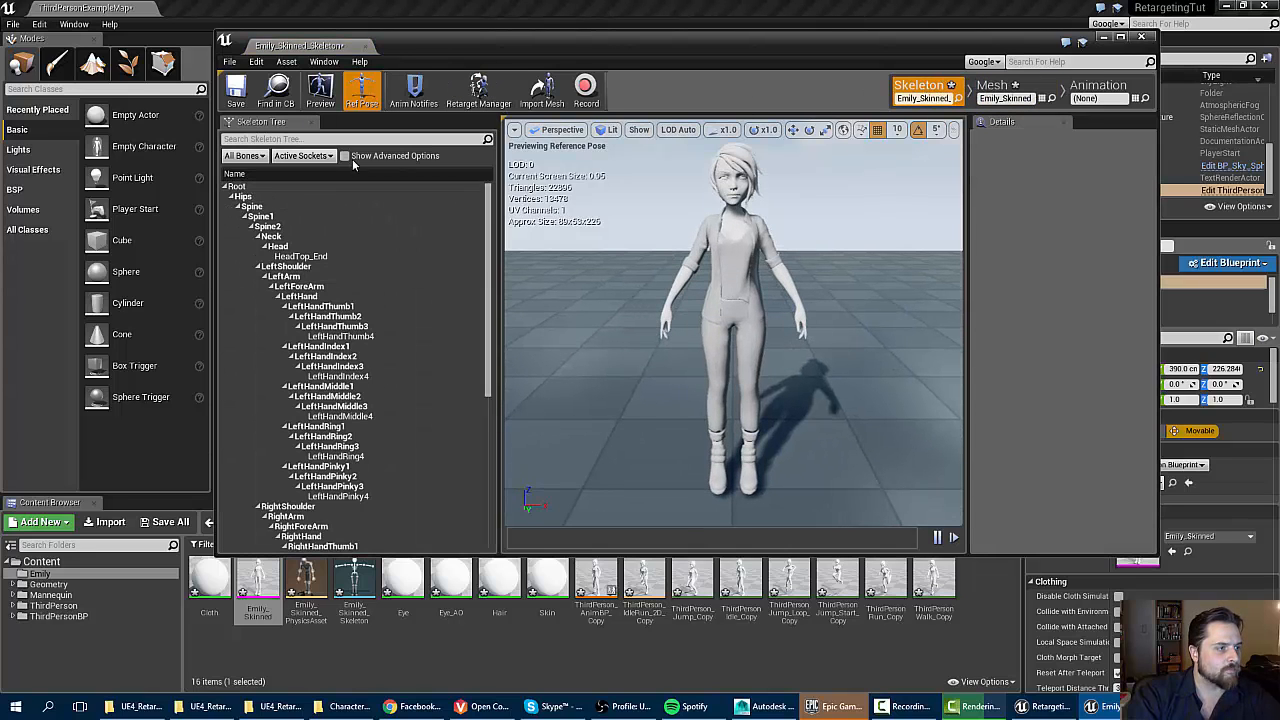
pyautogui.click(344, 156)
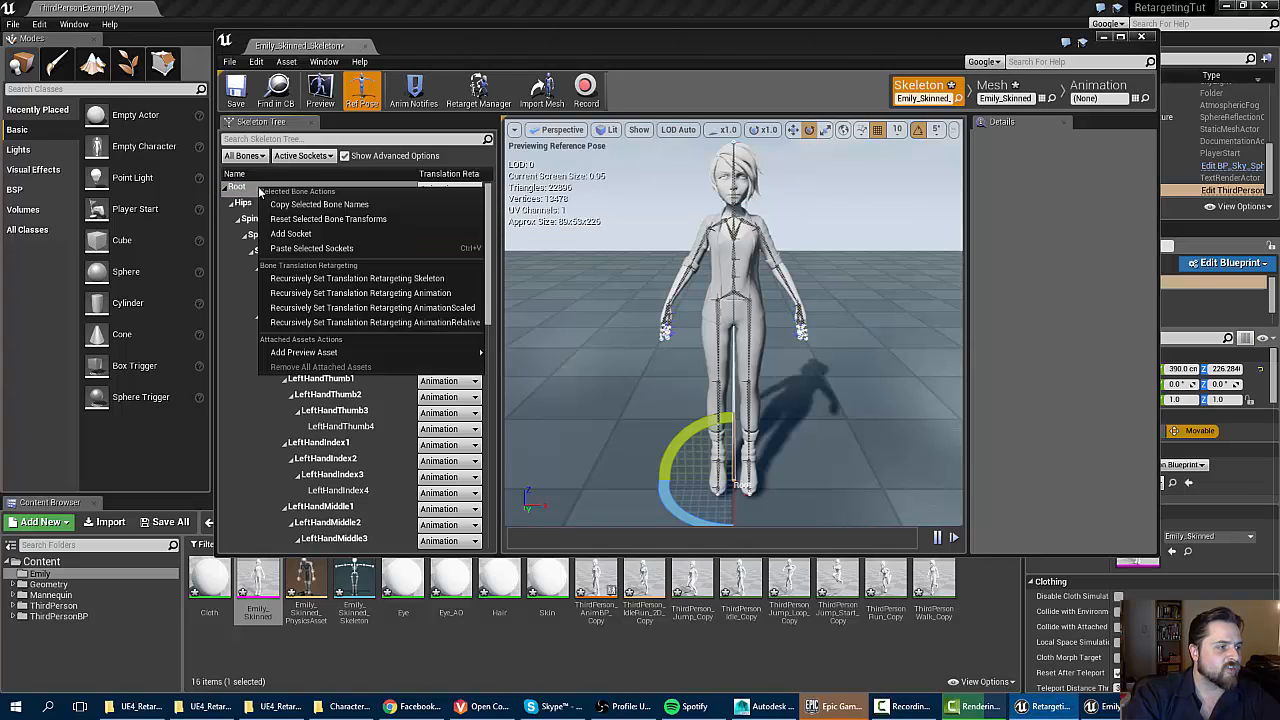
pyautogui.moveTo(356, 278)
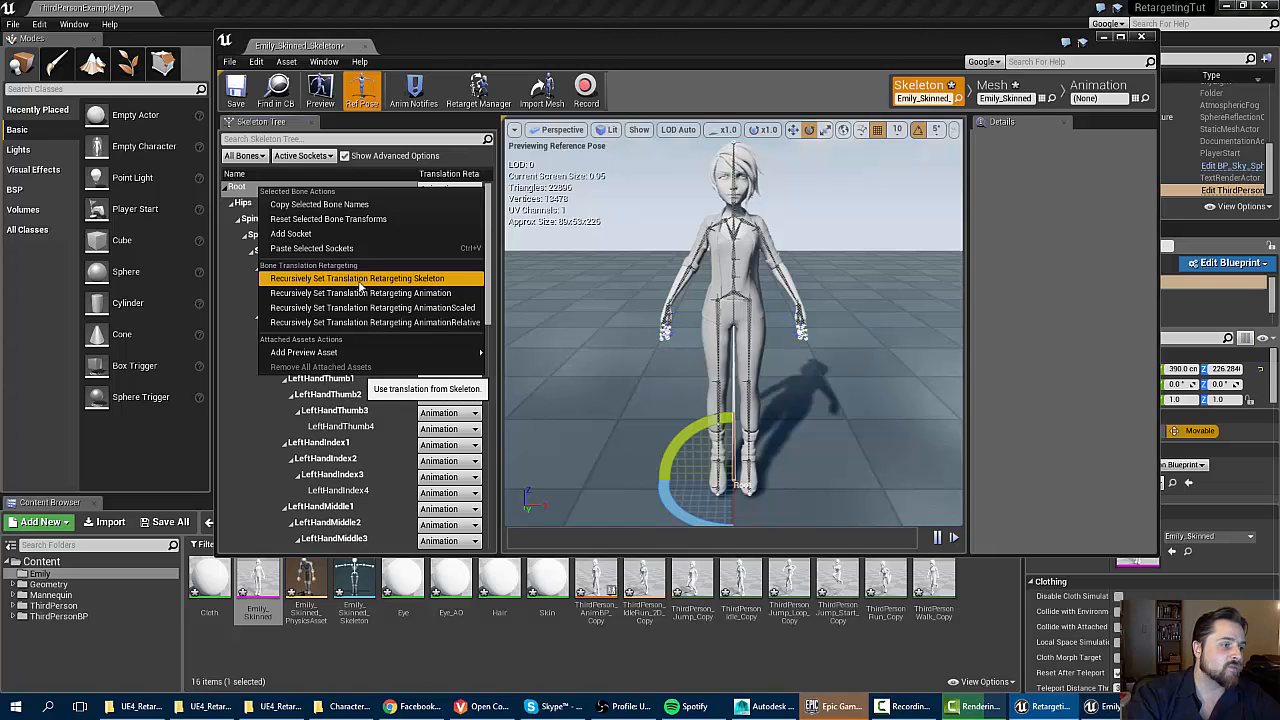
pyautogui.click(356, 278)
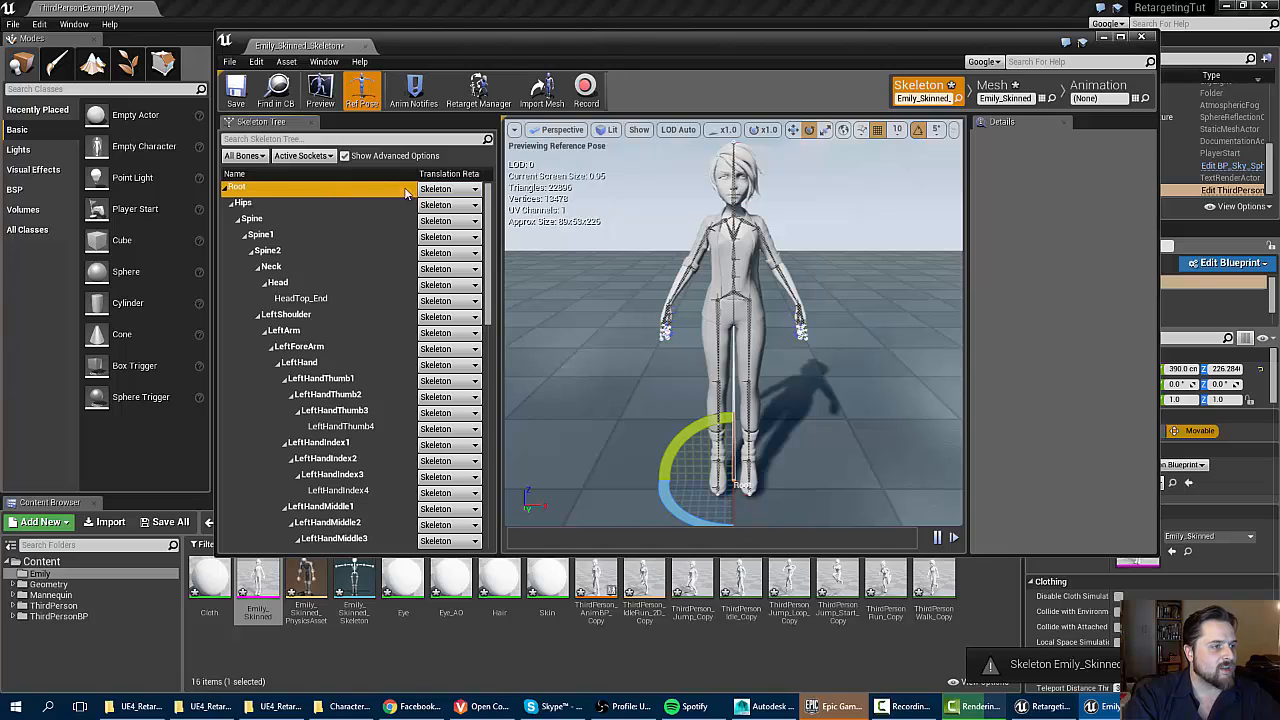
# Set the Root bone to Animation Scaled and adjust the Hips bone's retargeting mode.
pyautogui.click(472, 188)
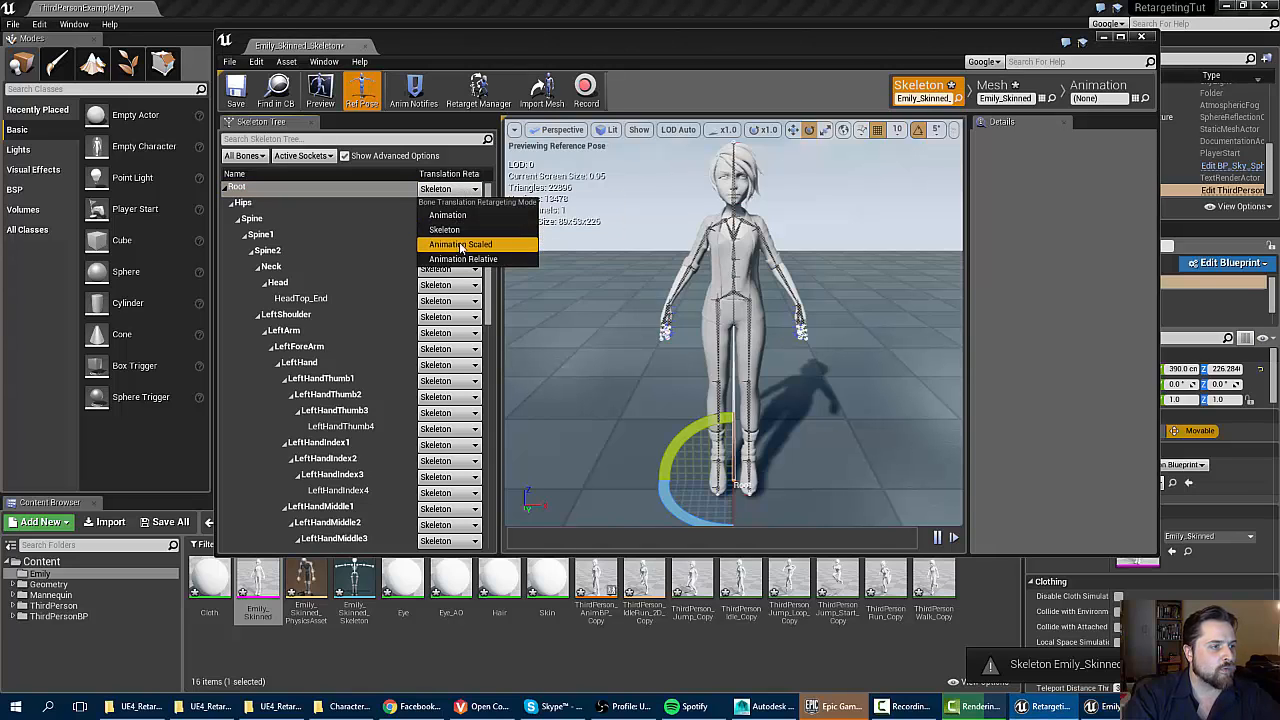
pyautogui.click(460, 244)
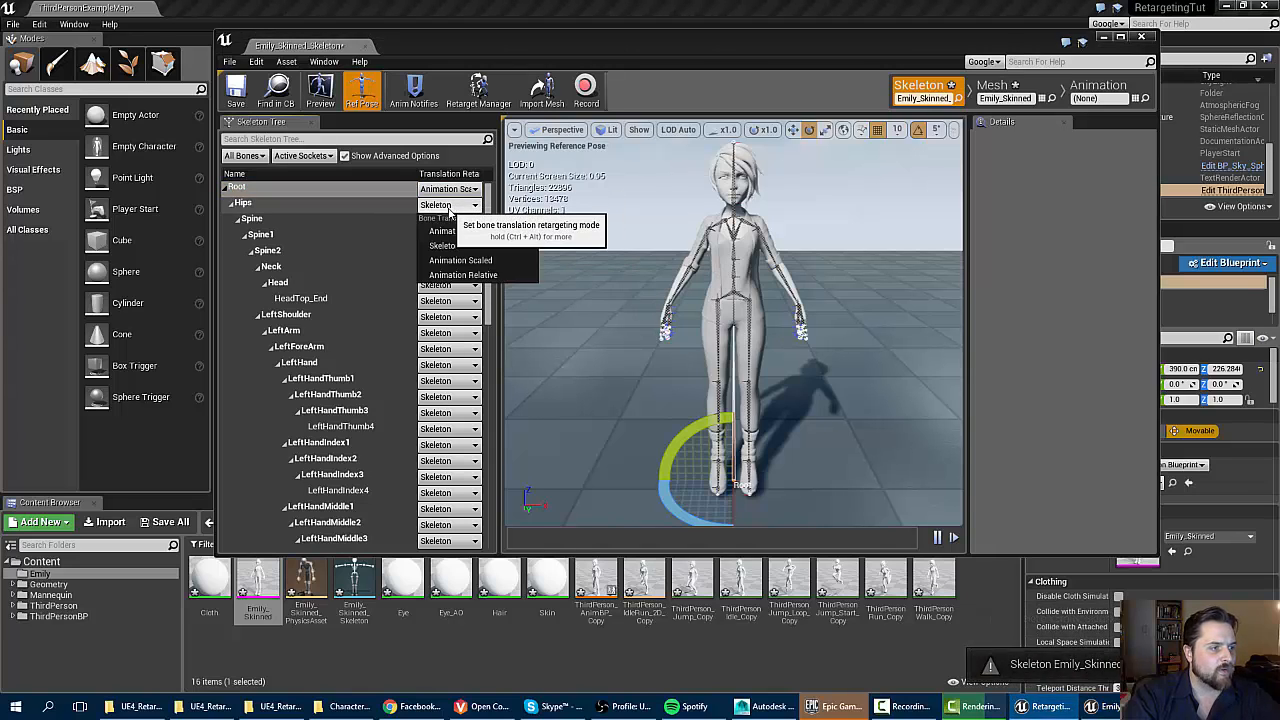
pyautogui.moveTo(444, 246)
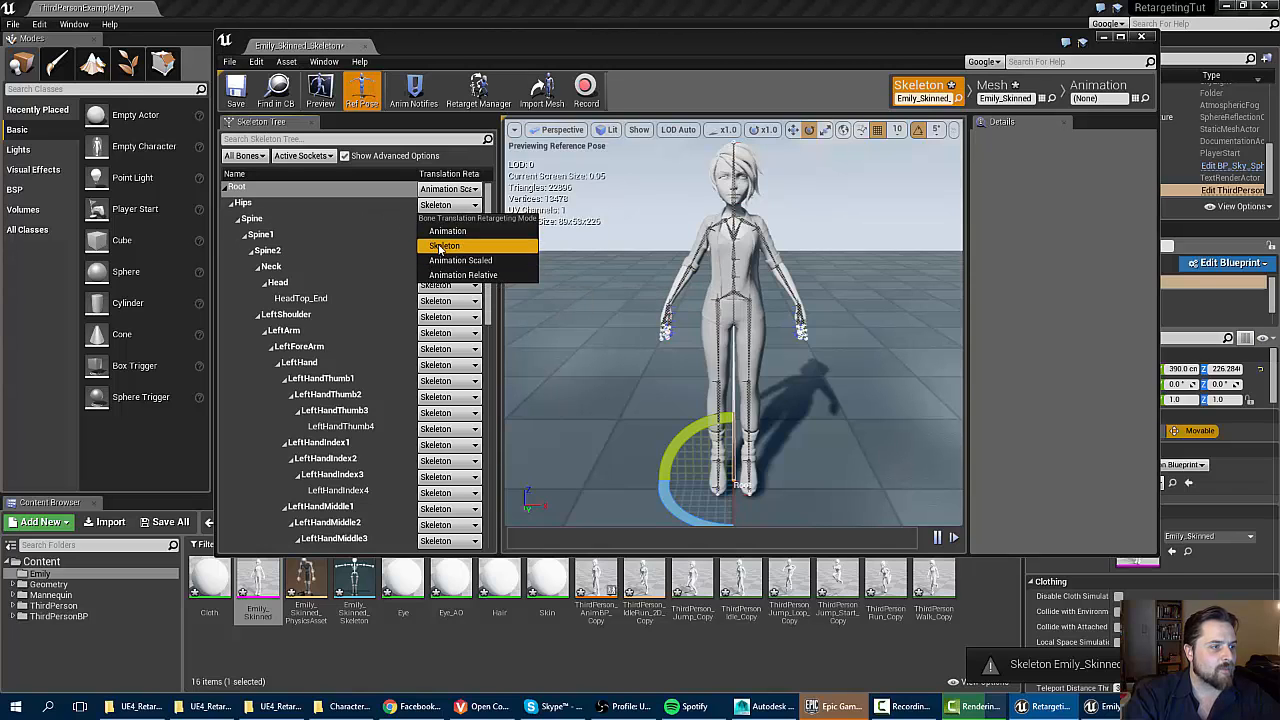
pyautogui.click(444, 246)
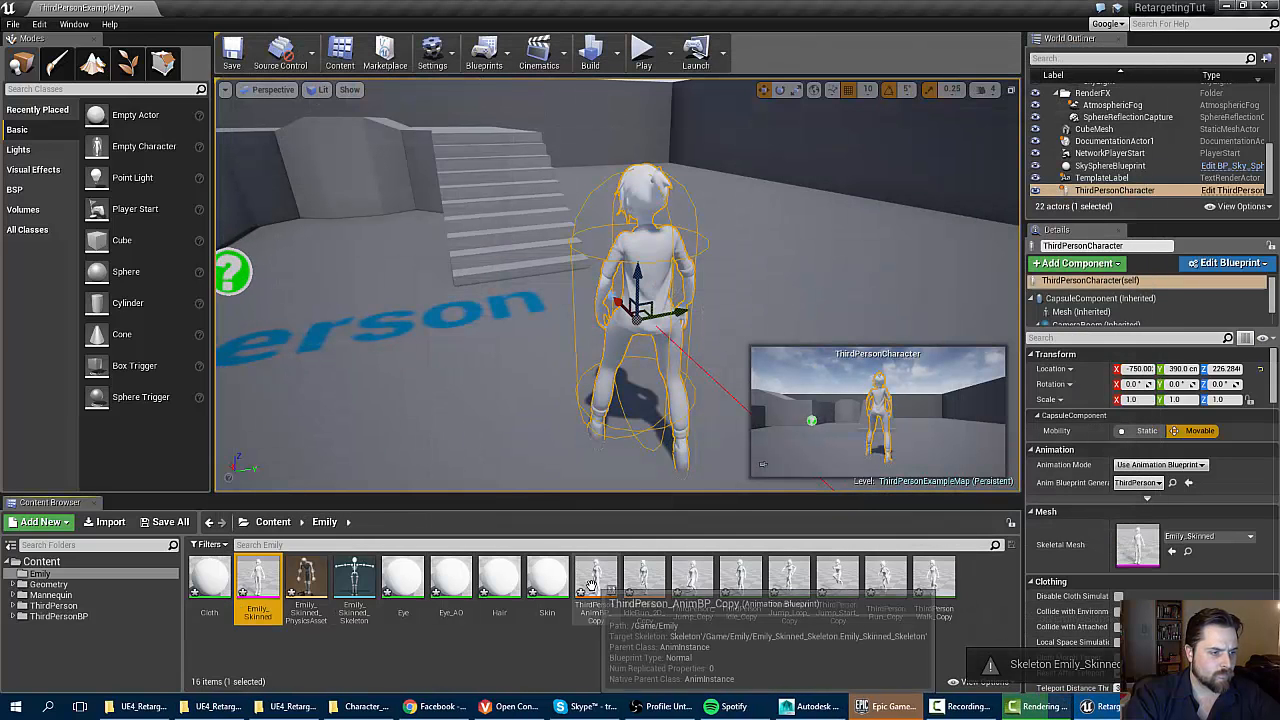
pyautogui.doubleClick(596, 576)
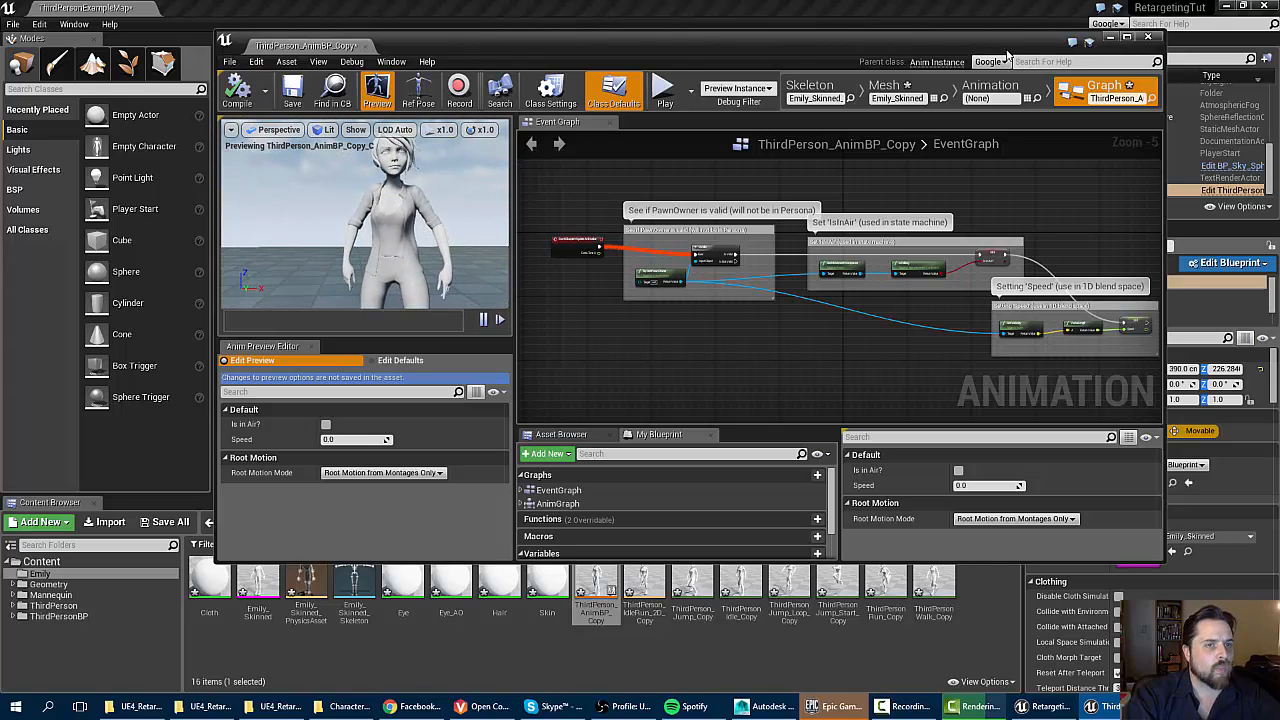
pyautogui.click(1148, 36)
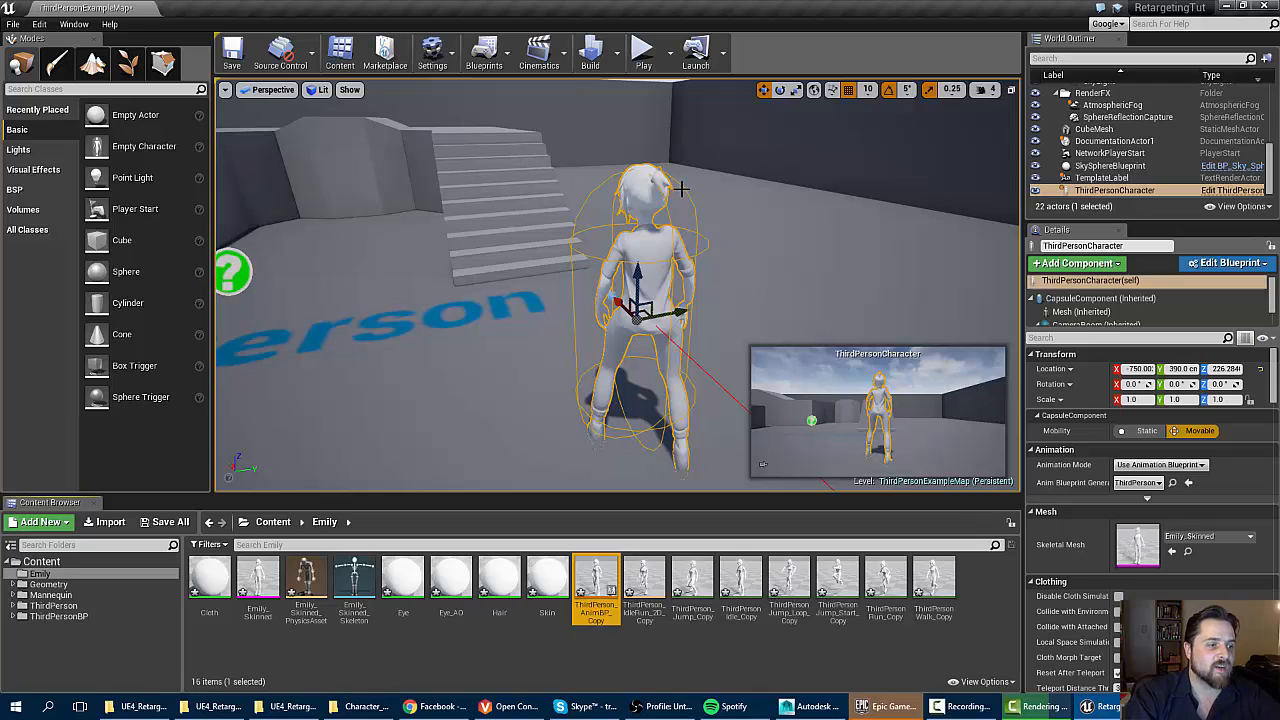
pyautogui.moveTo(756, 132)
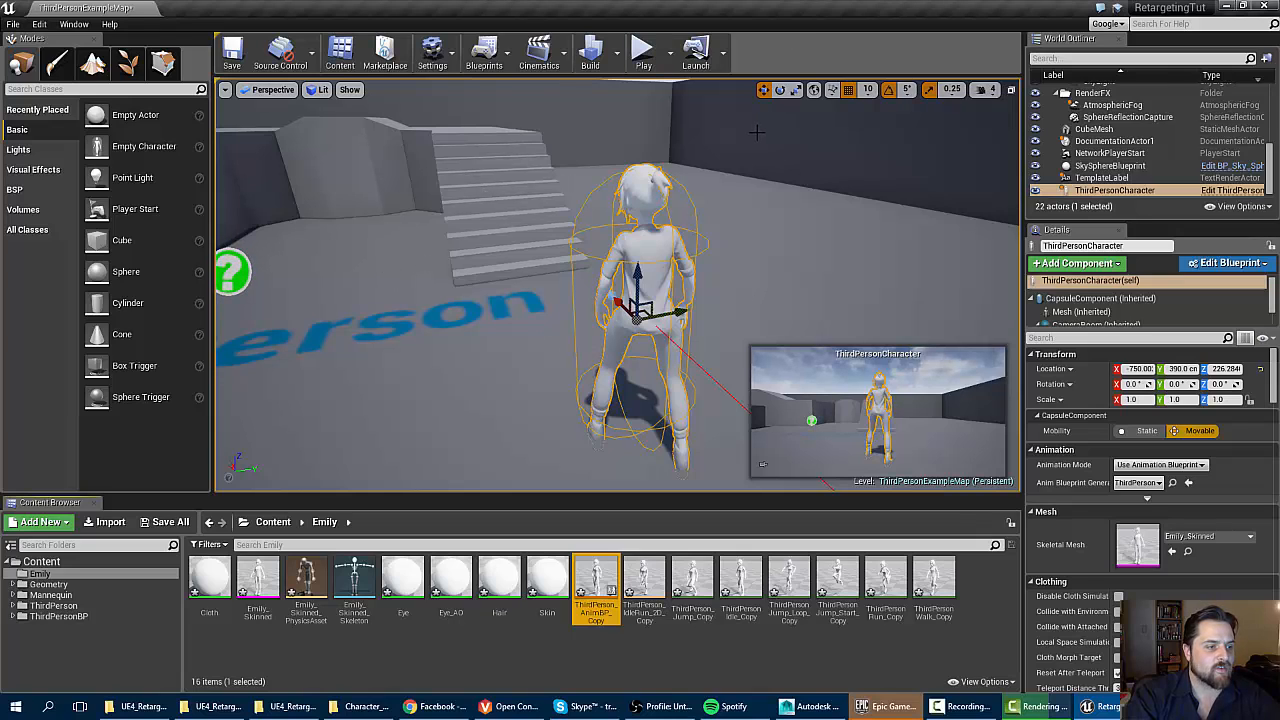
pyautogui.moveTo(644, 50)
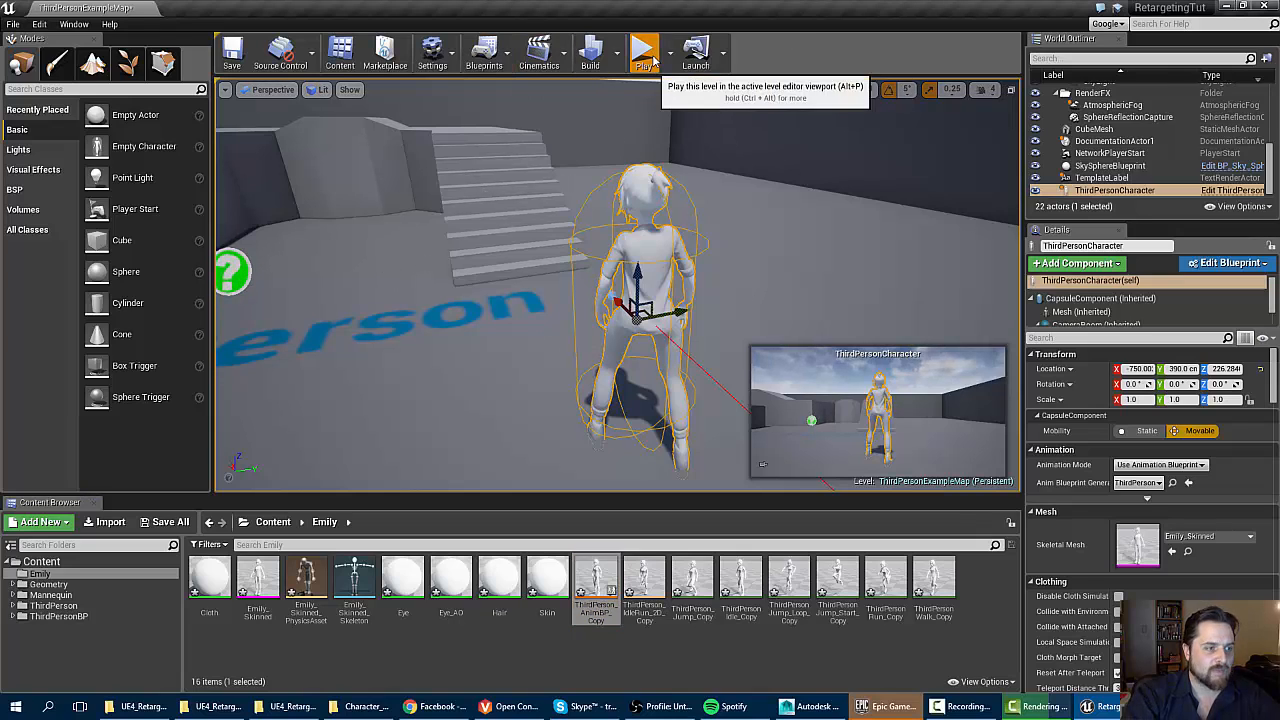
# Play the level, control Emily running with the retargeted animations, then stop the session.
pyautogui.click(644, 50)
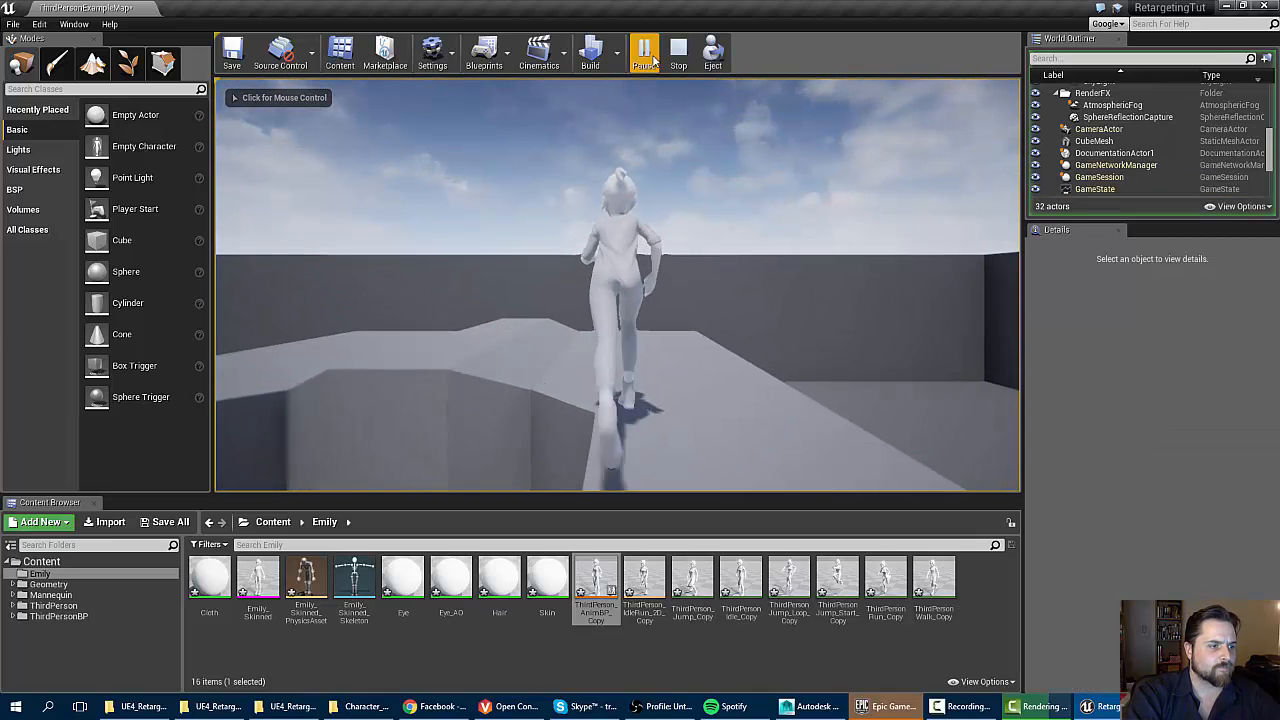
pyautogui.click(644, 52)
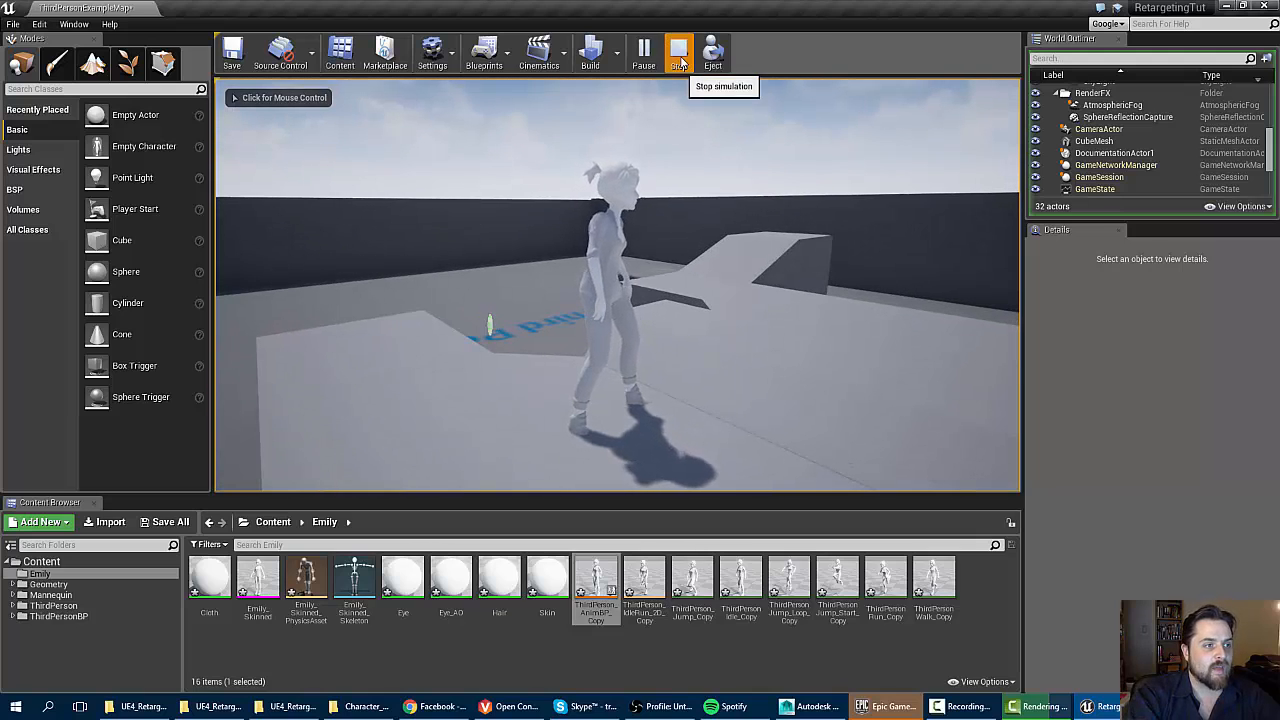
pyautogui.click(644, 50)
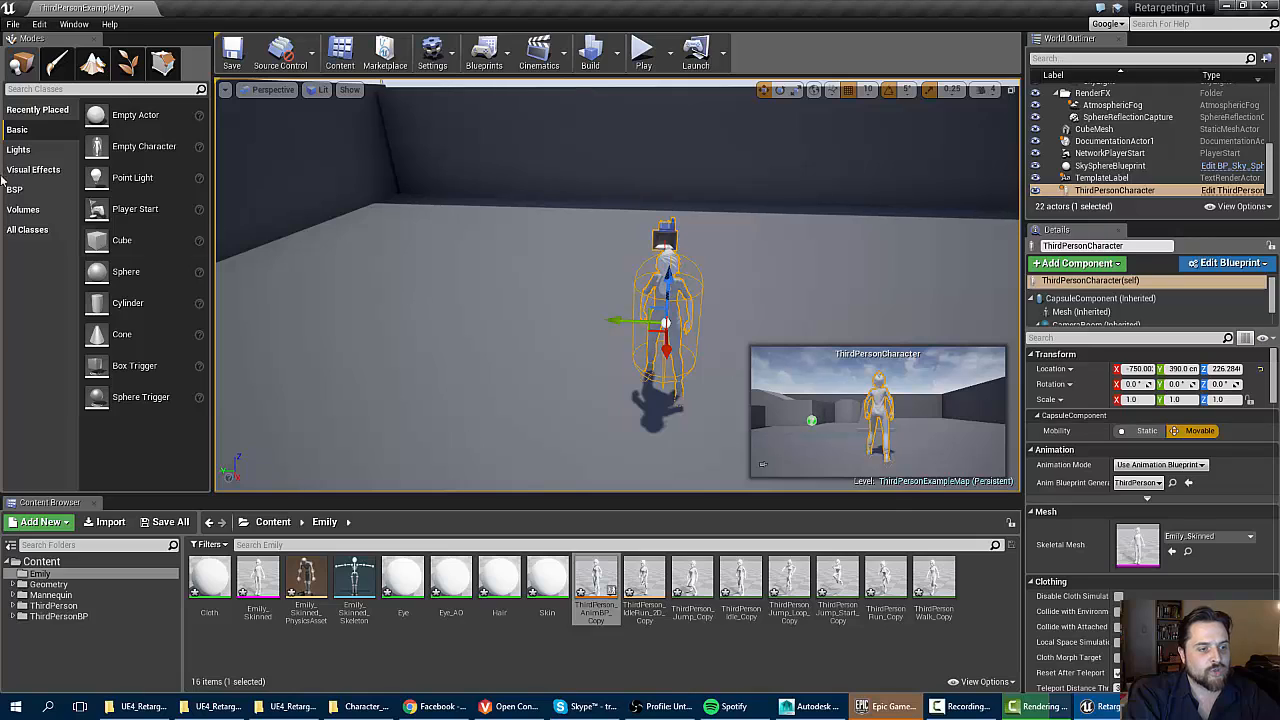
pyautogui.moveTo(452, 248)
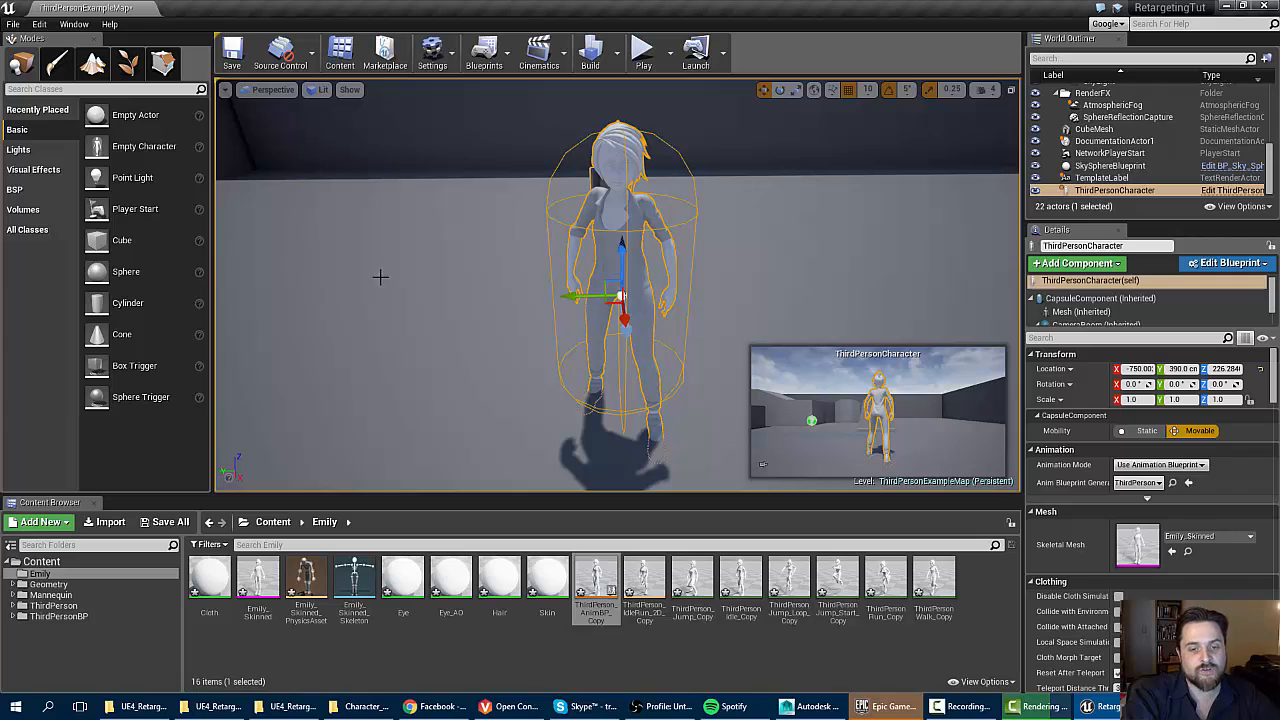
pyautogui.moveTo(632, 328)
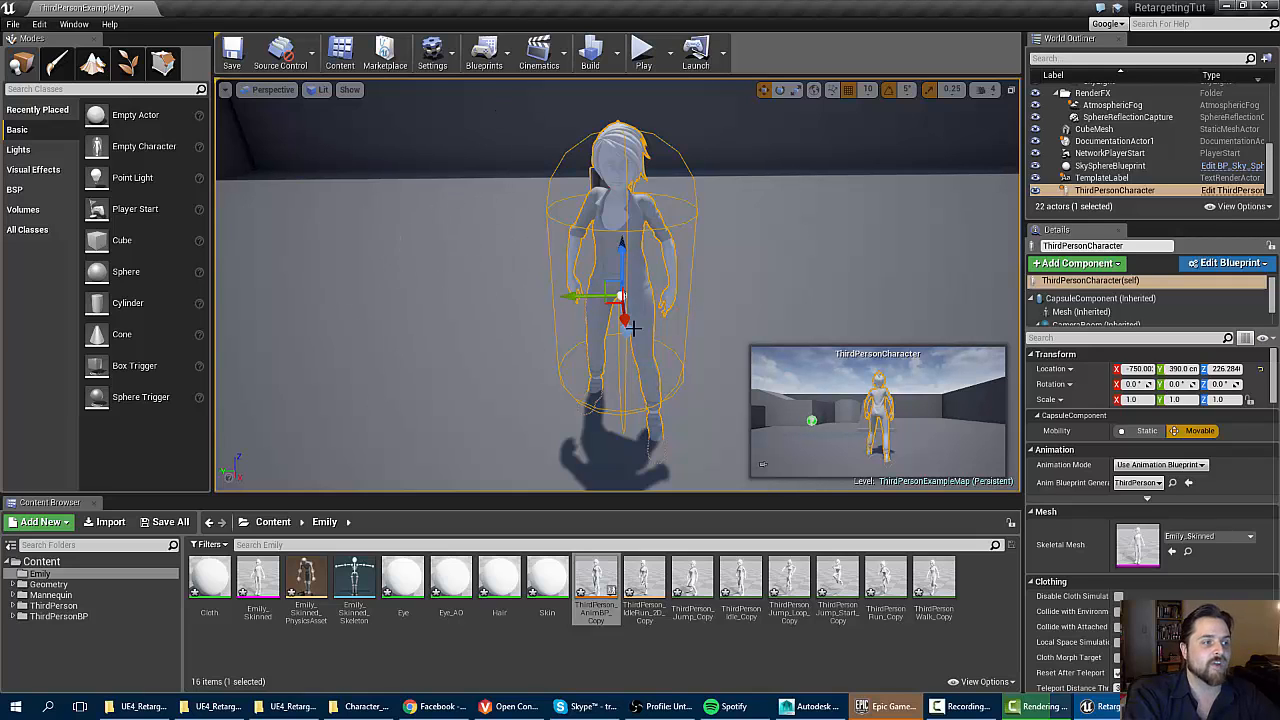